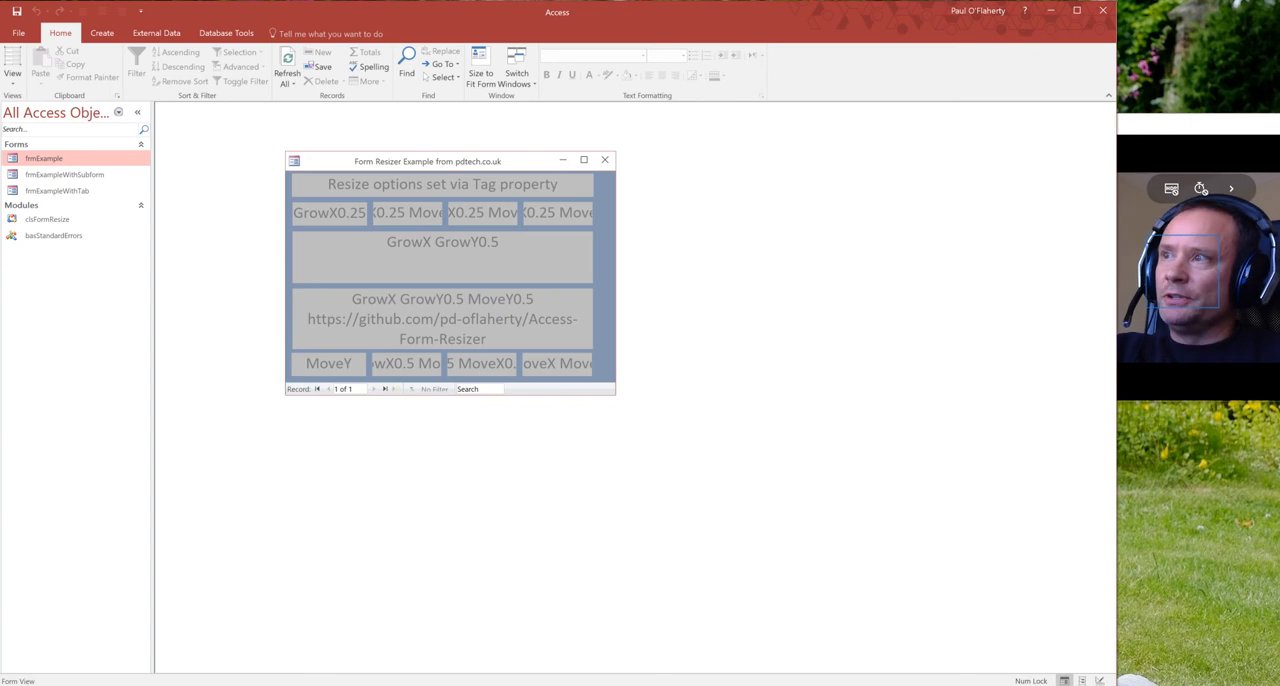
pyautogui.moveTo(512, 168)
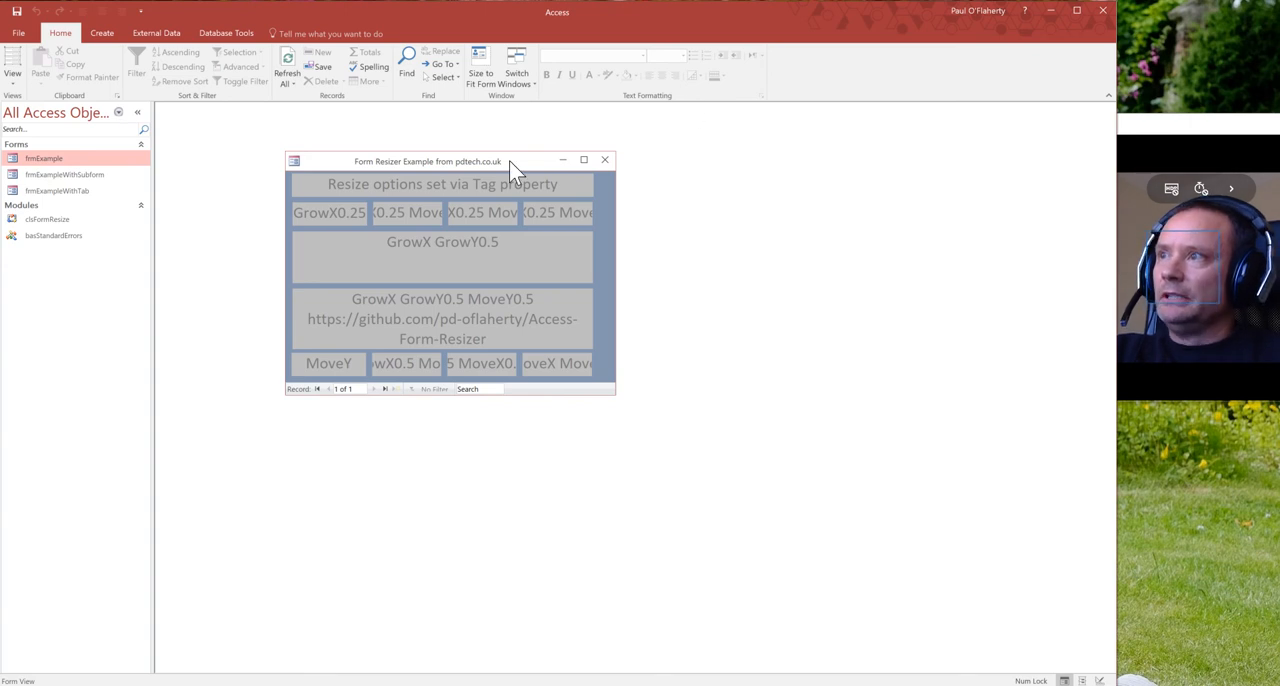
# Step: Move the Form Resizer Example window further left in the workspace
pyautogui.moveTo(510, 160); pyautogui.dragTo(484, 156)
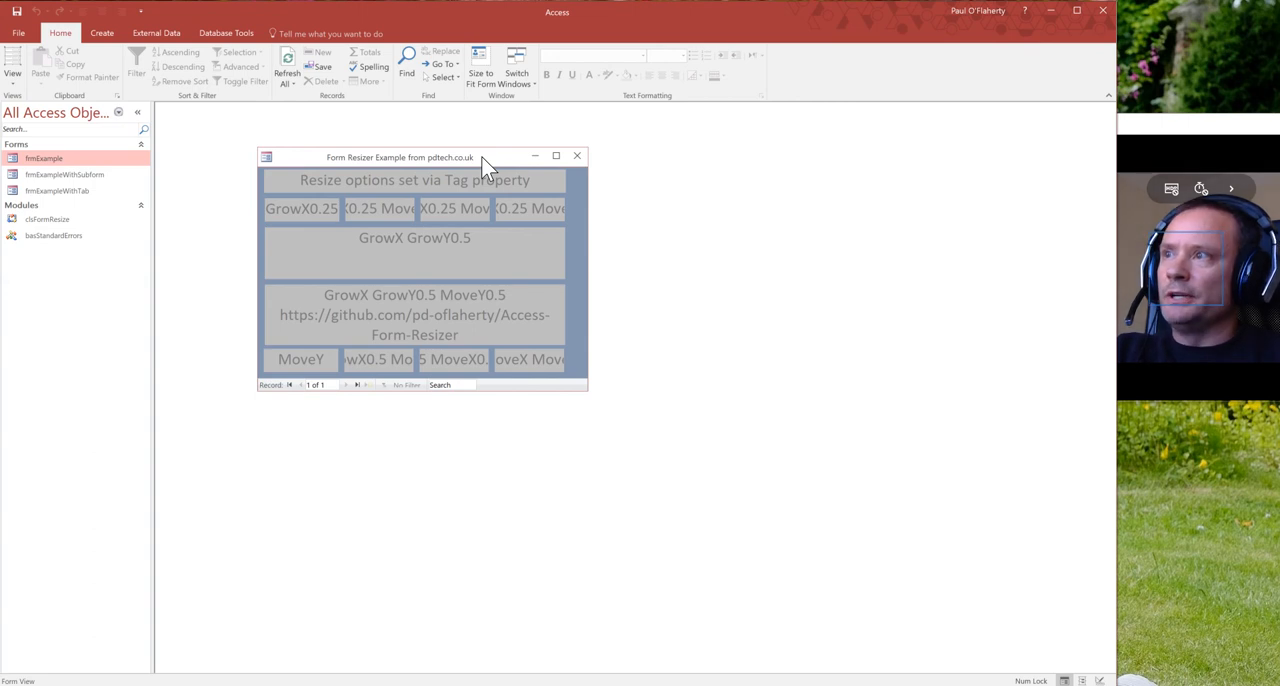
pyautogui.moveTo(488, 168)
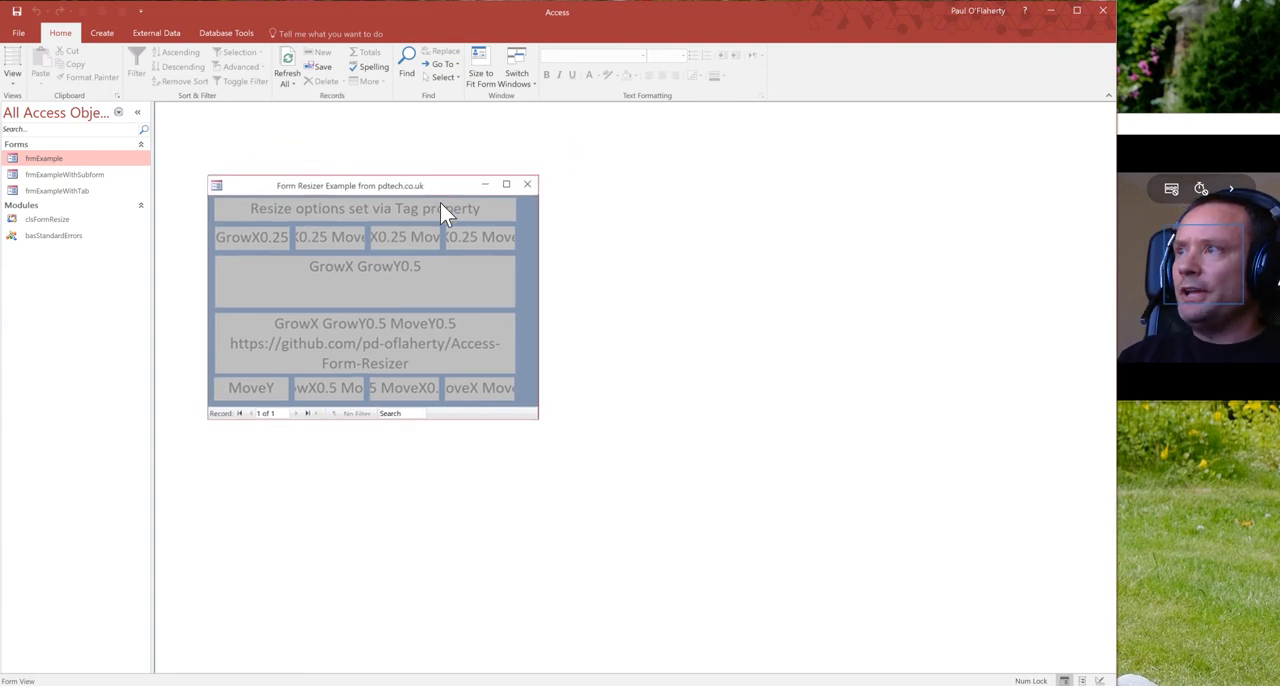
# Step: Move the example form window back to the right and bring it into focus
pyautogui.moveTo(350, 184); pyautogui.dragTo(390, 144)
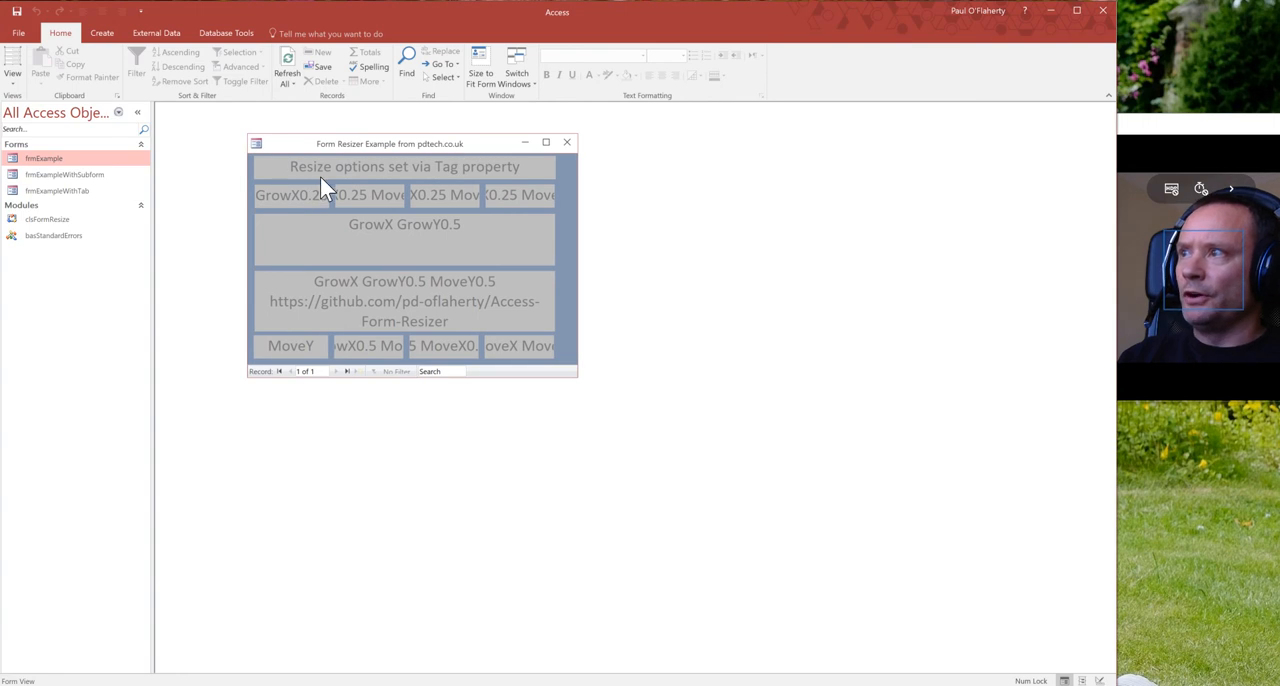
pyautogui.moveTo(376, 252)
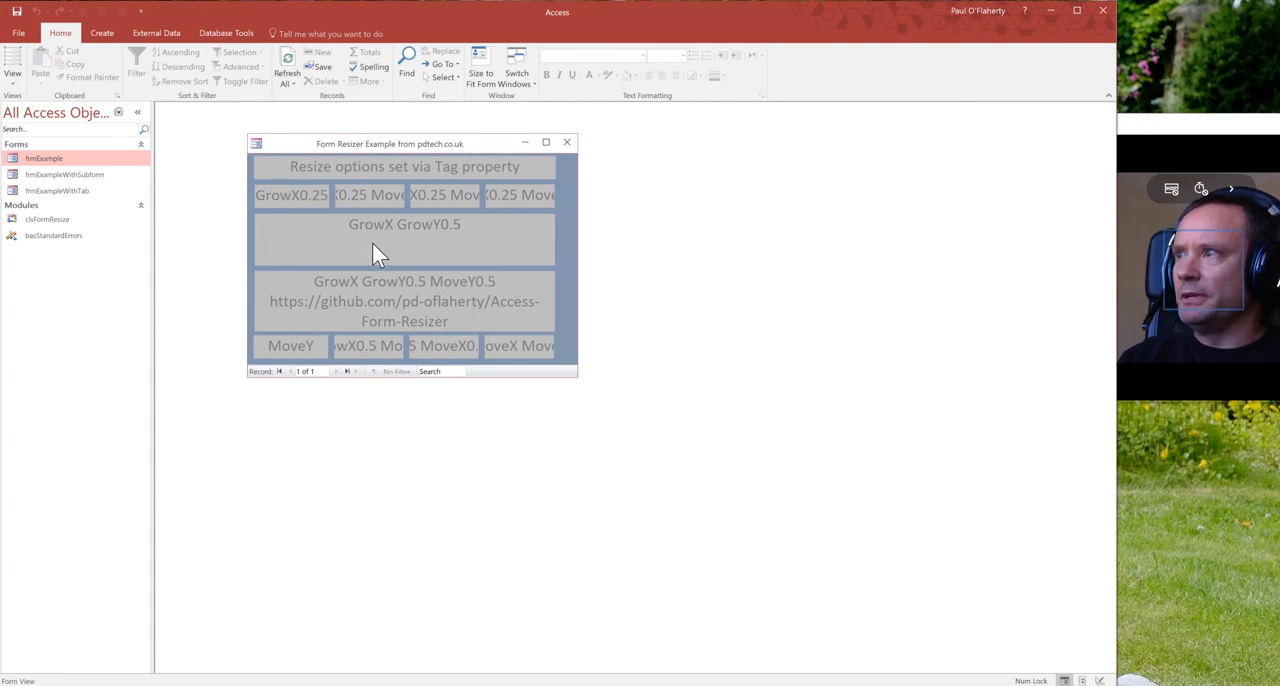
pyautogui.moveTo(410, 262)
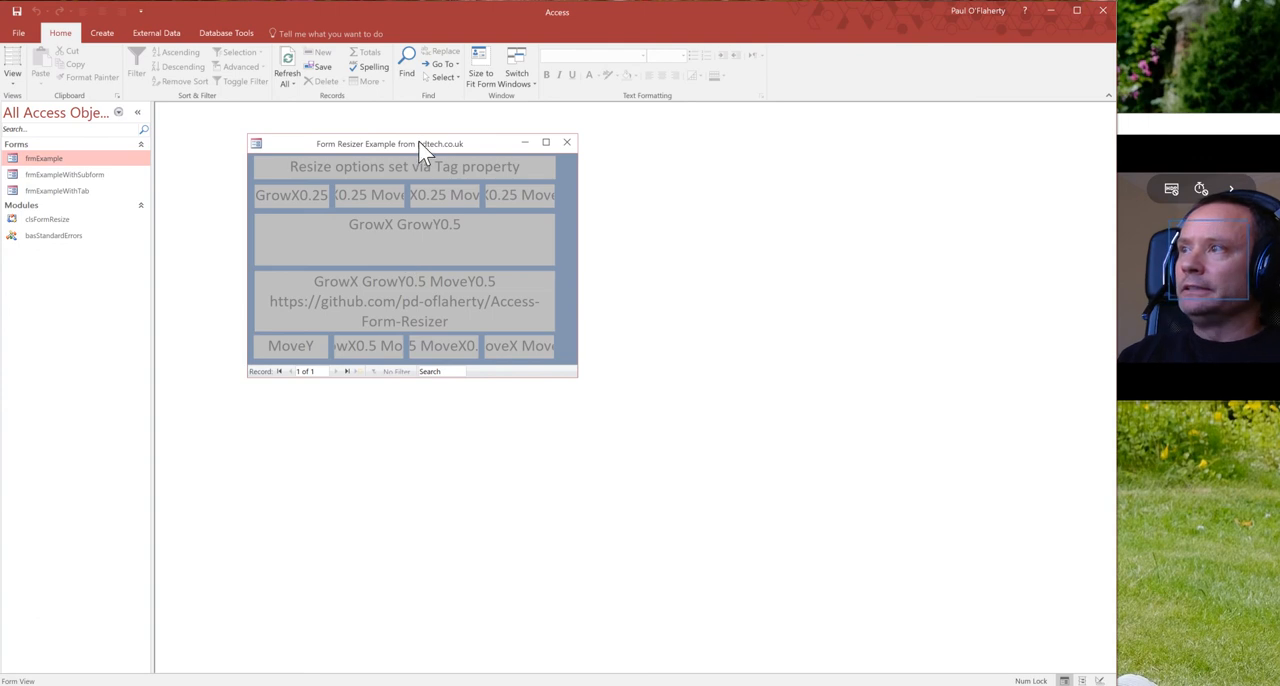
pyautogui.moveTo(264, 156)
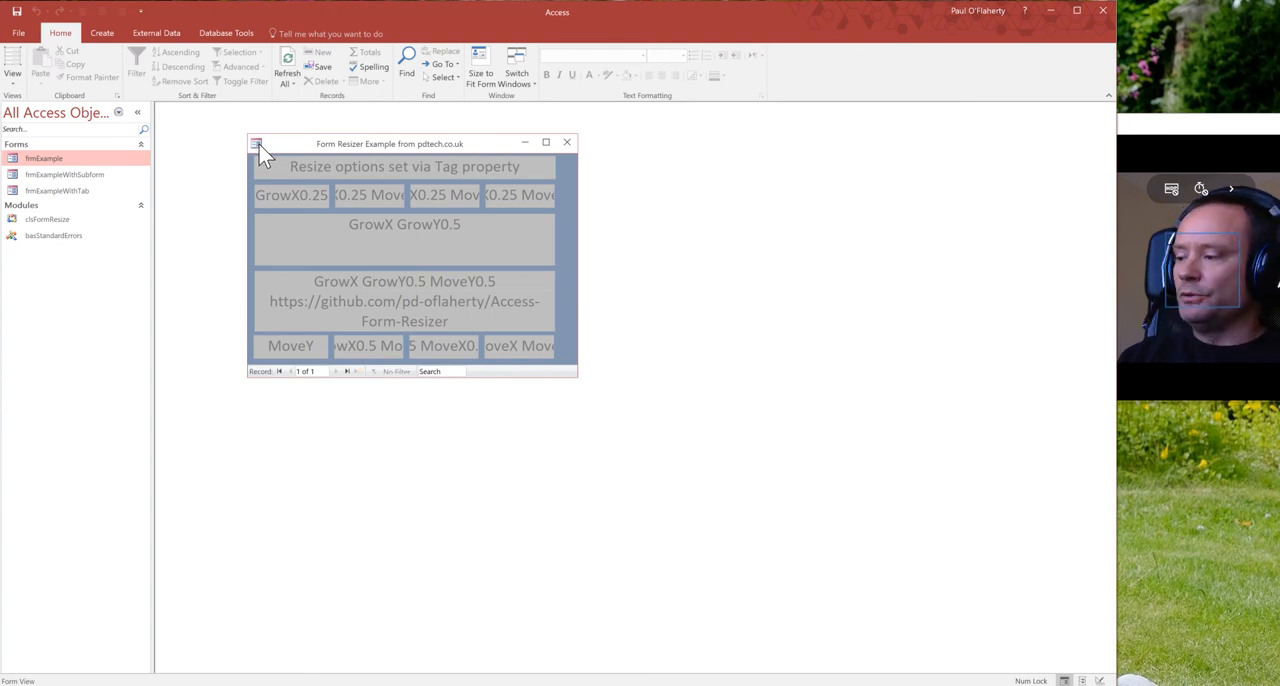
pyautogui.click(256, 144)
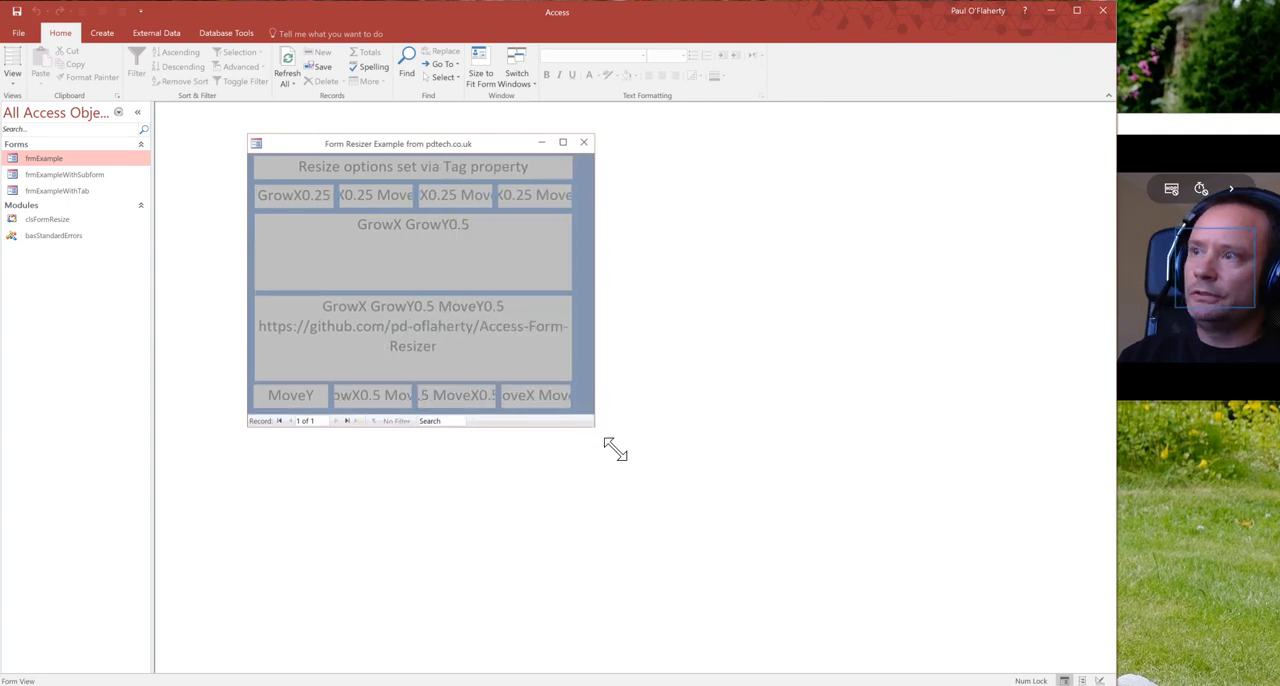
# Step: Enlarge the form window much bigger, then narrow it slightly, watching the tagged controls adapt
pyautogui.moveTo(610, 444); pyautogui.dragTo(870, 504)
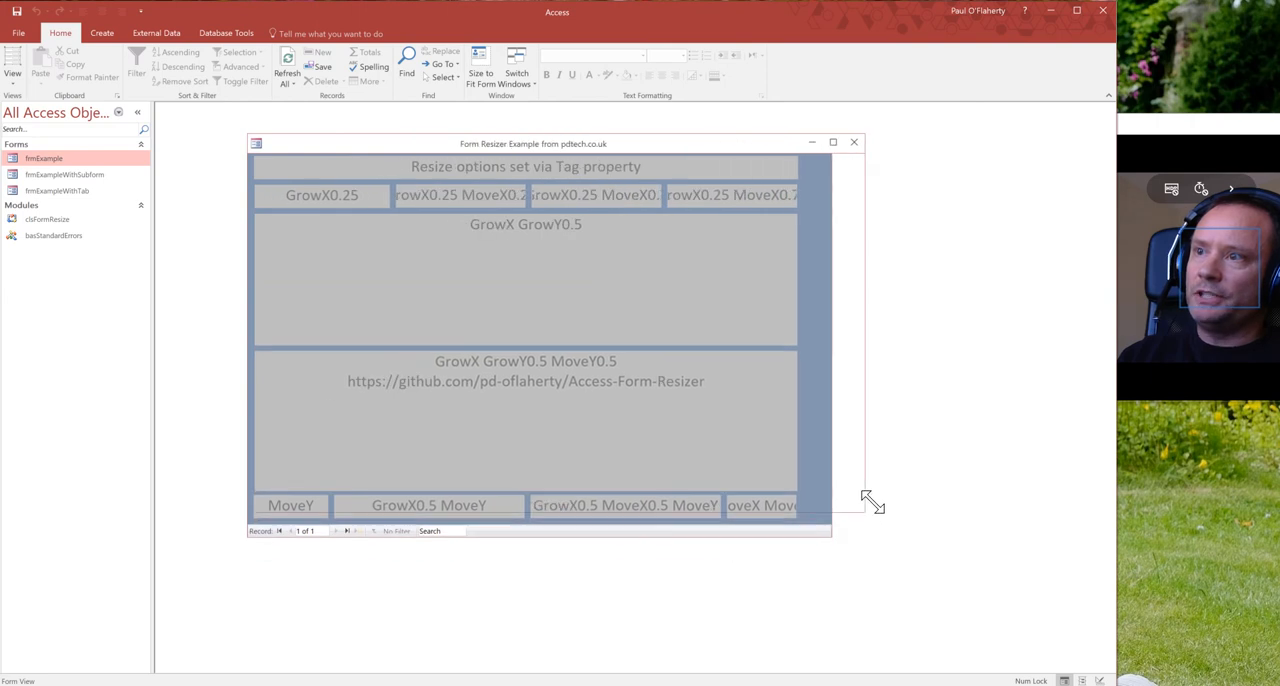
pyautogui.moveTo(870, 502); pyautogui.dragTo(1050, 580)
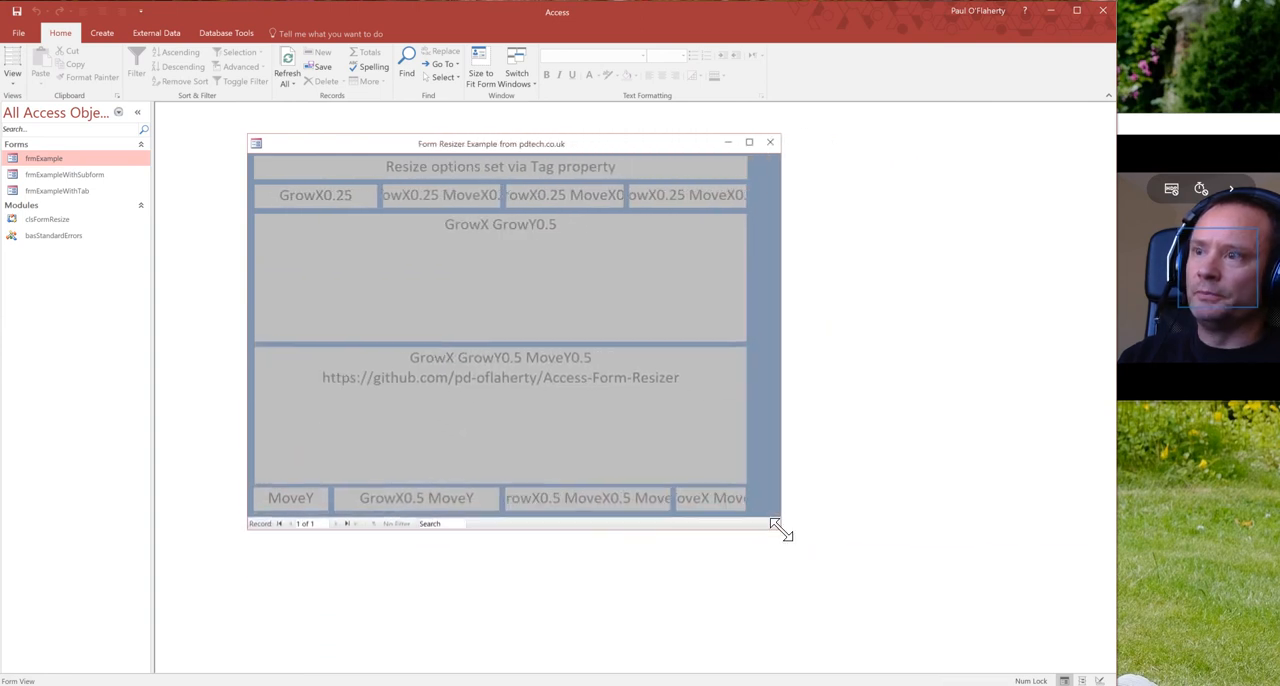
pyautogui.moveTo(776, 524); pyautogui.dragTo(784, 528)
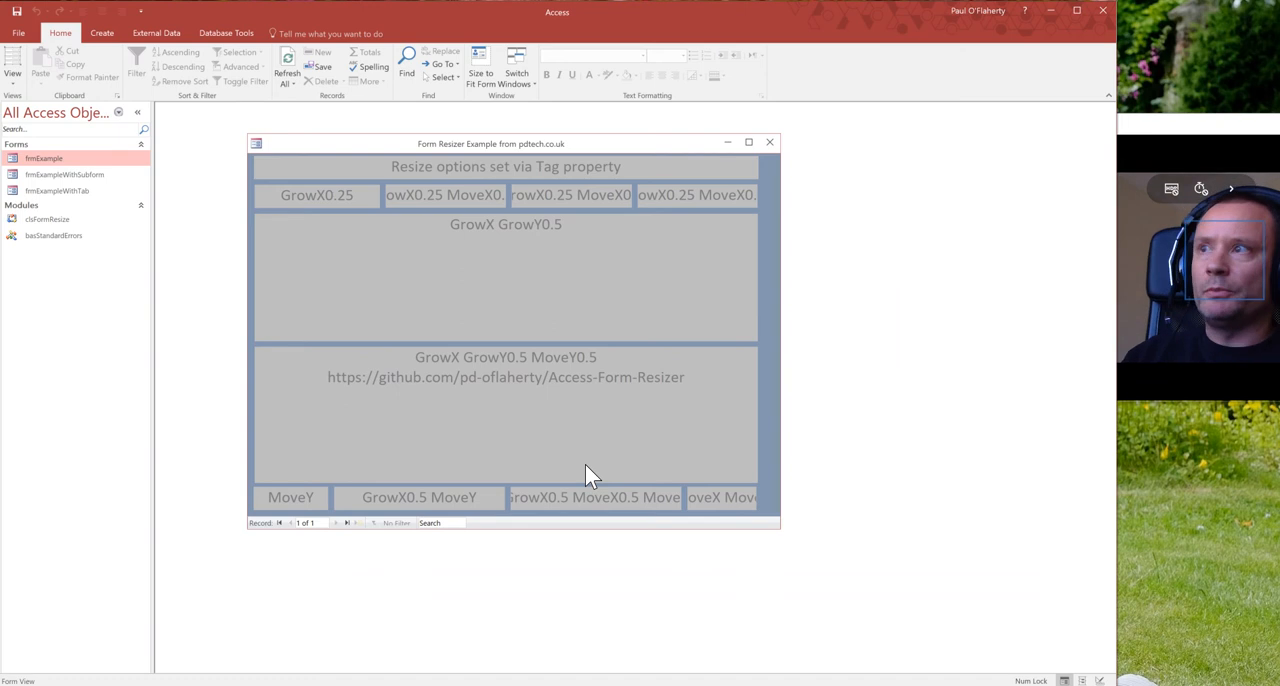
pyautogui.moveTo(518, 322)
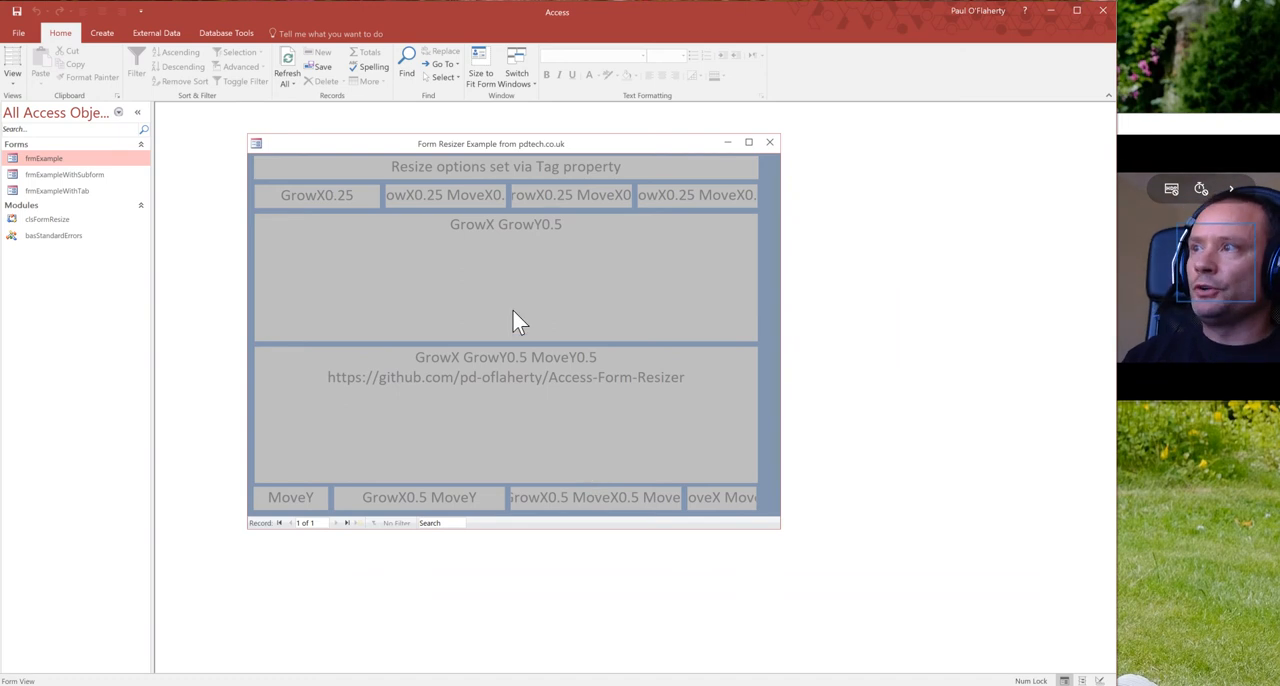
pyautogui.moveTo(440, 208)
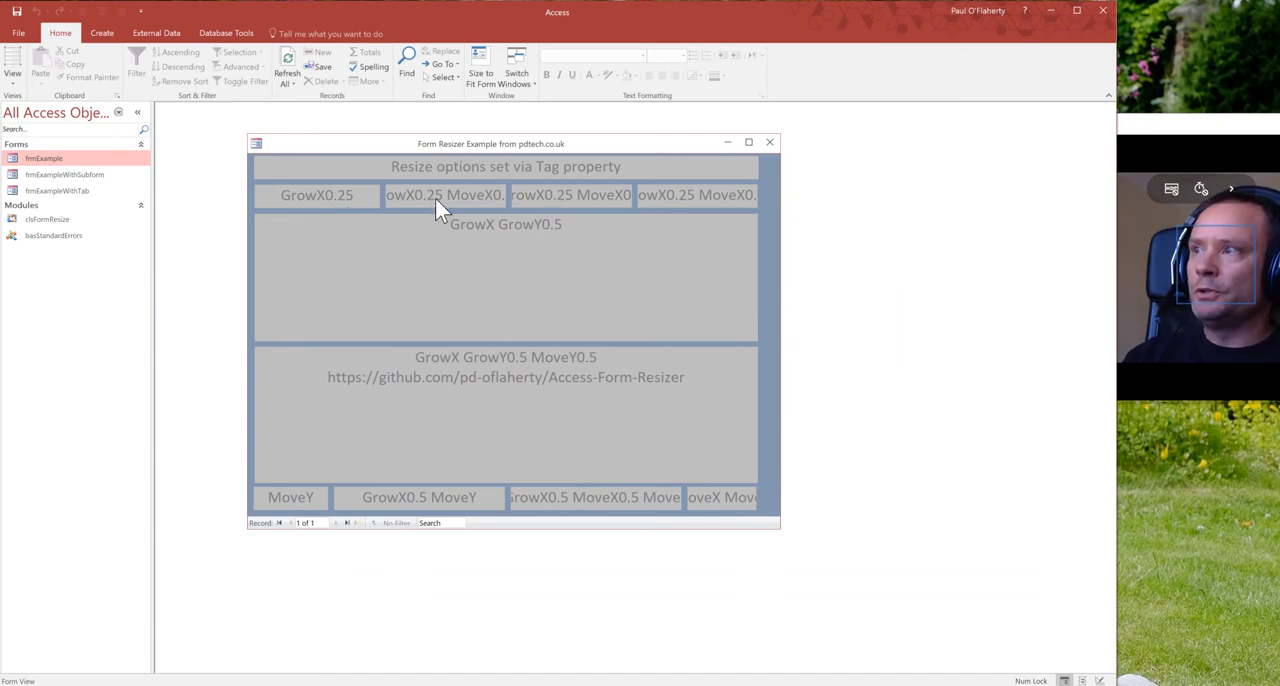
pyautogui.moveTo(390, 196)
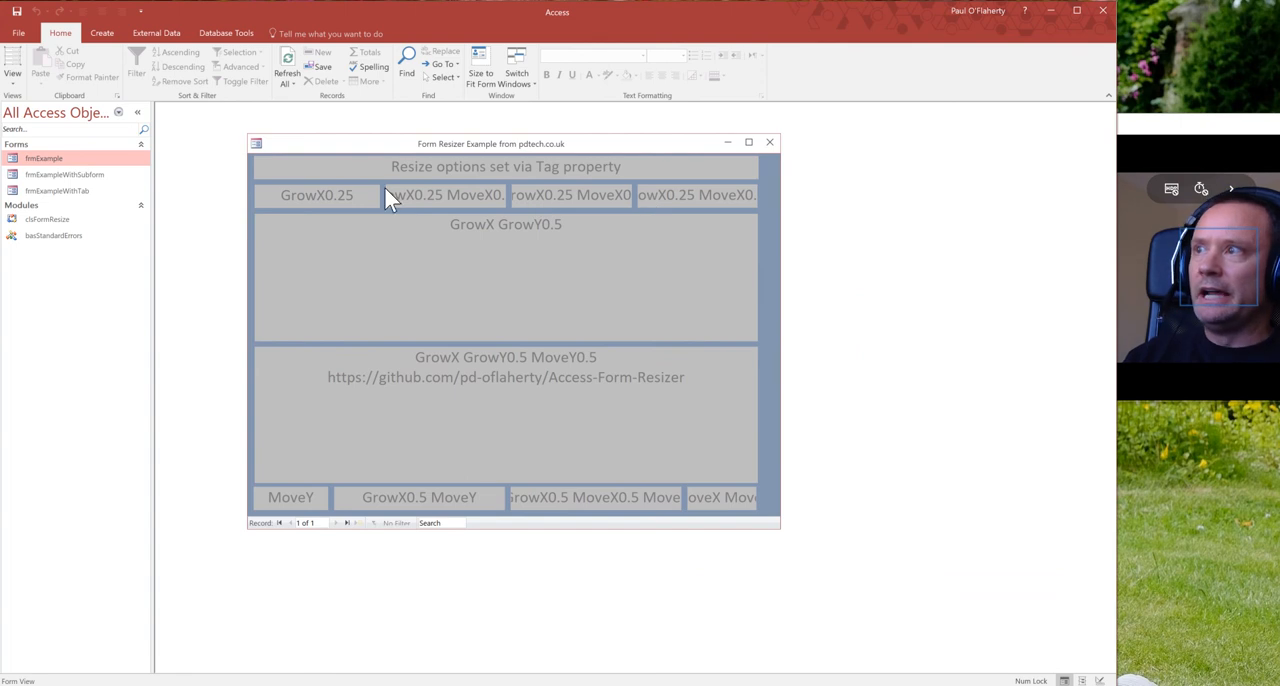
pyautogui.moveTo(556, 214)
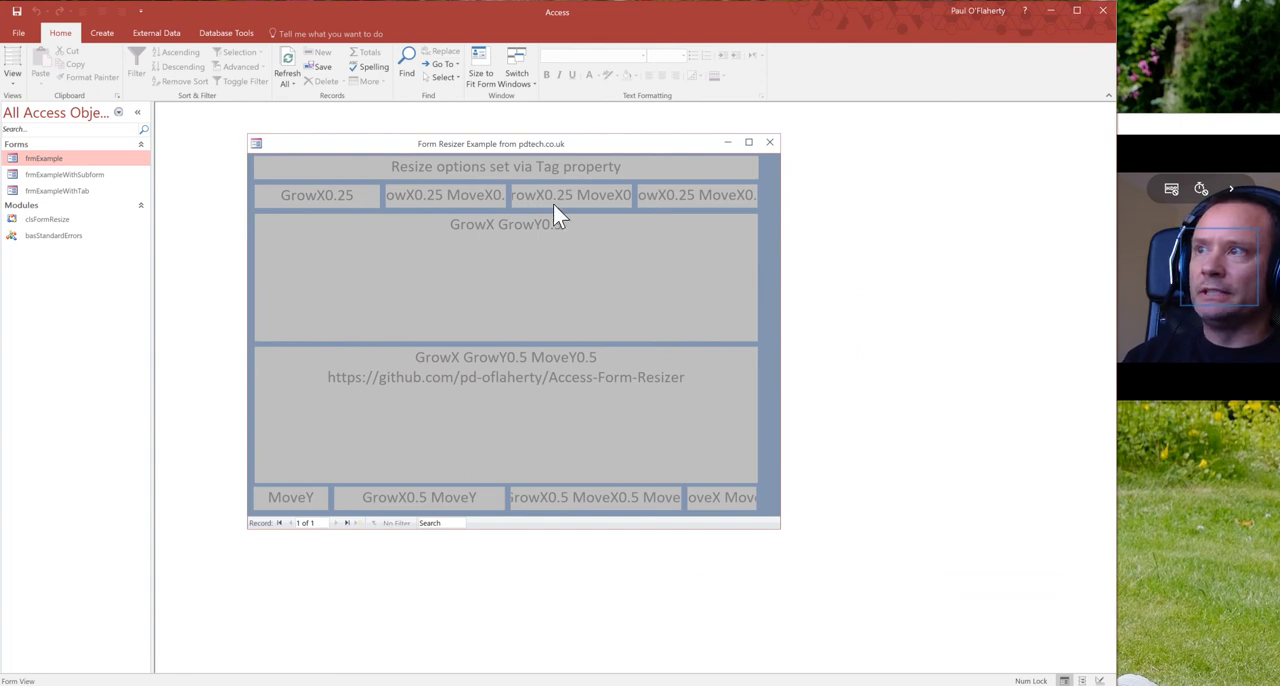
pyautogui.moveTo(608, 212)
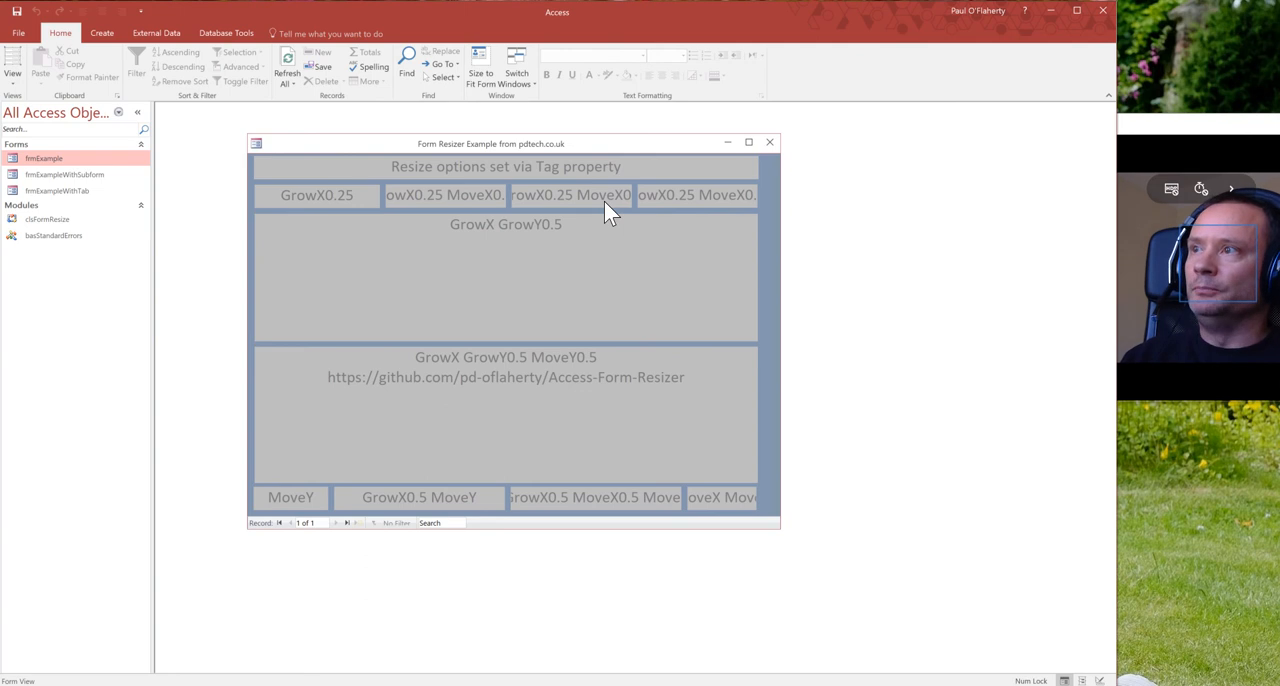
pyautogui.moveTo(696, 260)
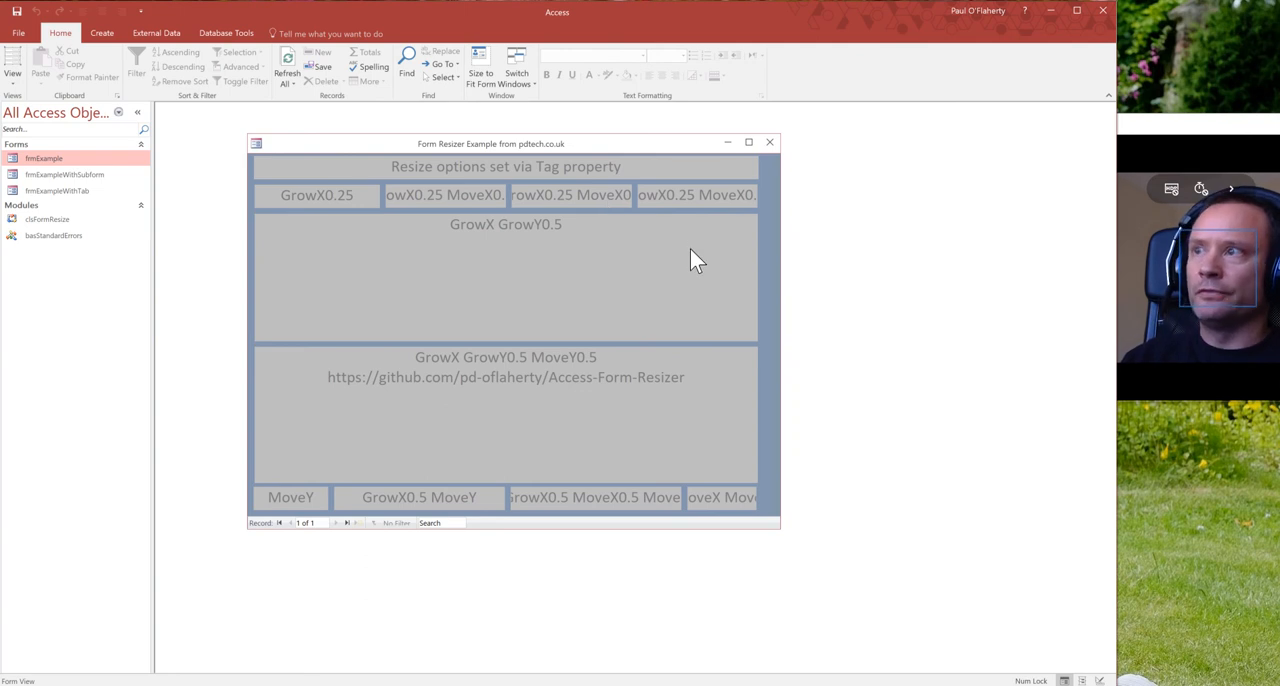
pyautogui.moveTo(390, 230)
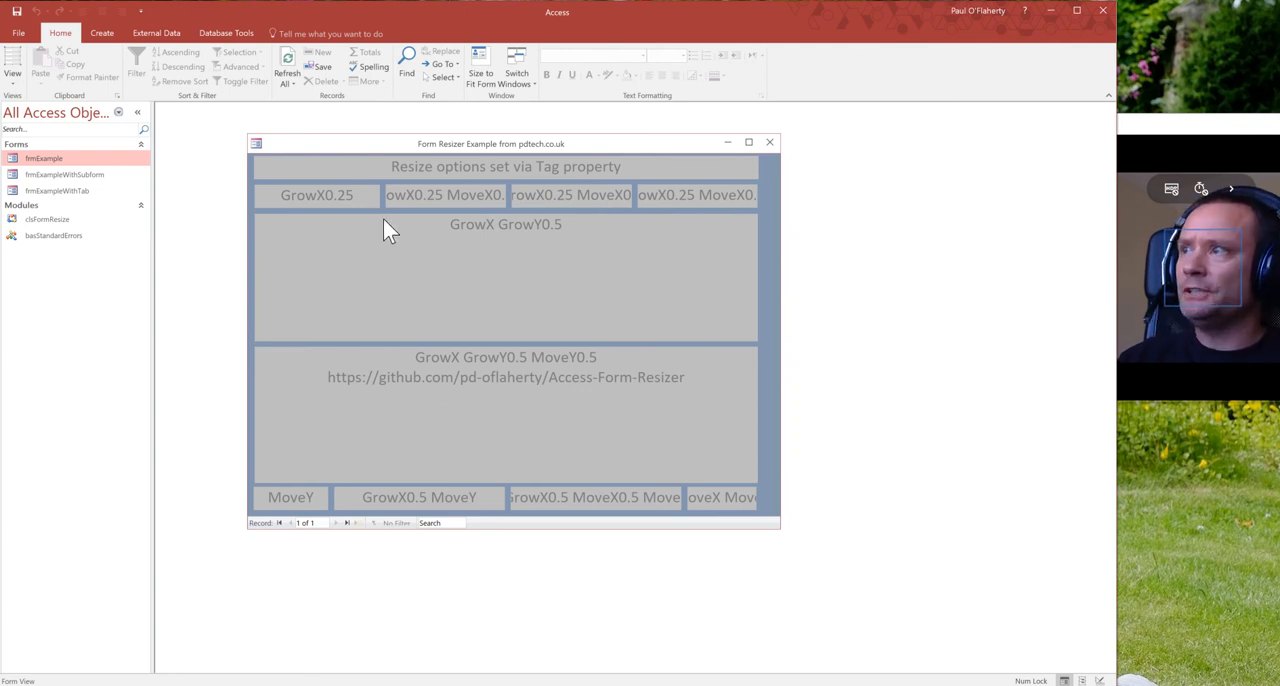
pyautogui.moveTo(344, 222)
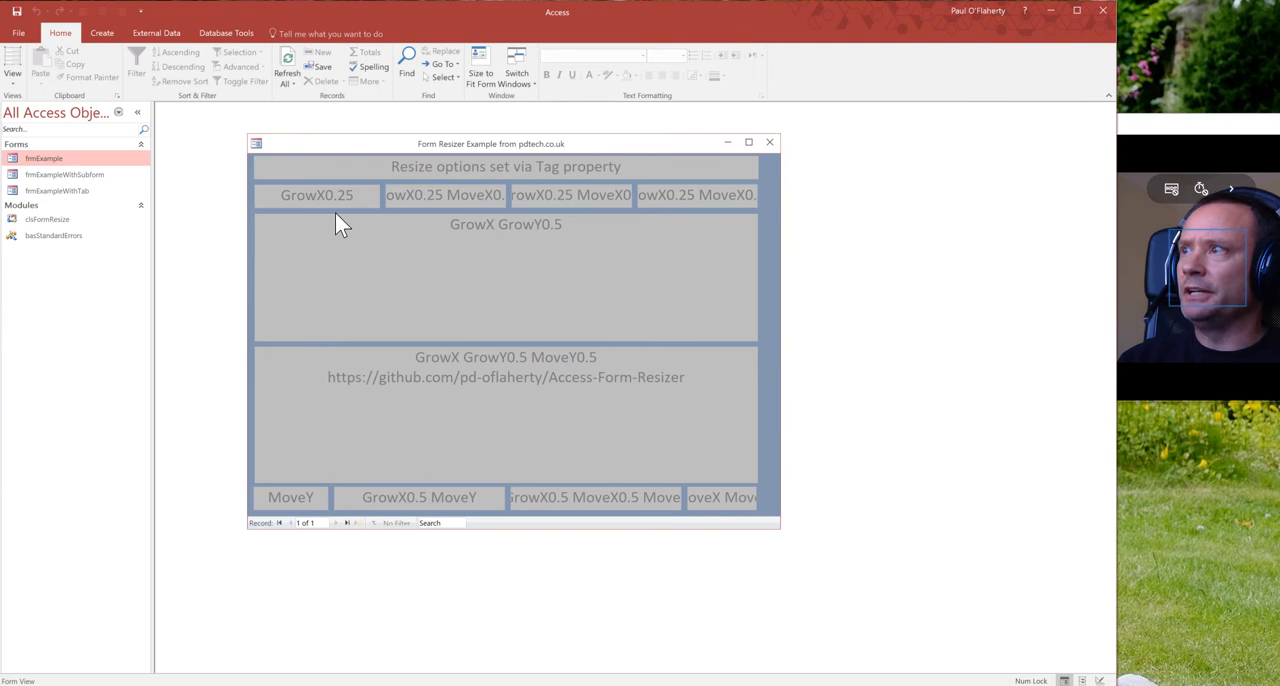
pyautogui.moveTo(388, 234)
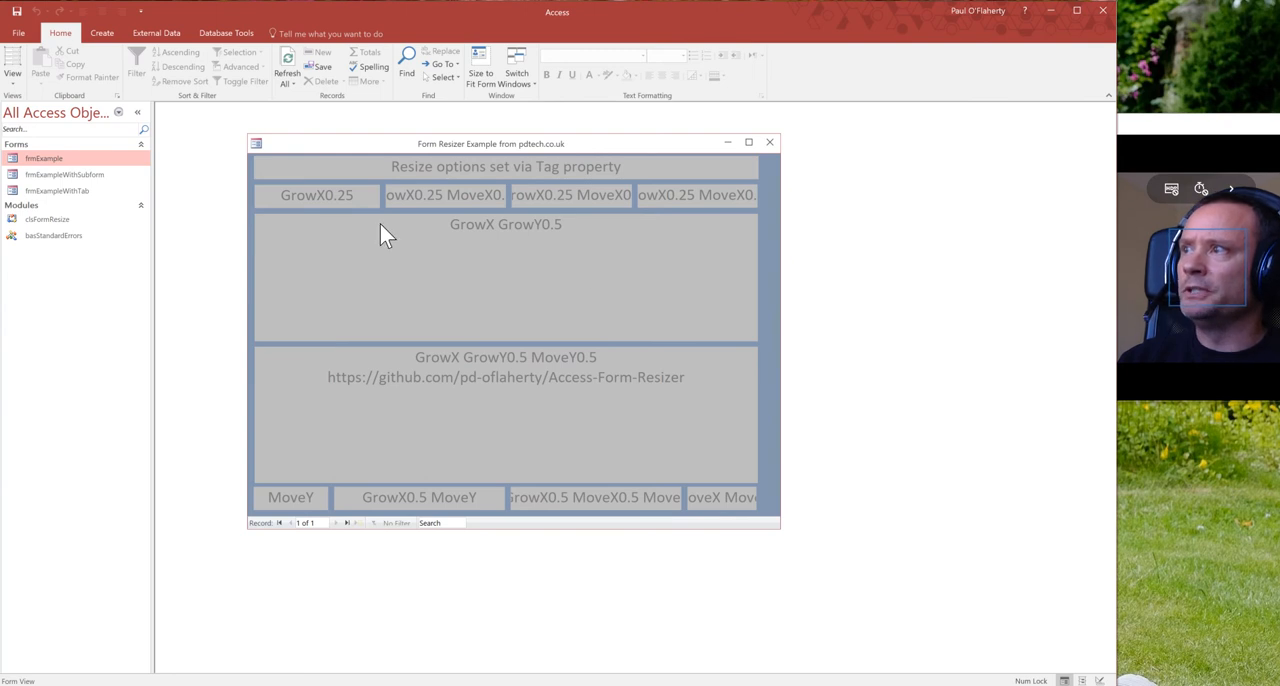
pyautogui.moveTo(448, 210)
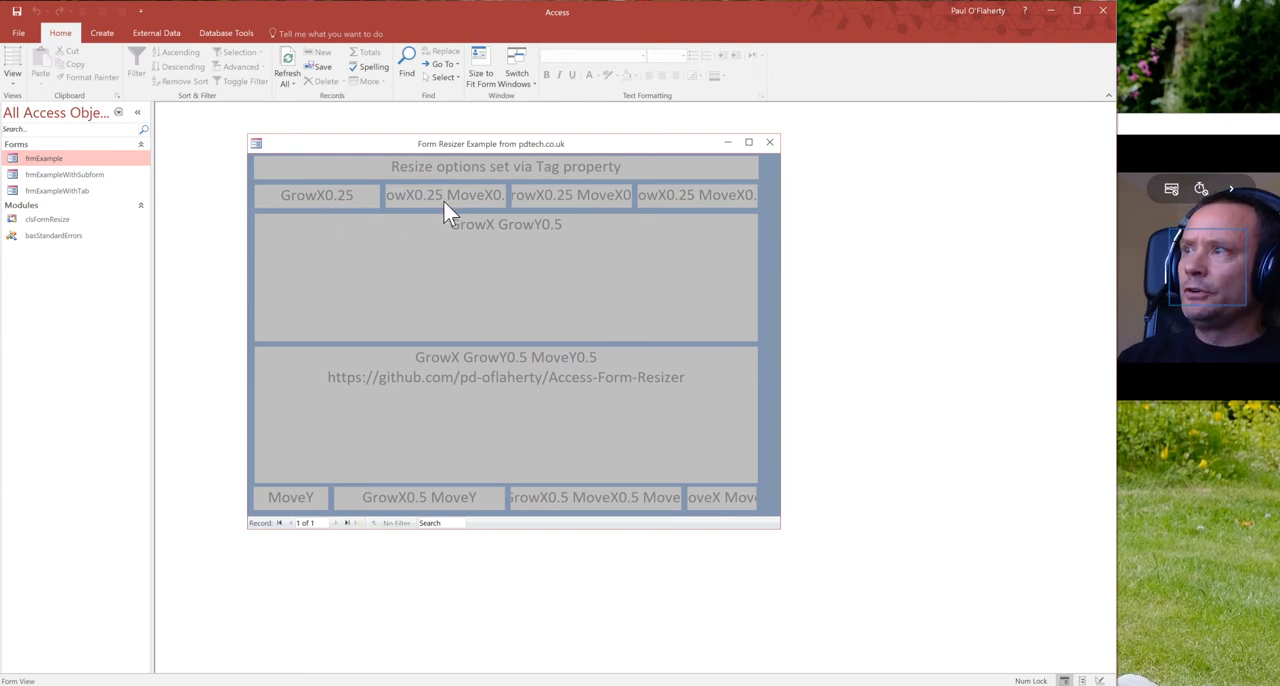
pyautogui.moveTo(684, 208)
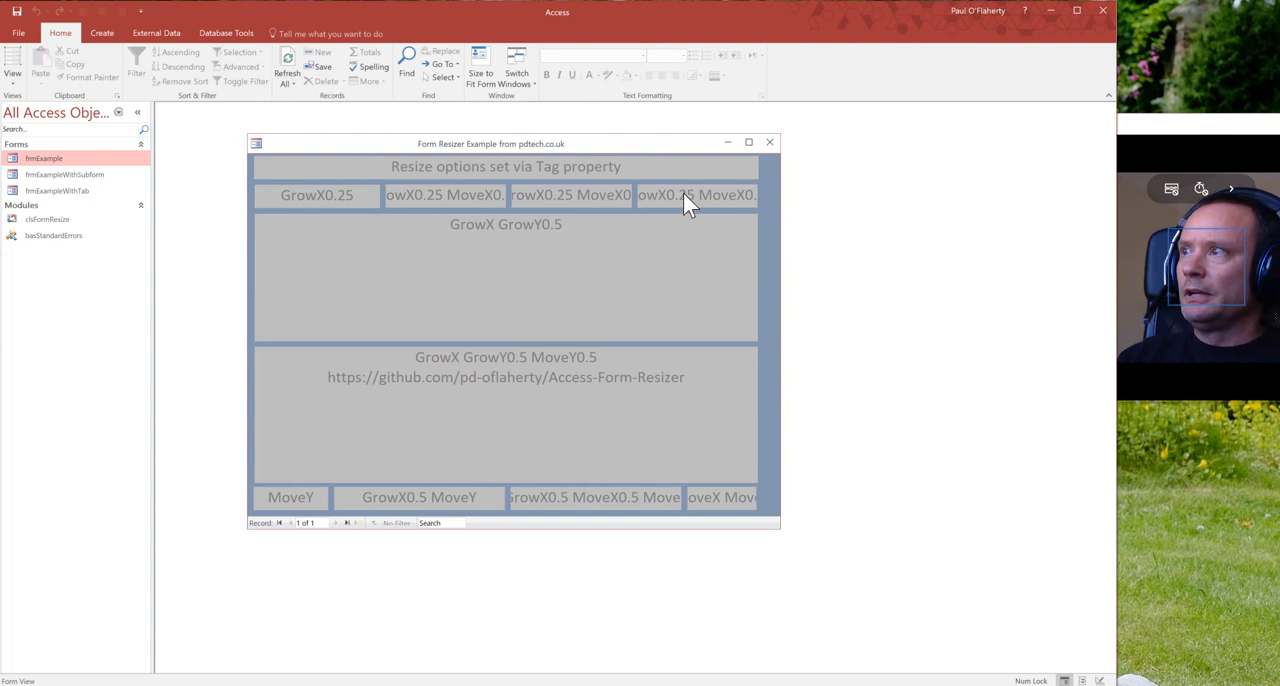
pyautogui.moveTo(484, 260)
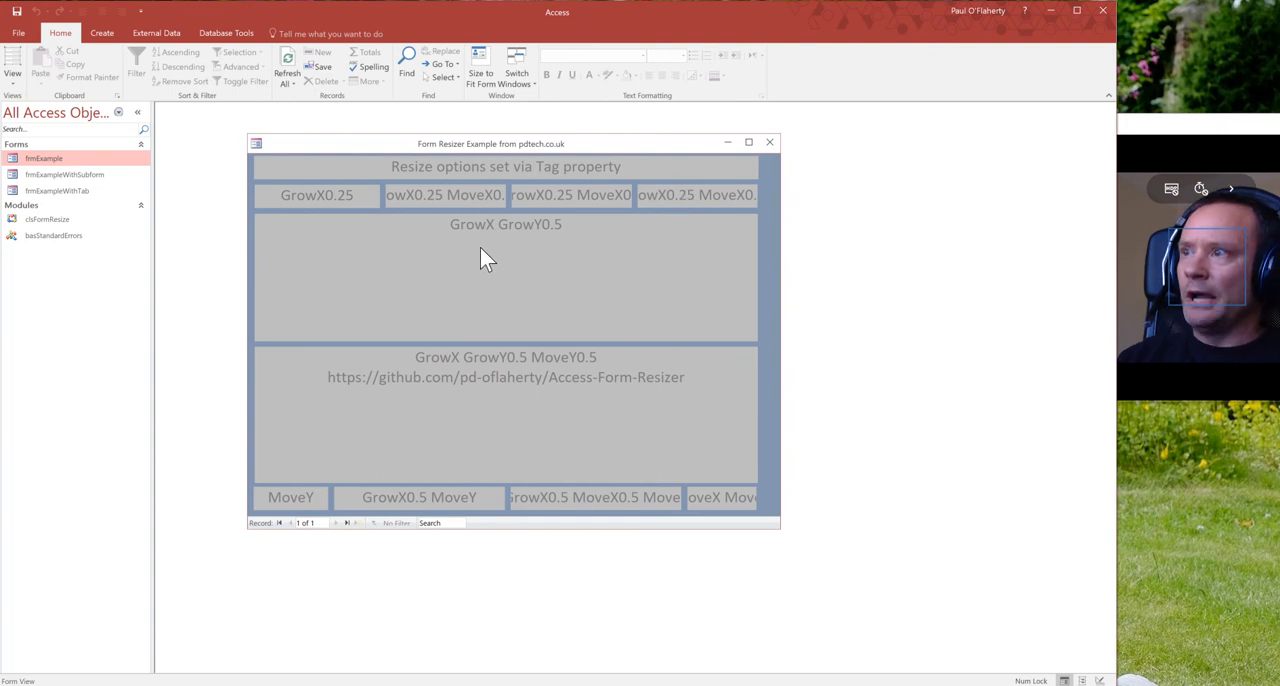
pyautogui.moveTo(504, 372)
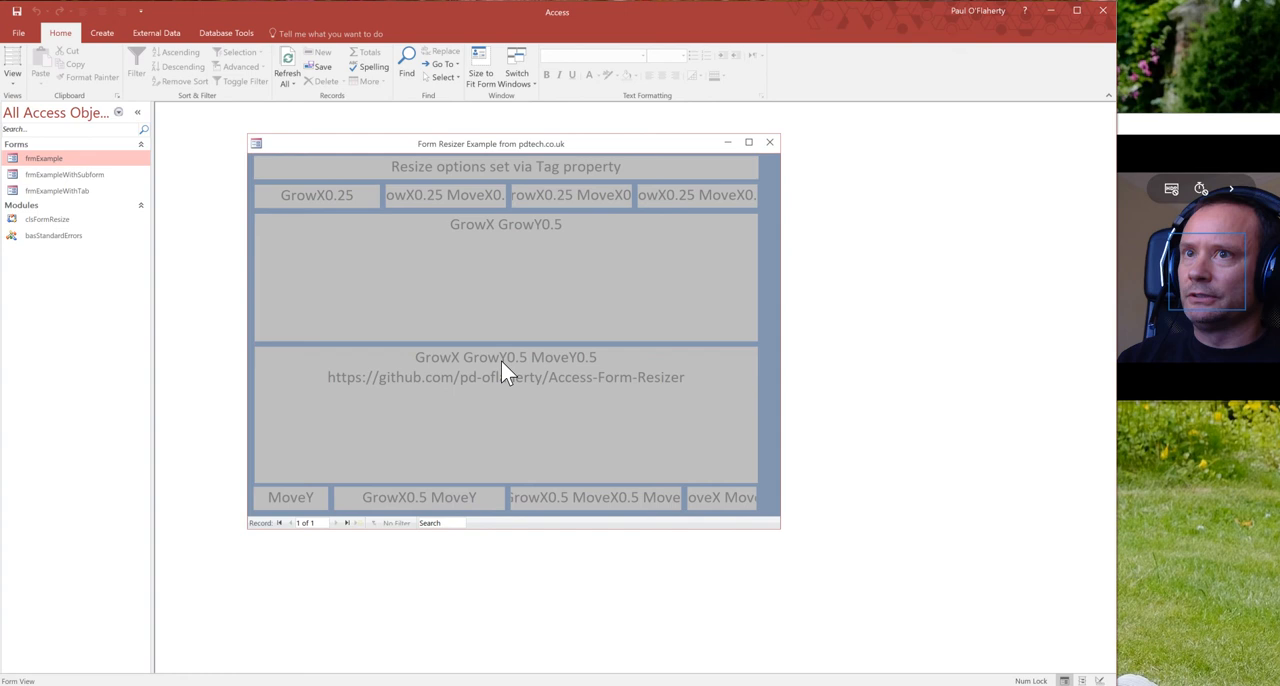
pyautogui.moveTo(796, 156)
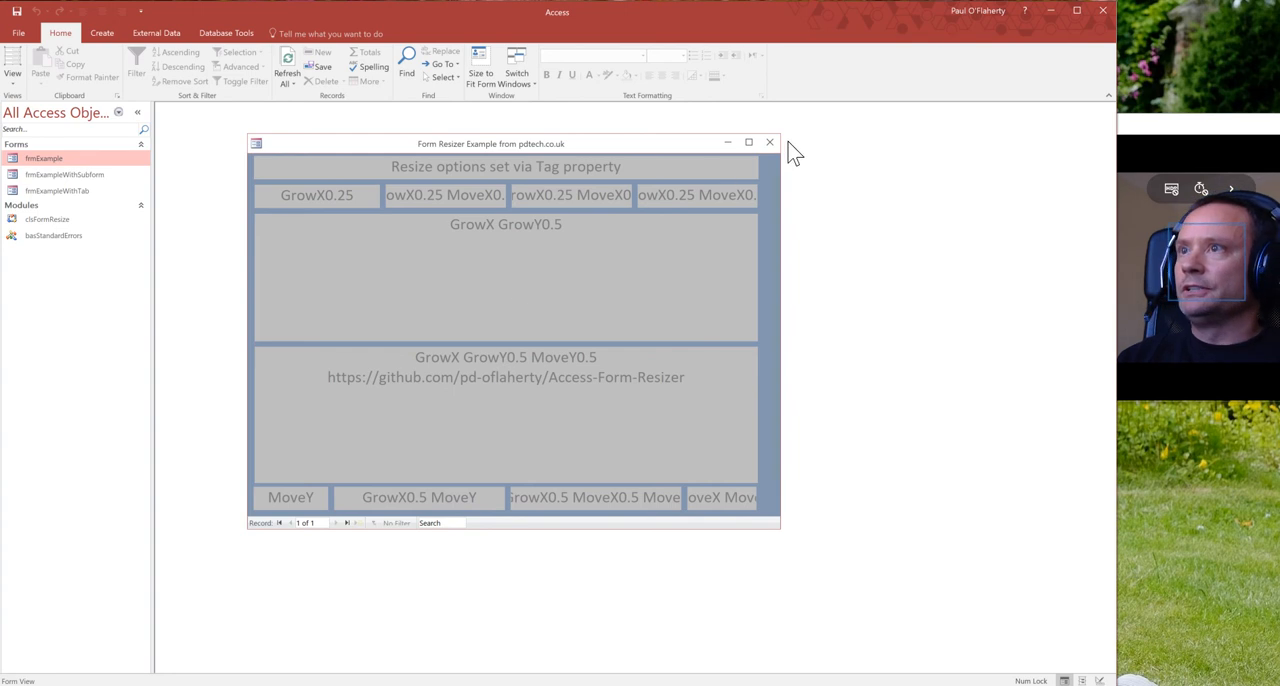
# Step: Widen and narrow the form window repeatedly so the tagged controls stretch and shrink horizontally
pyautogui.click(256, 144)
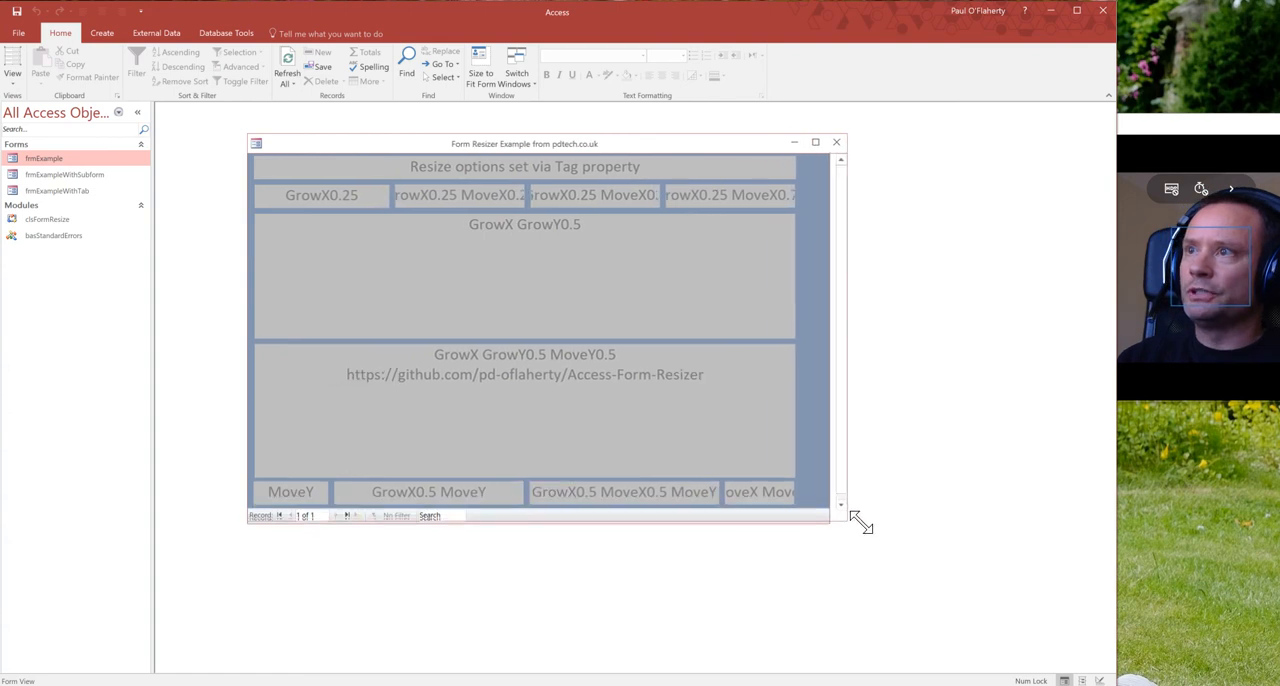
pyautogui.moveTo(856, 520); pyautogui.dragTo(1070, 536)
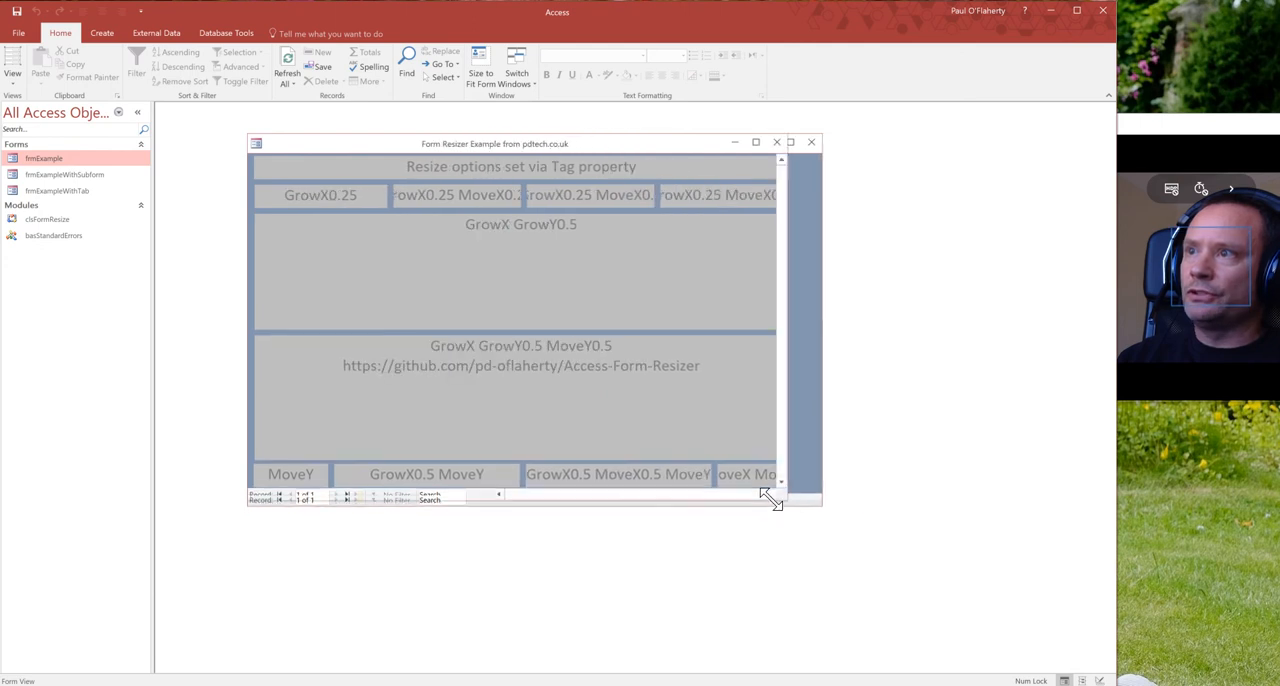
pyautogui.moveTo(776, 500); pyautogui.dragTo(896, 504)
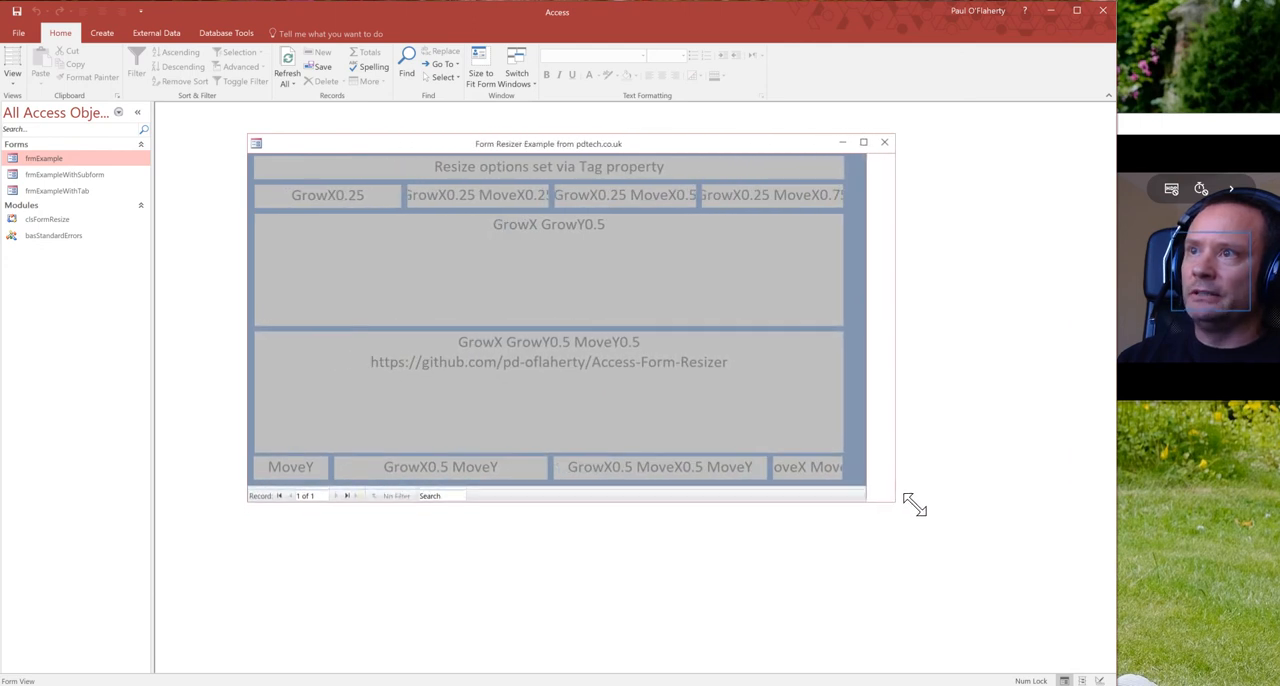
pyautogui.moveTo(912, 504); pyautogui.dragTo(1084, 508)
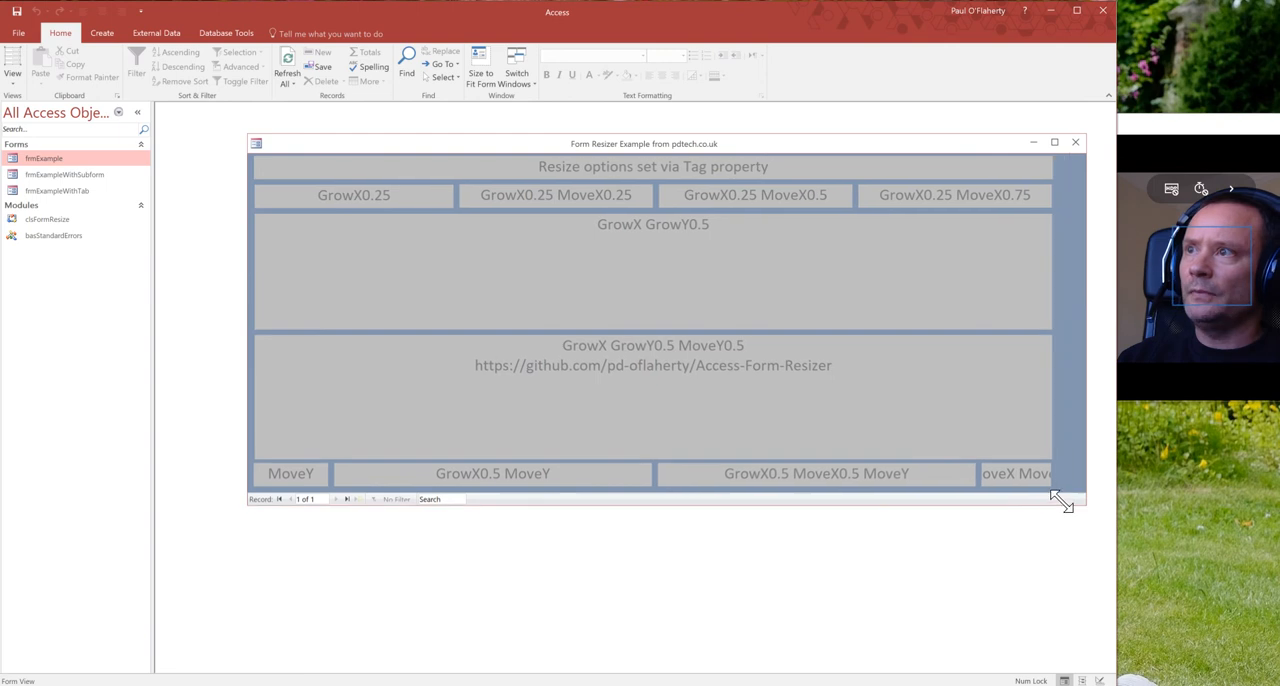
pyautogui.moveTo(1064, 504); pyautogui.dragTo(822, 490)
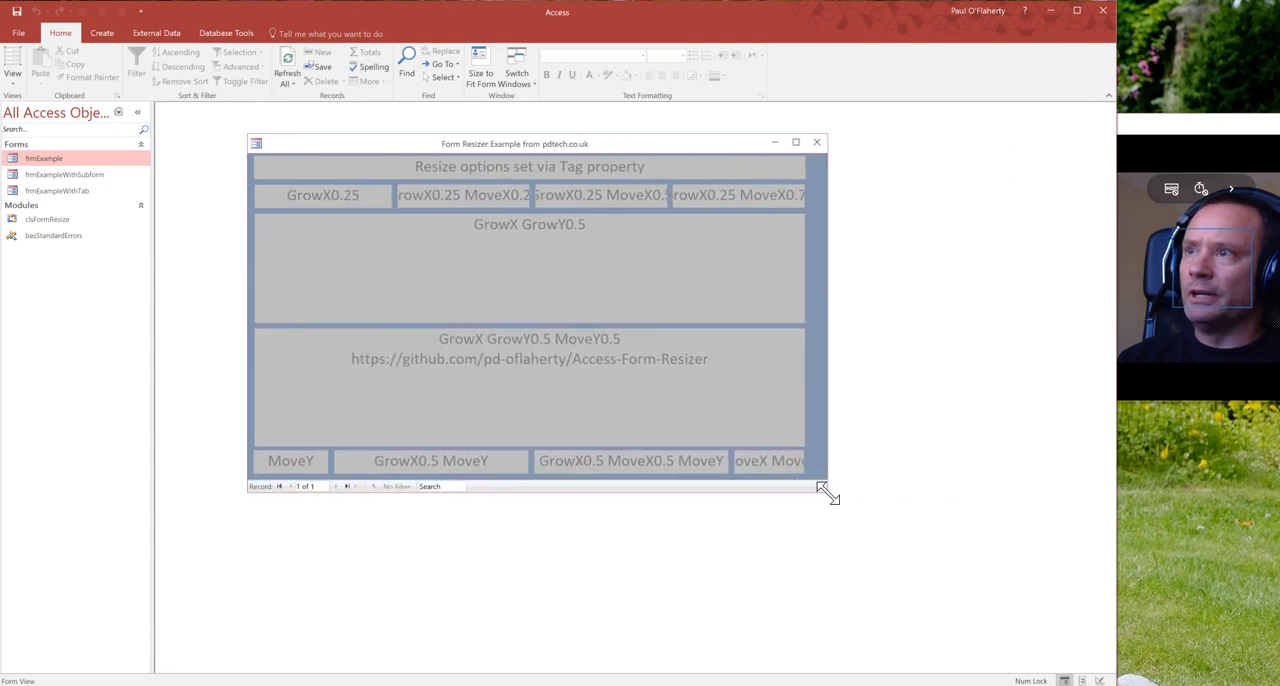
pyautogui.moveTo(822, 490); pyautogui.dragTo(918, 498)
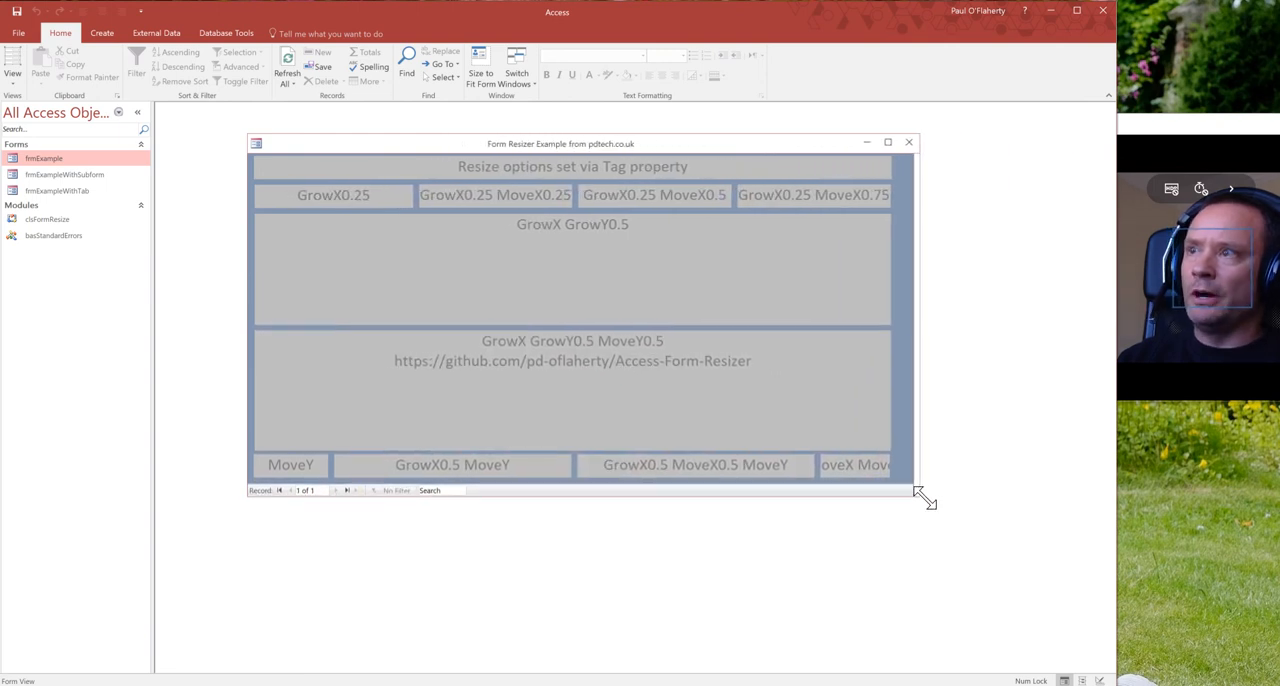
pyautogui.moveTo(922, 496); pyautogui.dragTo(990, 492)
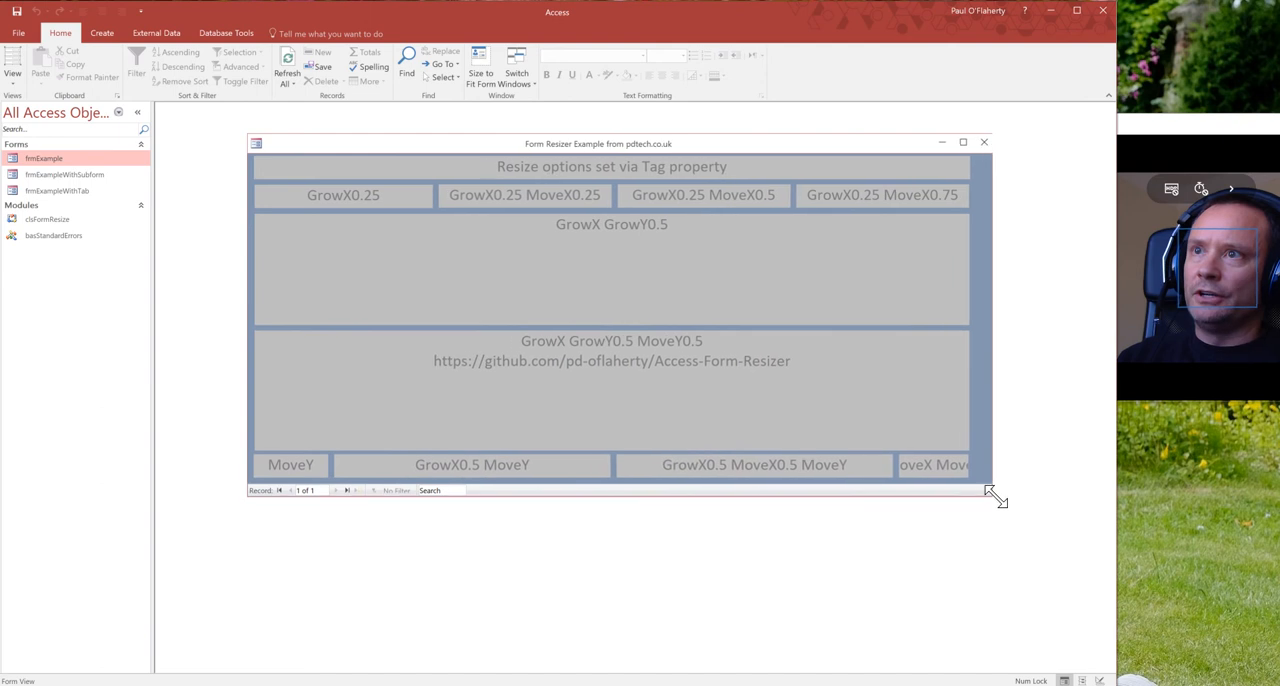
pyautogui.moveTo(990, 490); pyautogui.dragTo(1060, 496)
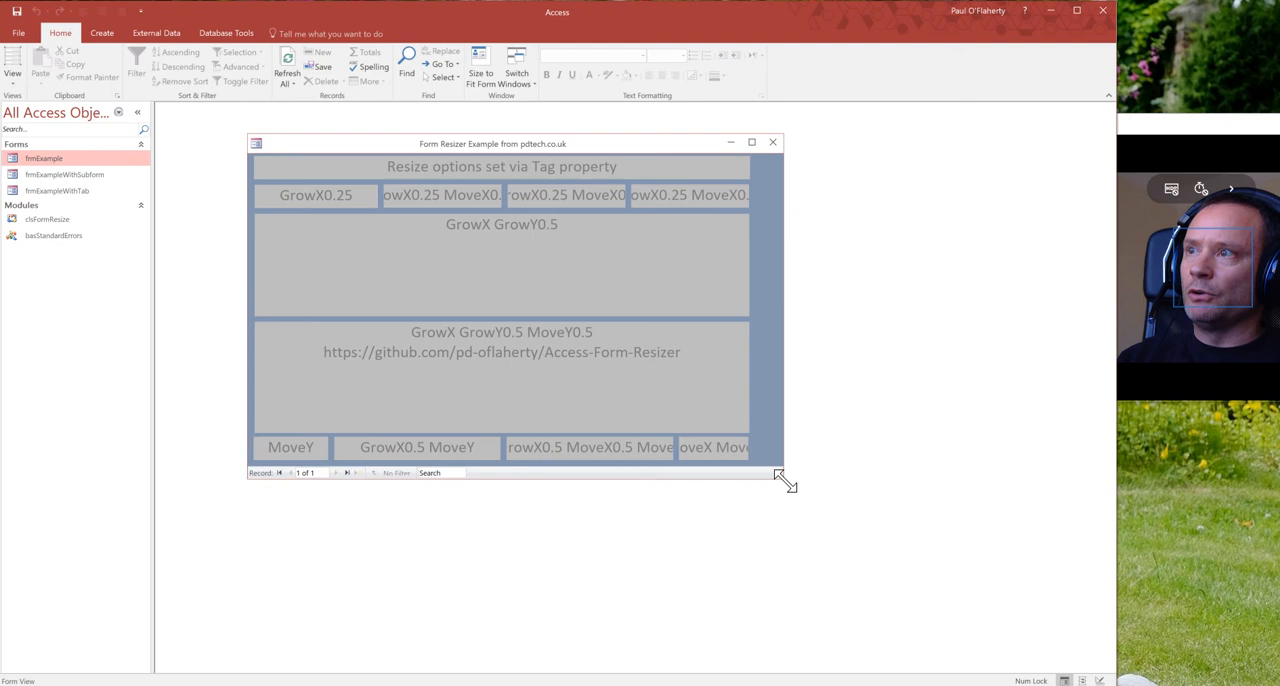
pyautogui.moveTo(780, 478); pyautogui.dragTo(970, 496)
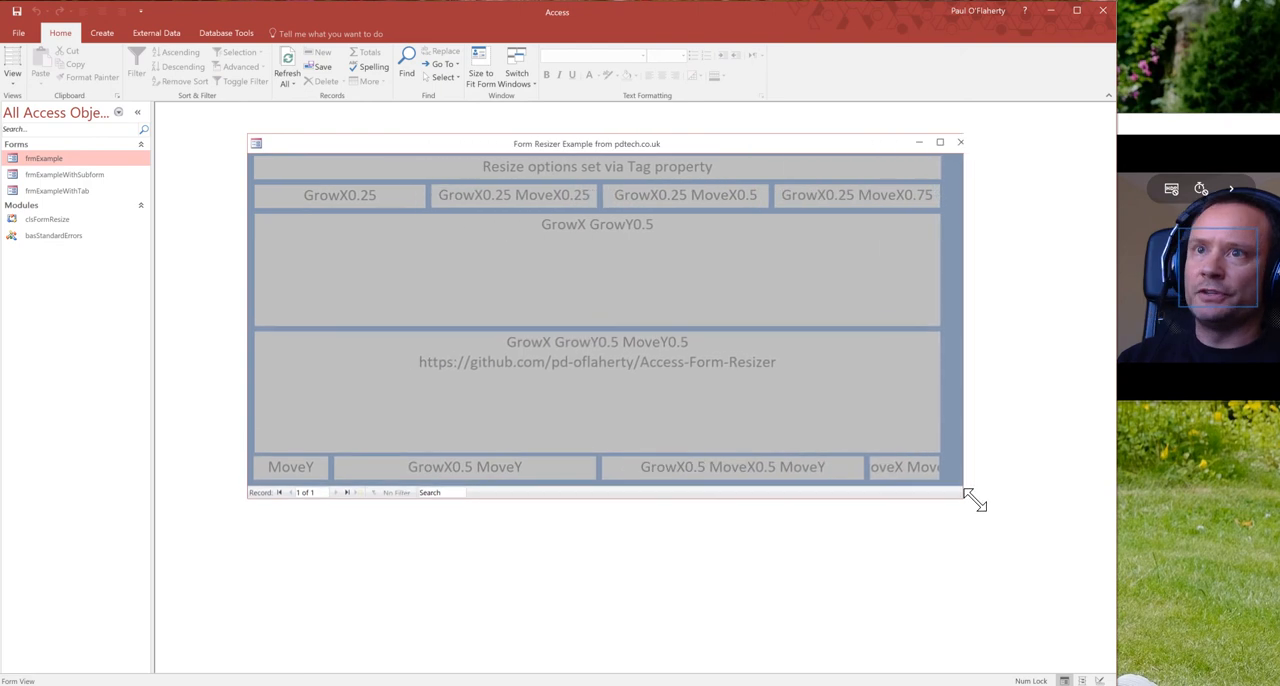
pyautogui.moveTo(968, 496); pyautogui.dragTo(1012, 502)
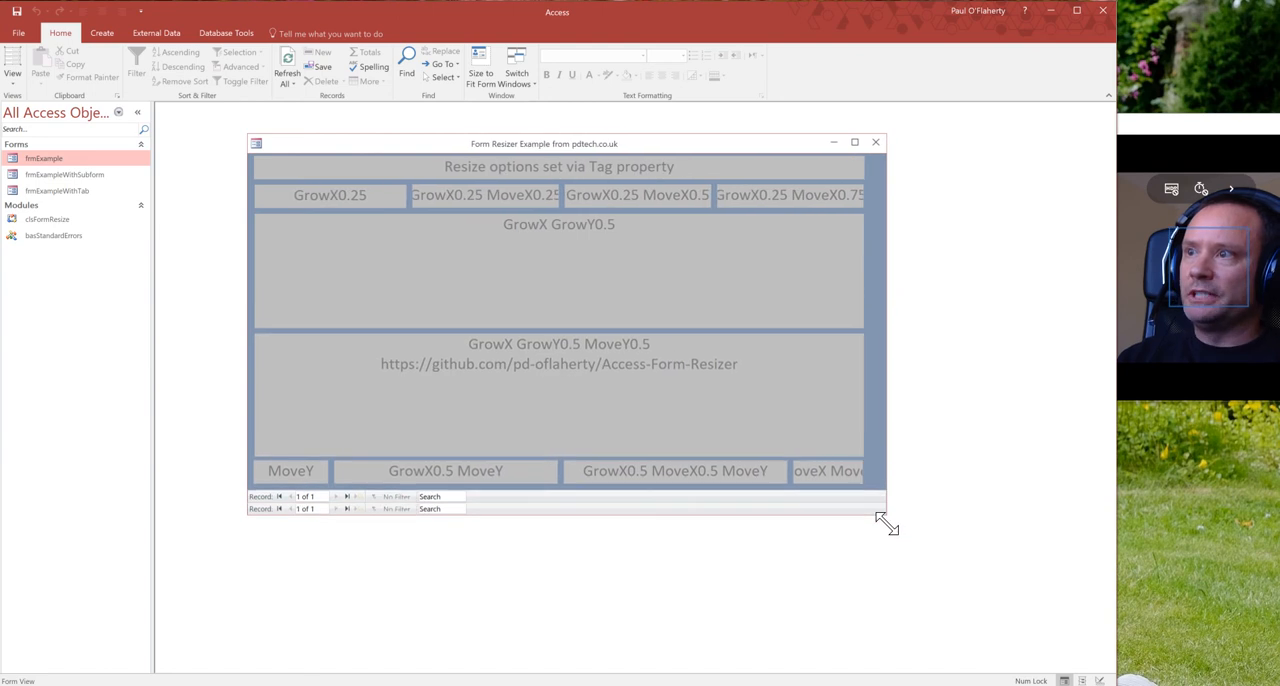
# Step: Make the window taller and shorter several times, ending small enough that controls overlap
pyautogui.moveTo(884, 520); pyautogui.dragTo(880, 632)
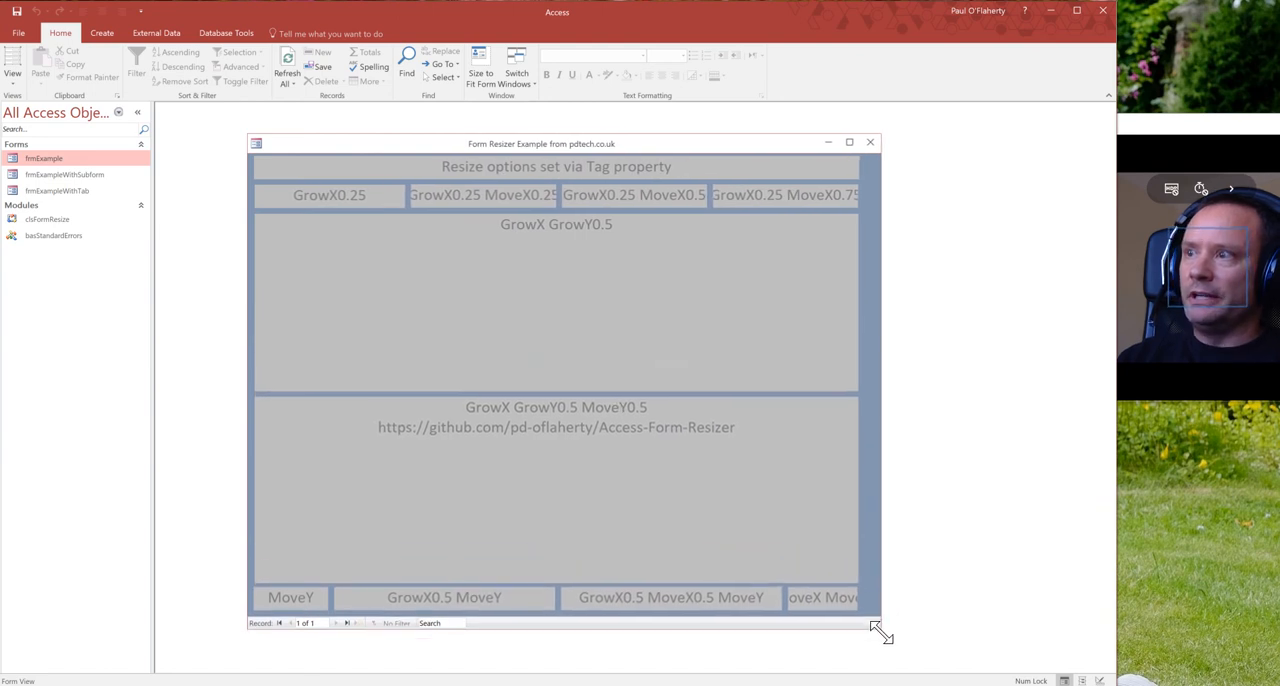
pyautogui.moveTo(876, 630); pyautogui.dragTo(876, 476)
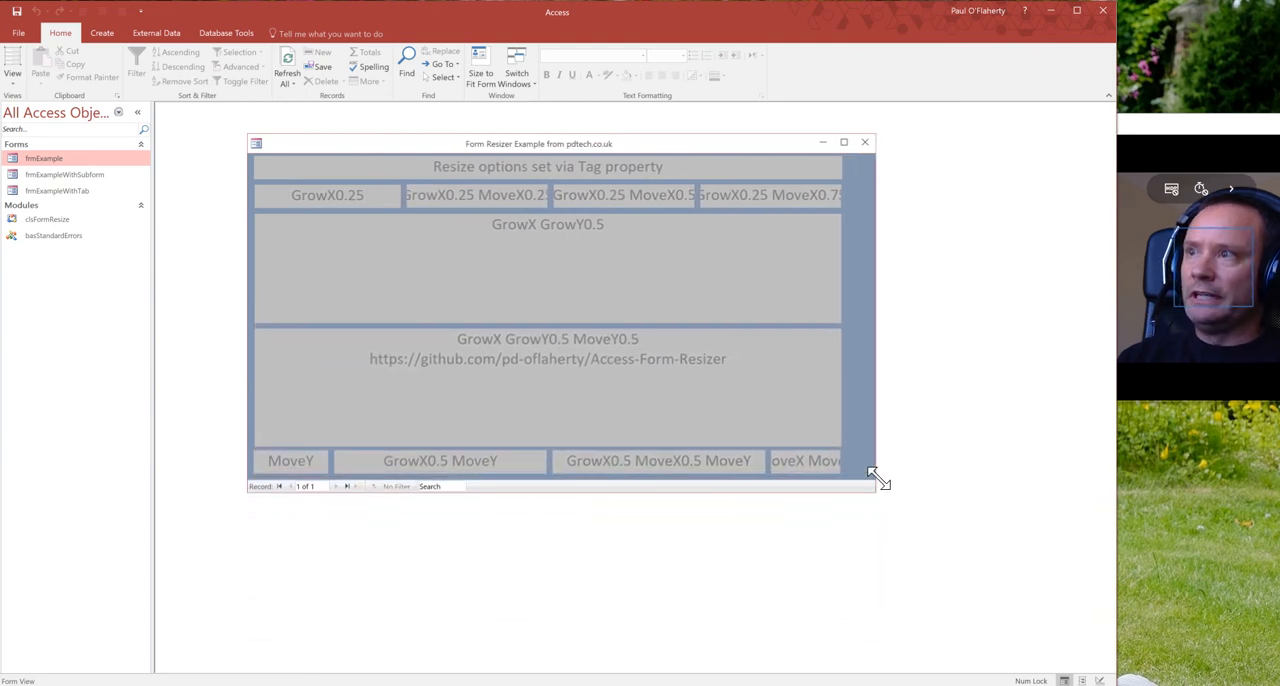
pyautogui.moveTo(876, 478); pyautogui.dragTo(890, 536)
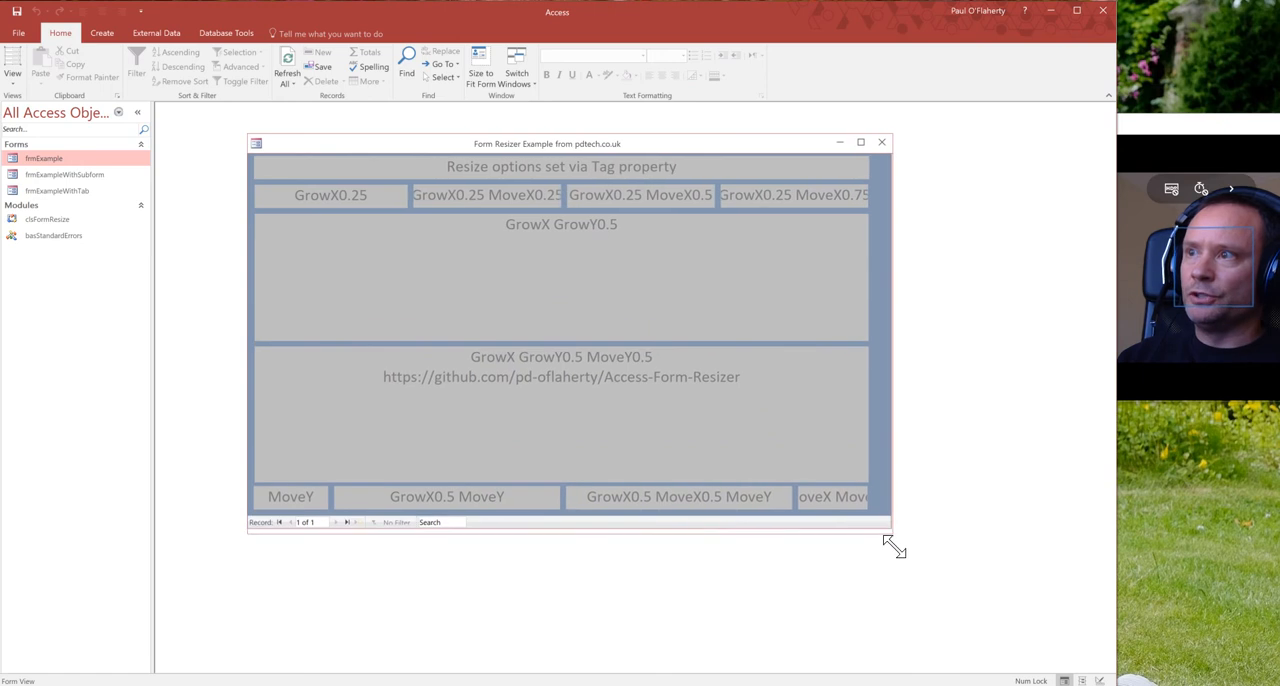
pyautogui.moveTo(890, 544); pyautogui.dragTo(892, 600)
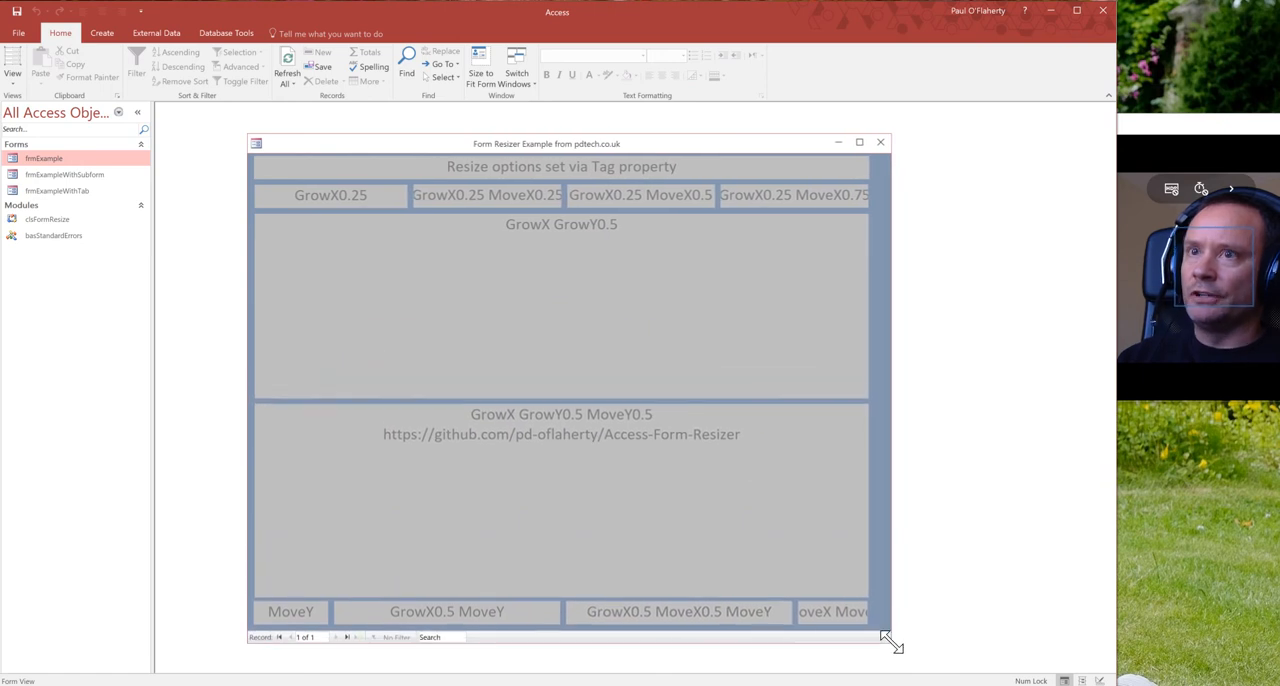
pyautogui.moveTo(890, 640); pyautogui.dragTo(856, 436)
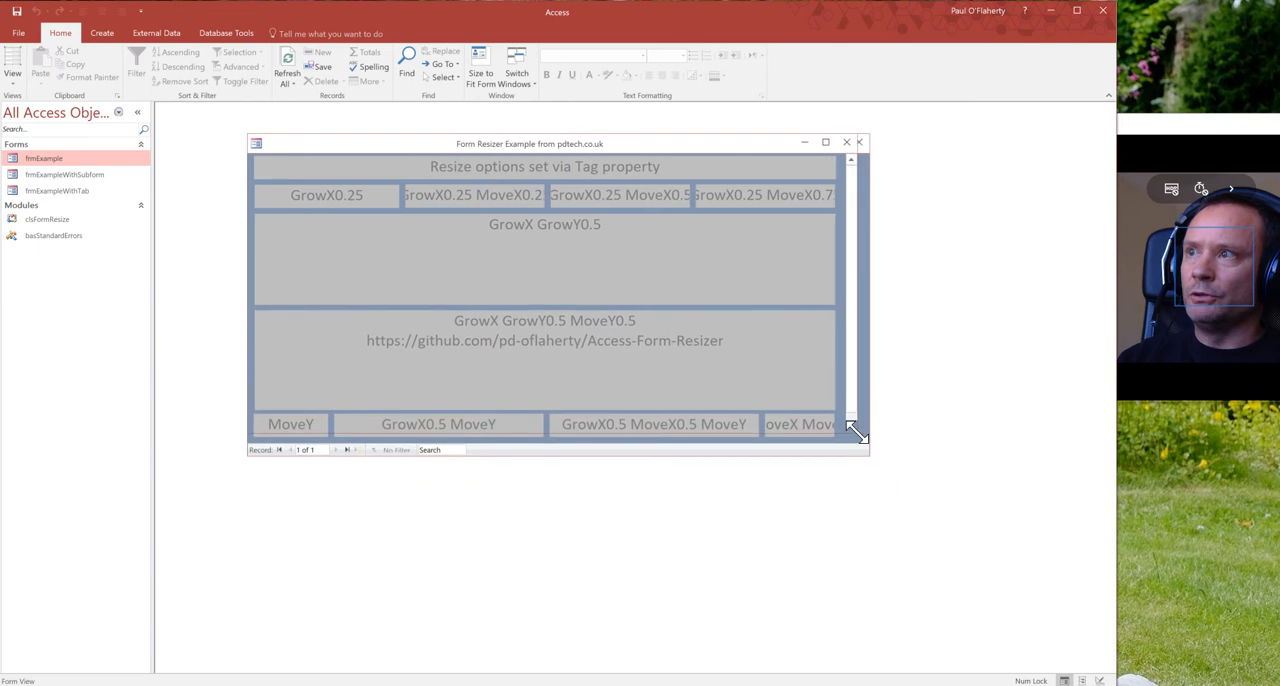
pyautogui.moveTo(856, 430); pyautogui.dragTo(850, 428)
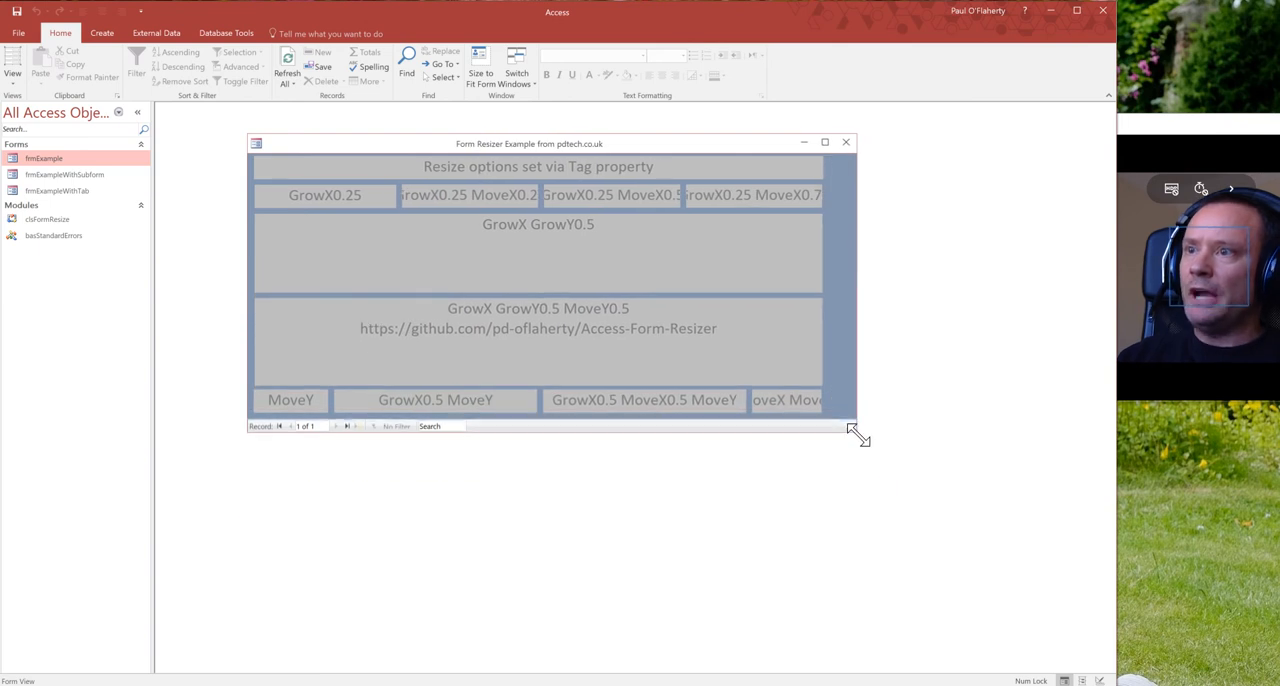
pyautogui.moveTo(856, 432); pyautogui.dragTo(710, 424)
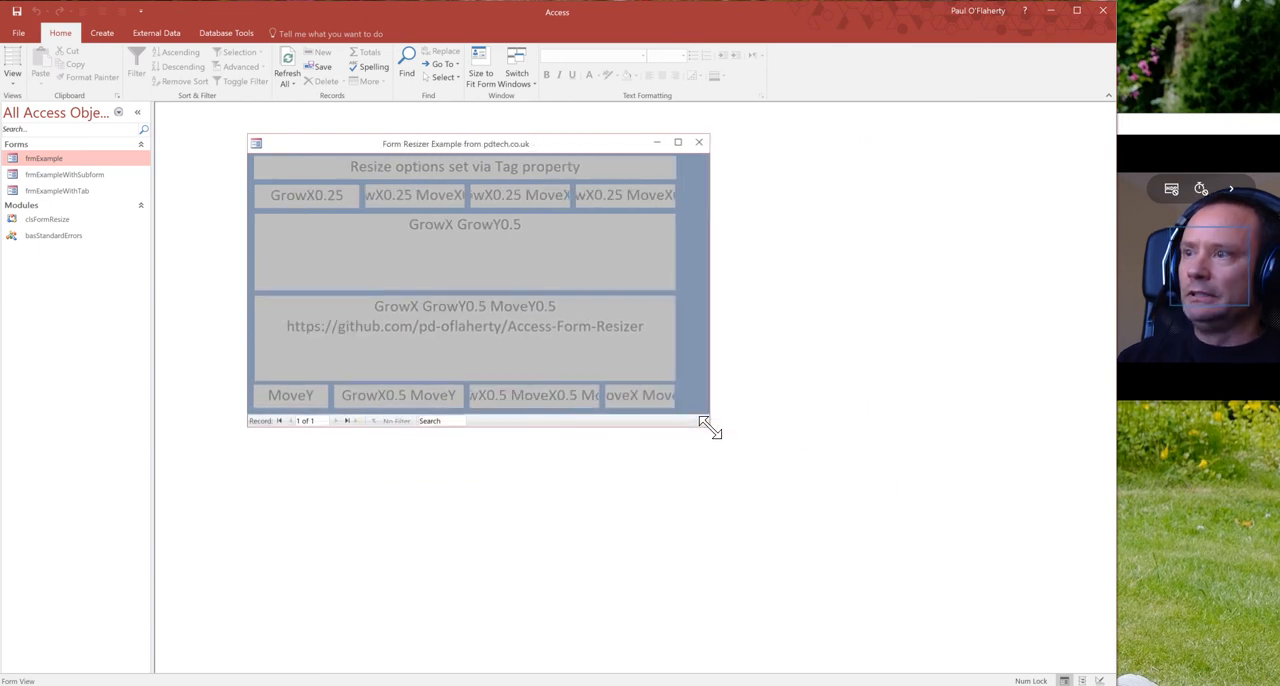
pyautogui.moveTo(708, 428); pyautogui.dragTo(712, 432)
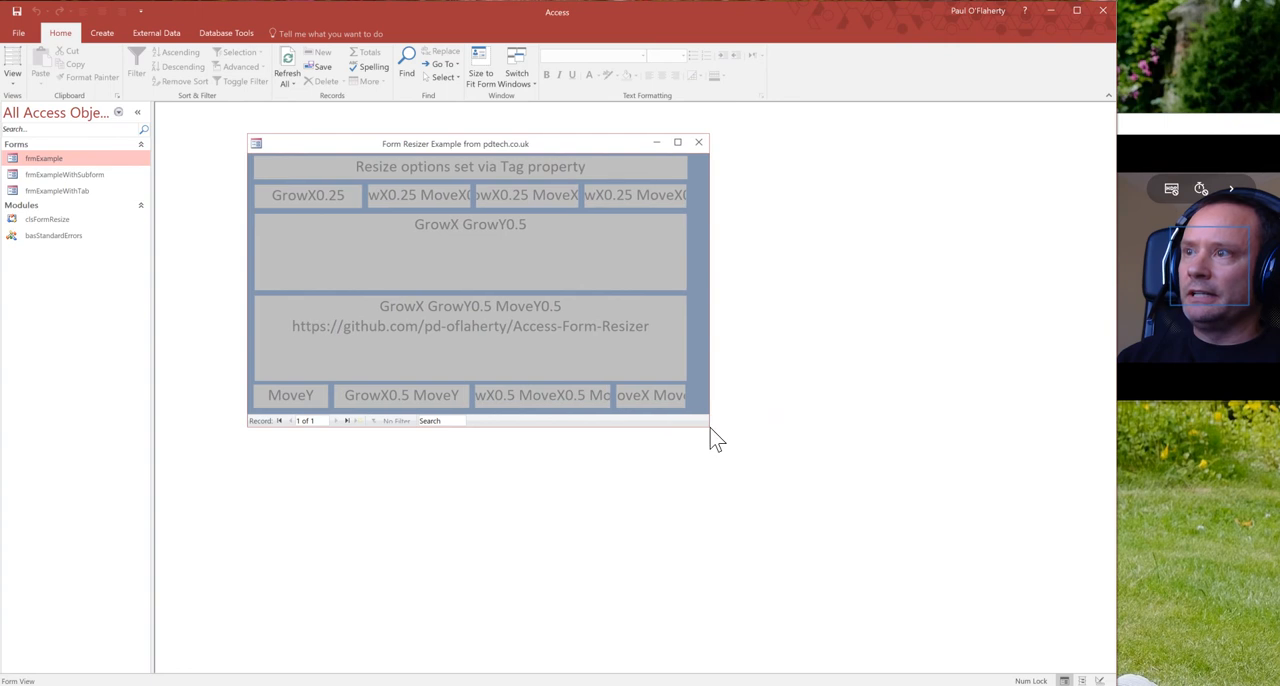
pyautogui.moveTo(418, 434)
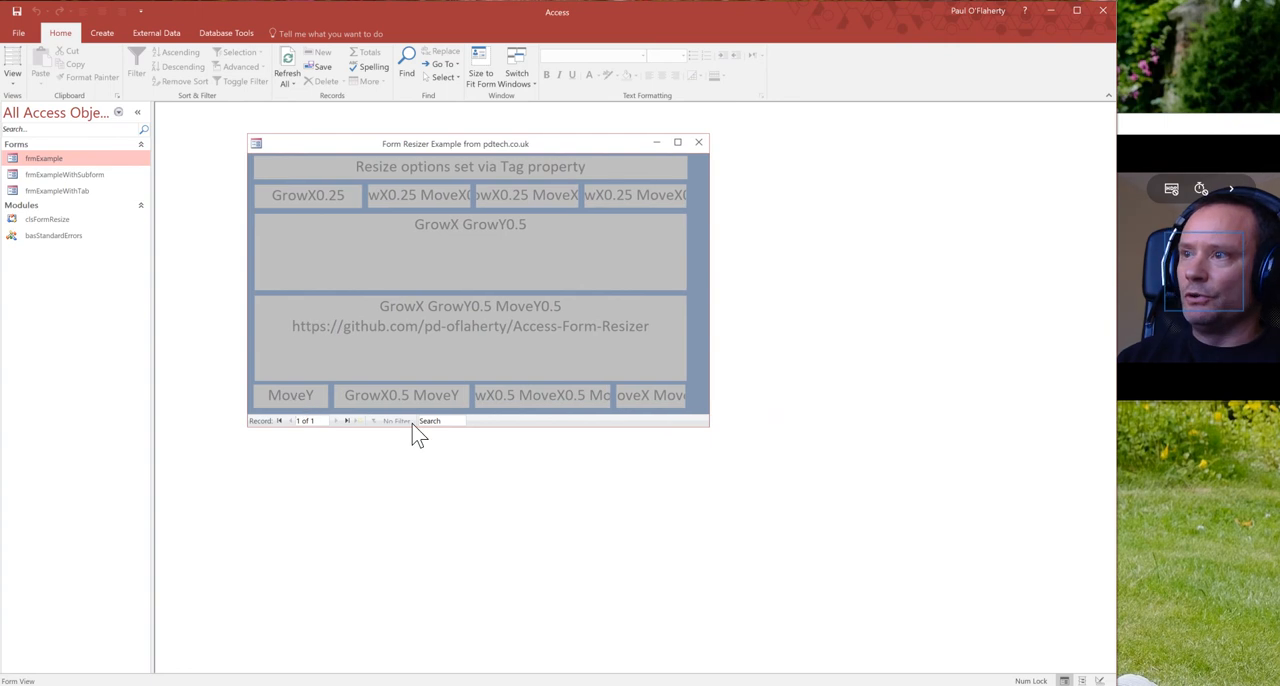
pyautogui.moveTo(284, 412)
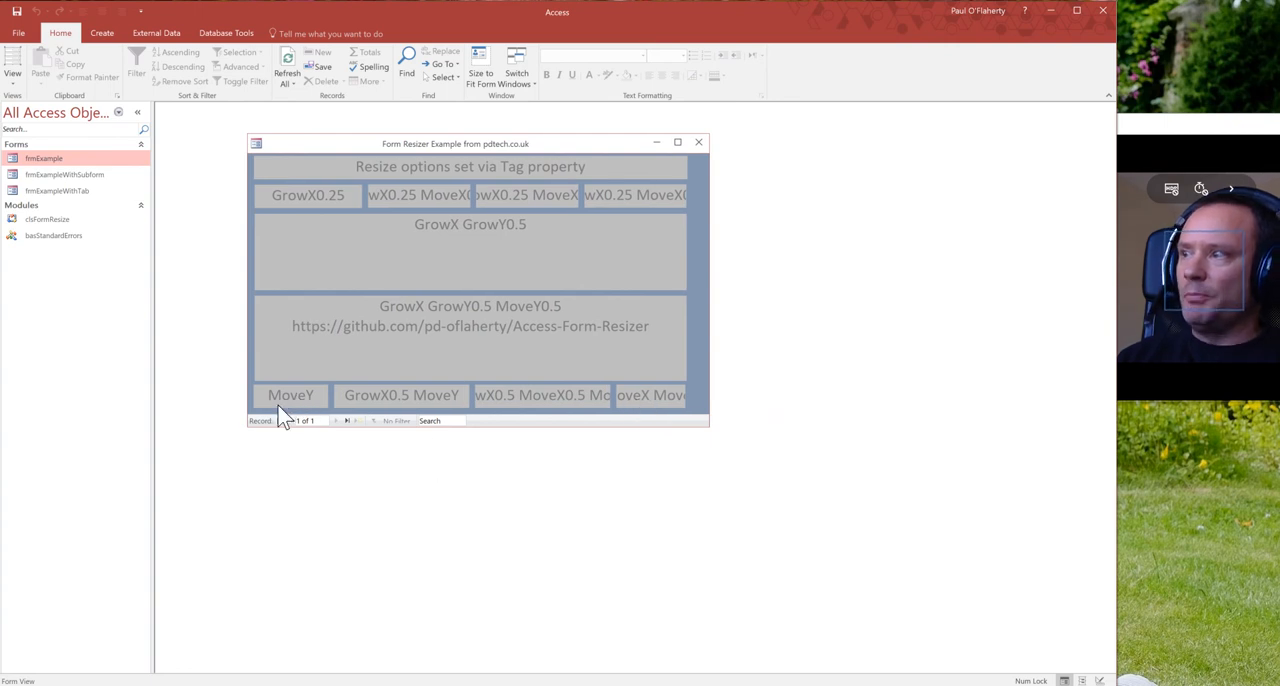
pyautogui.moveTo(656, 418)
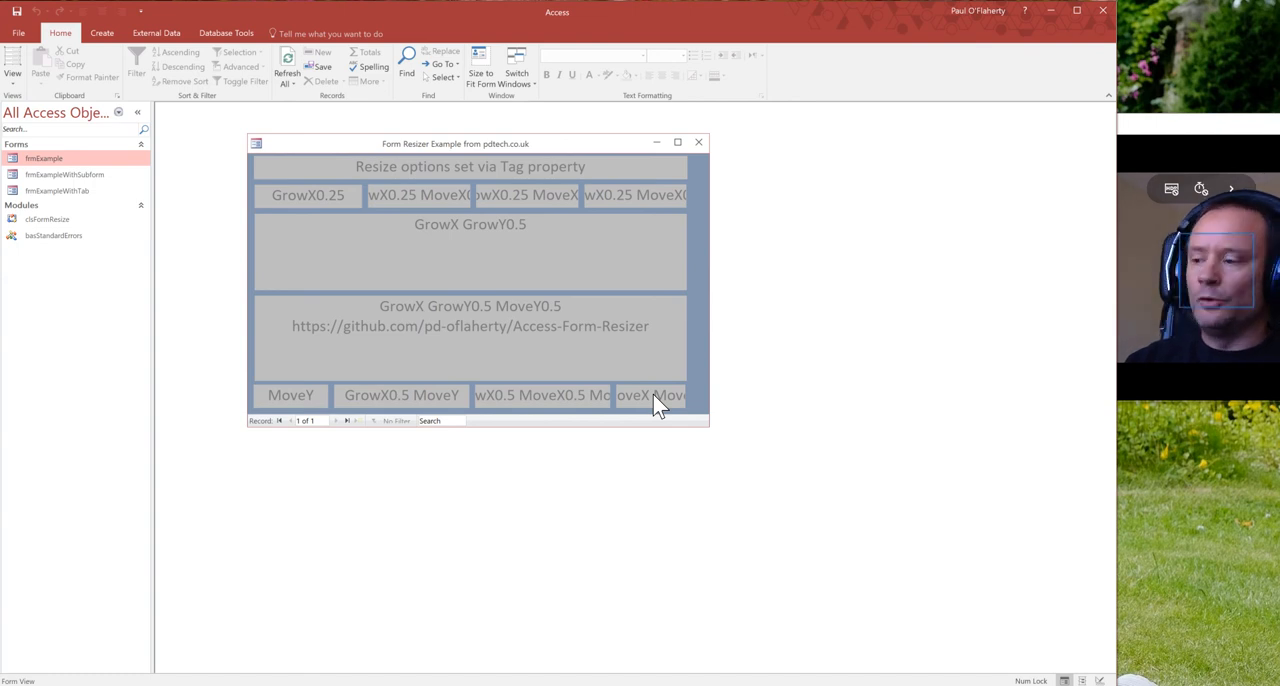
pyautogui.moveTo(424, 412)
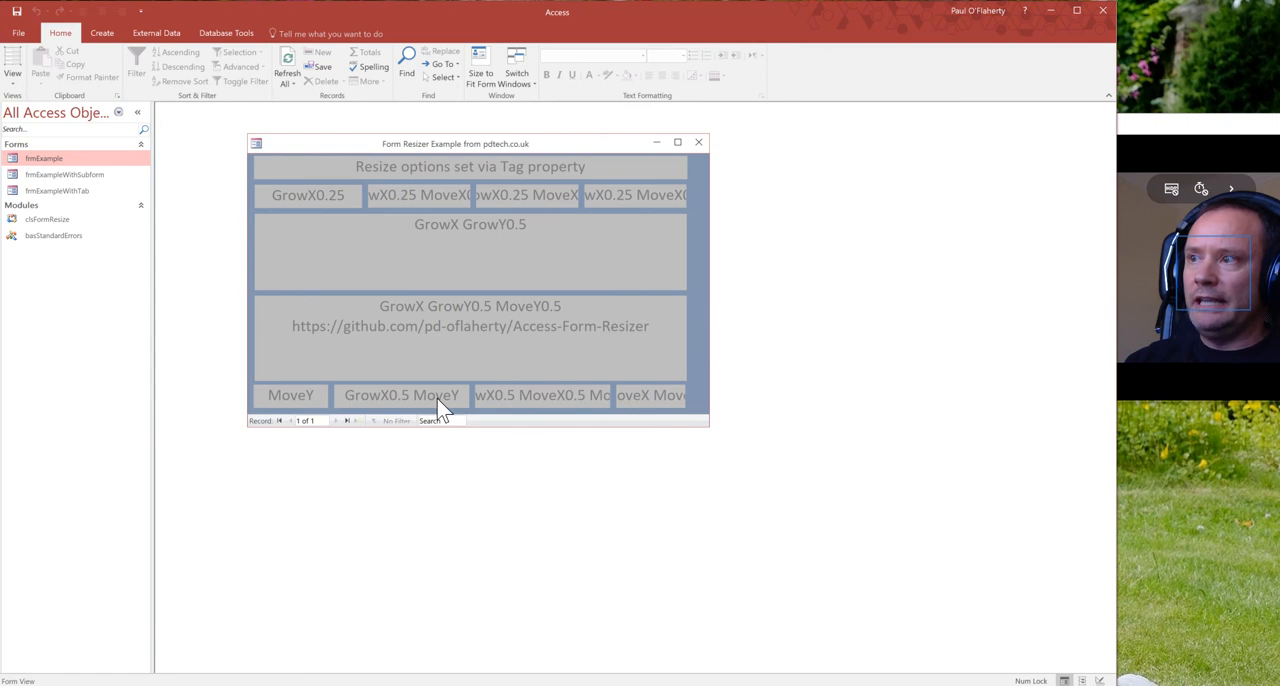
pyautogui.moveTo(508, 410)
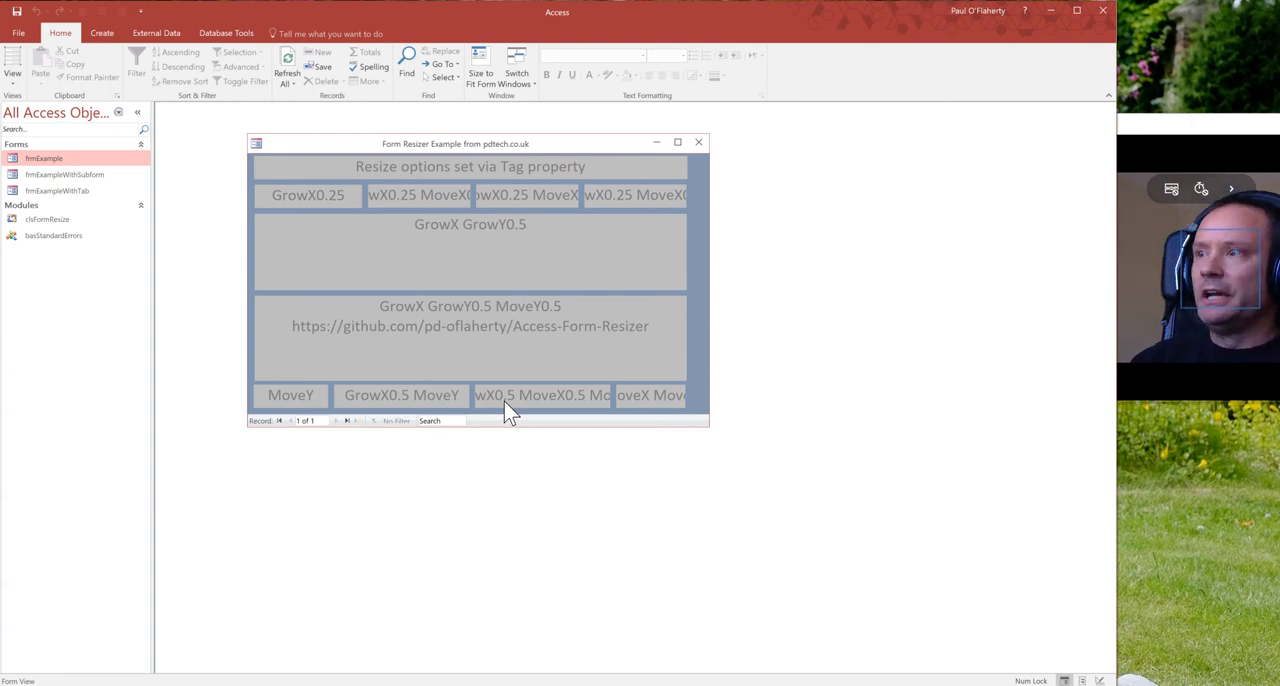
pyautogui.moveTo(448, 400)
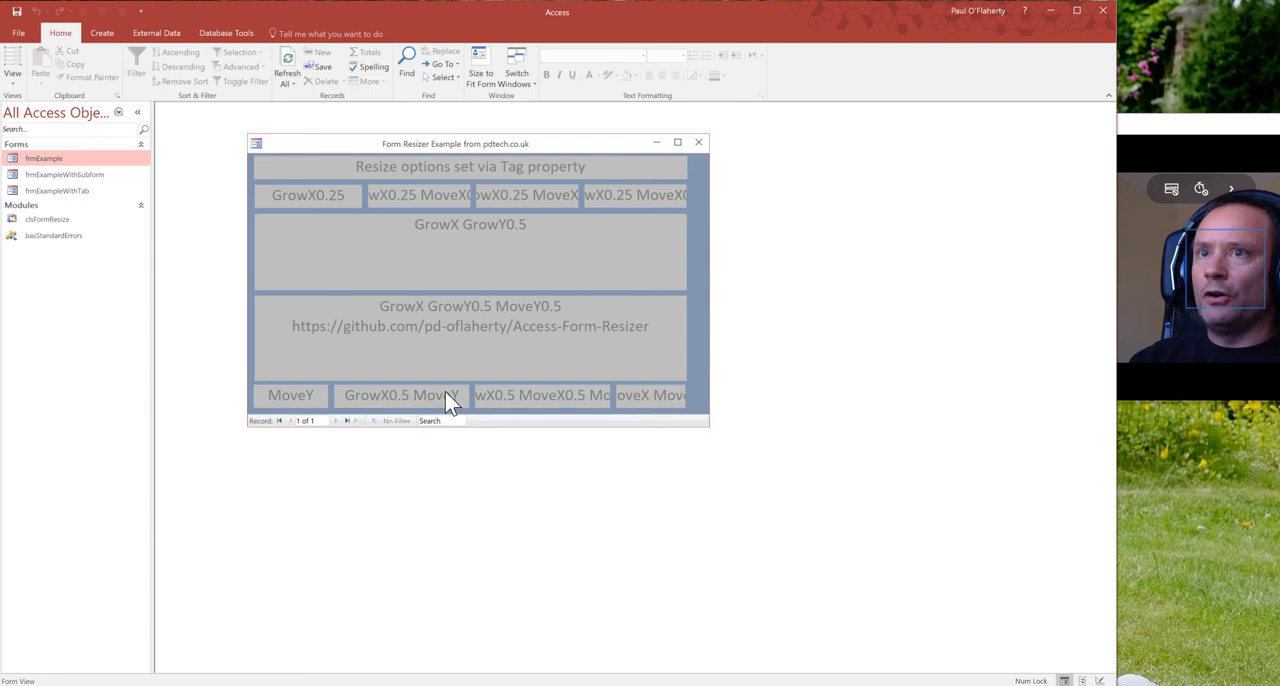
pyautogui.moveTo(510, 418)
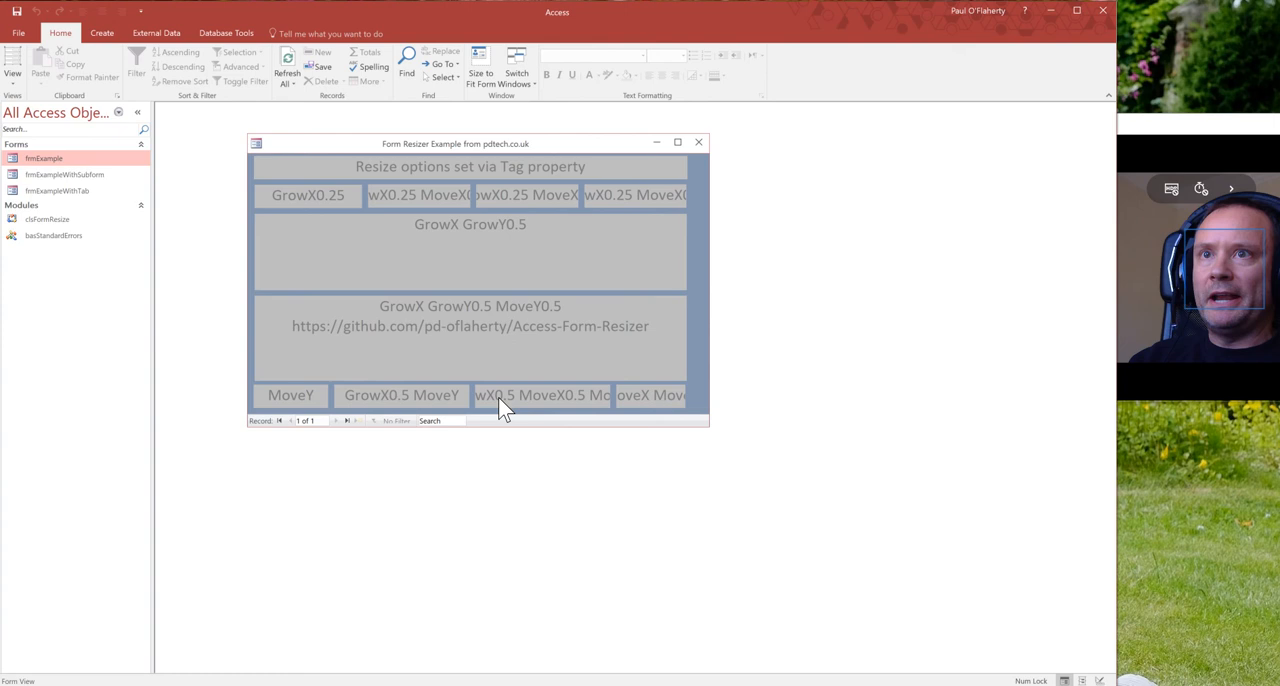
pyautogui.moveTo(316, 408)
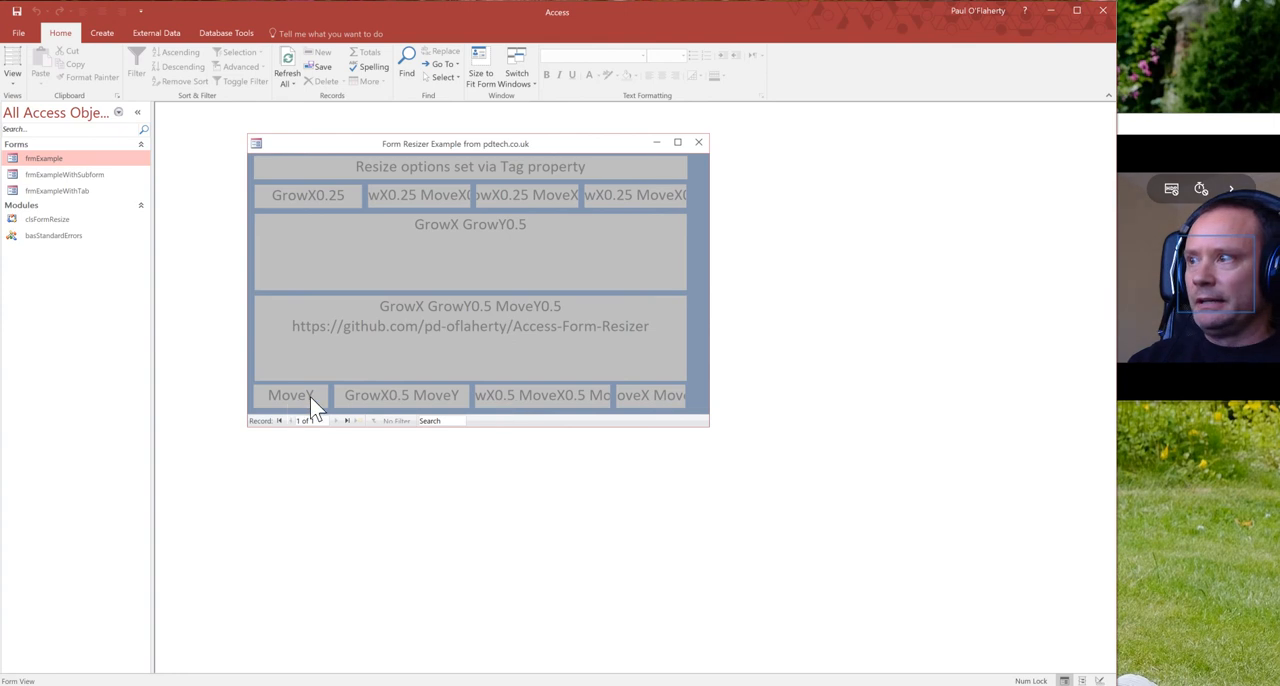
pyautogui.moveTo(670, 410)
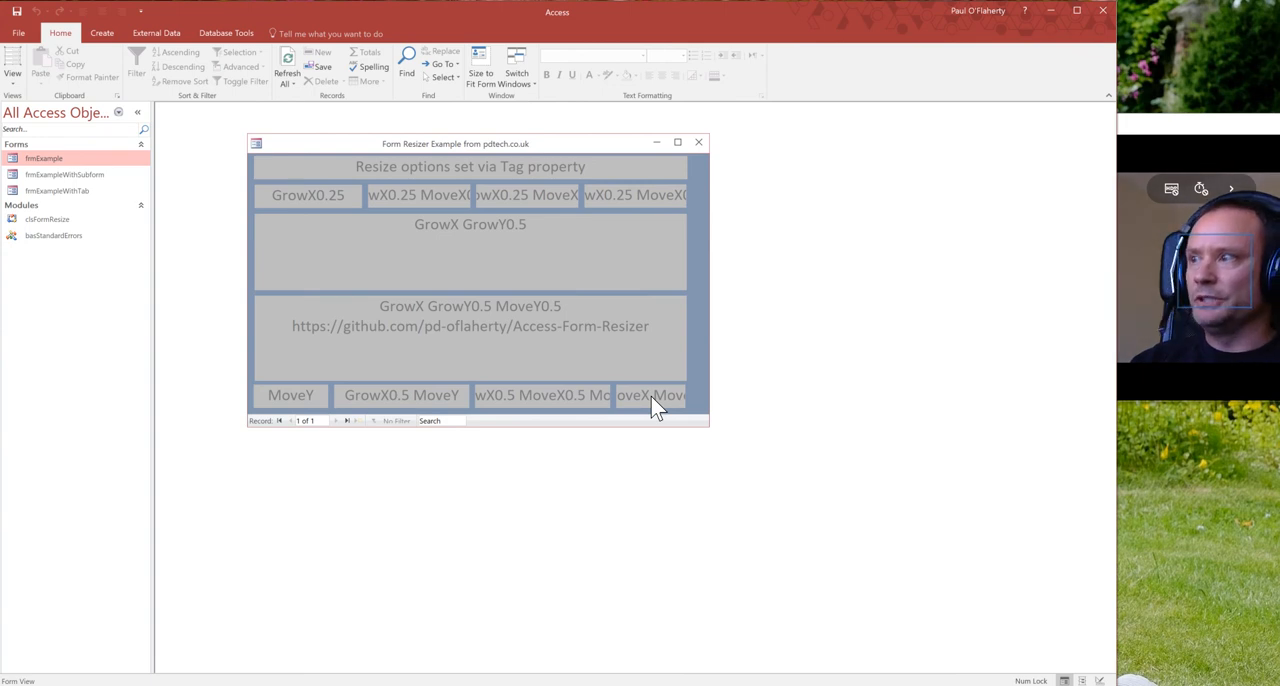
pyautogui.moveTo(520, 418)
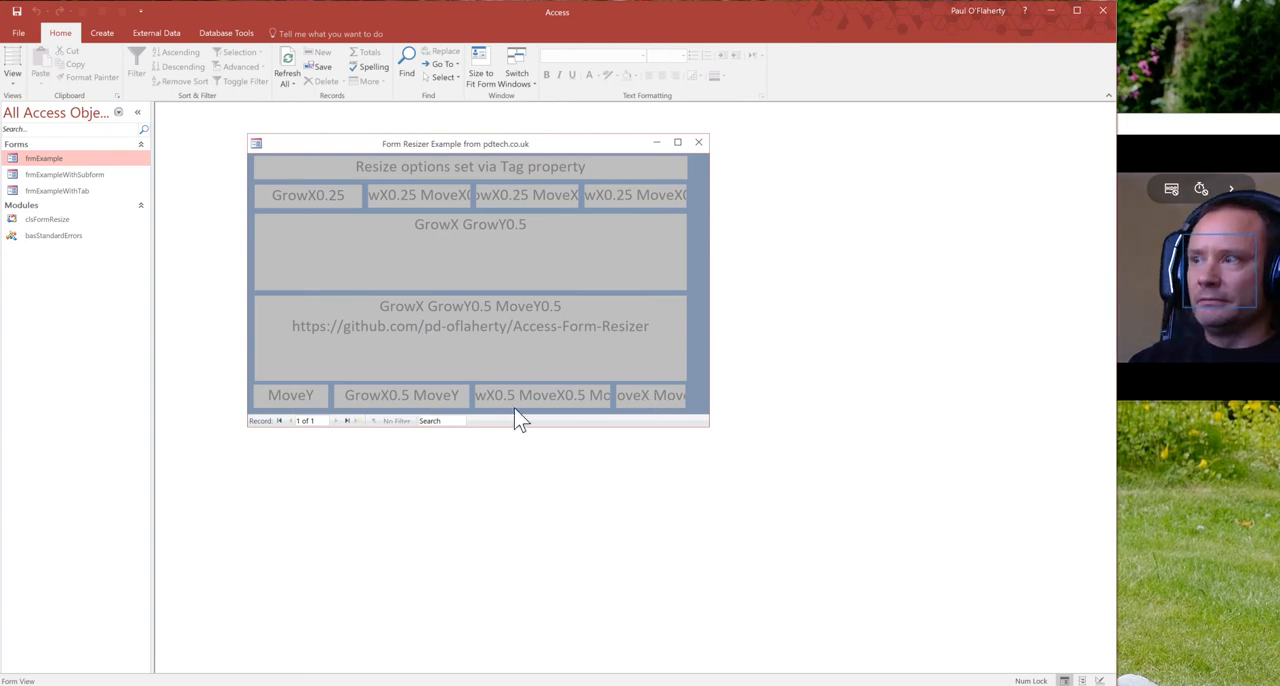
pyautogui.moveTo(550, 414)
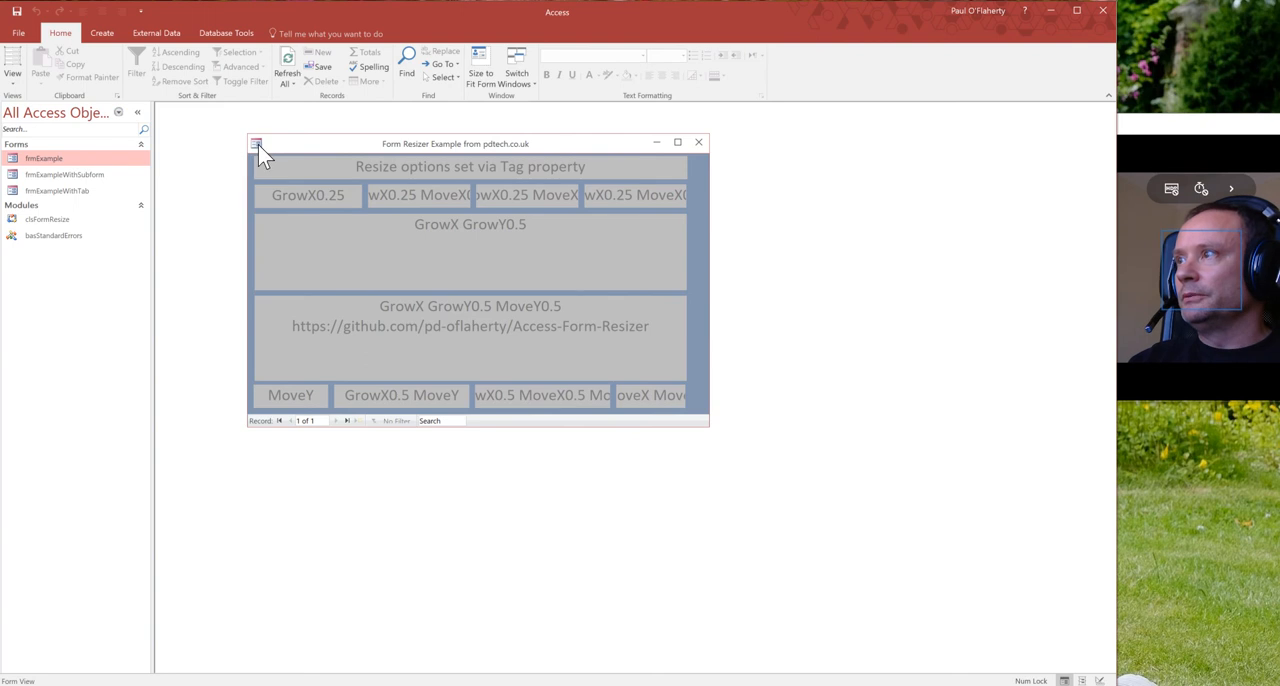
pyautogui.moveTo(478, 280)
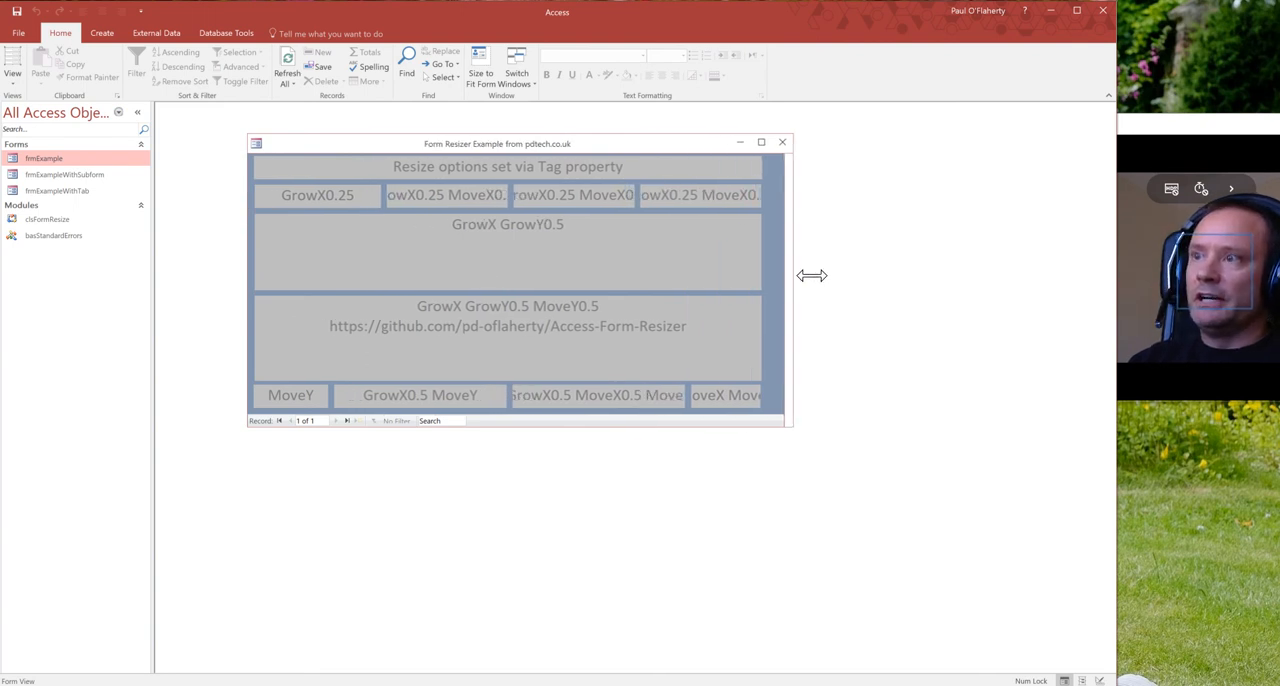
# Step: Widen and narrow the form window several more times, finishing narrow so controls overlap
pyautogui.moveTo(792, 276); pyautogui.dragTo(1036, 280)
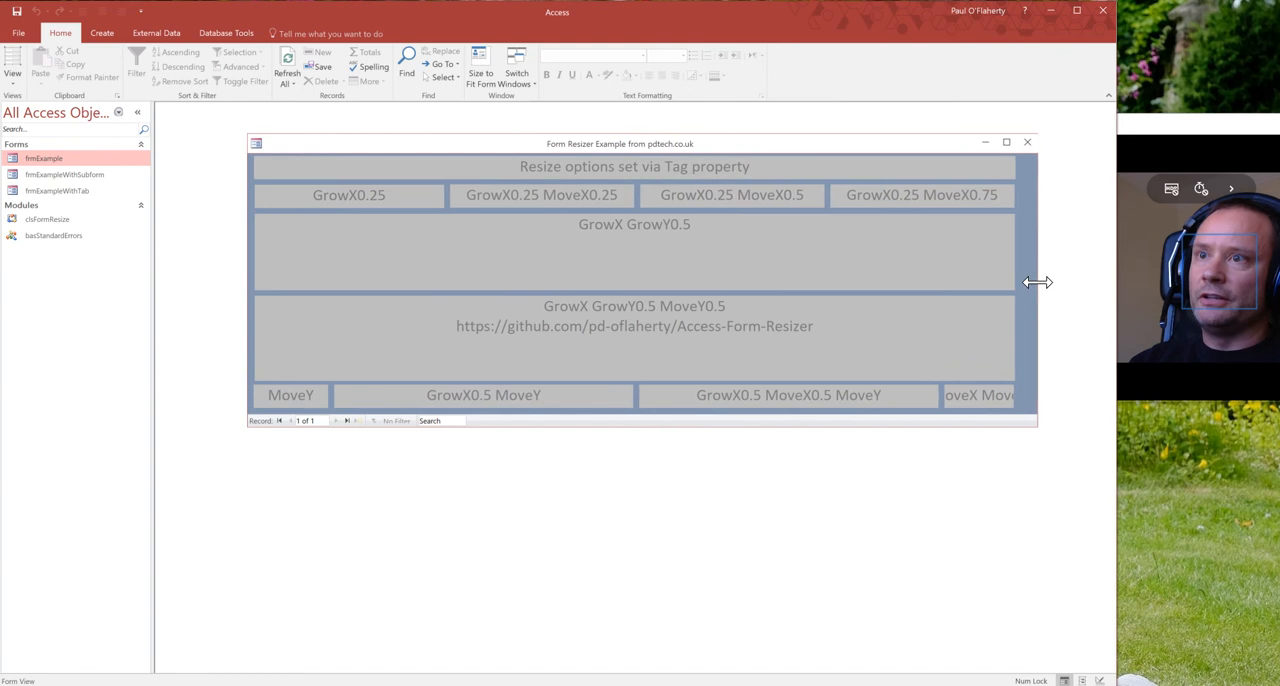
pyautogui.moveTo(1036, 280); pyautogui.dragTo(820, 276)
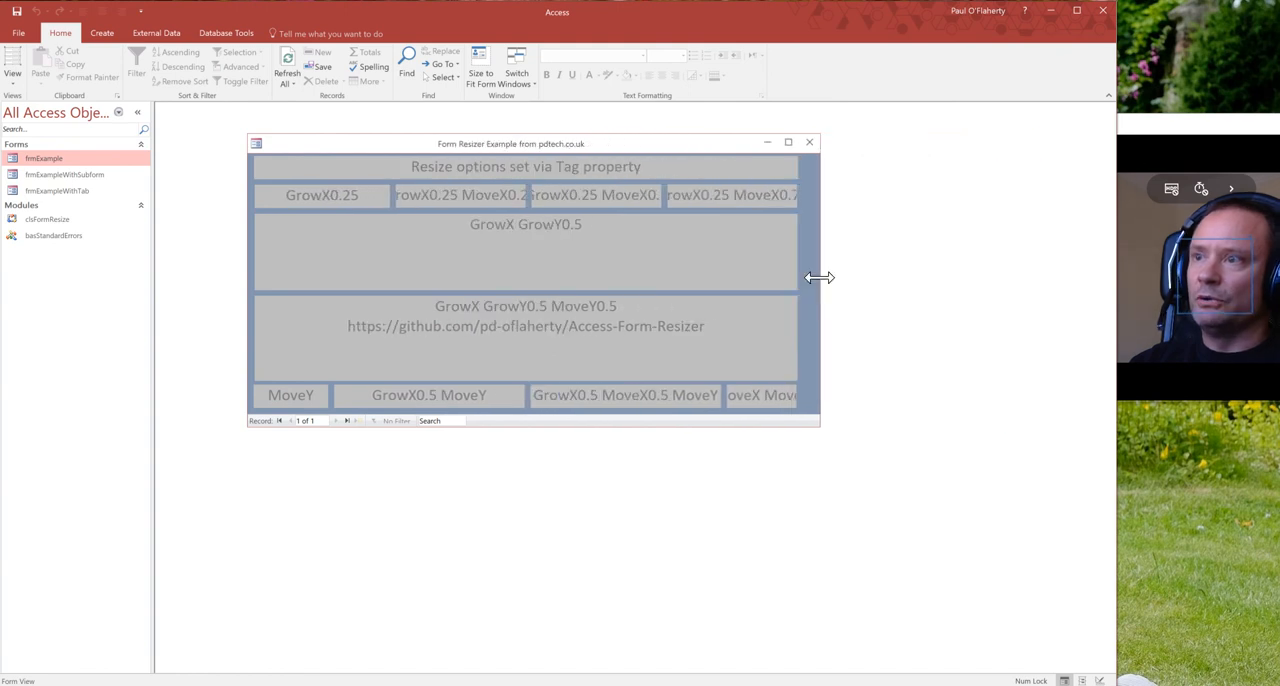
pyautogui.moveTo(820, 276); pyautogui.dragTo(1040, 288)
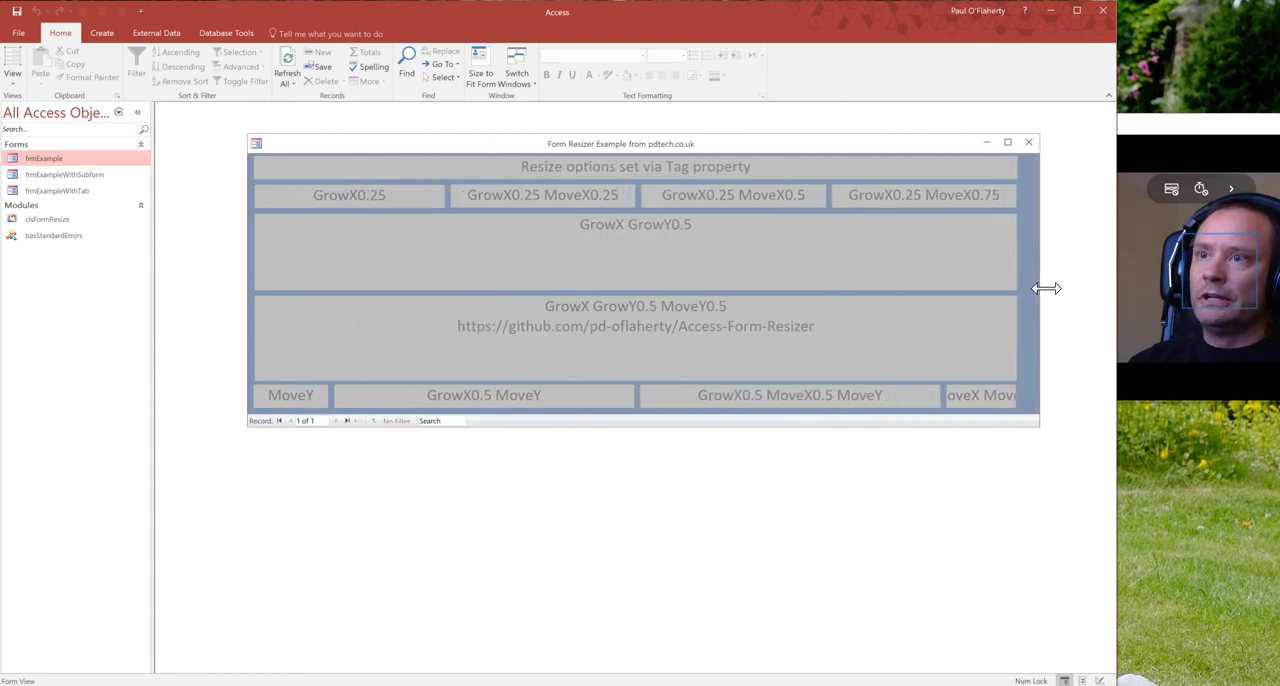
pyautogui.moveTo(1048, 288); pyautogui.dragTo(900, 284)
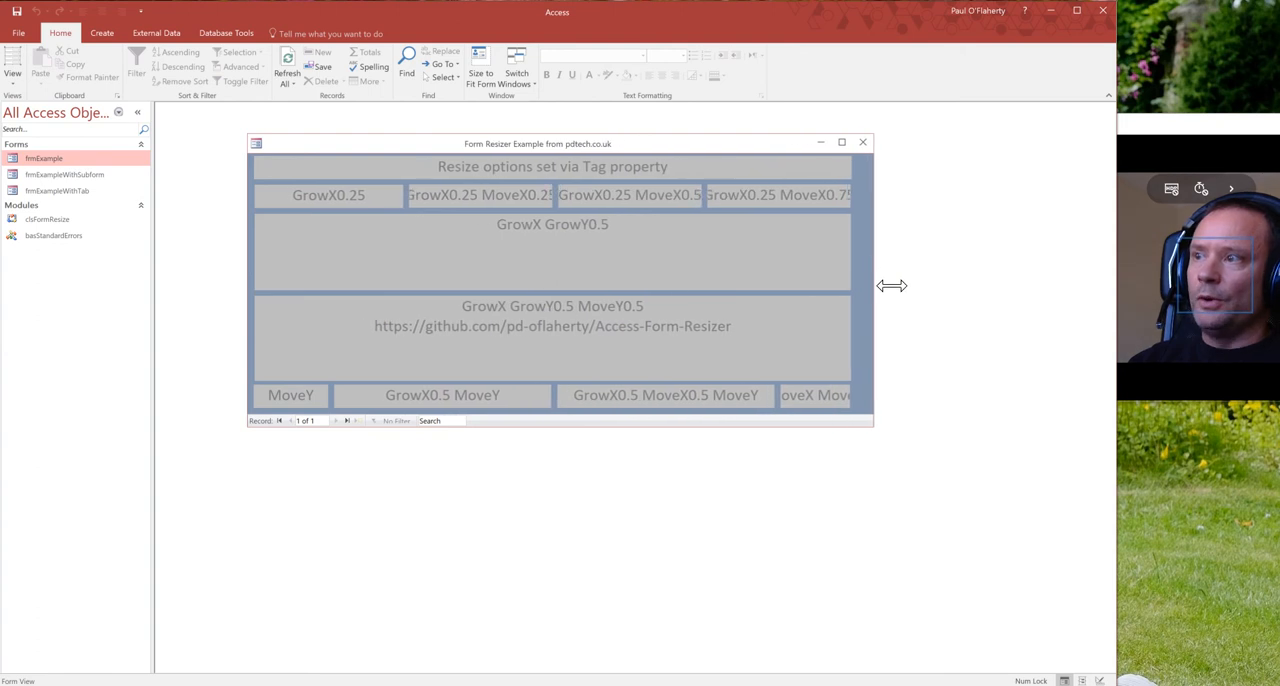
pyautogui.moveTo(872, 284); pyautogui.dragTo(1068, 290)
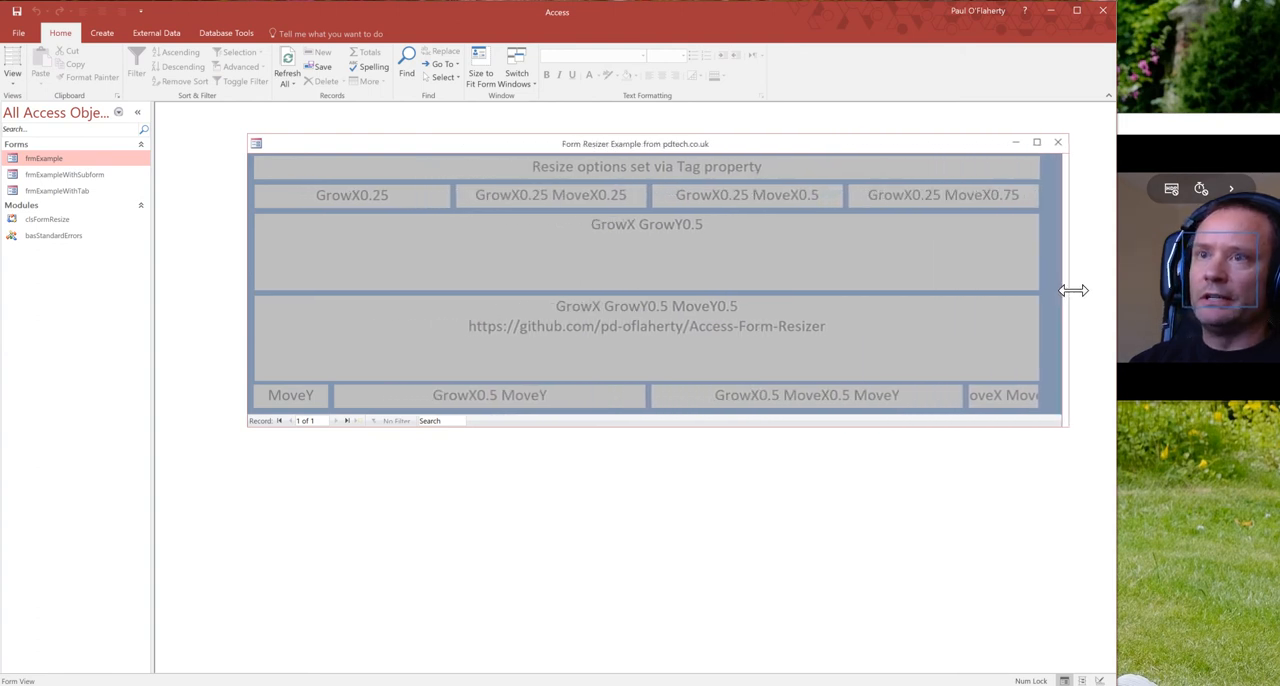
pyautogui.moveTo(1068, 290); pyautogui.dragTo(842, 290)
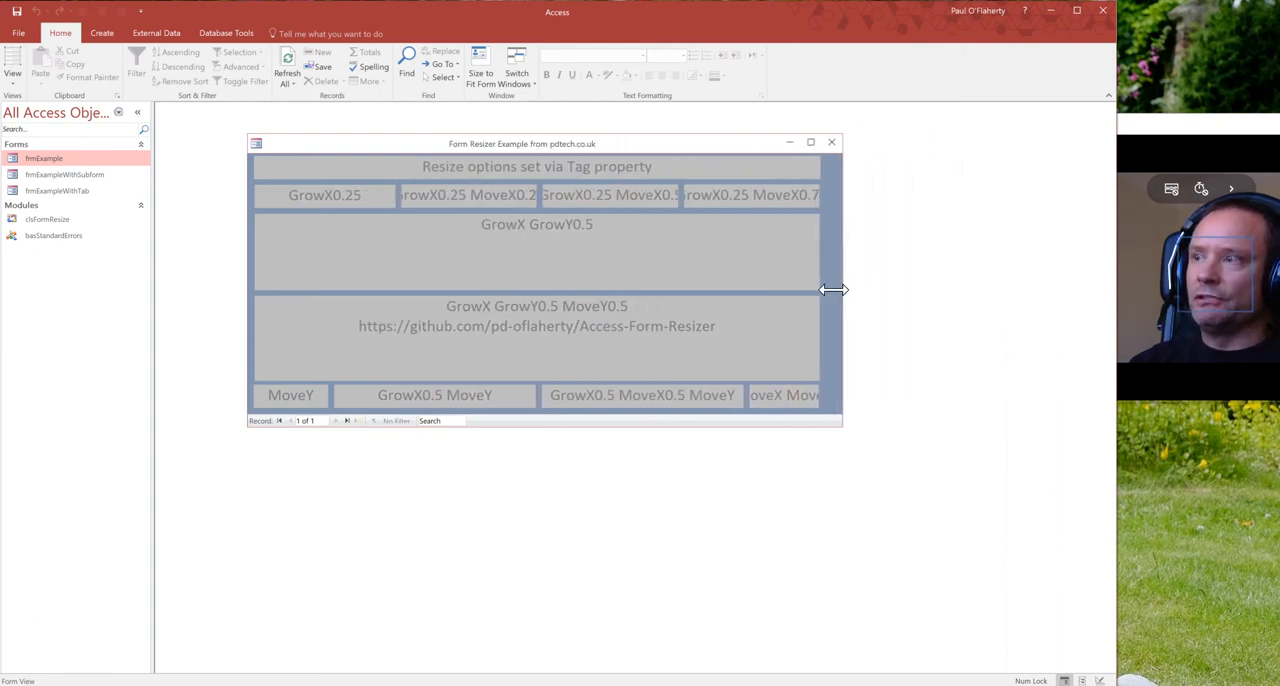
pyautogui.moveTo(836, 290); pyautogui.dragTo(970, 296)
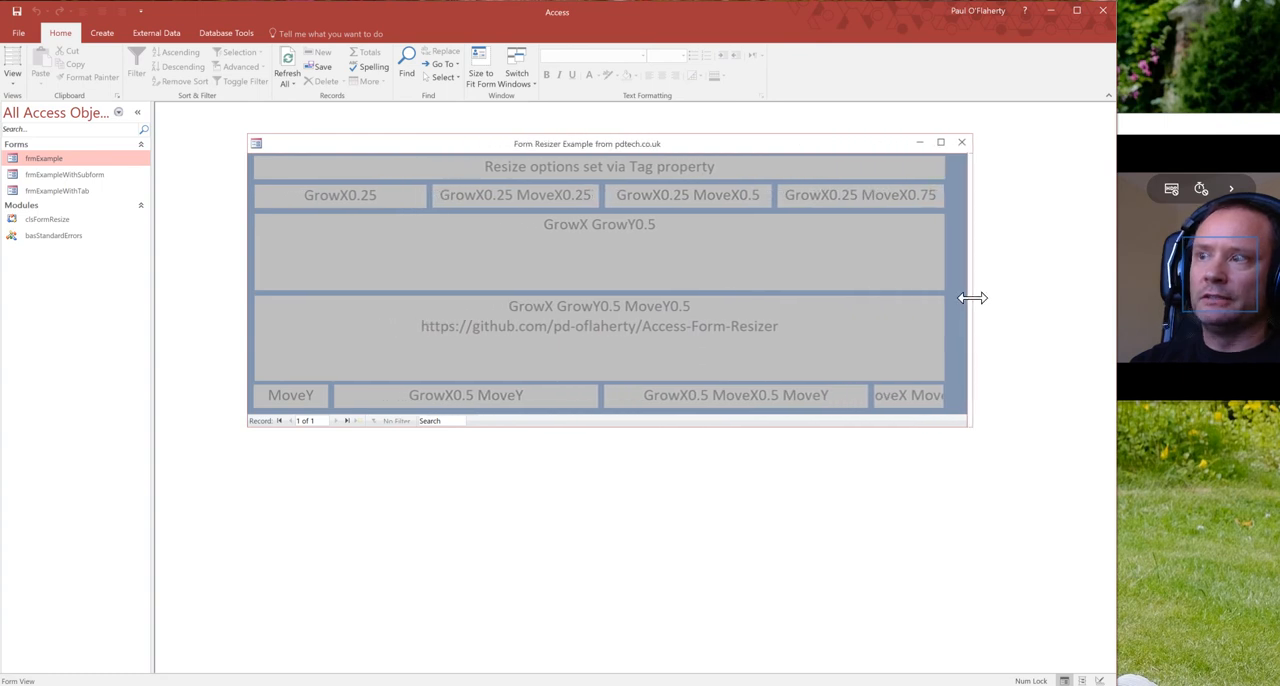
pyautogui.moveTo(970, 296); pyautogui.dragTo(1030, 292)
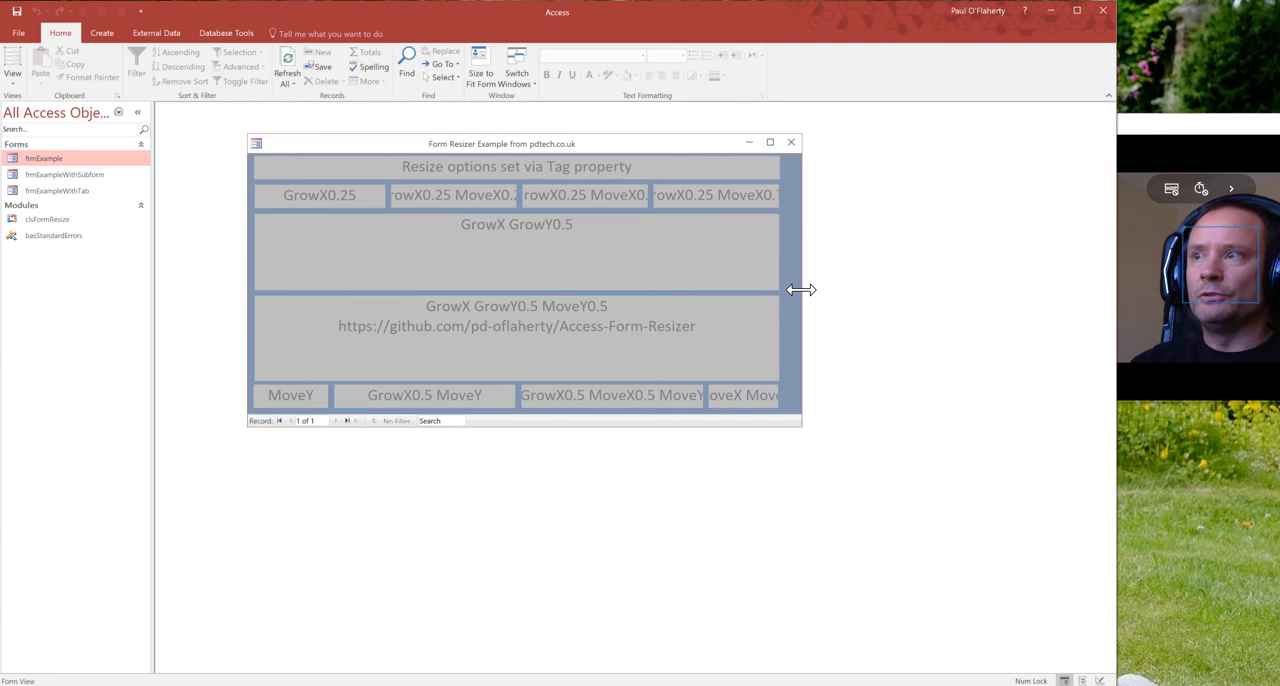
pyautogui.moveTo(800, 290); pyautogui.dragTo(724, 280)
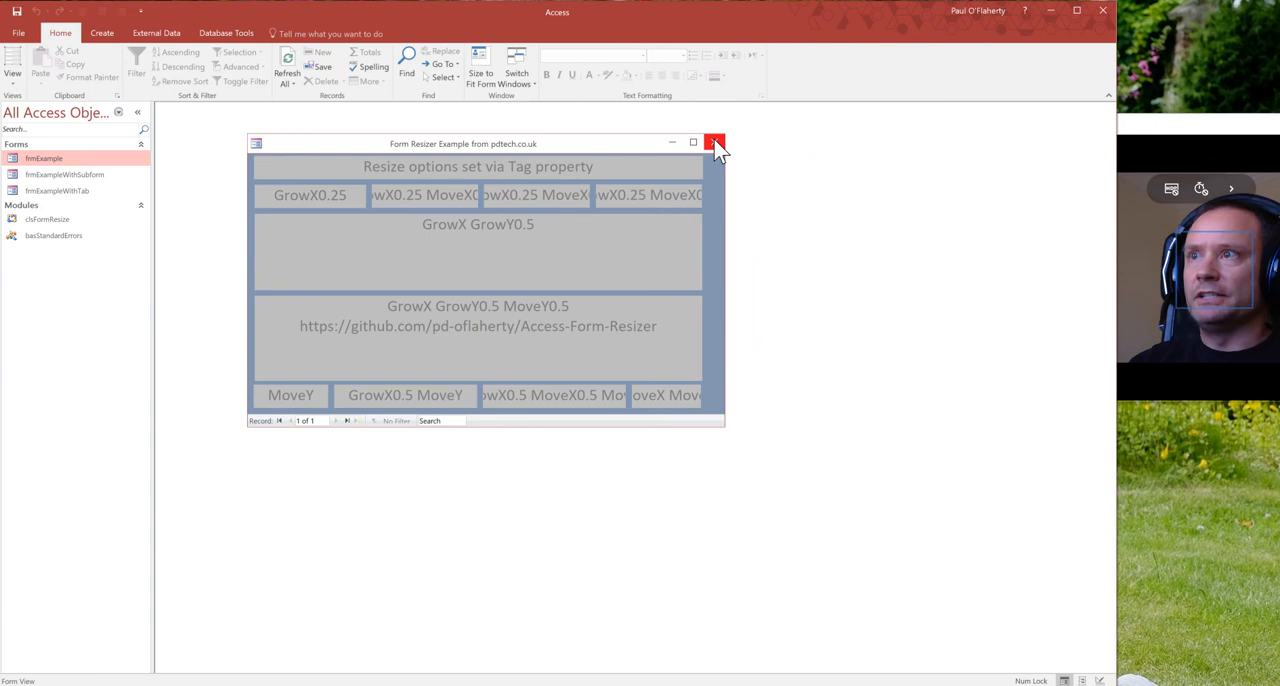
# Step: Close frmExample and open frmExampleWithTab from the navigation pane
pyautogui.click(714, 144)
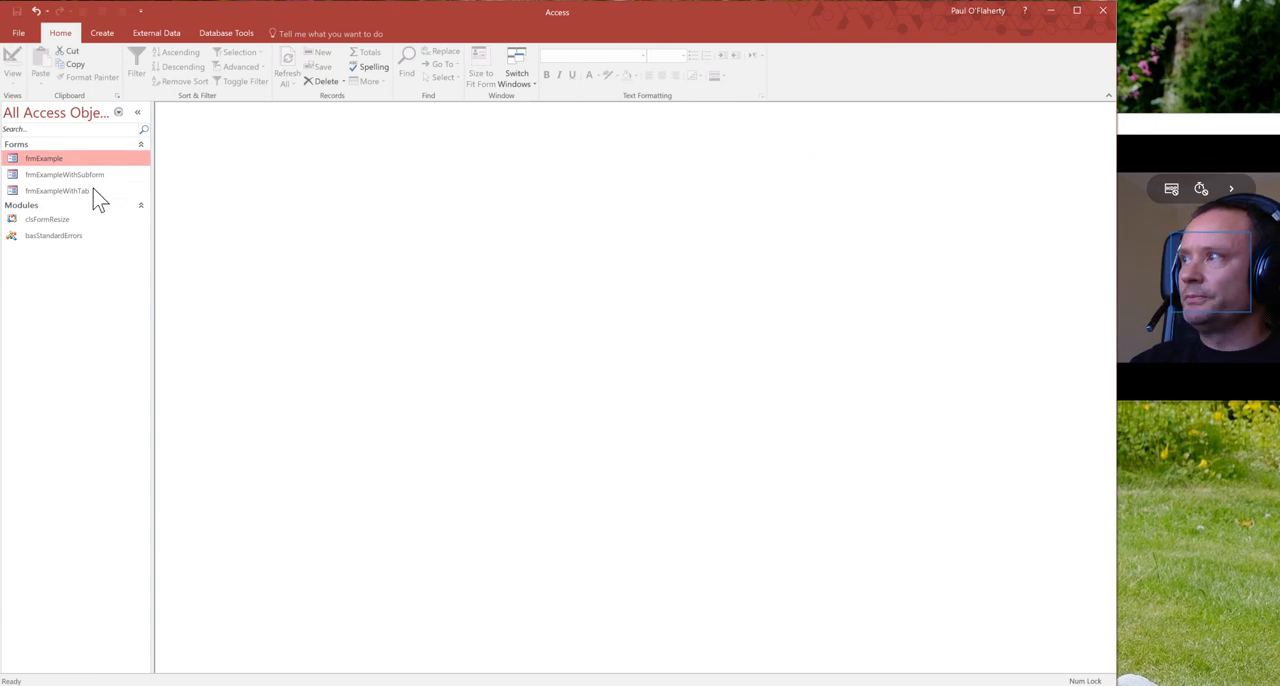
pyautogui.doubleClick(56, 190)
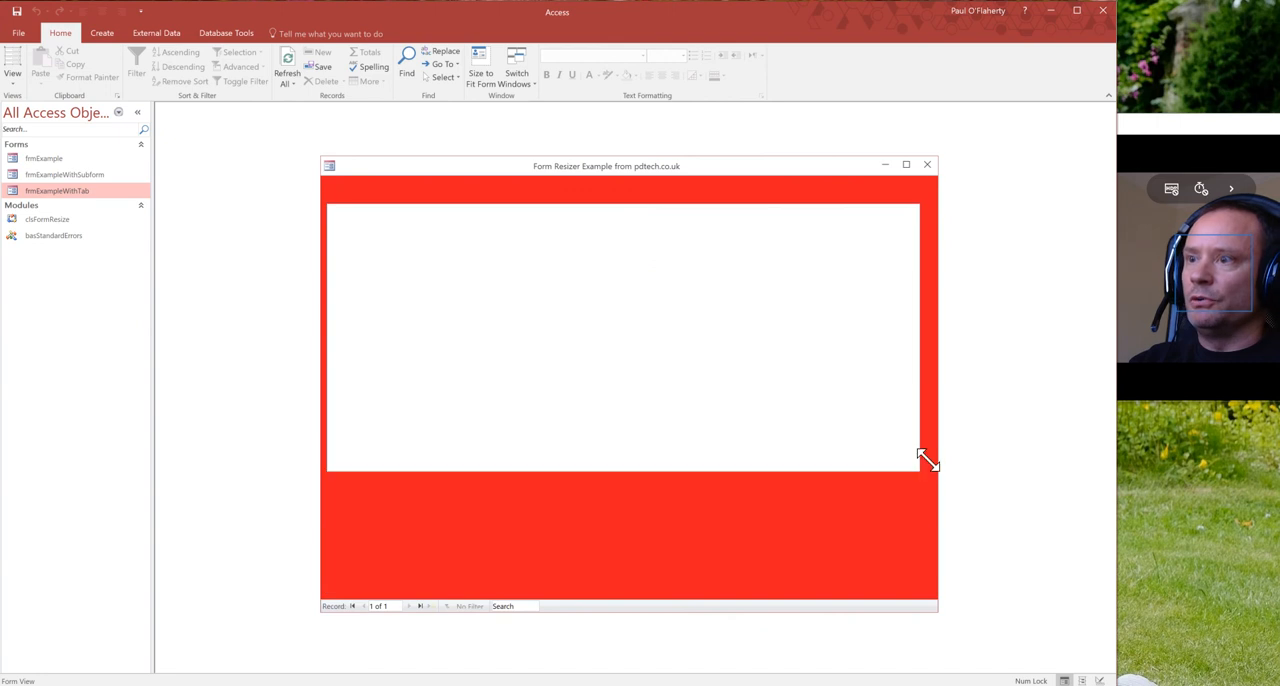
# Step: Make the tab form shorter, wider and narrower so its inner area resizes
pyautogui.moveTo(924, 464); pyautogui.dragTo(930, 384)
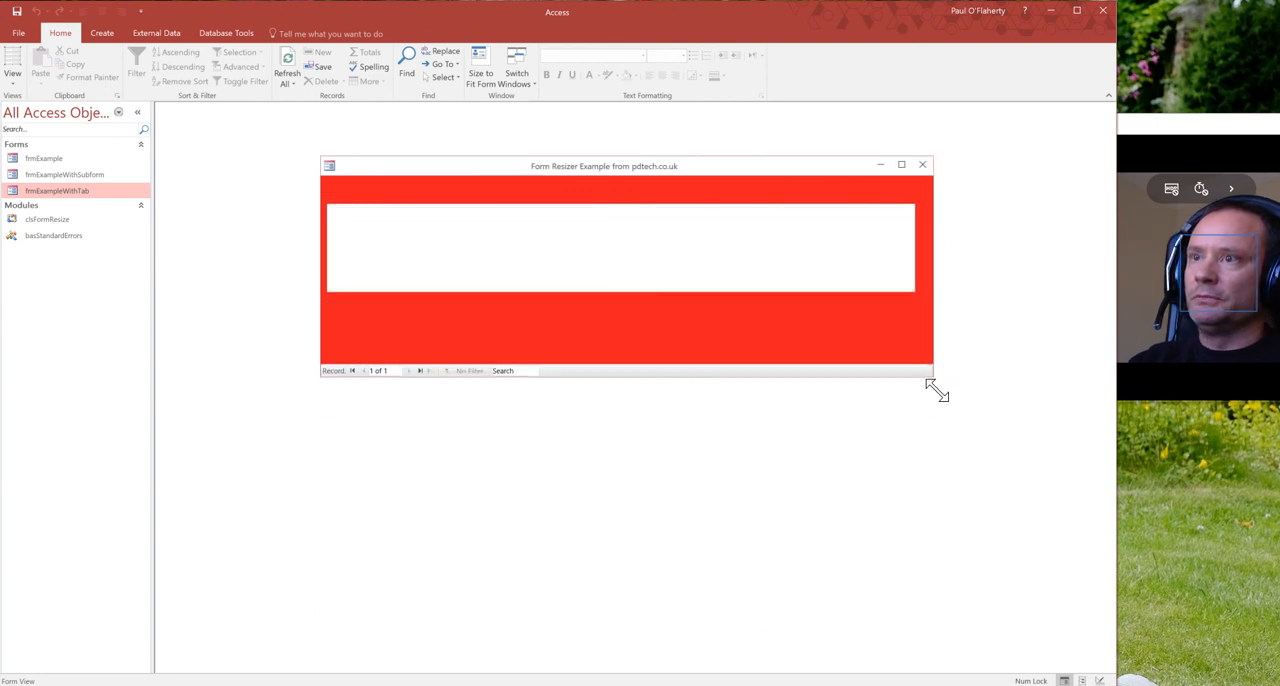
pyautogui.moveTo(930, 378); pyautogui.dragTo(1064, 440)
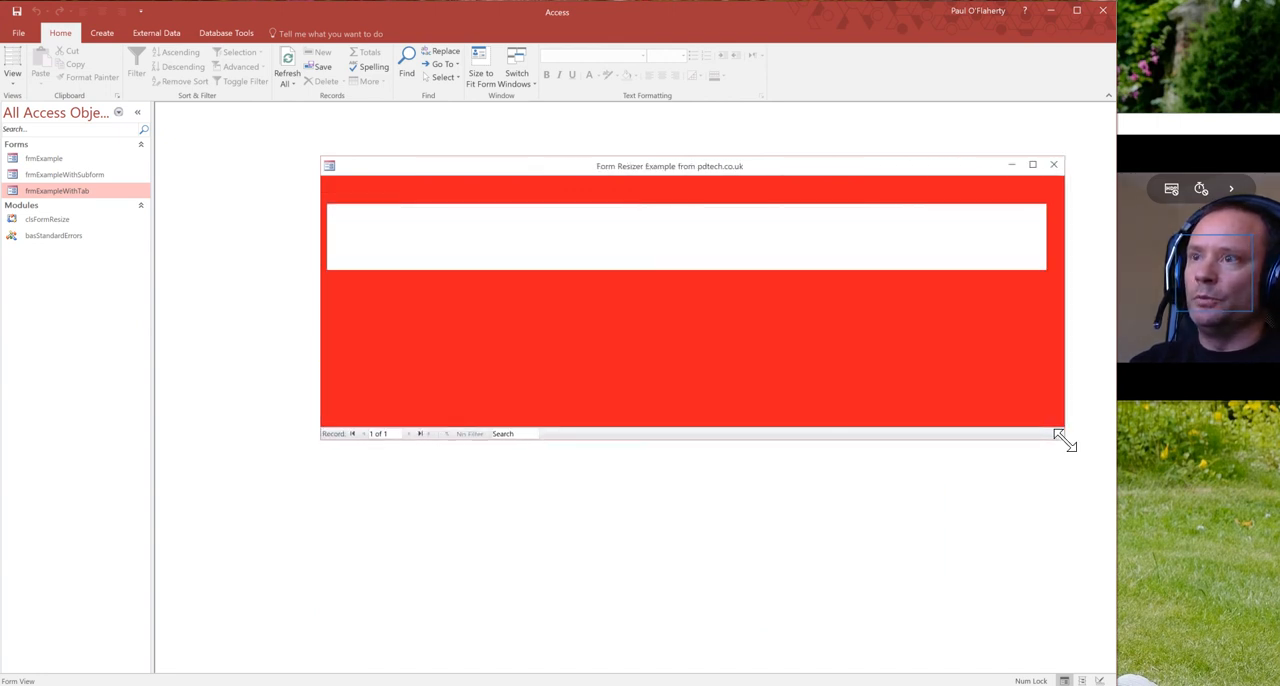
pyautogui.moveTo(1064, 438); pyautogui.dragTo(912, 434)
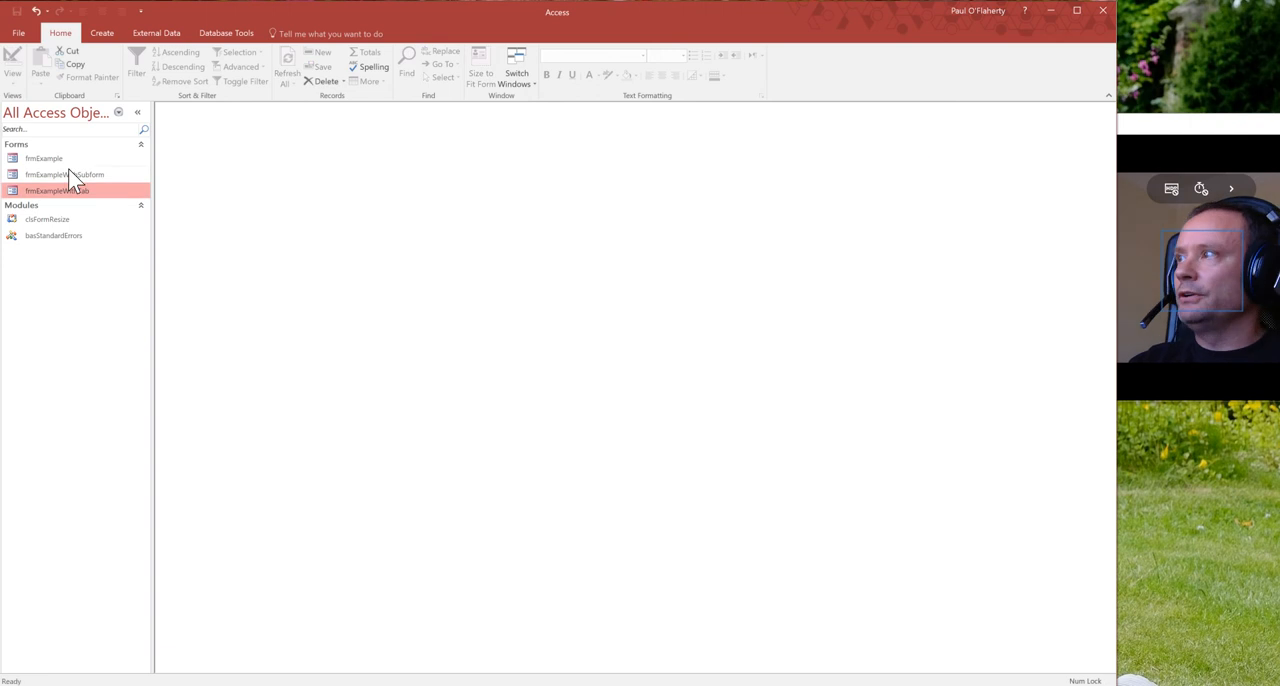
# Step: Open frmExampleWithSubform and maximize it so the subform controls fill the window
pyautogui.doubleClick(64, 174)
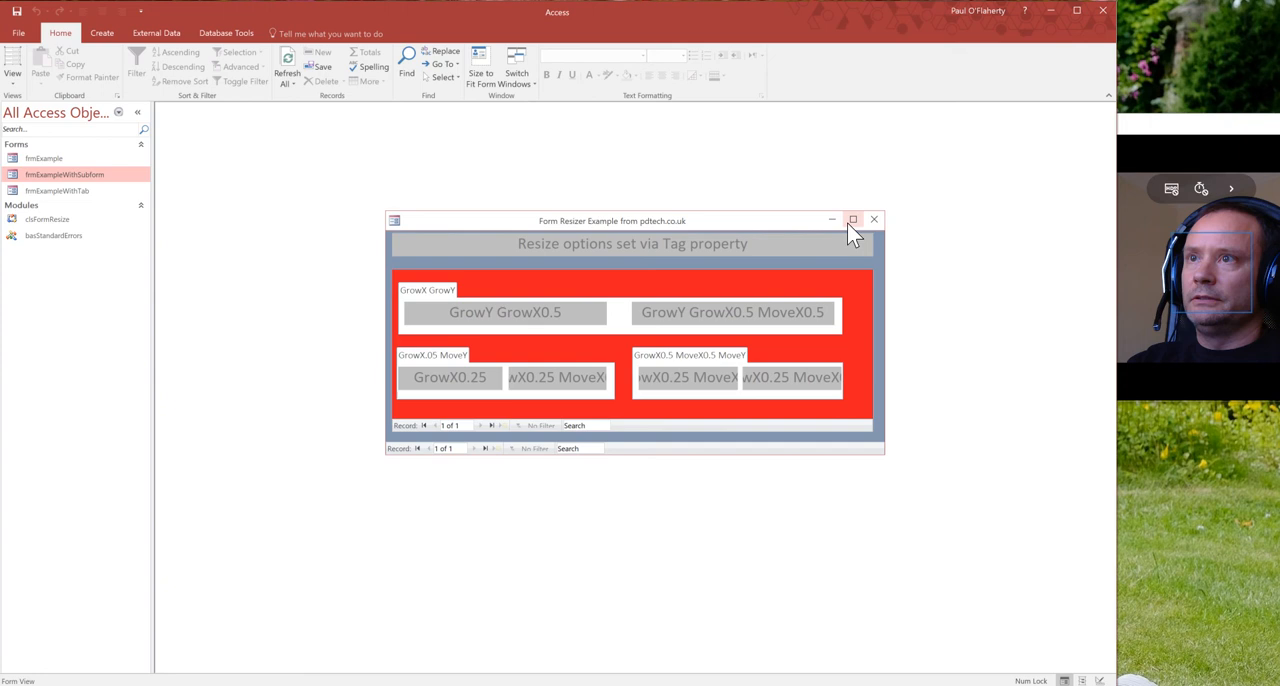
pyautogui.click(852, 220)
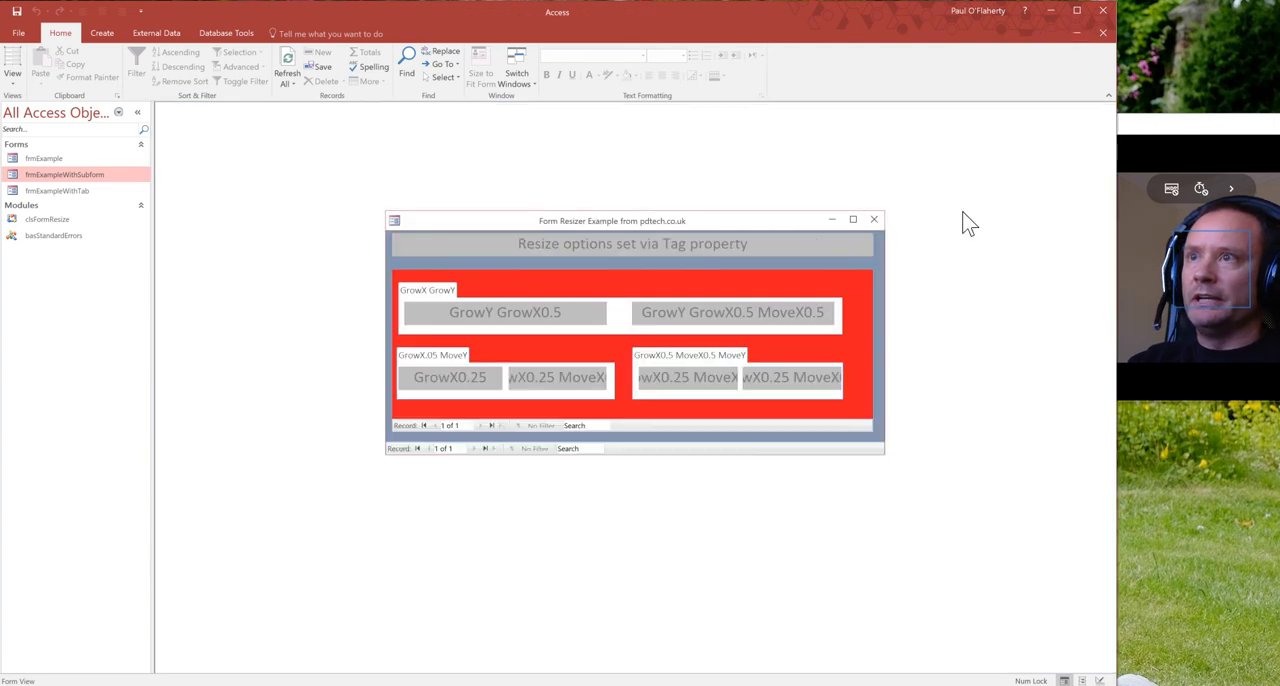
pyautogui.click(852, 220)
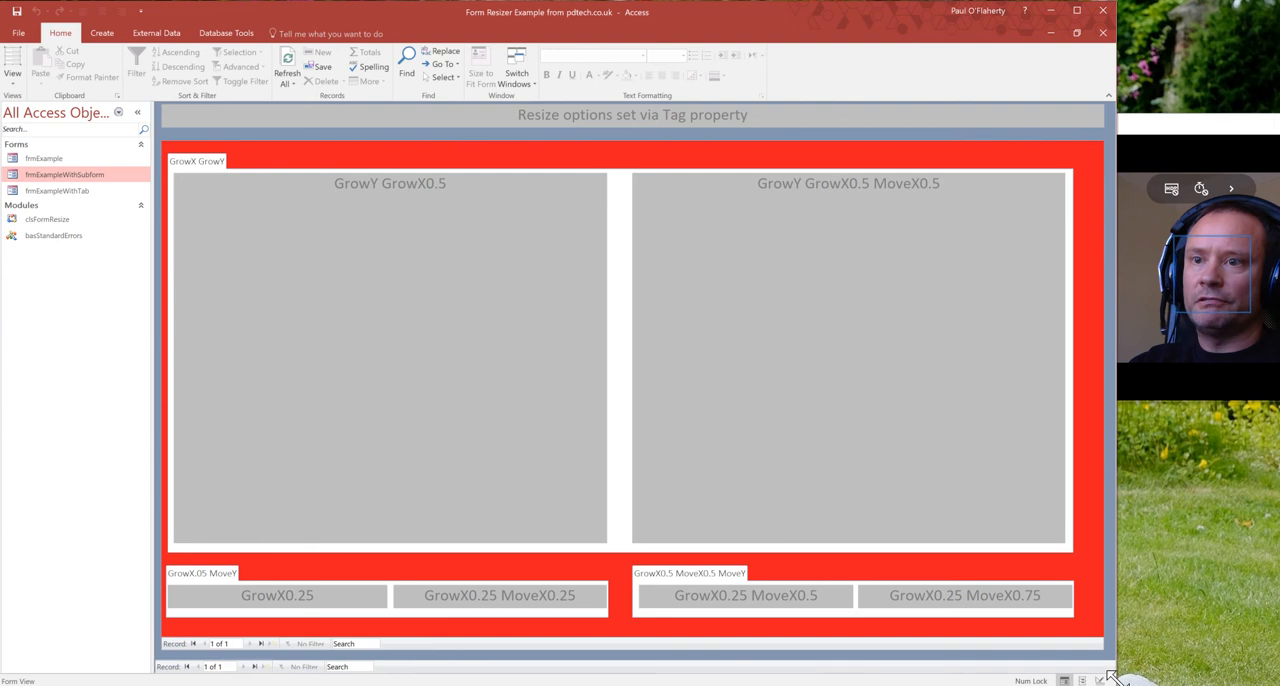
pyautogui.moveTo(728, 452)
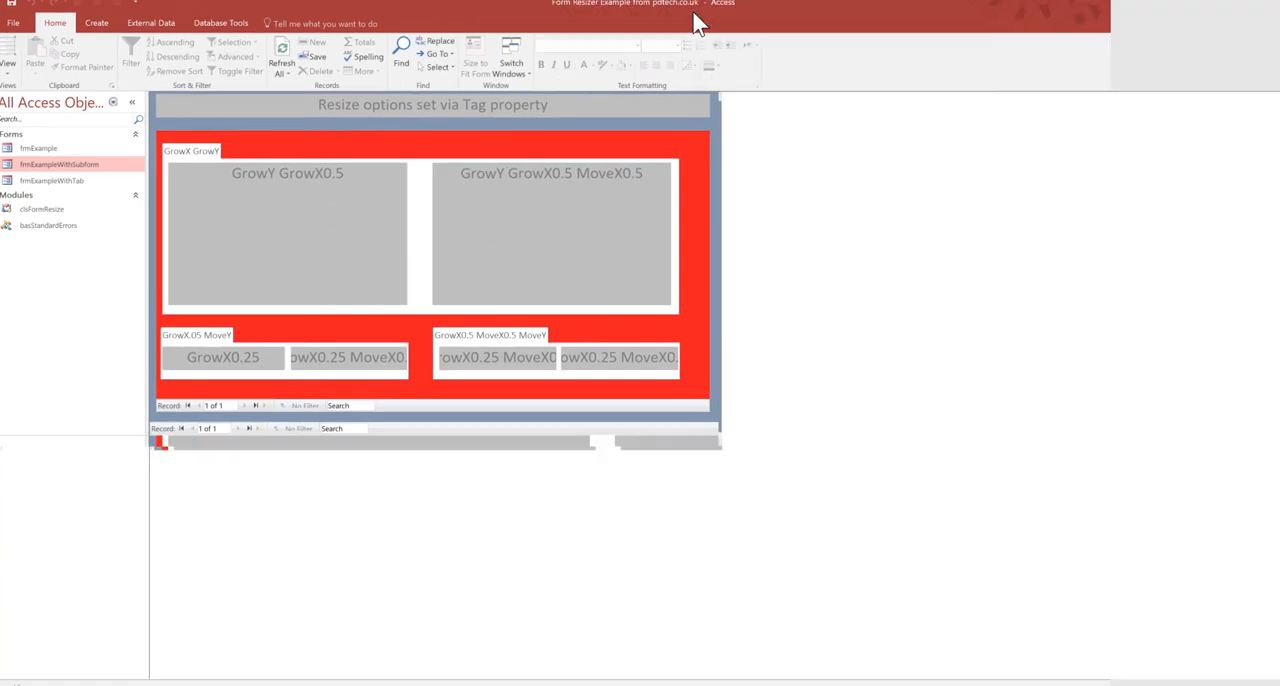
pyautogui.click(1252, 22)
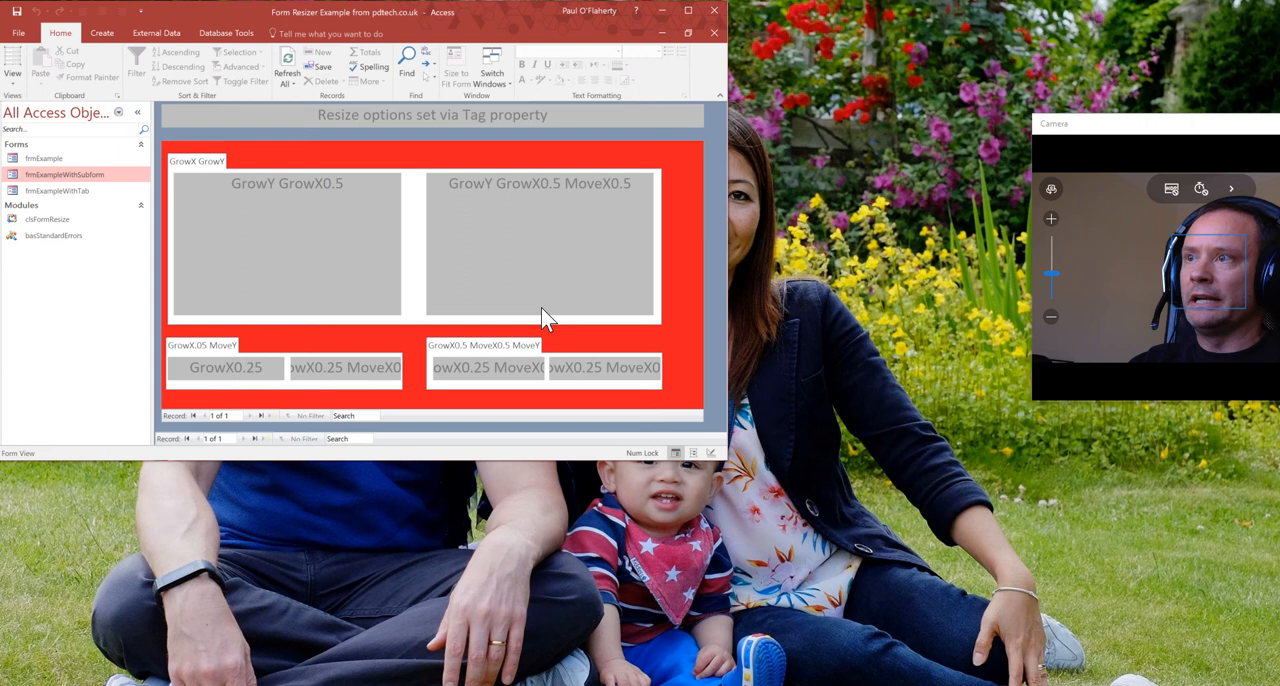
pyautogui.moveTo(848, 498)
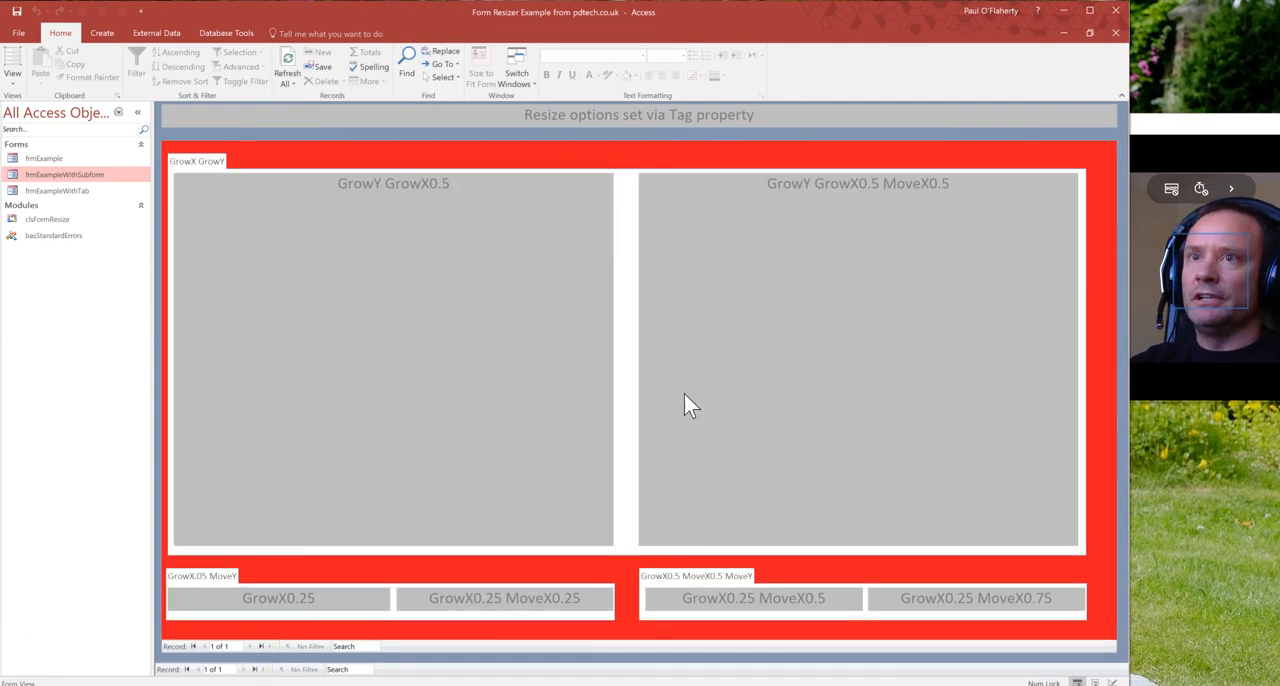
pyautogui.moveTo(670, 458)
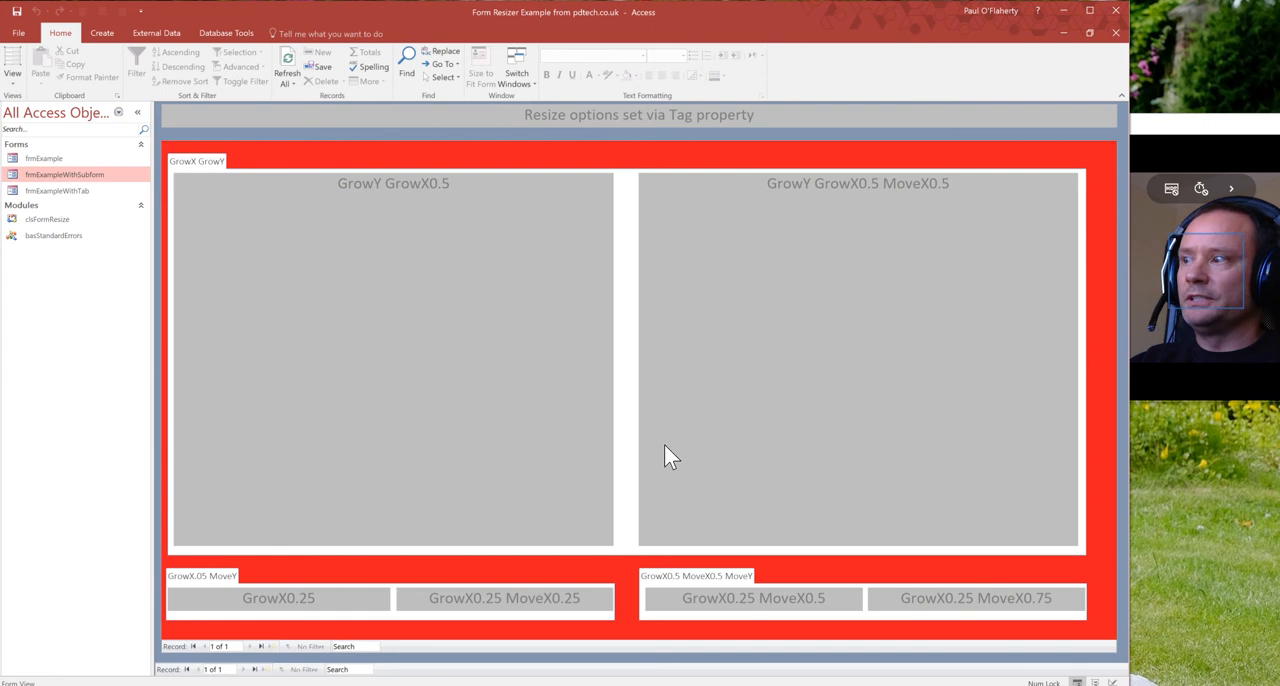
pyautogui.moveTo(588, 372)
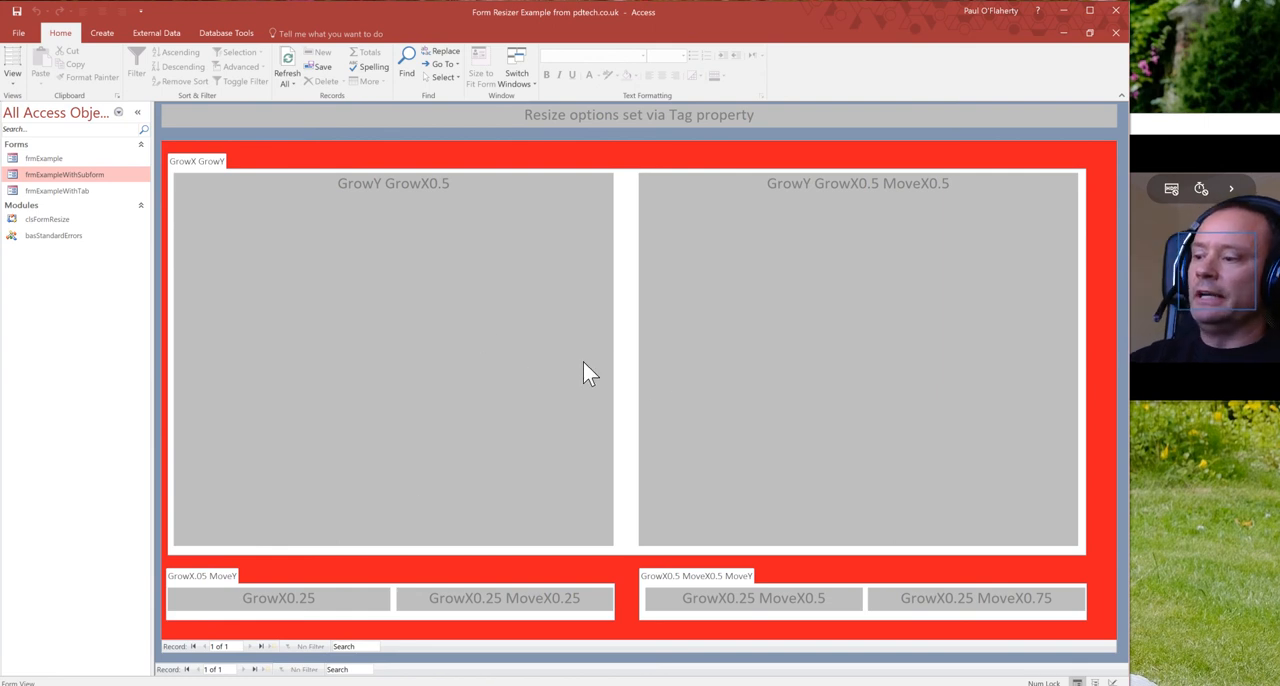
pyautogui.moveTo(548, 348)
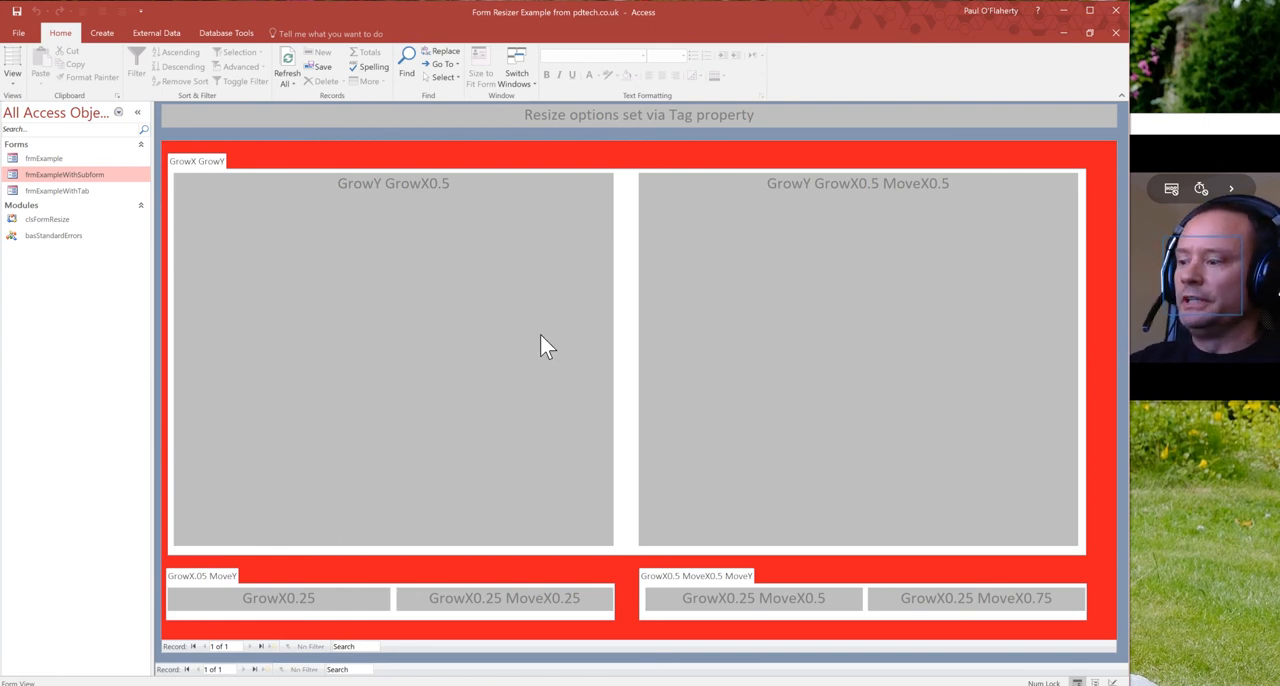
pyautogui.moveTo(532, 388)
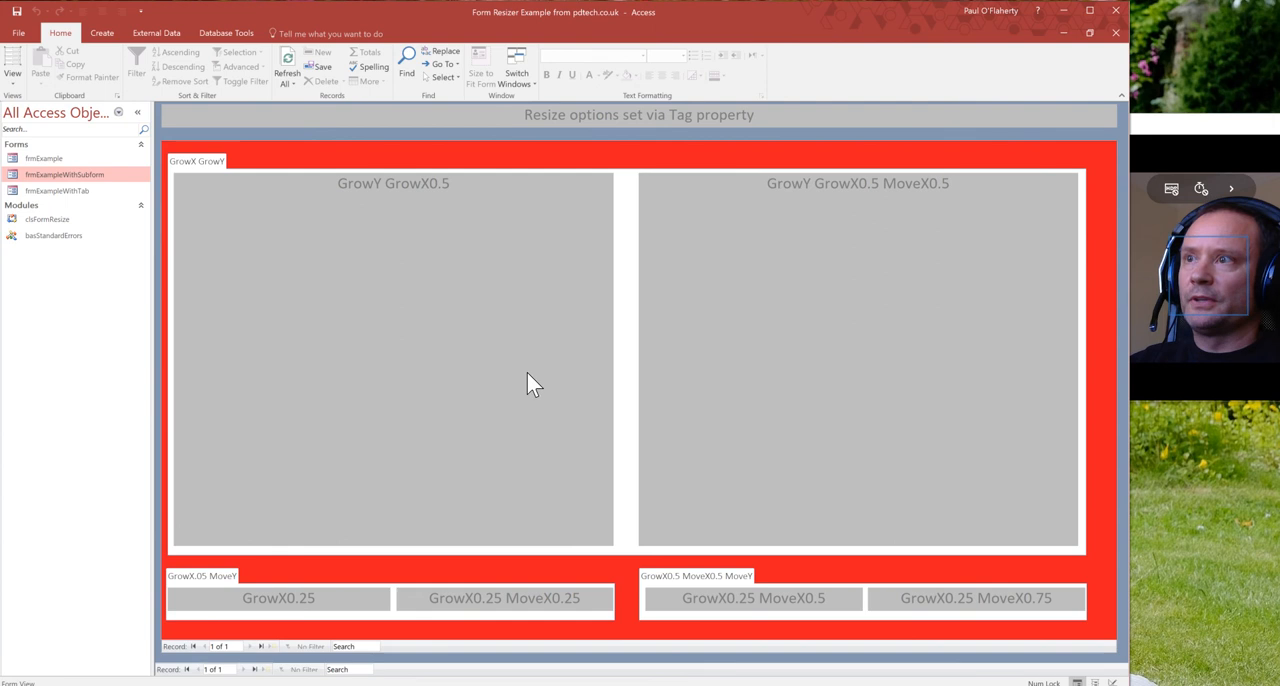
pyautogui.moveTo(658, 408)
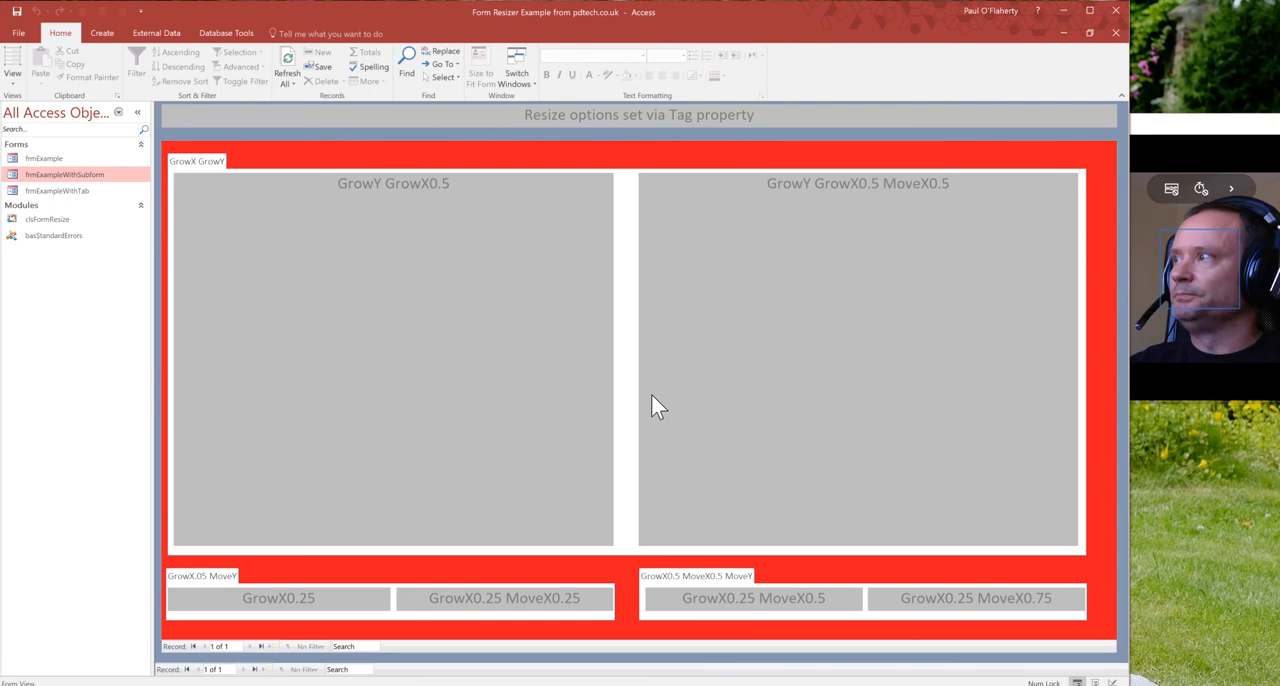
# Step: Select the clsFormResize and basStandardErrors modules alternately in the navigation pane
pyautogui.click(48, 220)
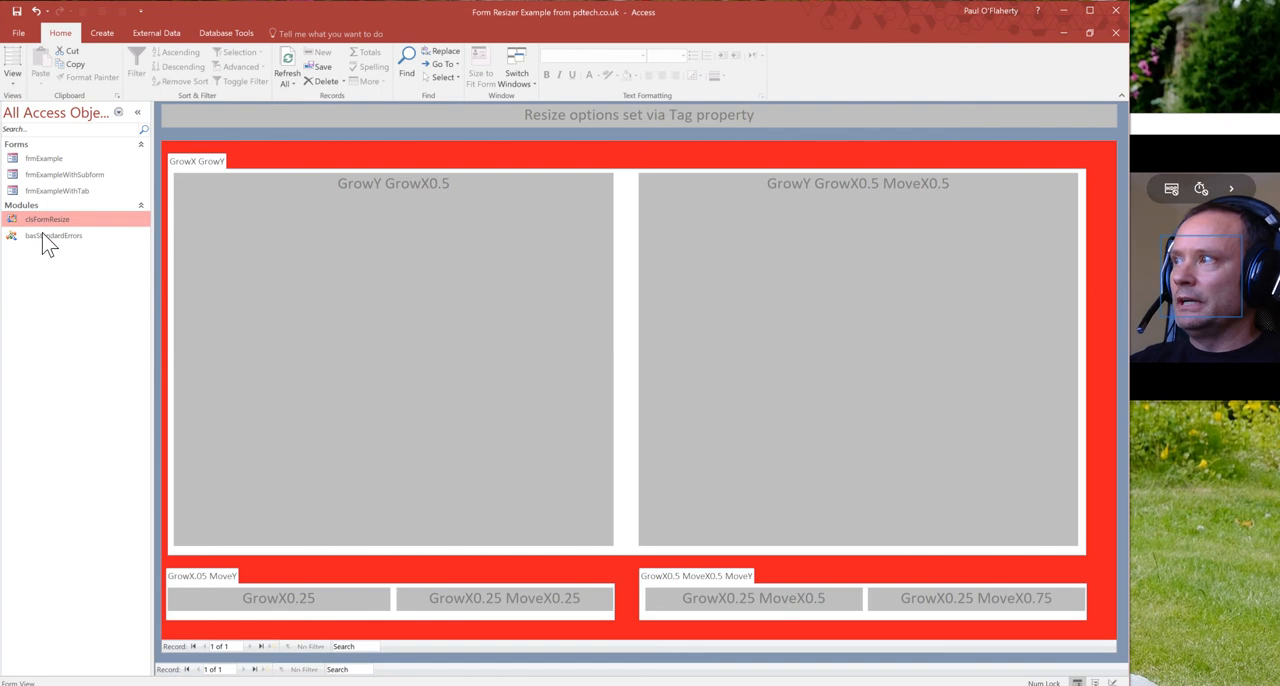
pyautogui.click(54, 236)
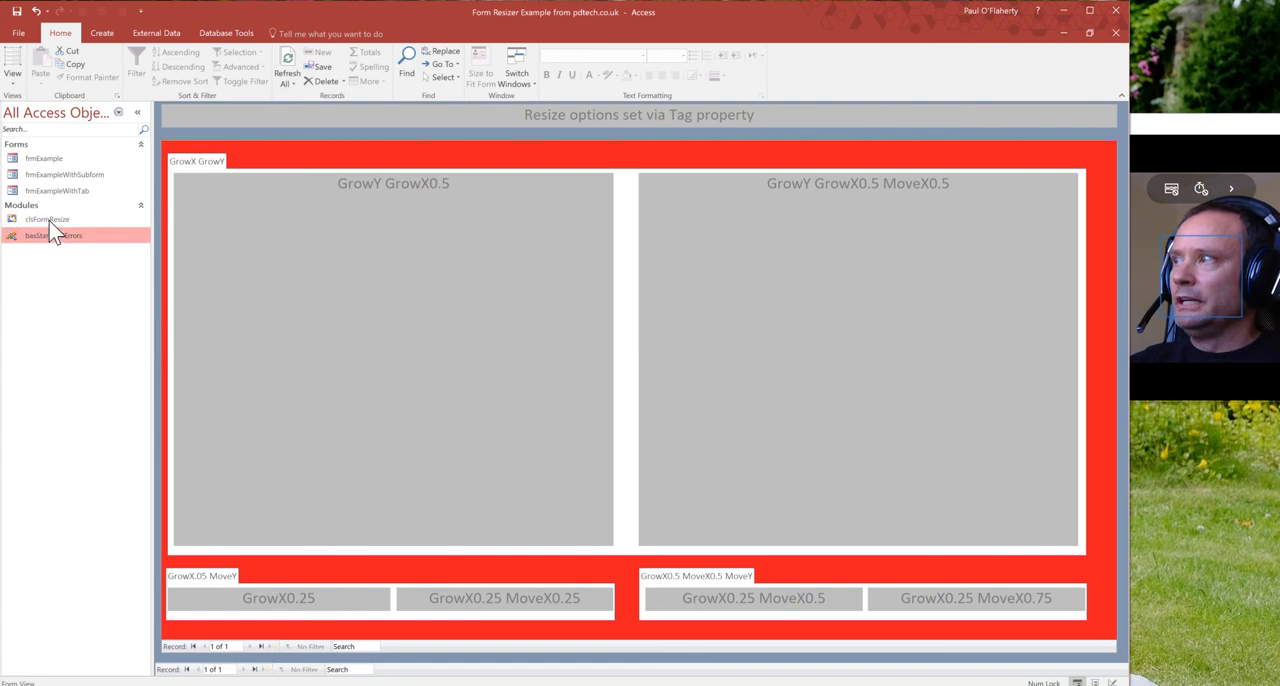
pyautogui.click(48, 220)
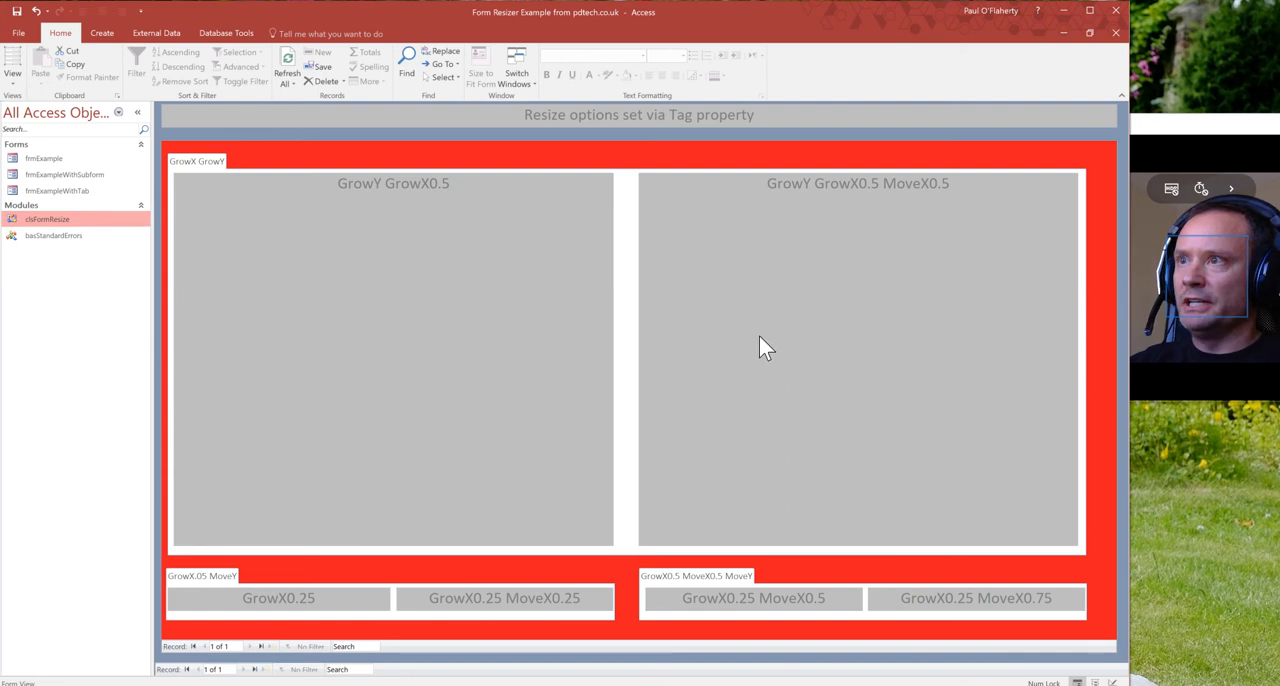
pyautogui.click(54, 236)
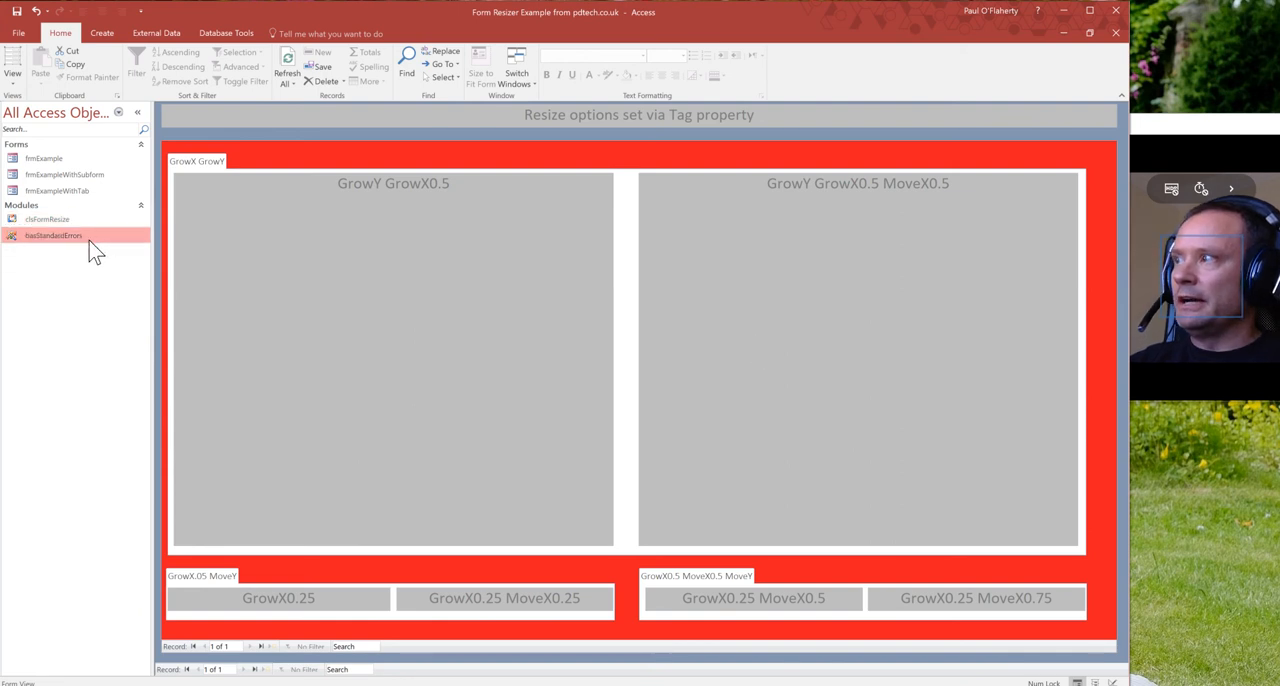
pyautogui.moveTo(50, 248)
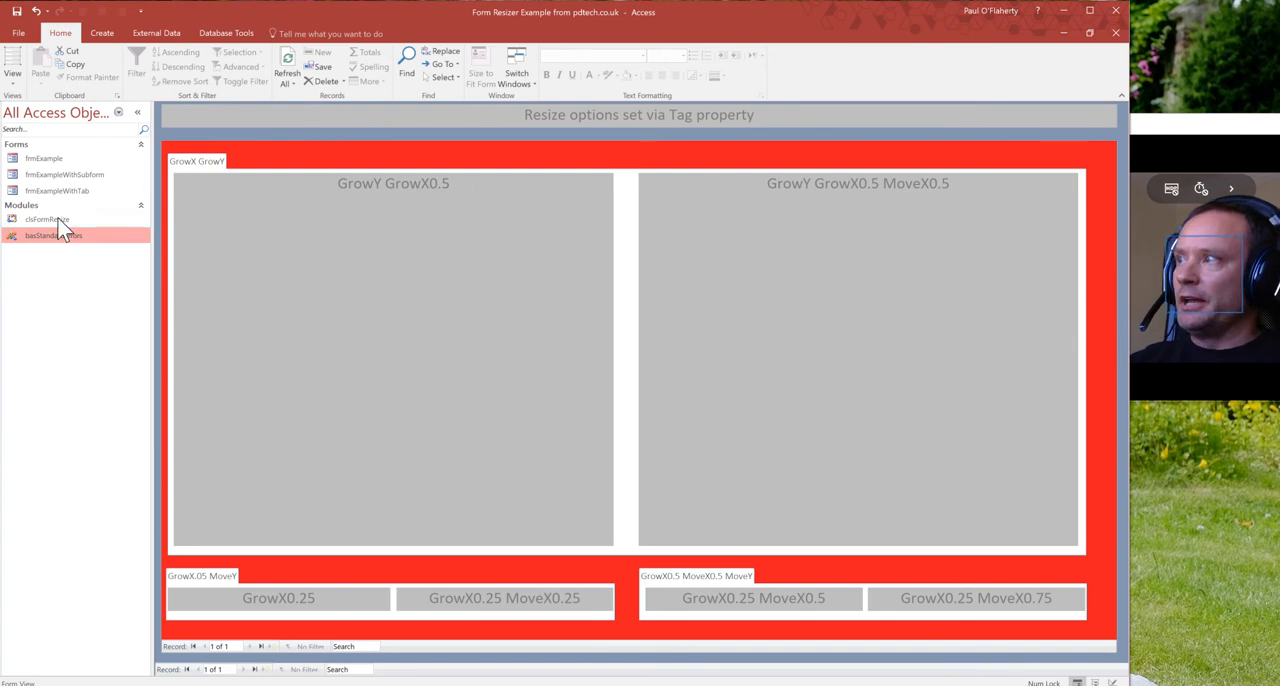
pyautogui.click(48, 220)
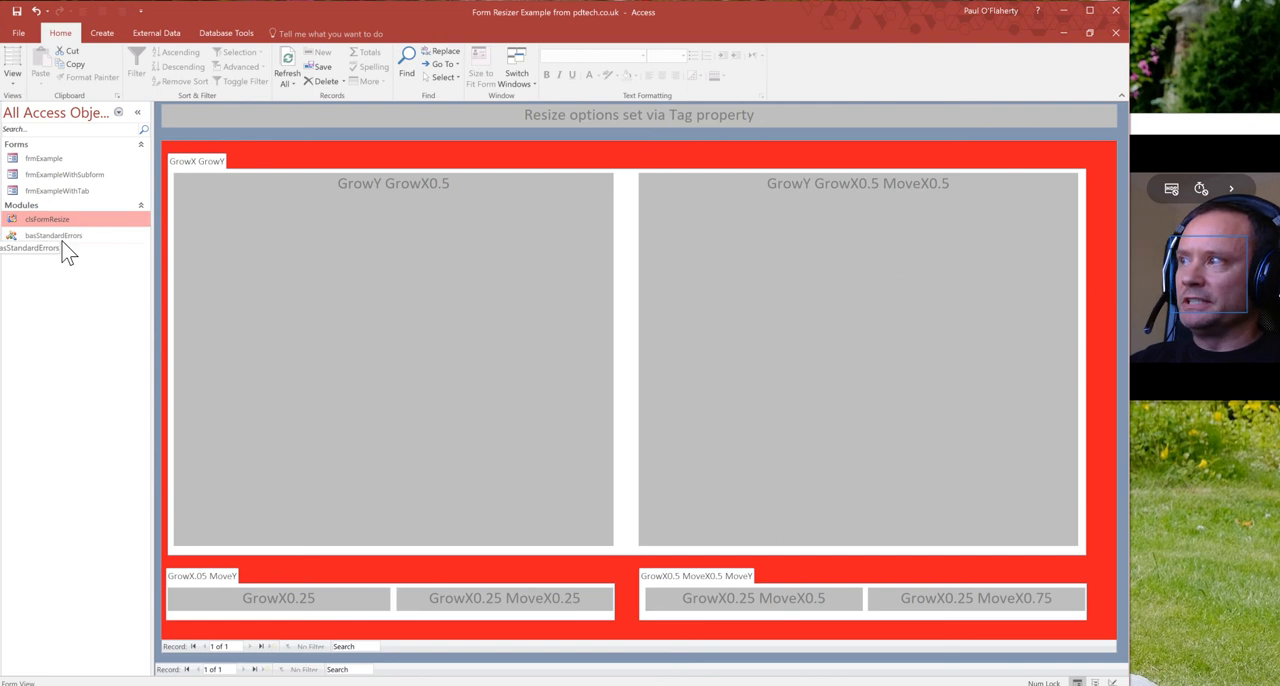
pyautogui.moveTo(44, 250)
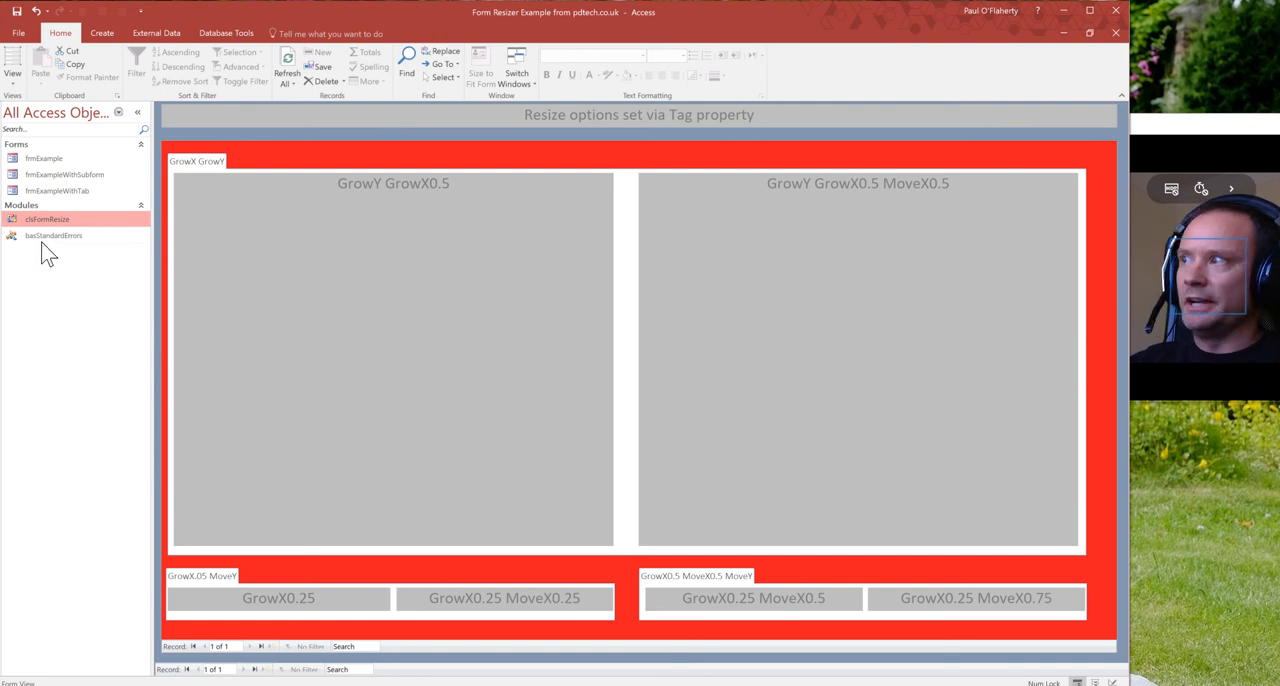
pyautogui.moveTo(56, 256)
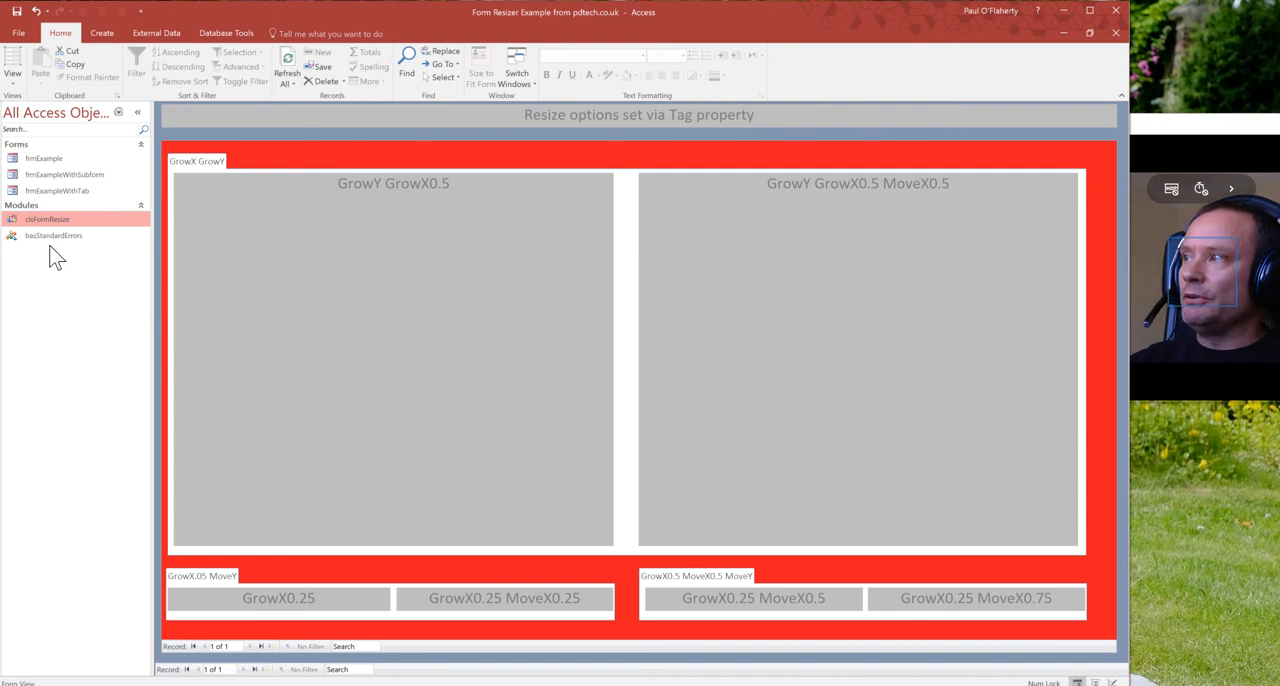
pyautogui.moveTo(68, 260)
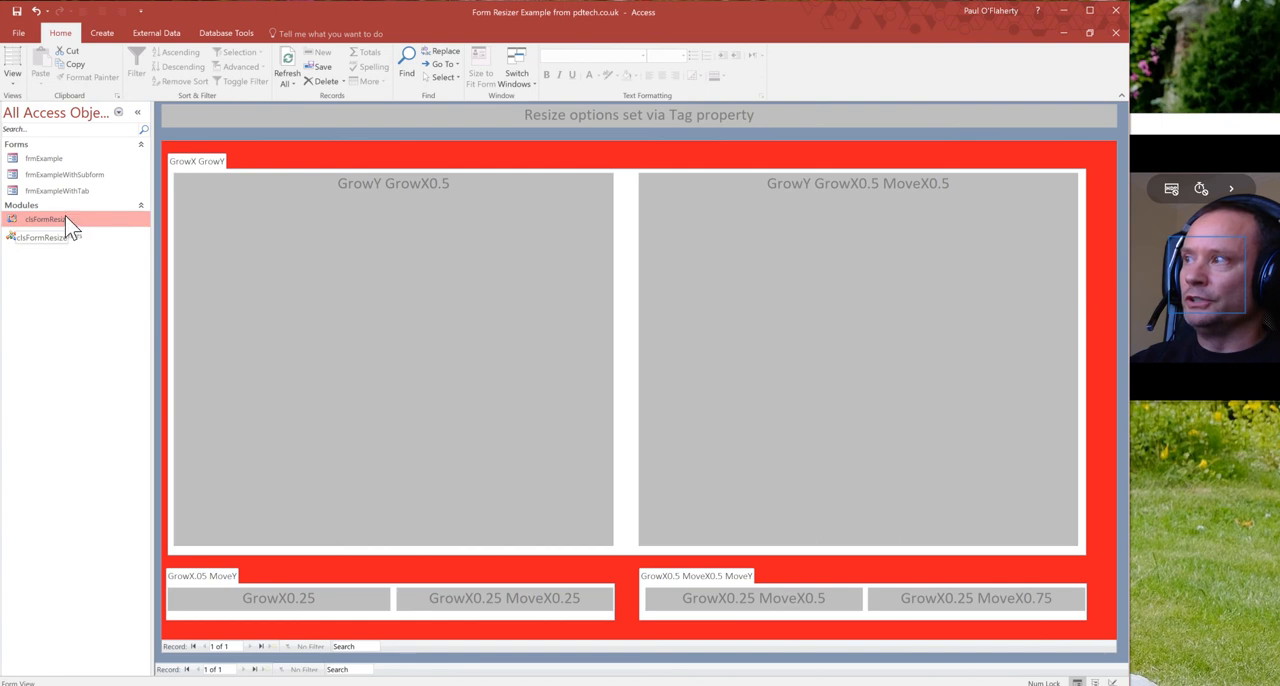
pyautogui.moveTo(78, 228)
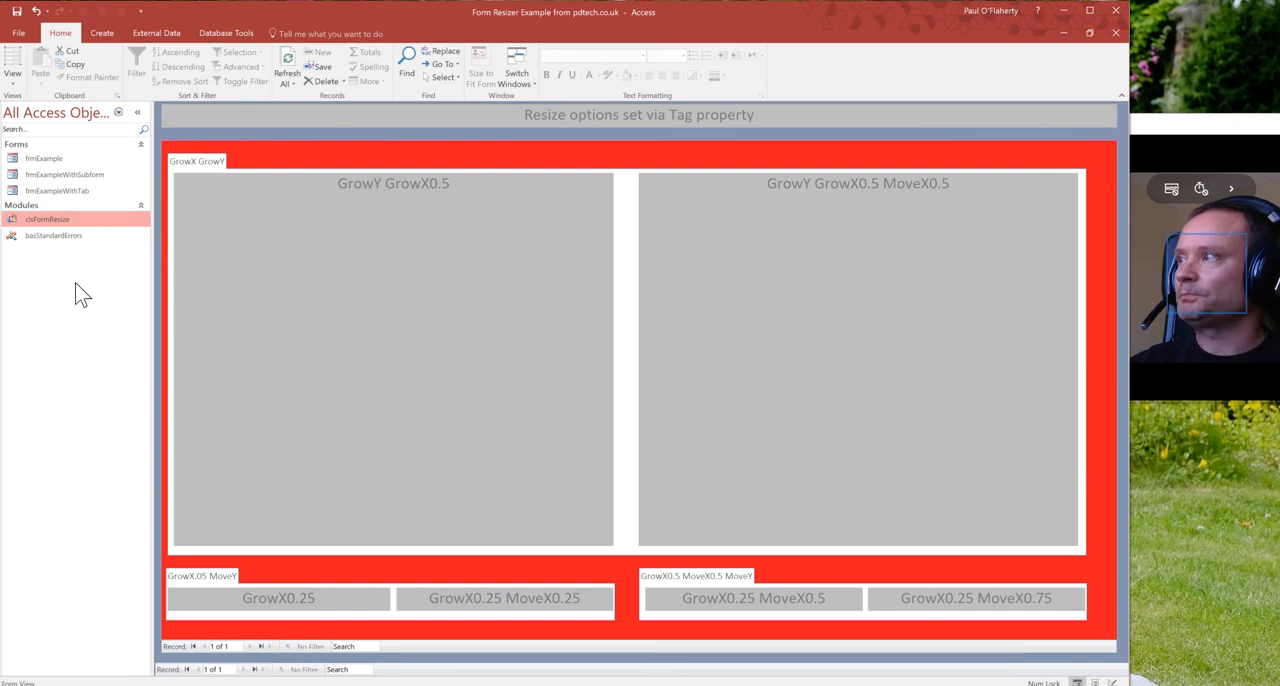
pyautogui.moveTo(936, 176)
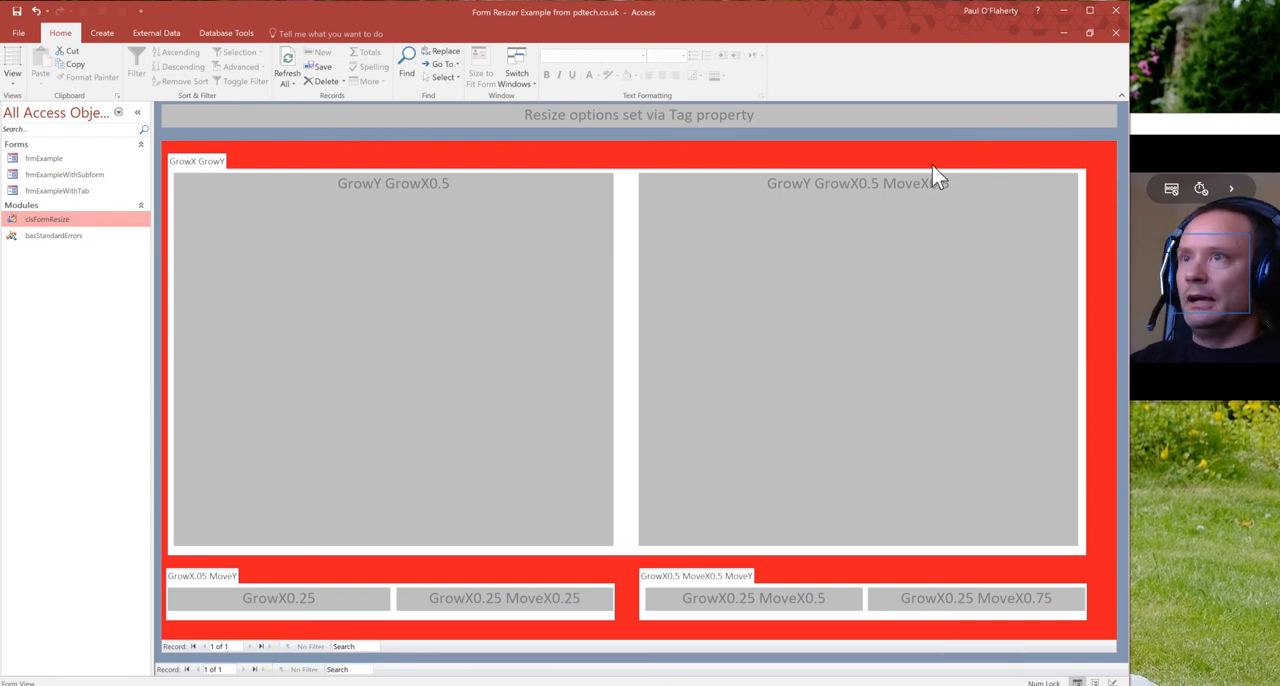
pyautogui.moveTo(940, 148)
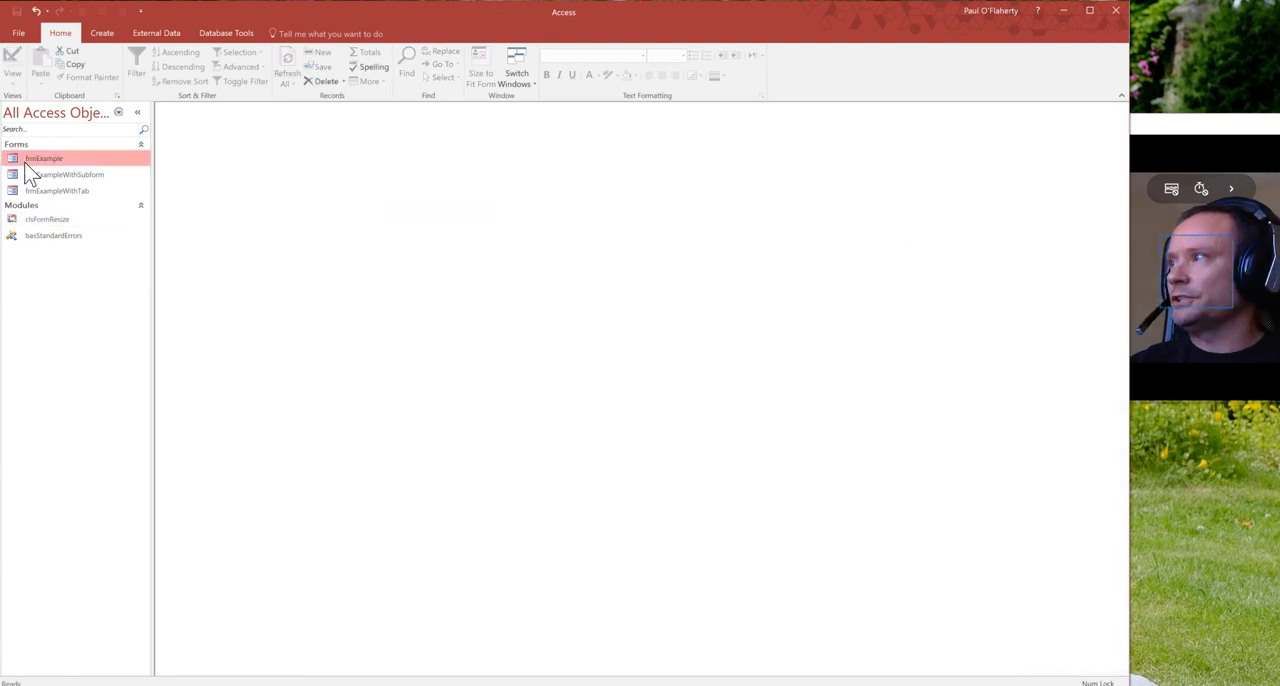
# Step: Open frmExample in Design View and launch the On Load event code from the Event properties
pyautogui.rightClick(44, 158)
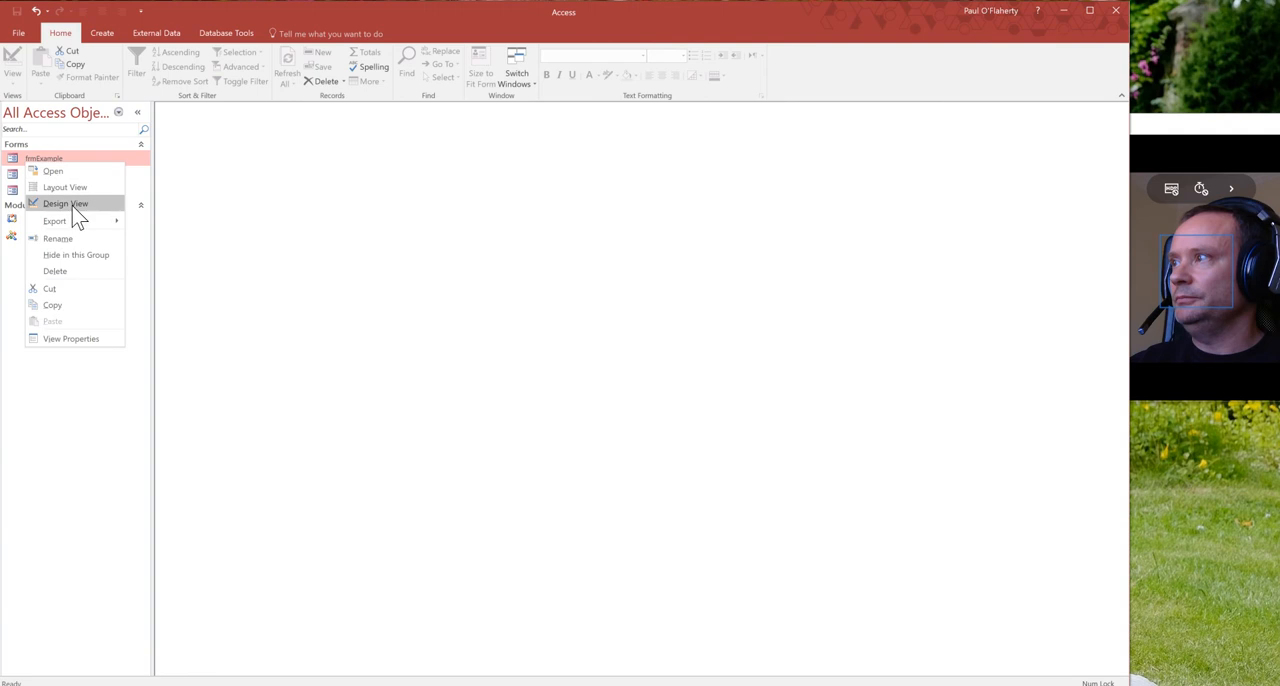
pyautogui.click(64, 204)
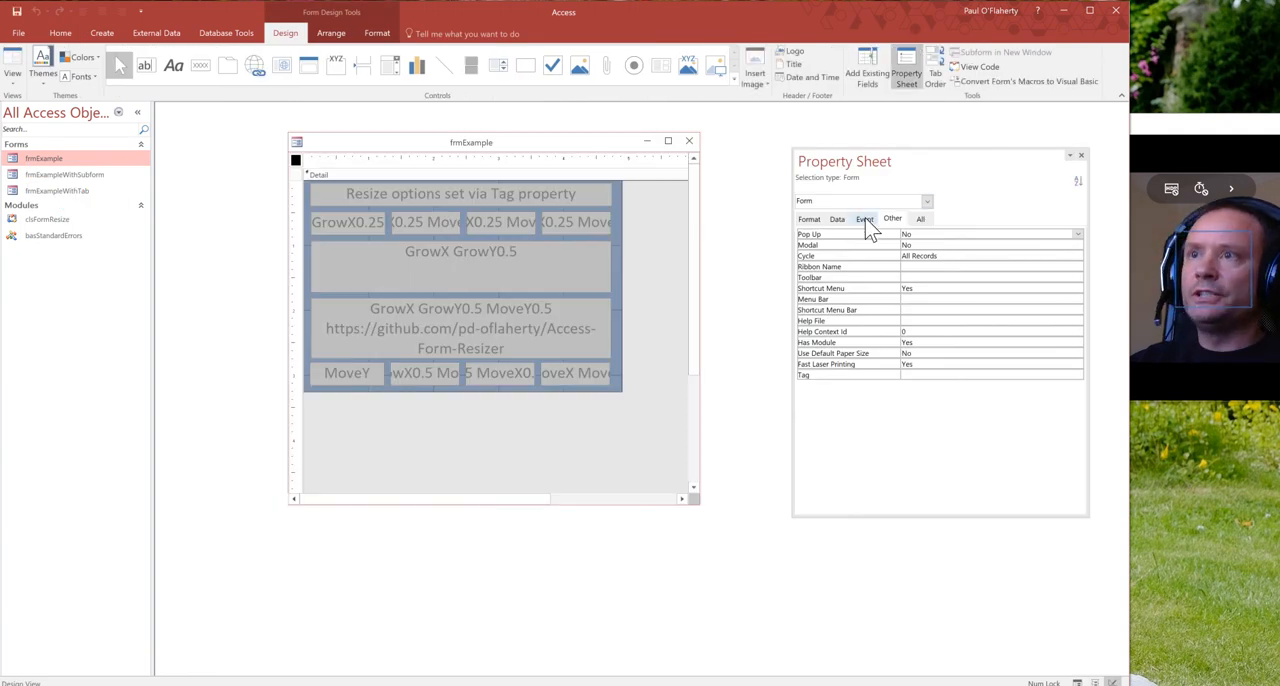
pyautogui.click(864, 218)
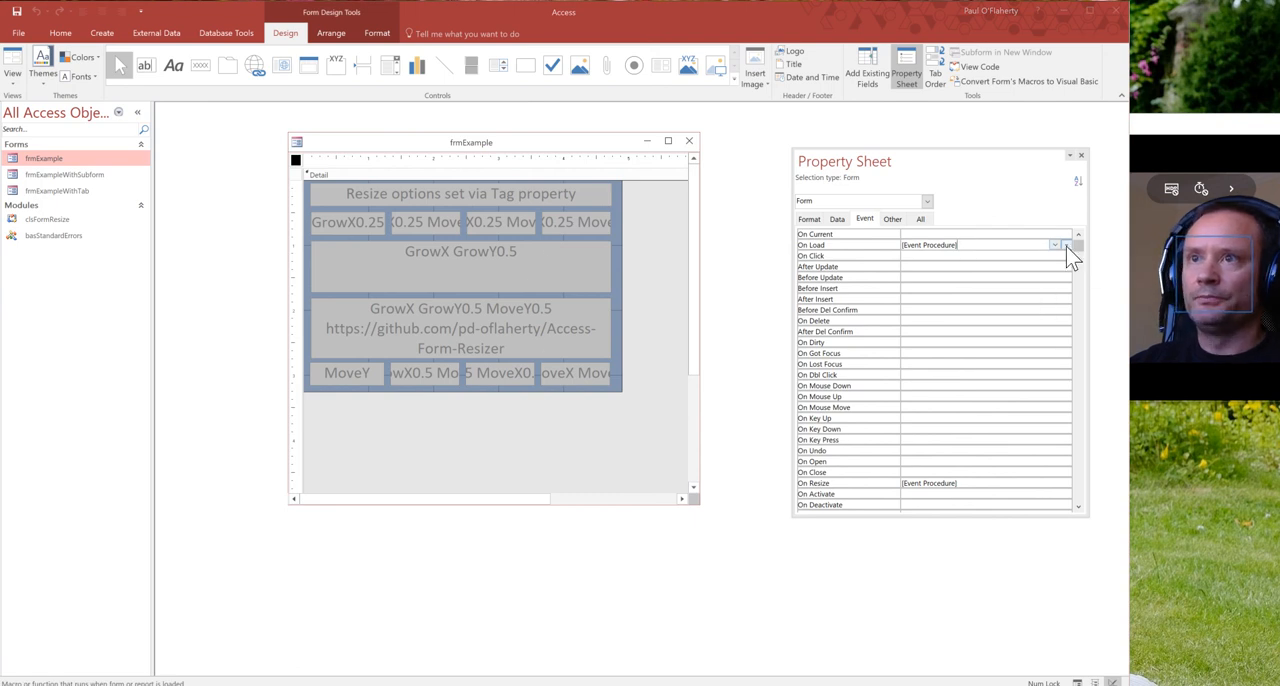
pyautogui.click(1056, 244)
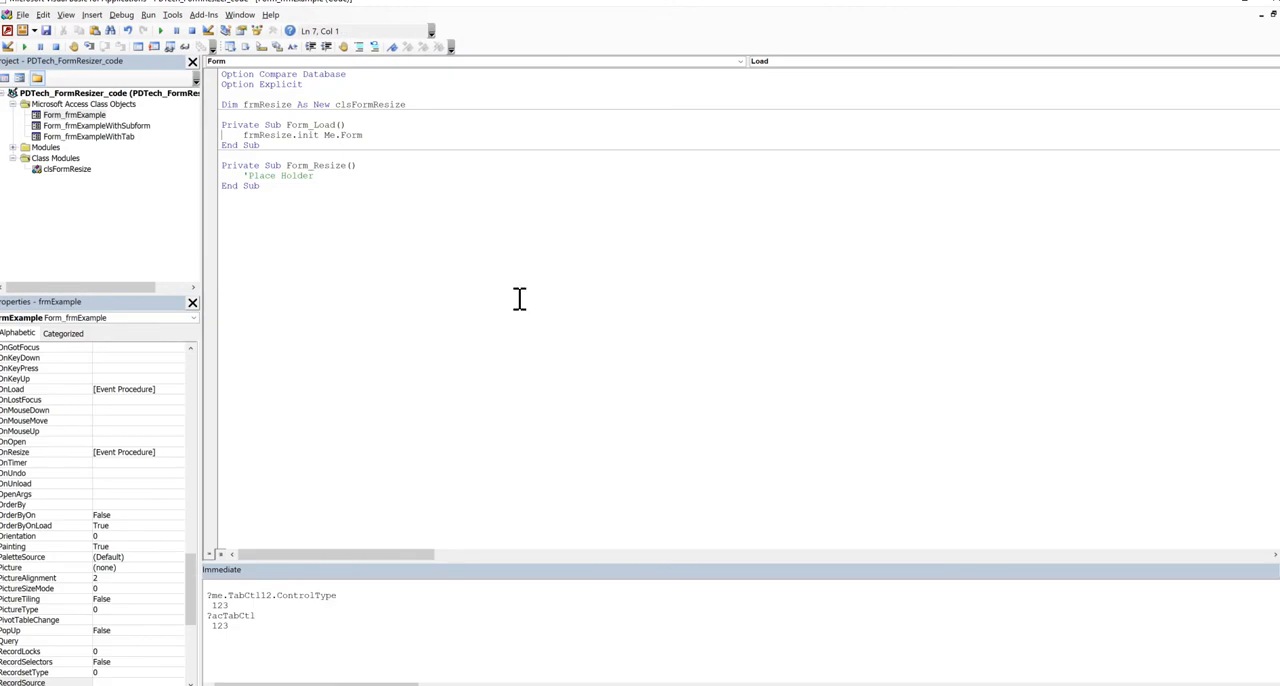
pyautogui.moveTo(332, 160)
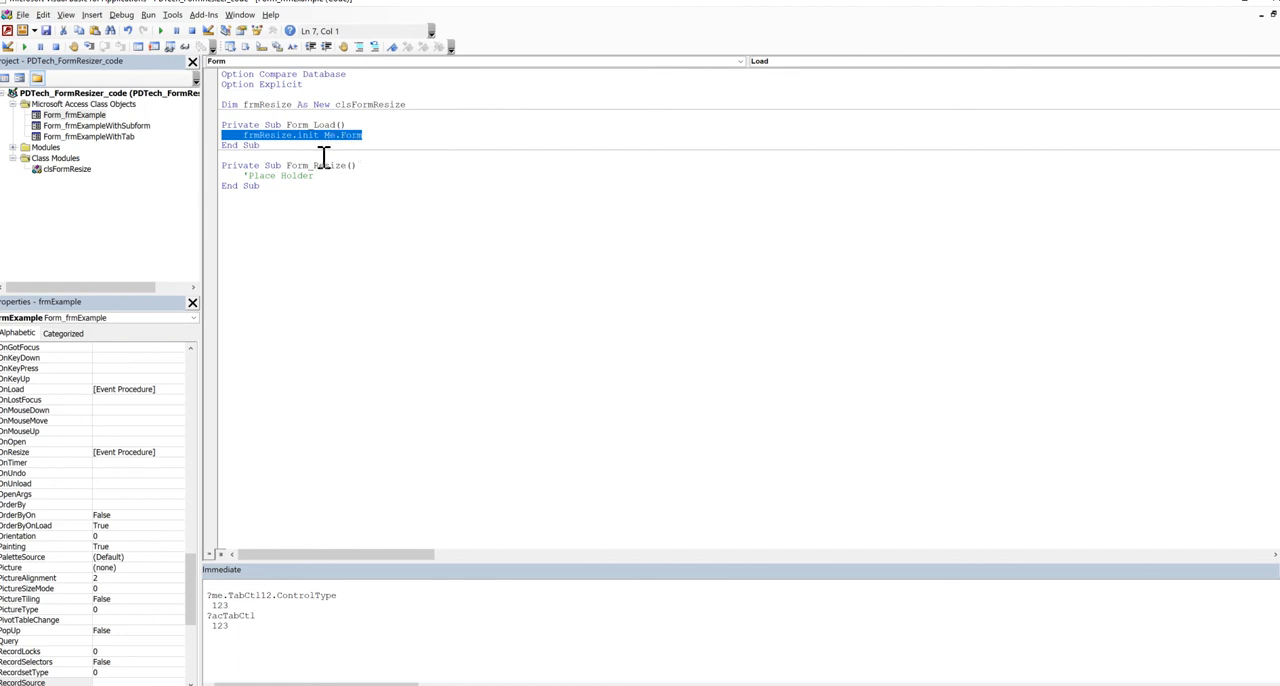
pyautogui.moveTo(362, 112)
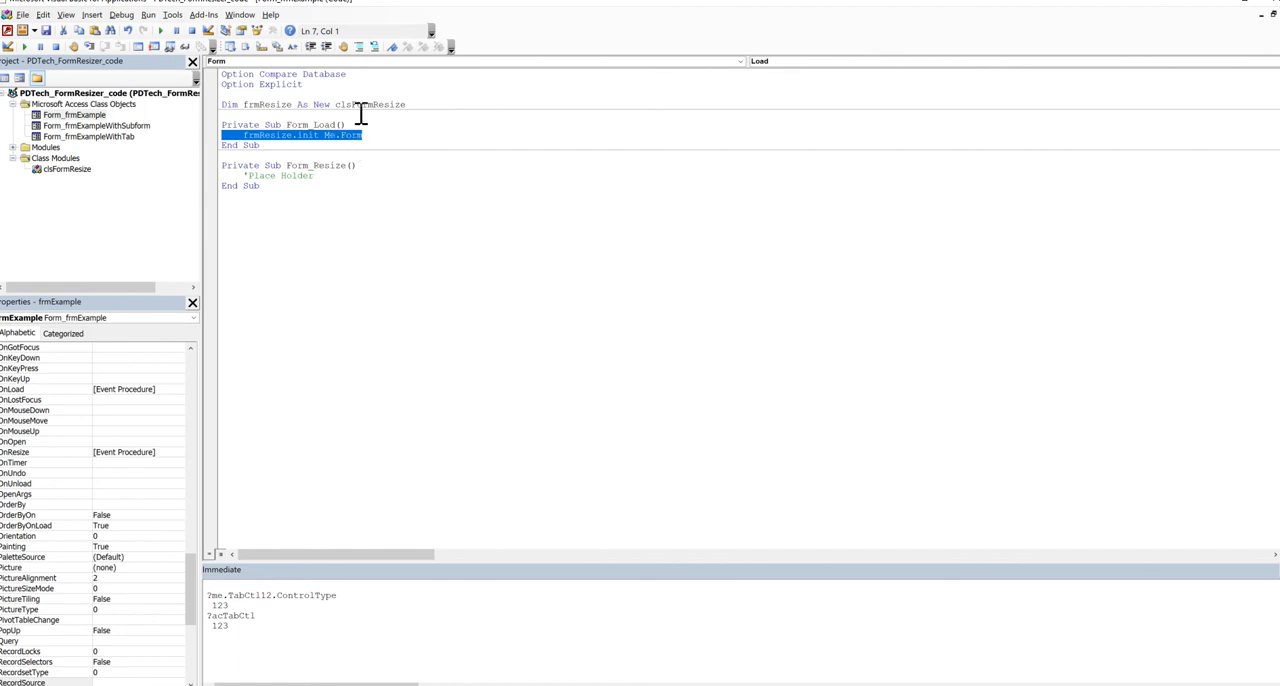
pyautogui.moveTo(536, 136)
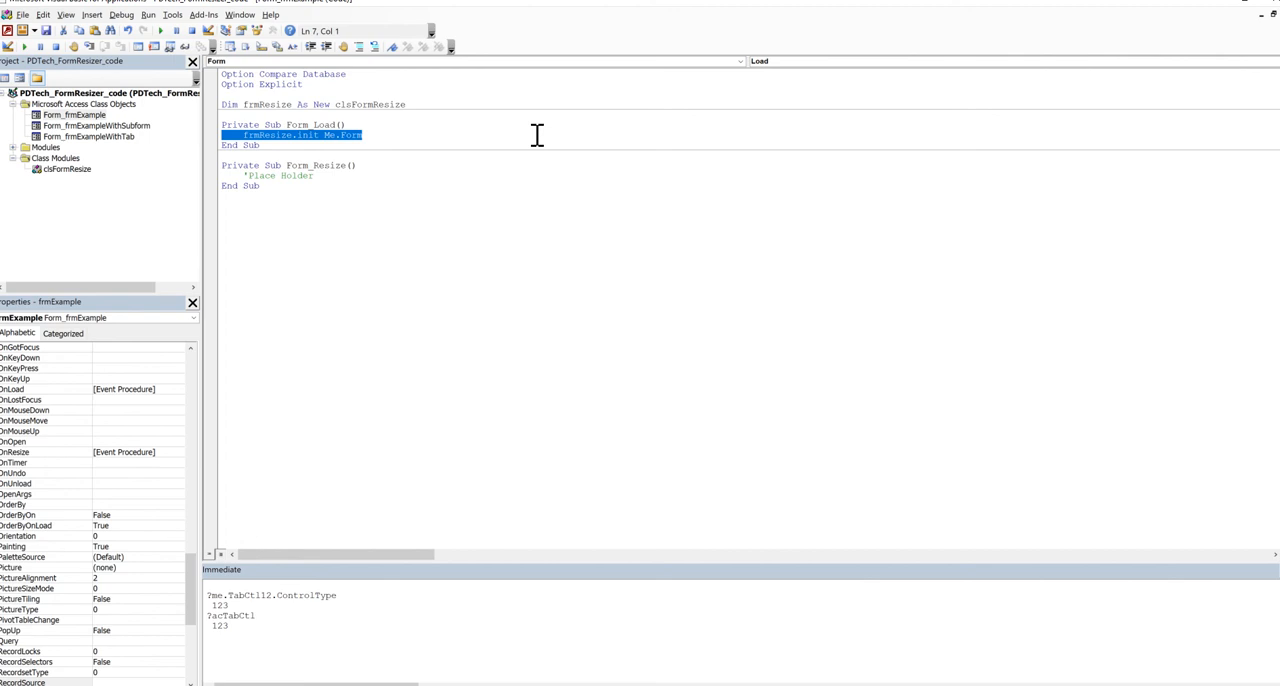
pyautogui.moveTo(488, 234)
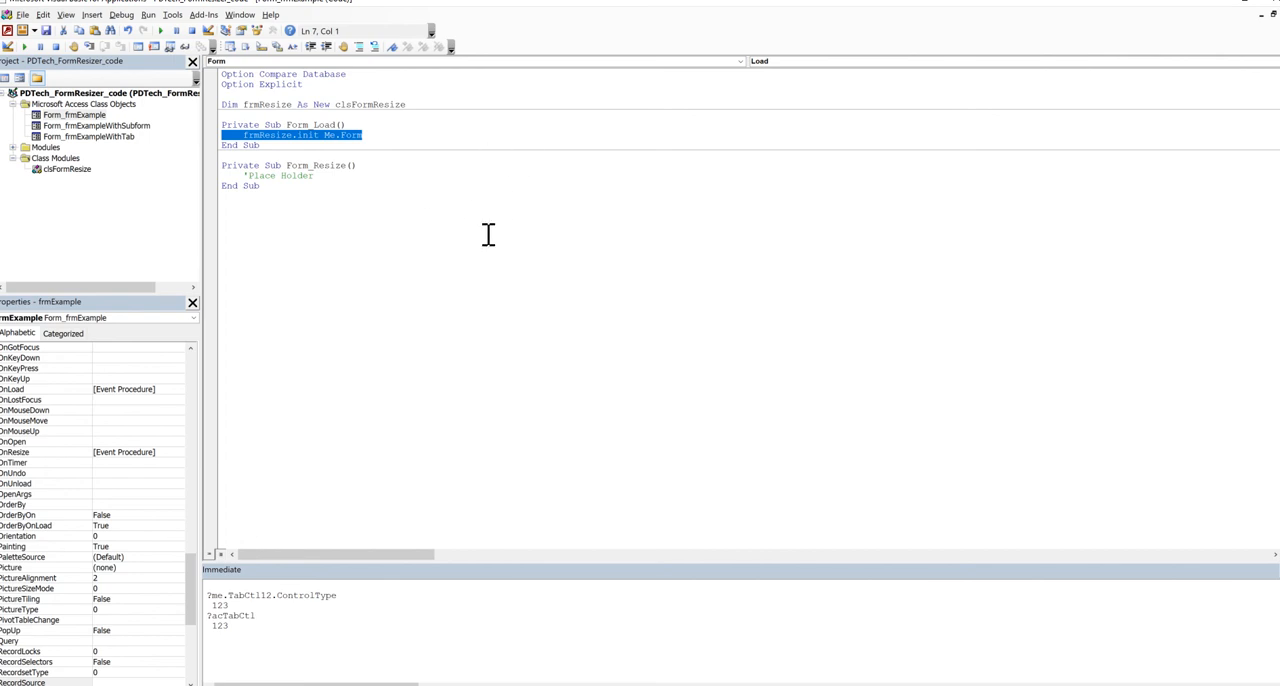
pyautogui.moveTo(540, 188)
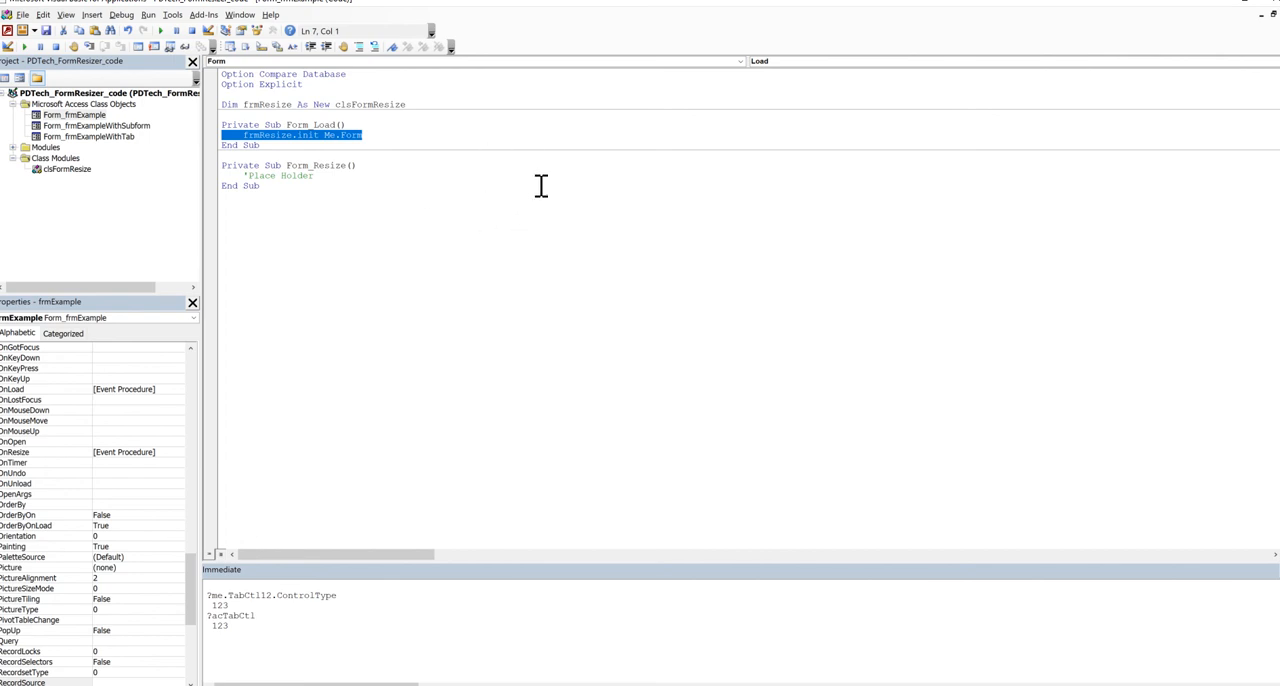
pyautogui.moveTo(324, 178)
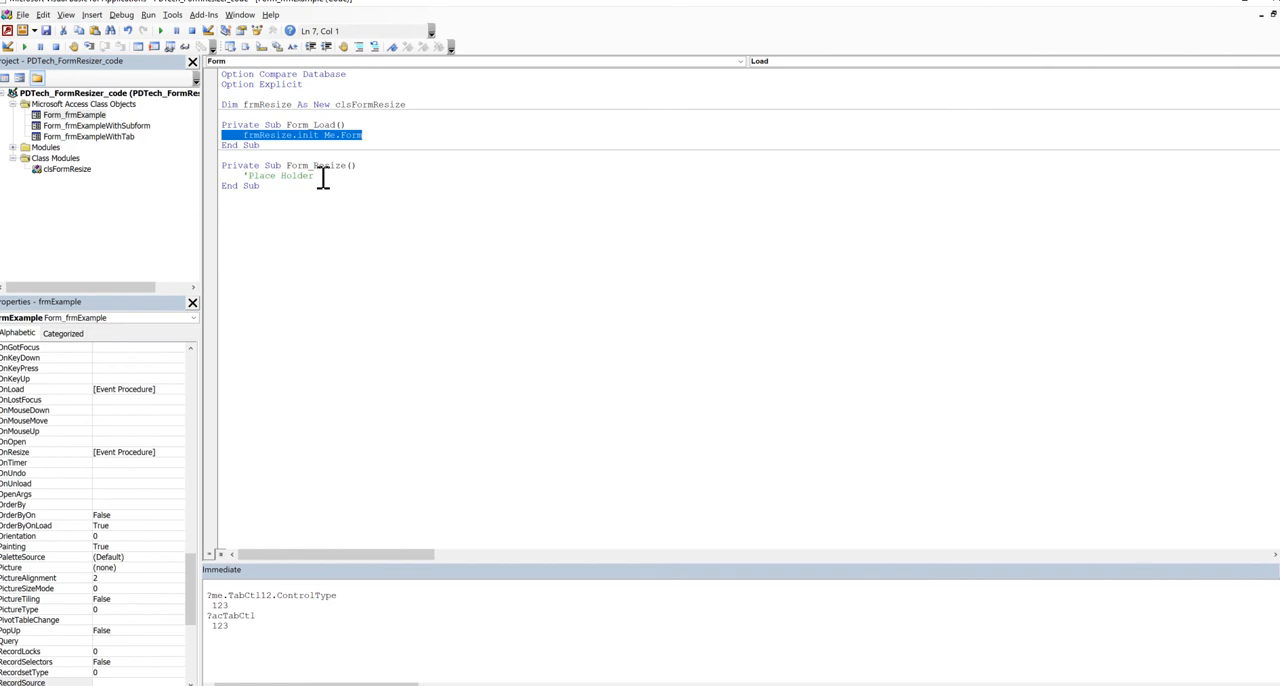
pyautogui.moveTo(330, 150)
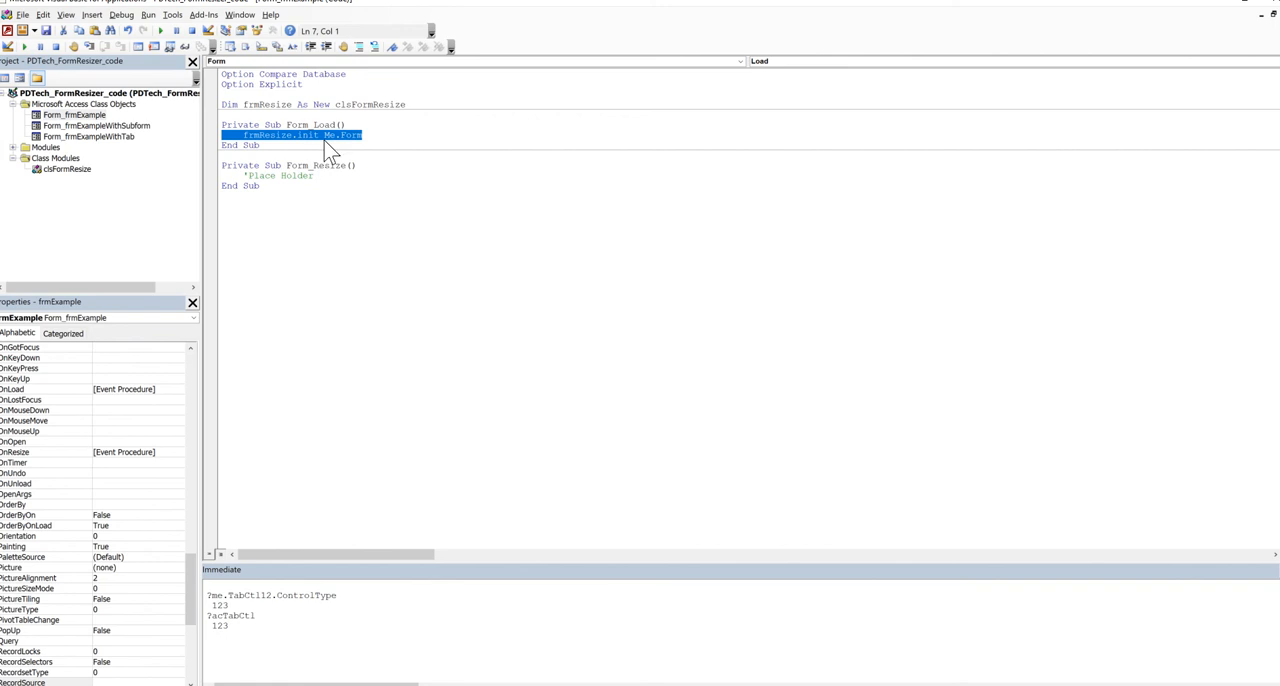
pyautogui.moveTo(296, 144)
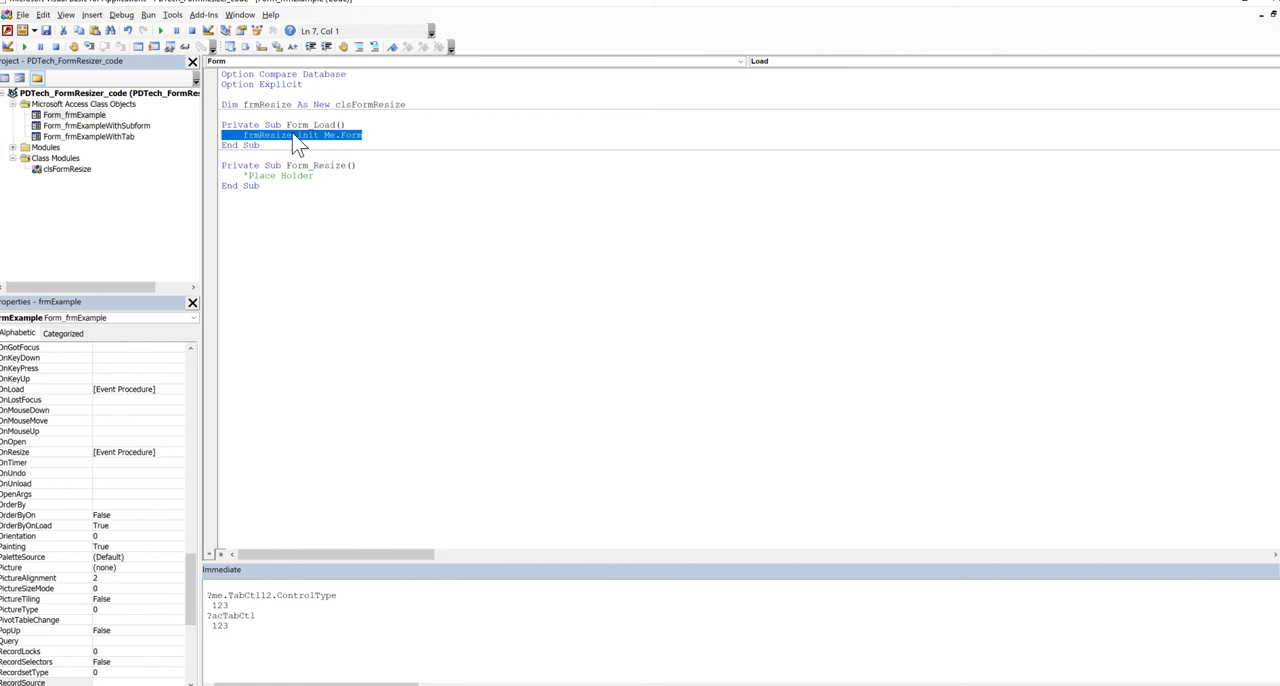
# Step: Remove the Form_Resize placeholder and retype the 'Place Holder comment in the code window
pyautogui.click(312, 176)
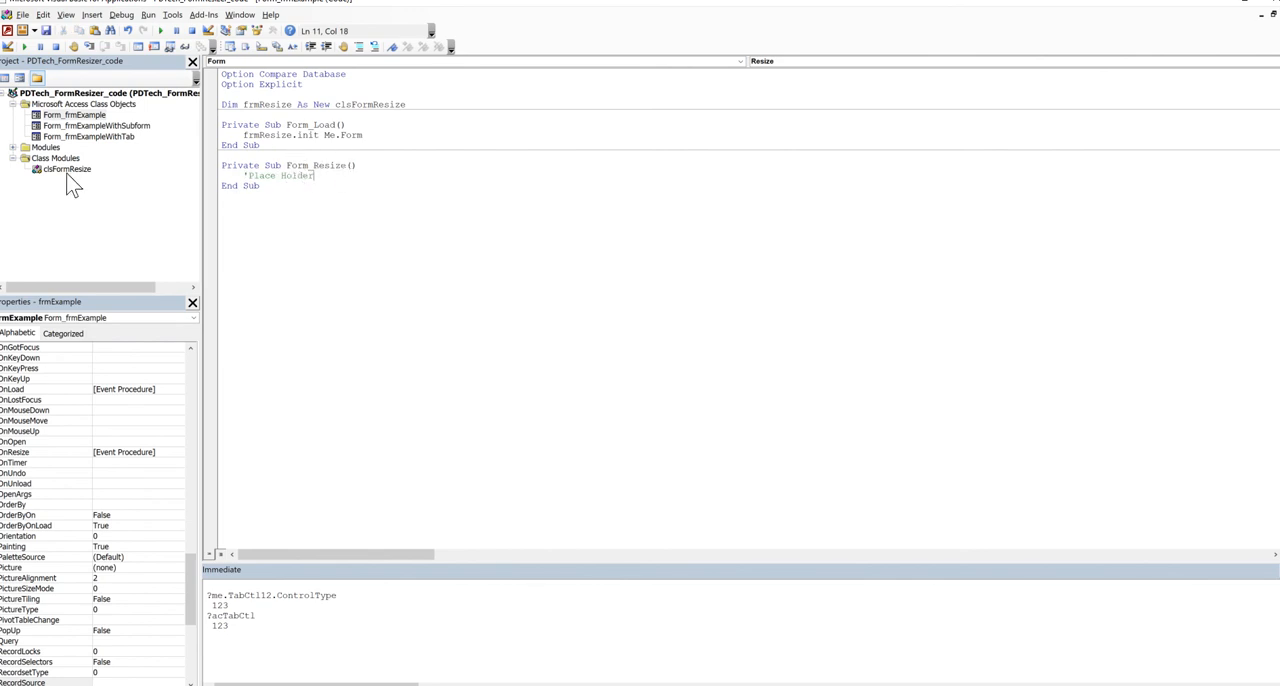
pyautogui.moveTo(378, 206)
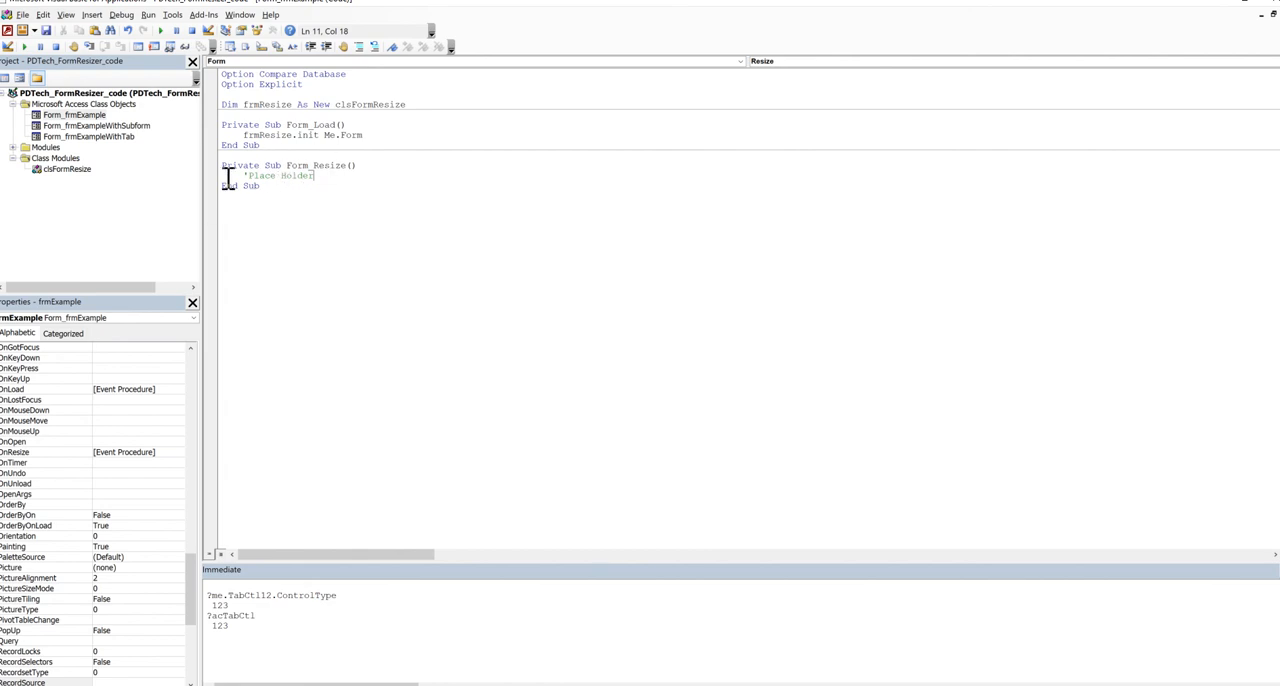
pyautogui.moveTo(302, 200)
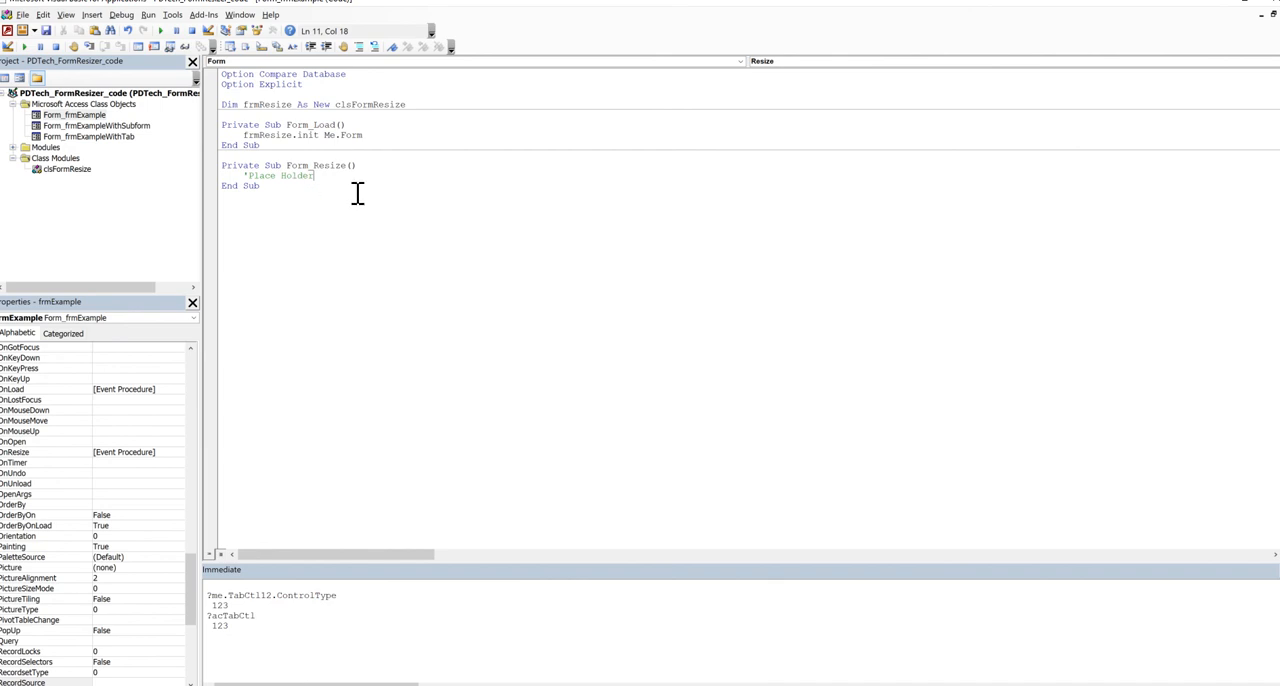
pyautogui.moveTo(150, 196)
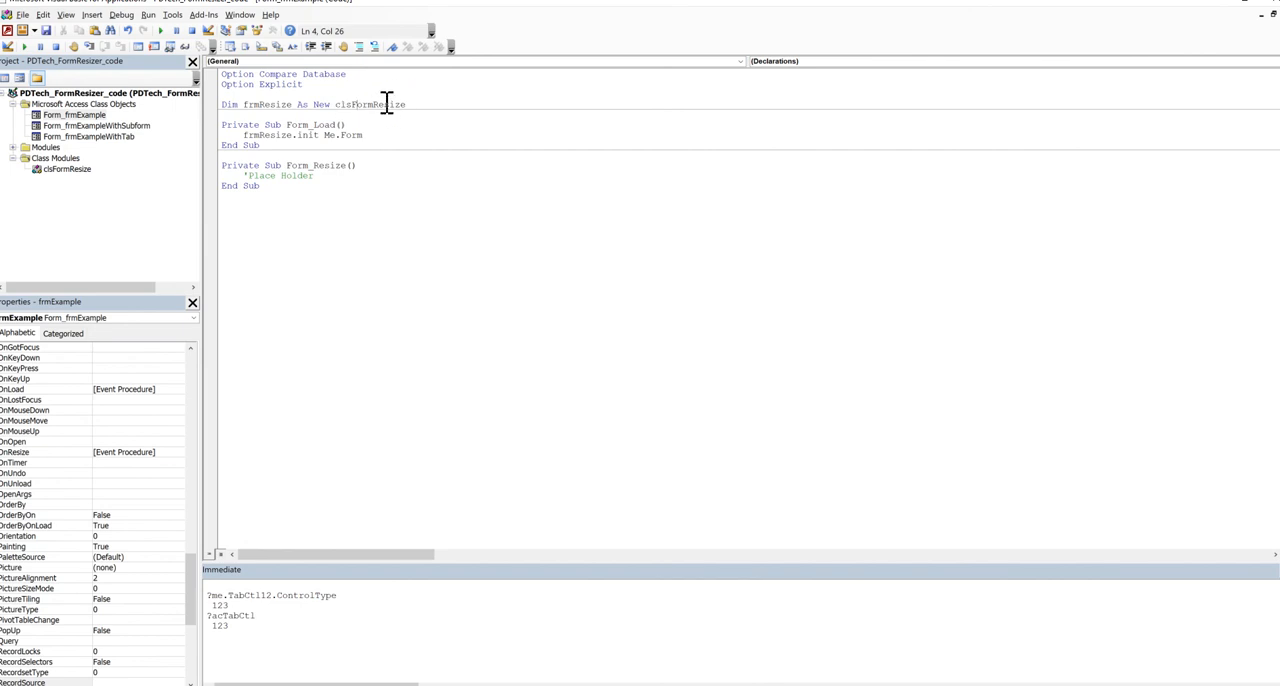
pyautogui.moveTo(272, 196)
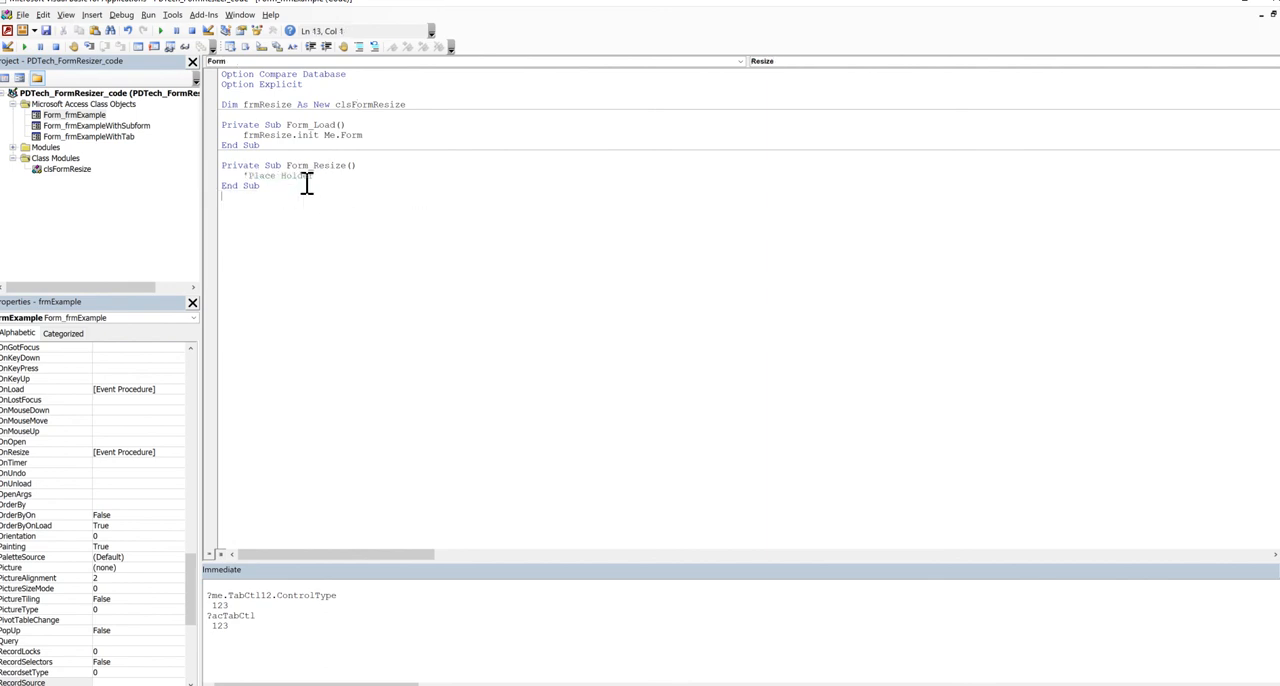
pyautogui.click(312, 176)
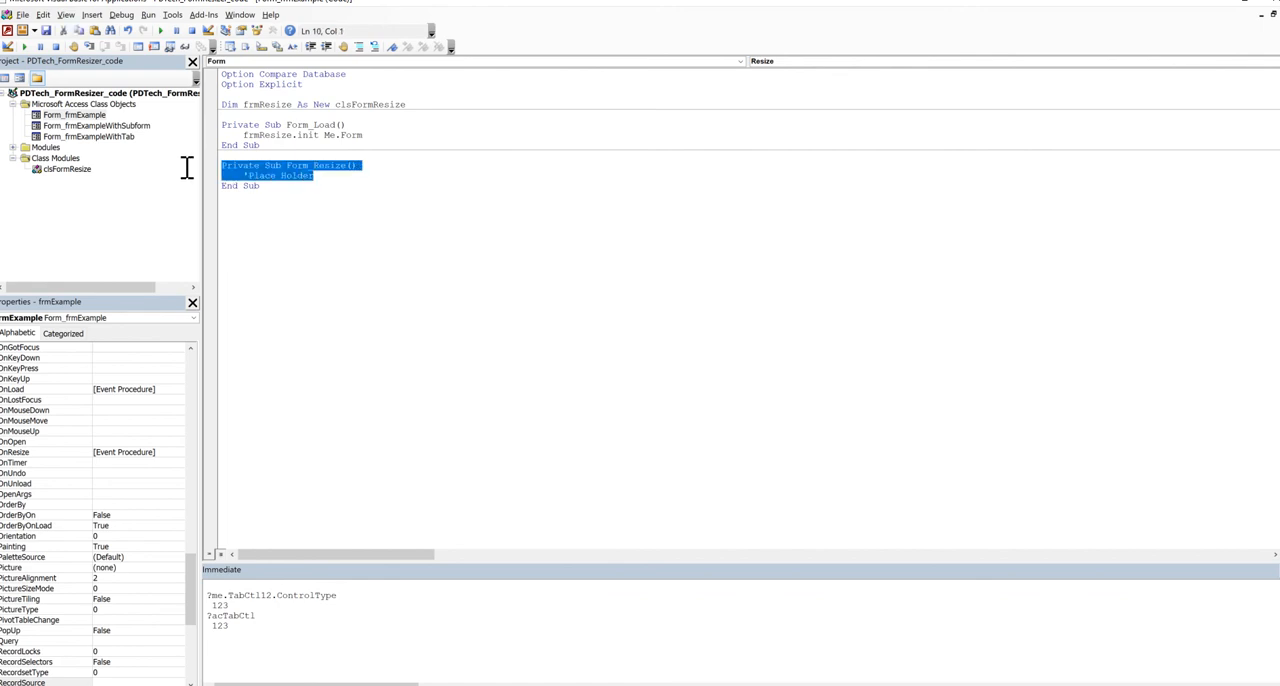
pyautogui.press('Delete')
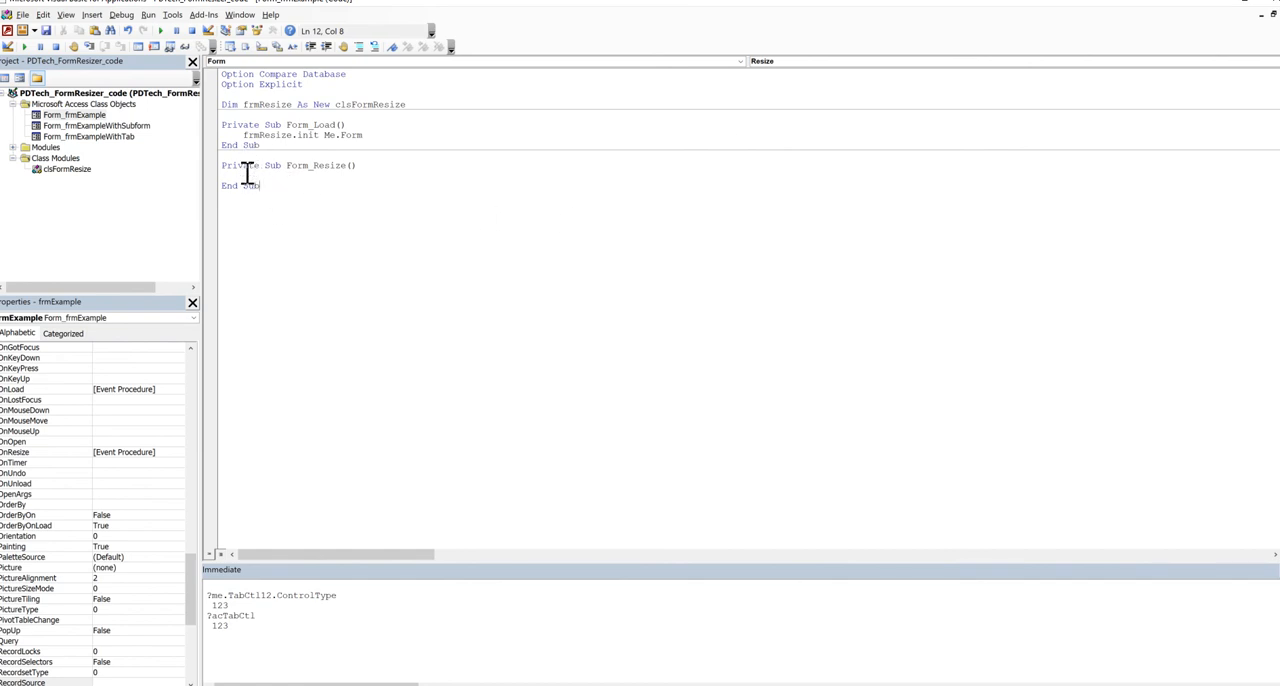
pyautogui.moveTo(284, 170)
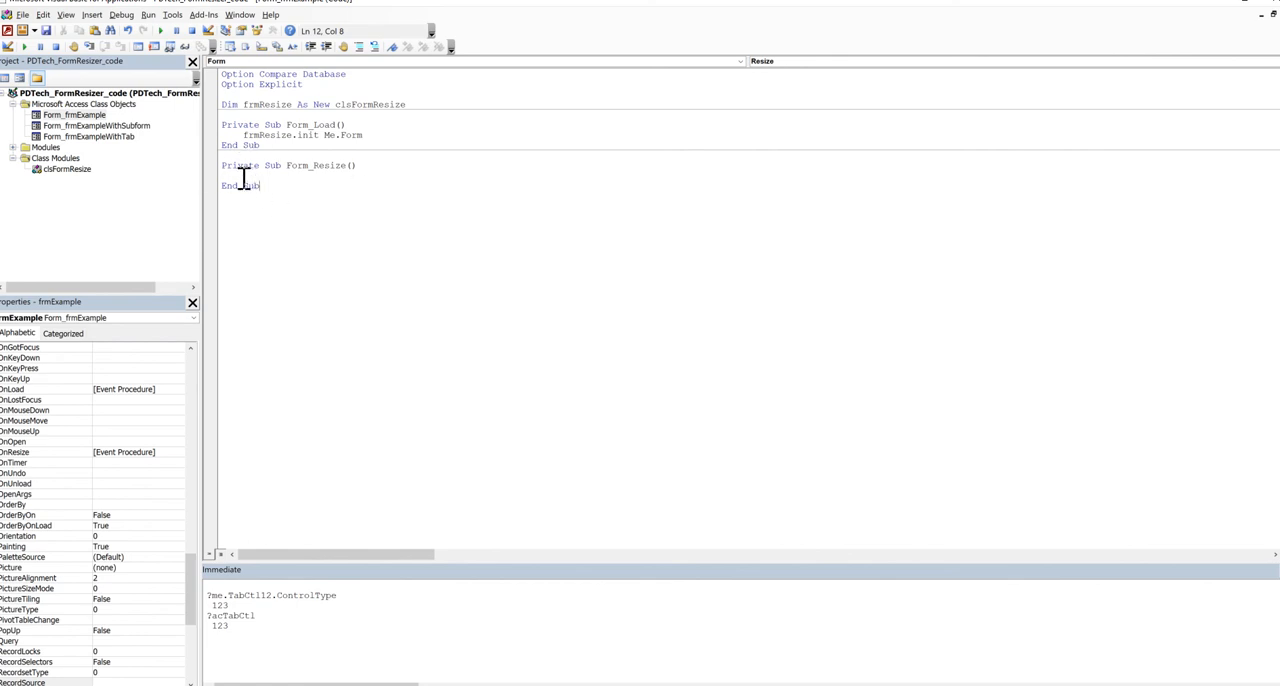
pyautogui.write("'Place Holder")
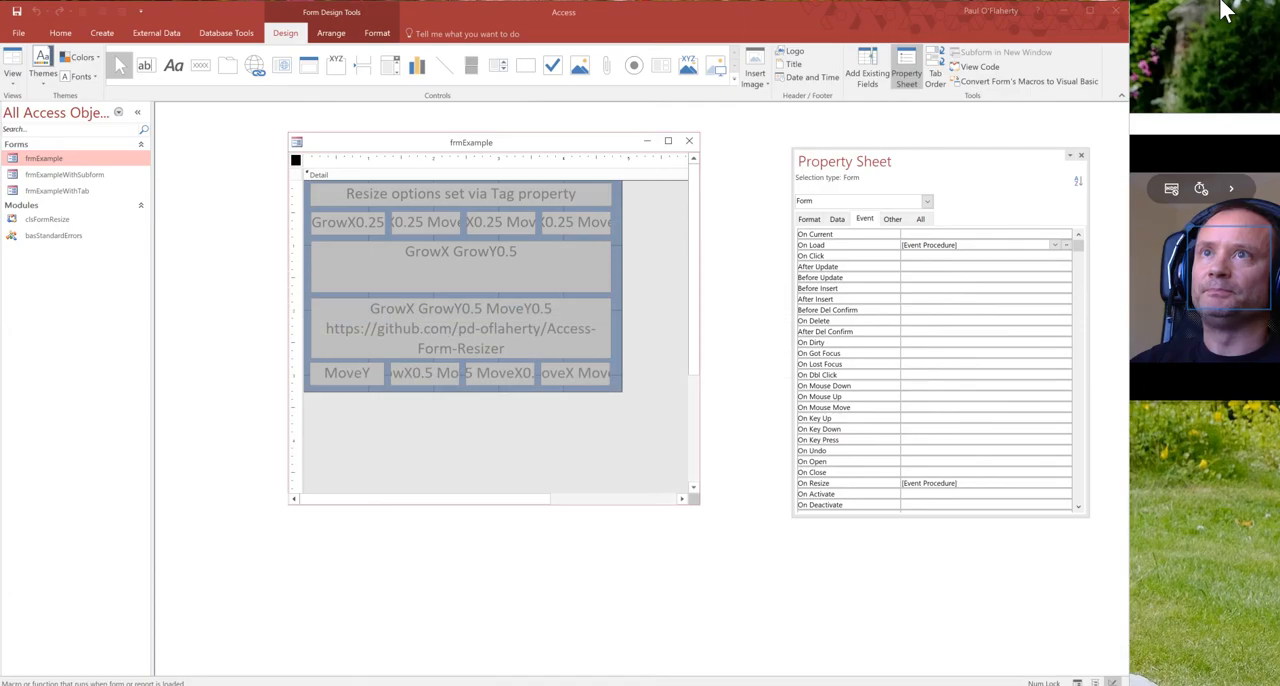
# Step: Select the top-right 'GrowX GrowY0.5' label and show its Other properties with the Tag
pyautogui.moveTo(472, 140); pyautogui.dragTo(424, 140)
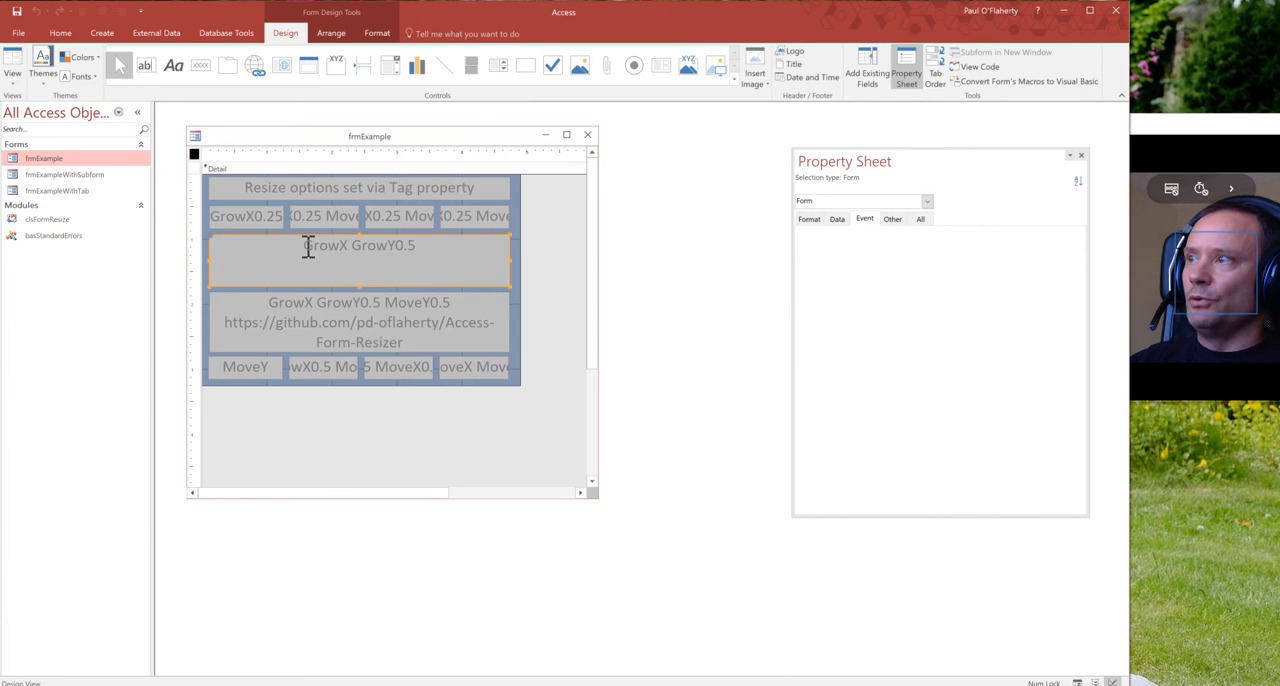
pyautogui.click(358, 244)
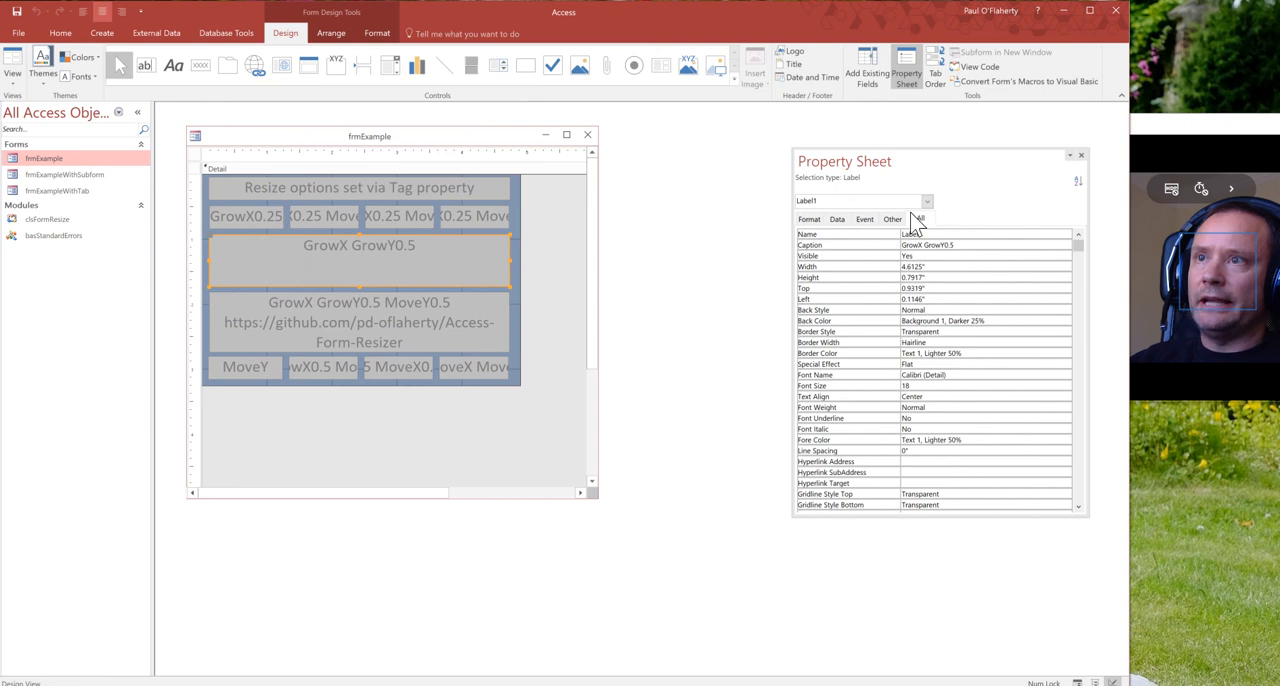
pyautogui.click(892, 220)
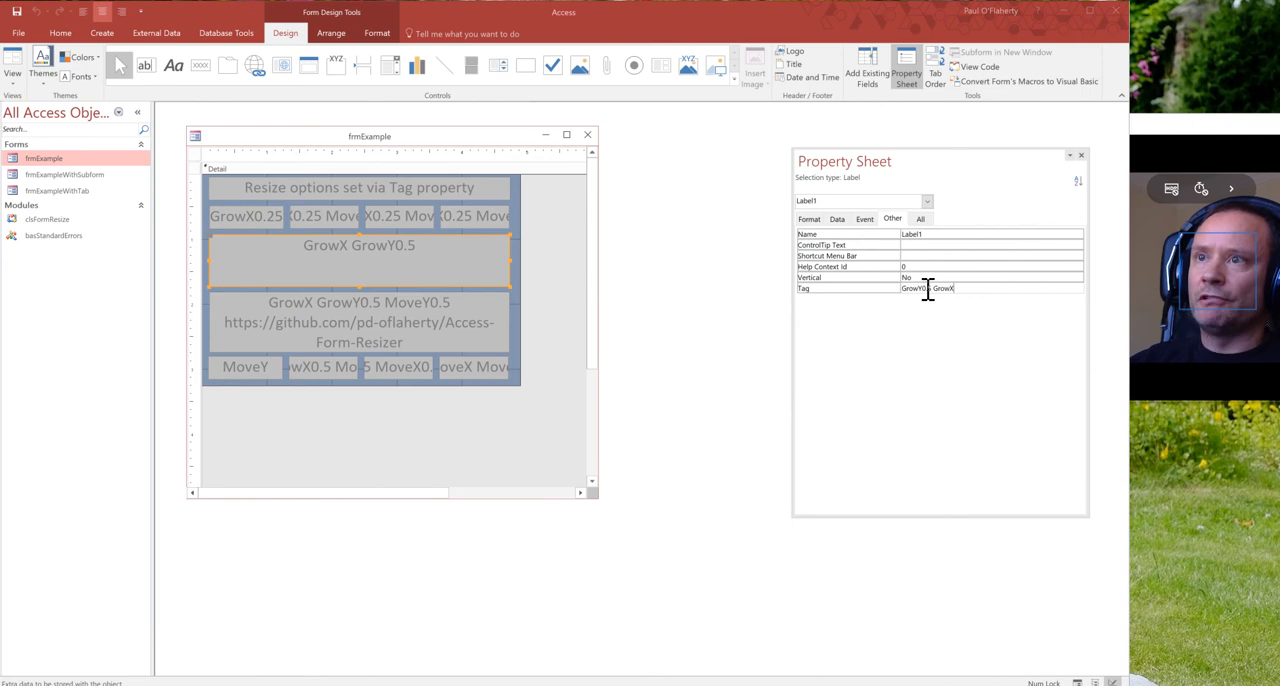
pyautogui.moveTo(458, 228)
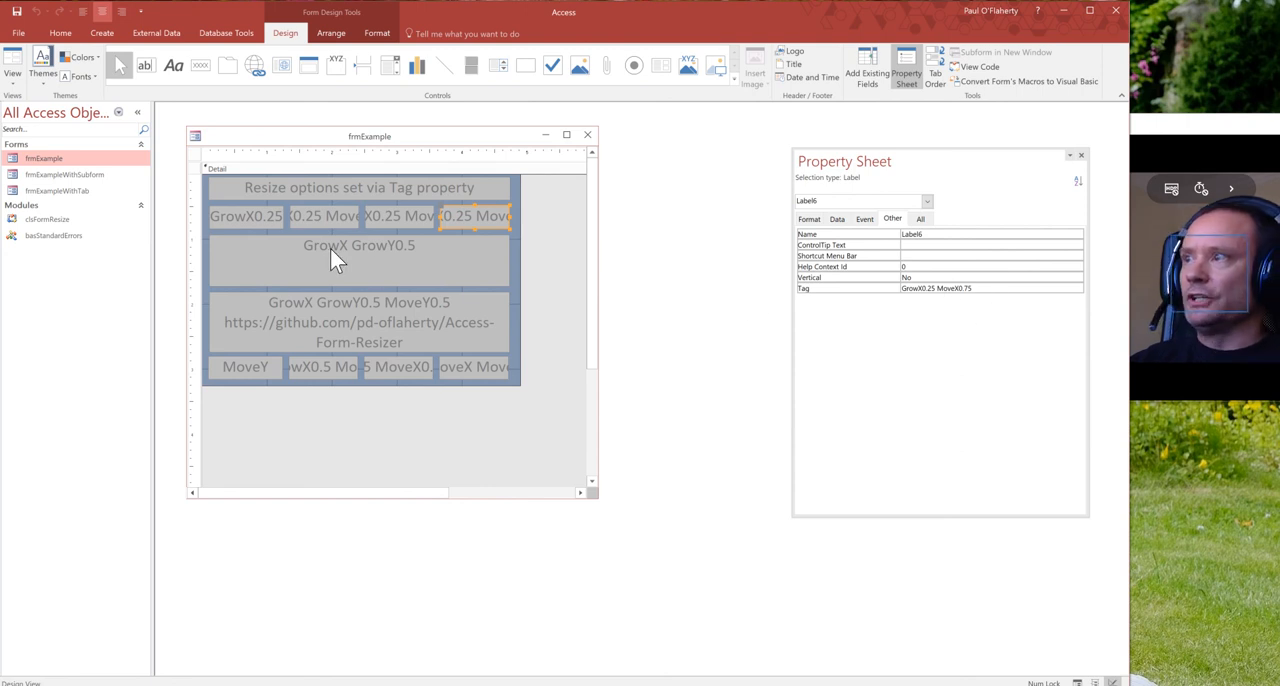
pyautogui.moveTo(868, 304)
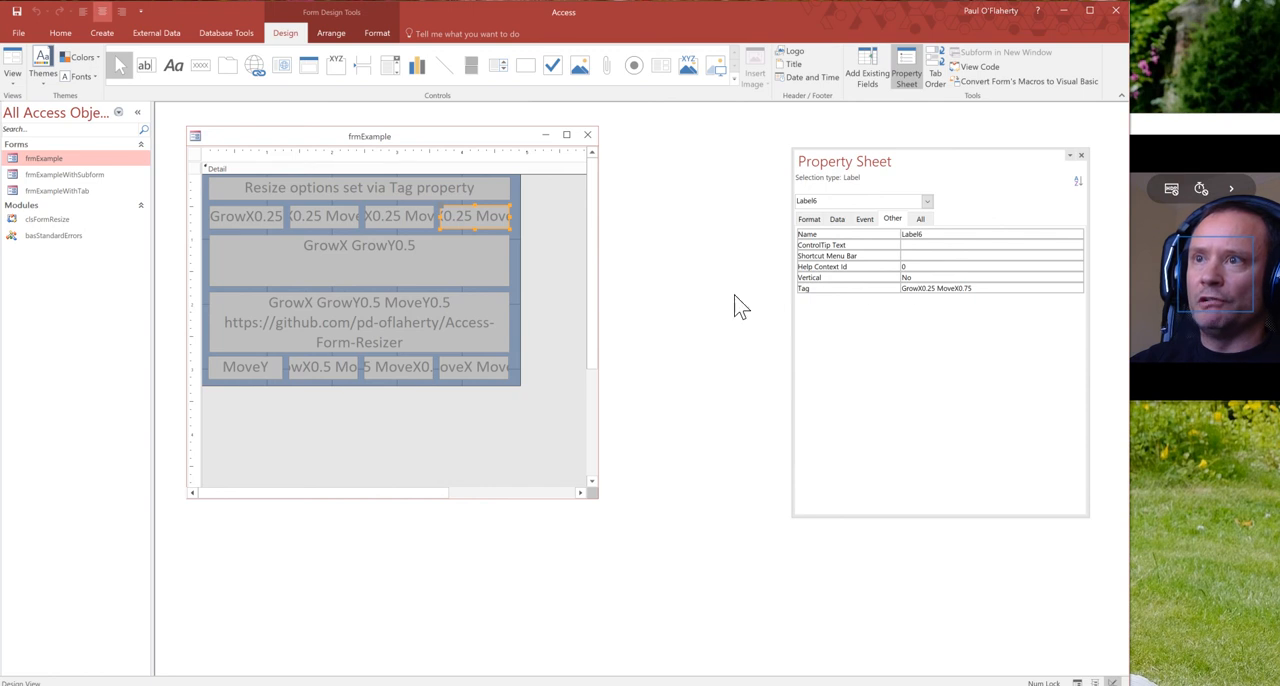
pyautogui.moveTo(732, 362)
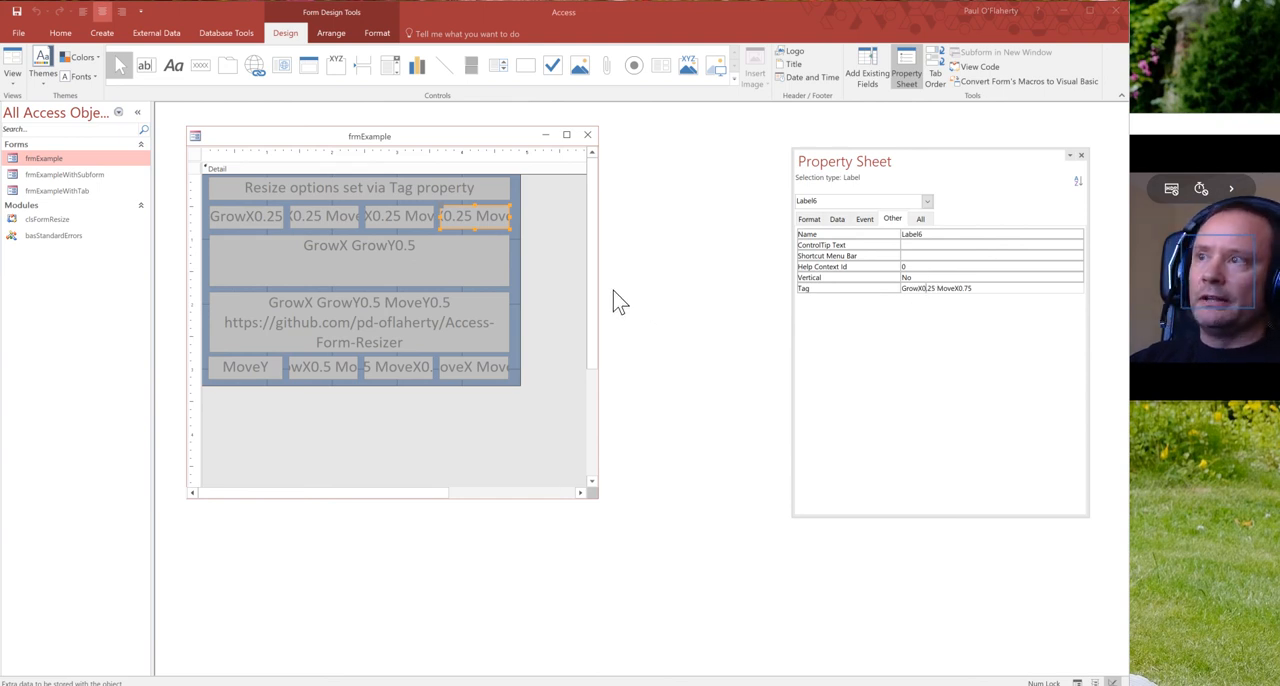
pyautogui.moveTo(692, 302)
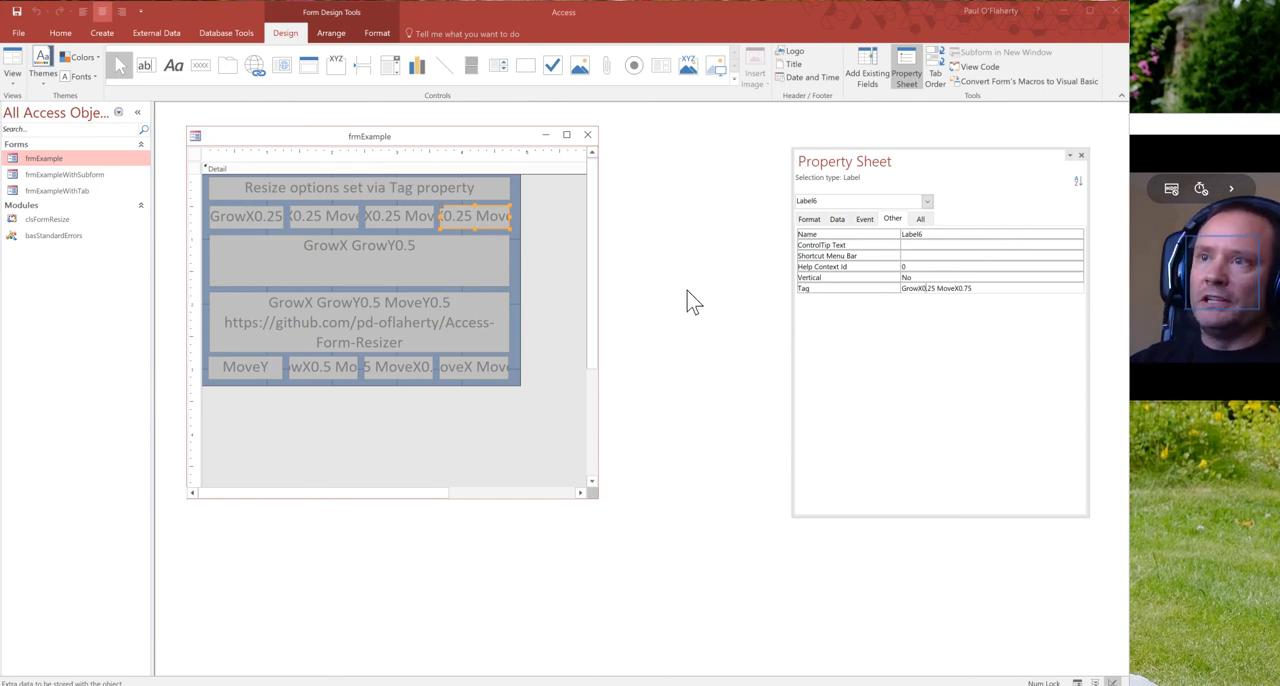
pyautogui.moveTo(878, 296)
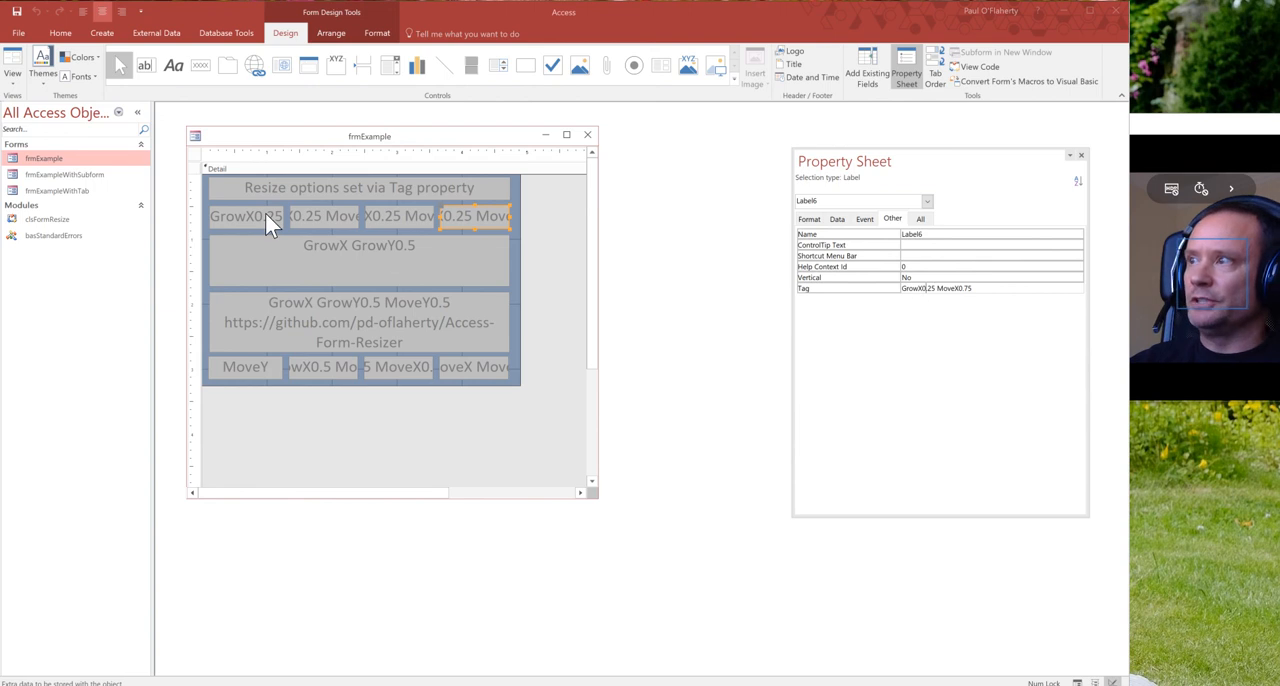
pyautogui.moveTo(330, 222)
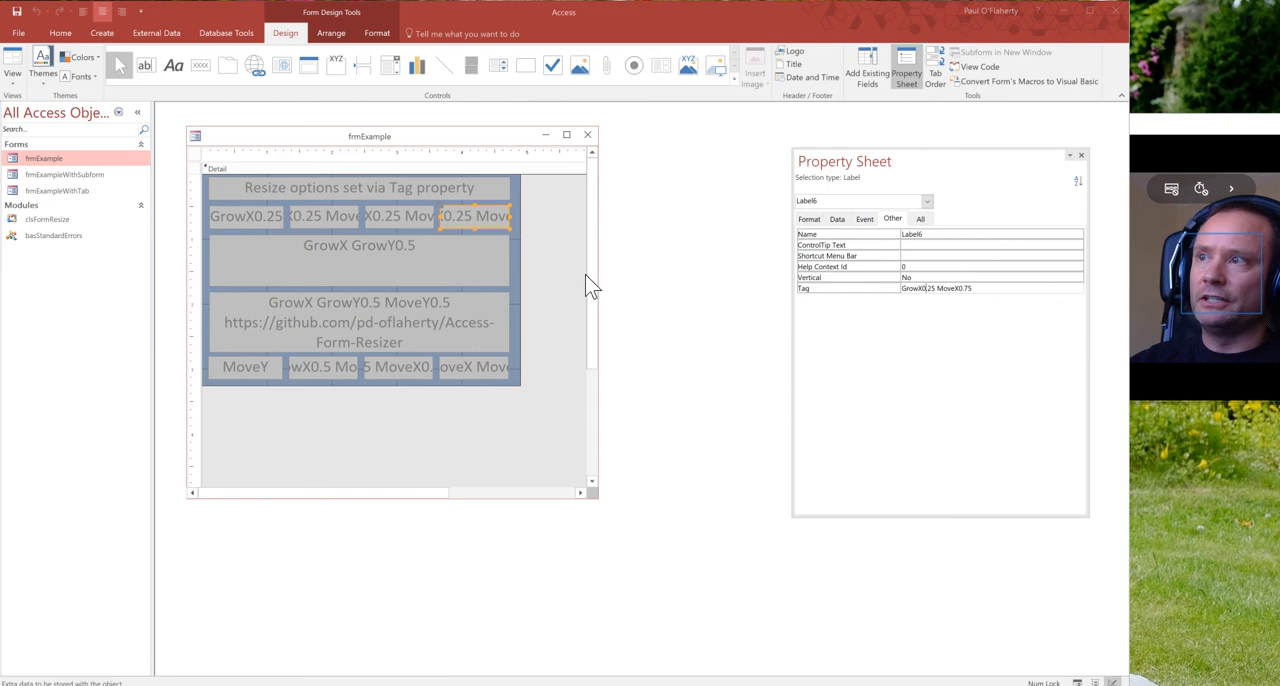
pyautogui.moveTo(864, 292)
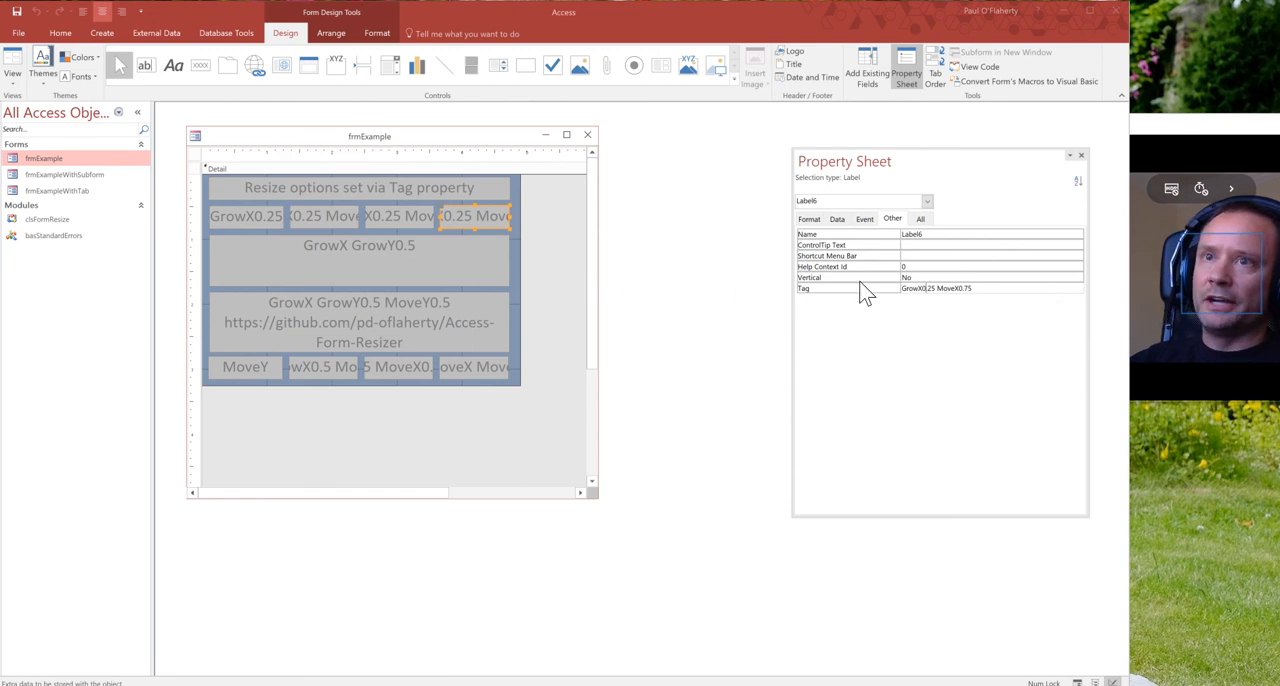
pyautogui.moveTo(696, 290)
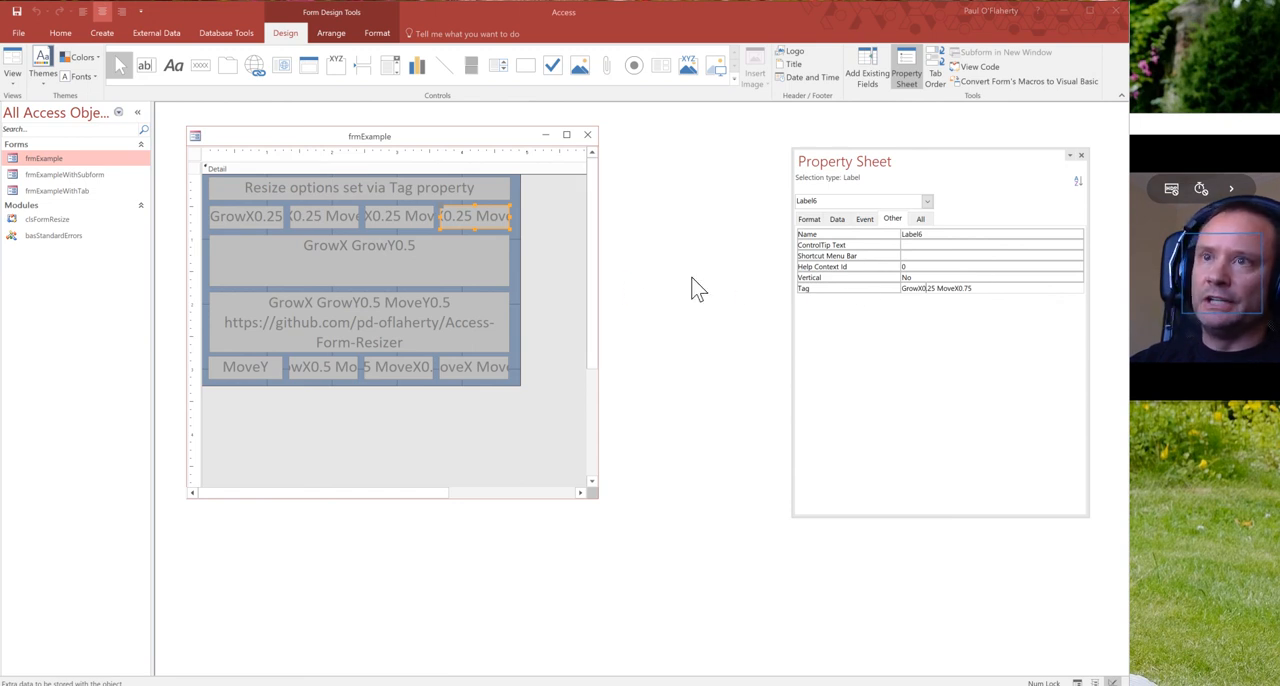
pyautogui.moveTo(372, 254)
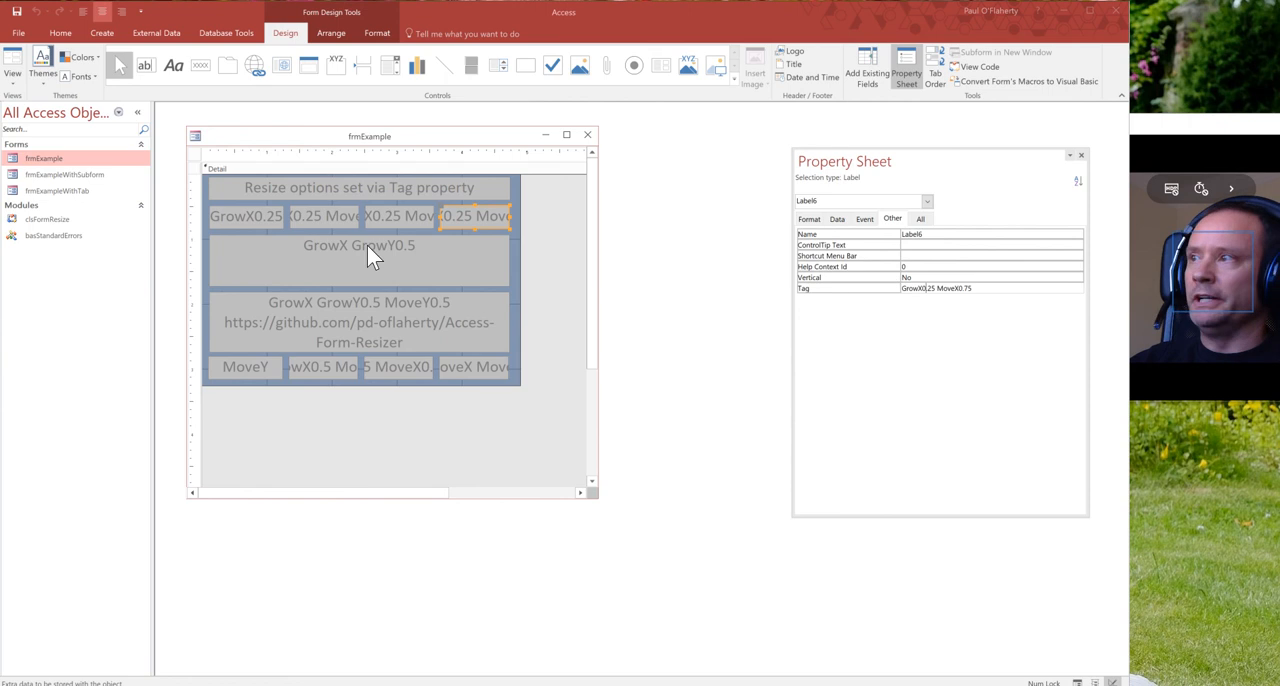
pyautogui.moveTo(584, 258)
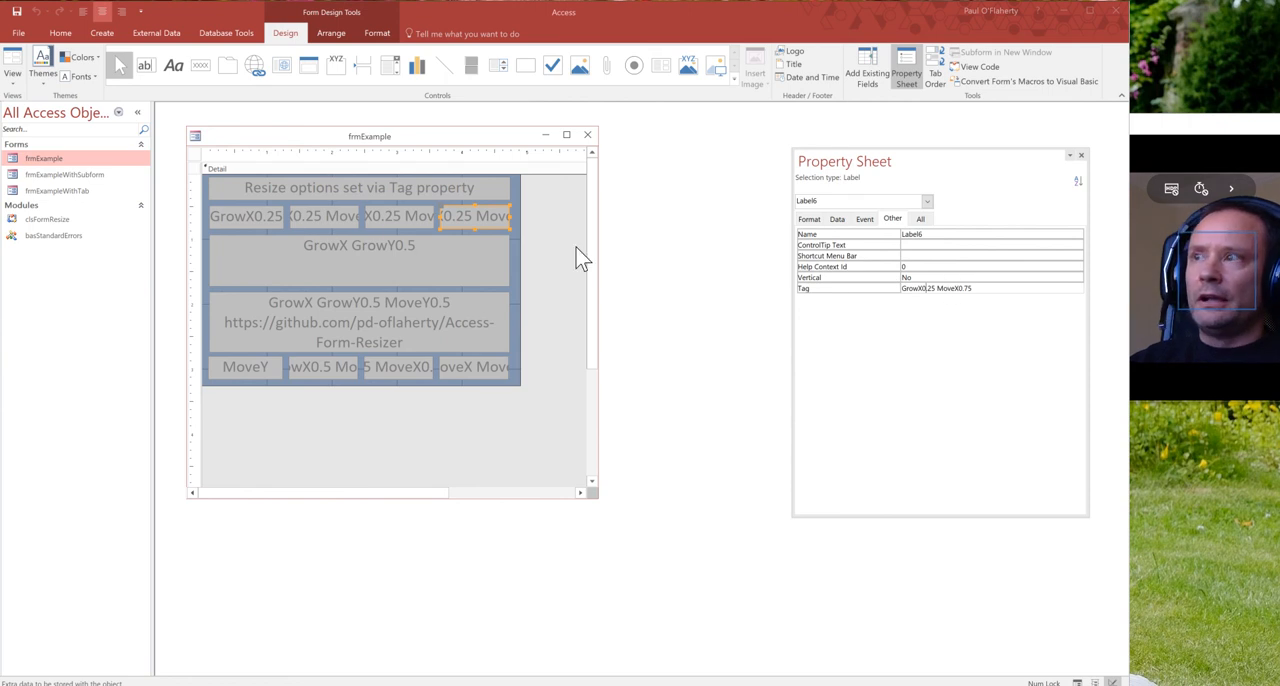
pyautogui.moveTo(360, 238)
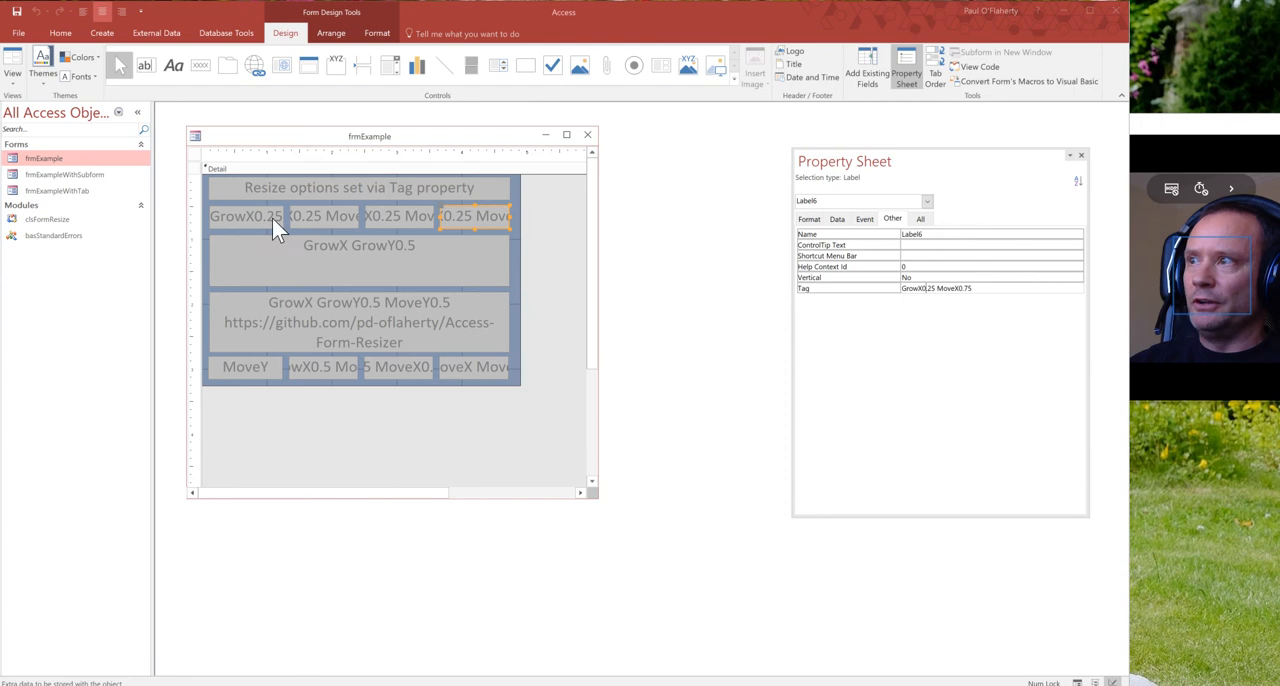
# Step: Review the Tag resize keywords of each top-row label, such as 'GrowX0.25 MoveX0.75'
pyautogui.click(248, 216)
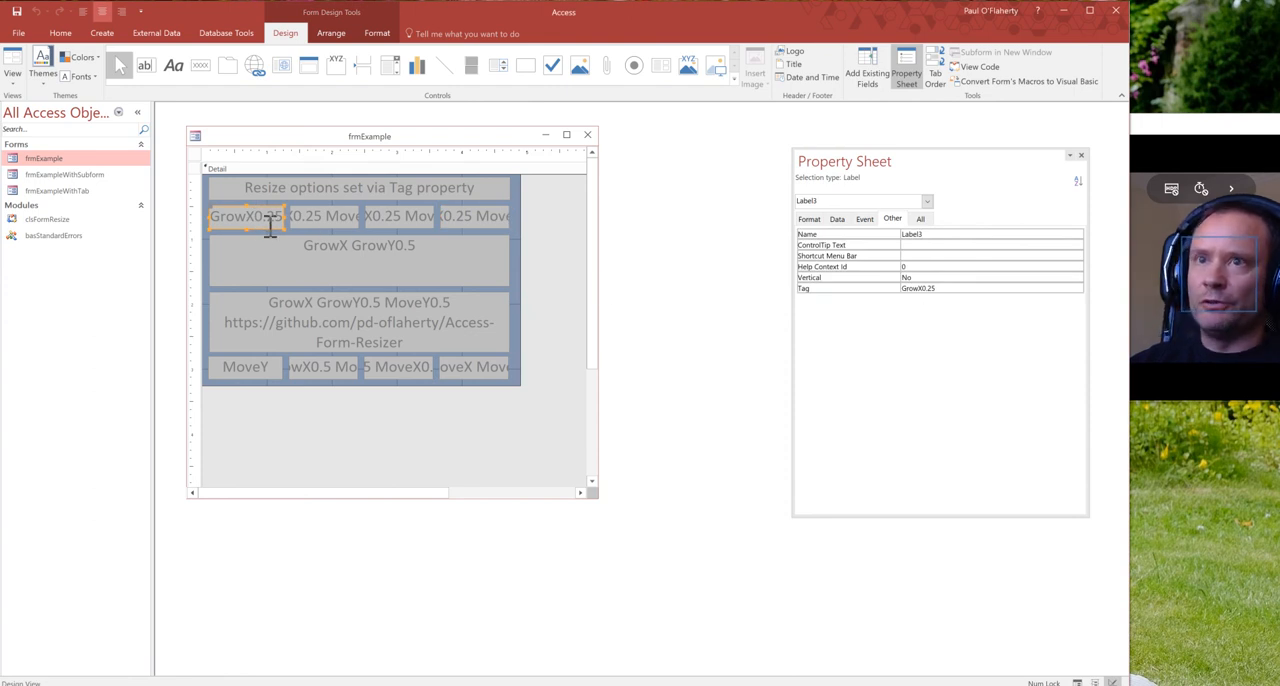
pyautogui.click(270, 216)
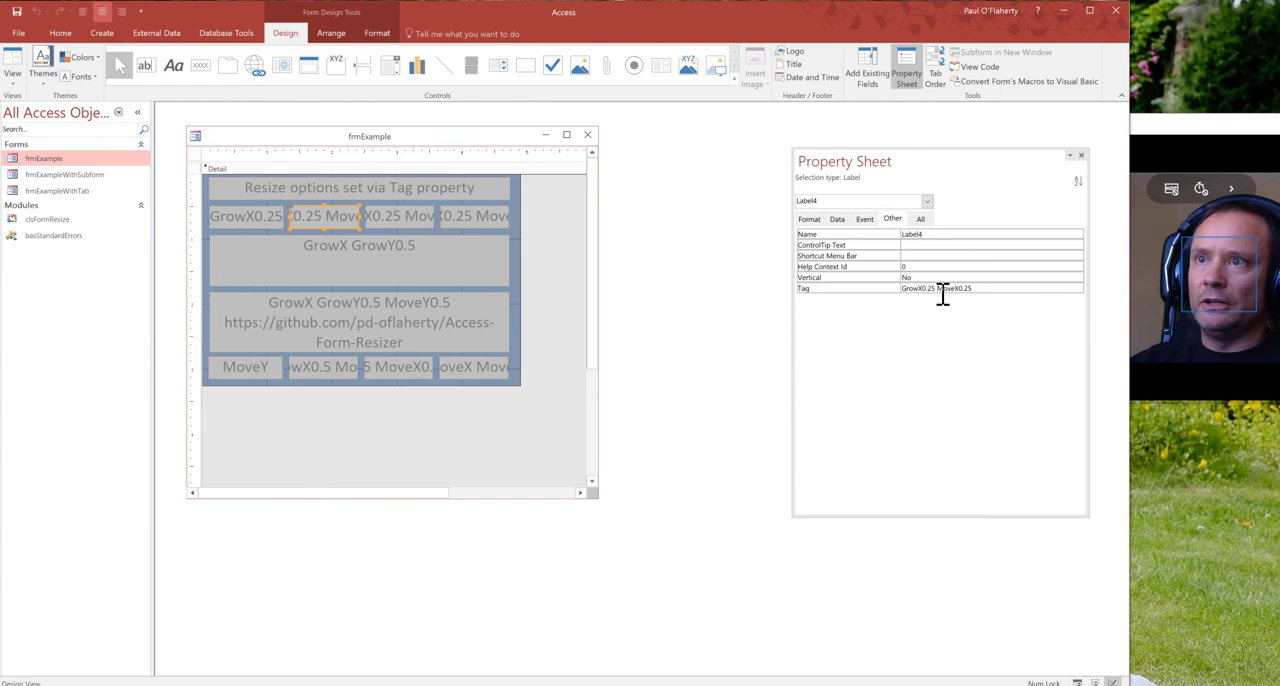
pyautogui.doubleClick(952, 288)
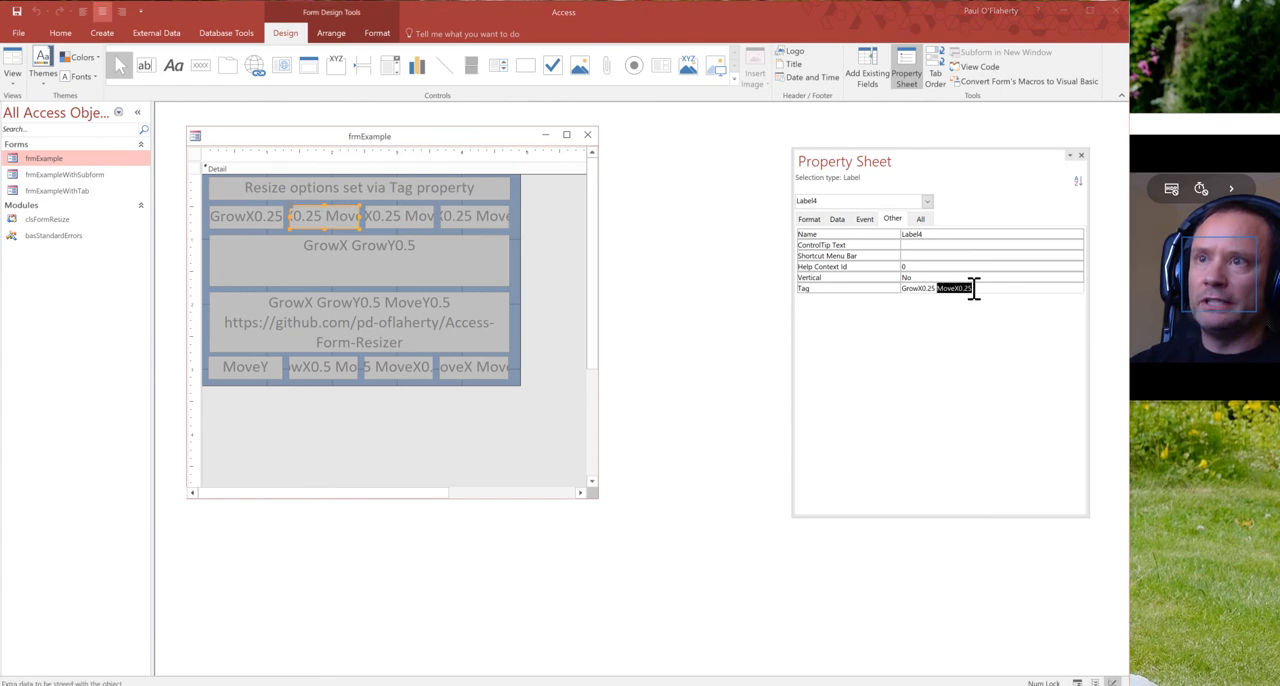
pyautogui.moveTo(970, 324)
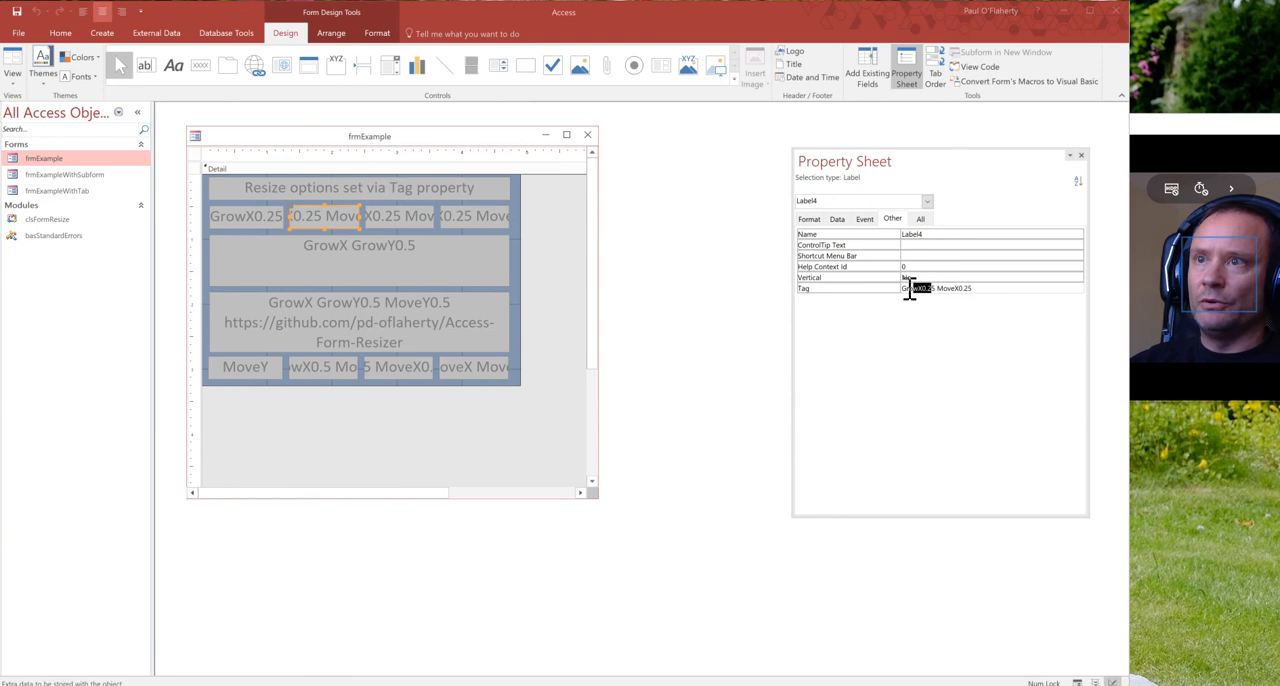
pyautogui.click(400, 216)
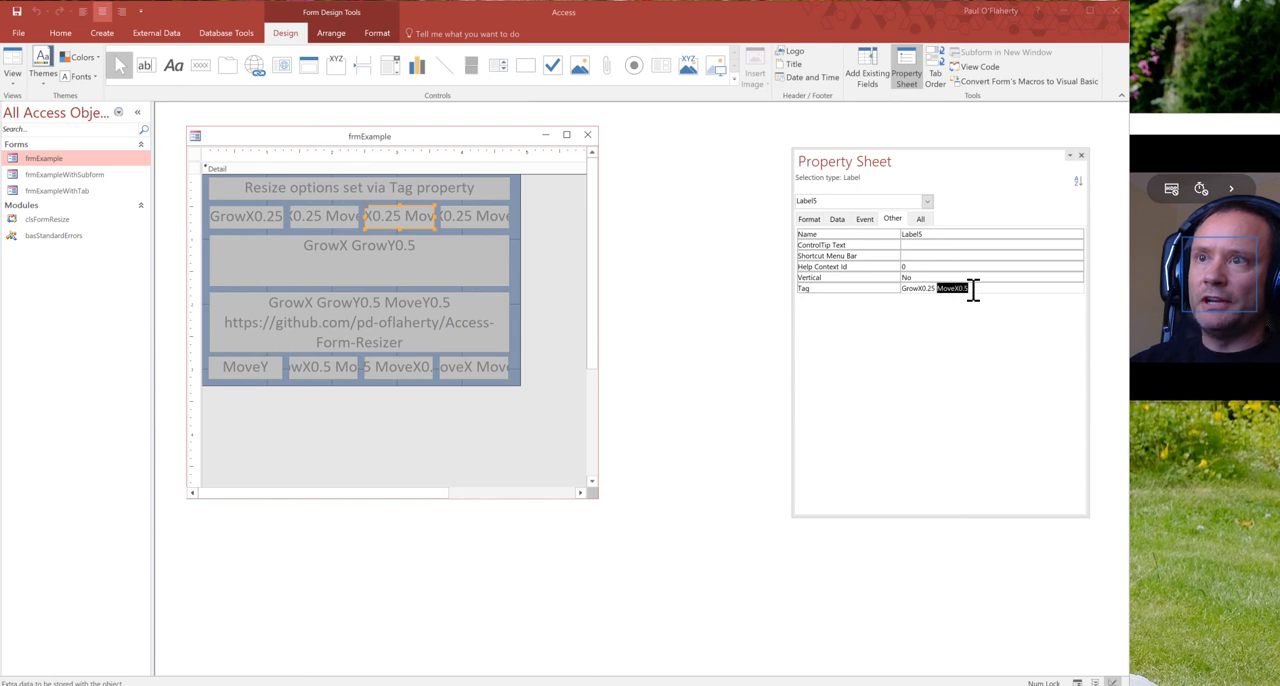
pyautogui.moveTo(258, 228)
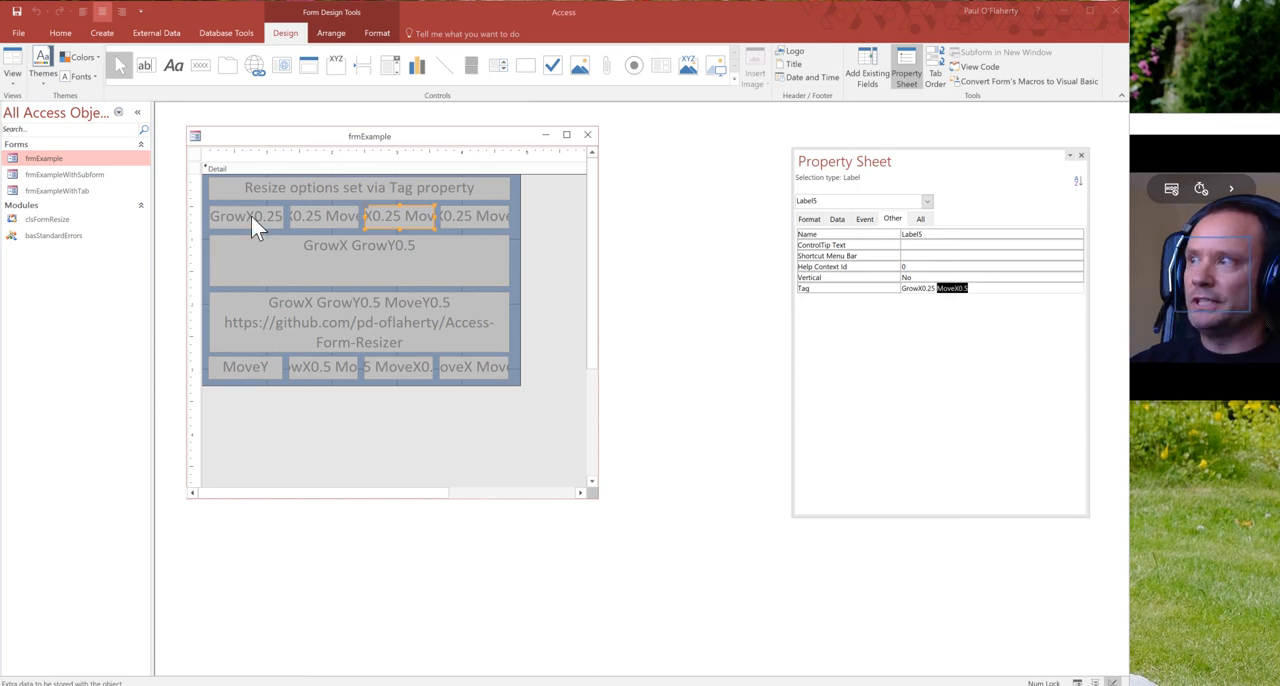
pyautogui.click(244, 216)
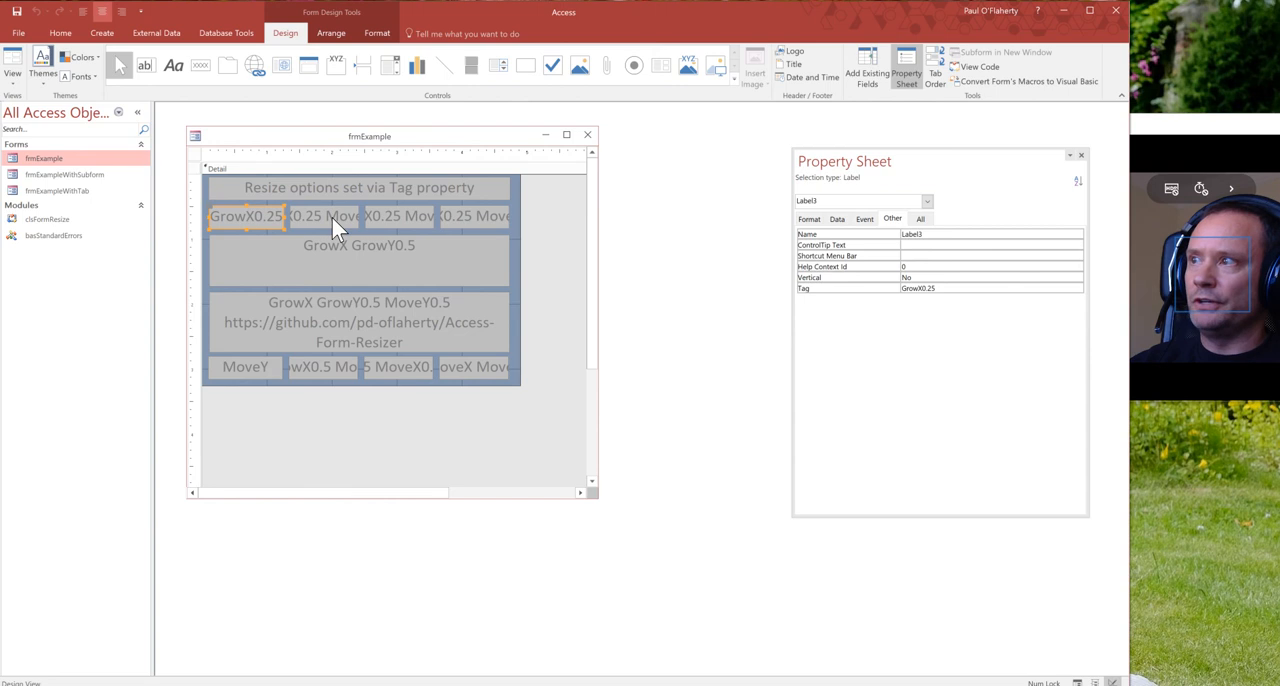
pyautogui.click(324, 216)
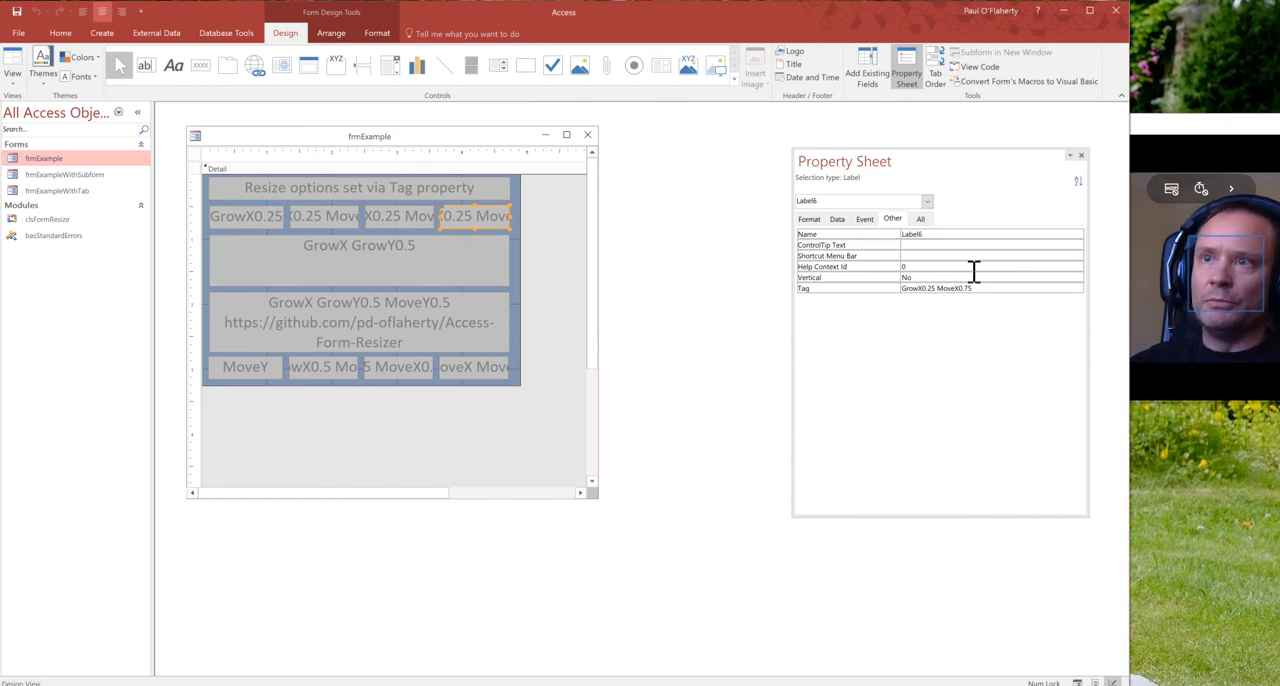
pyautogui.moveTo(924, 318)
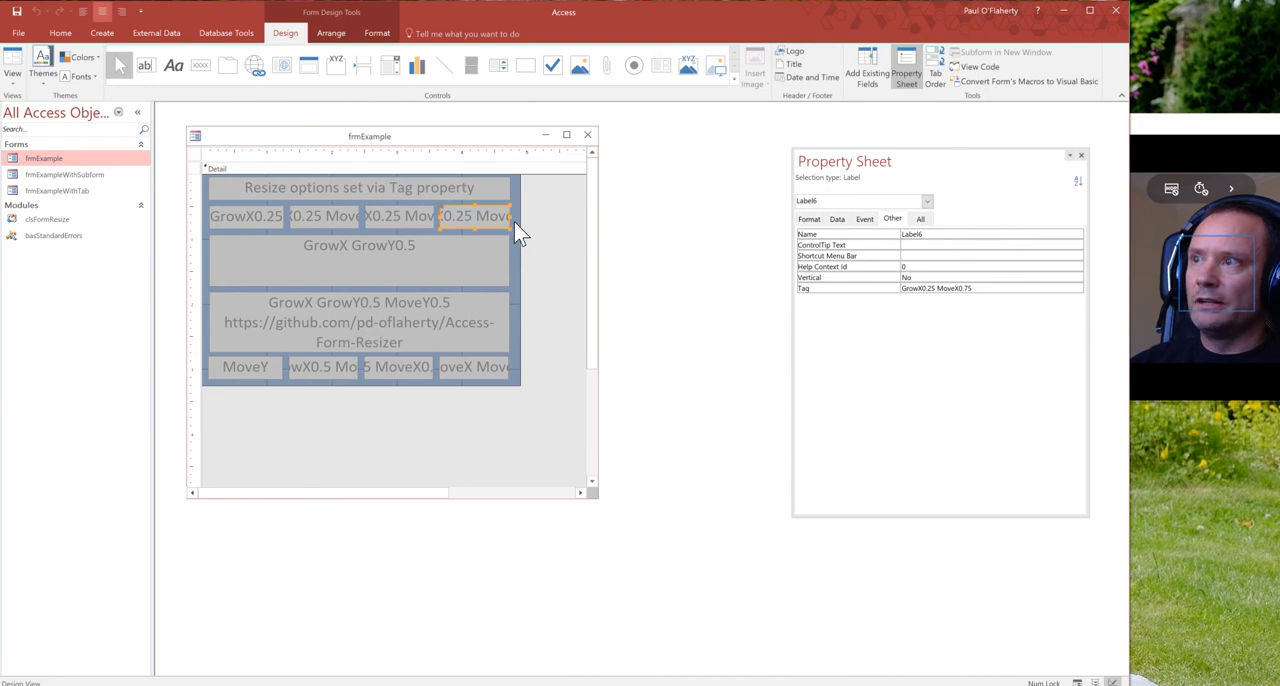
pyautogui.moveTo(516, 220)
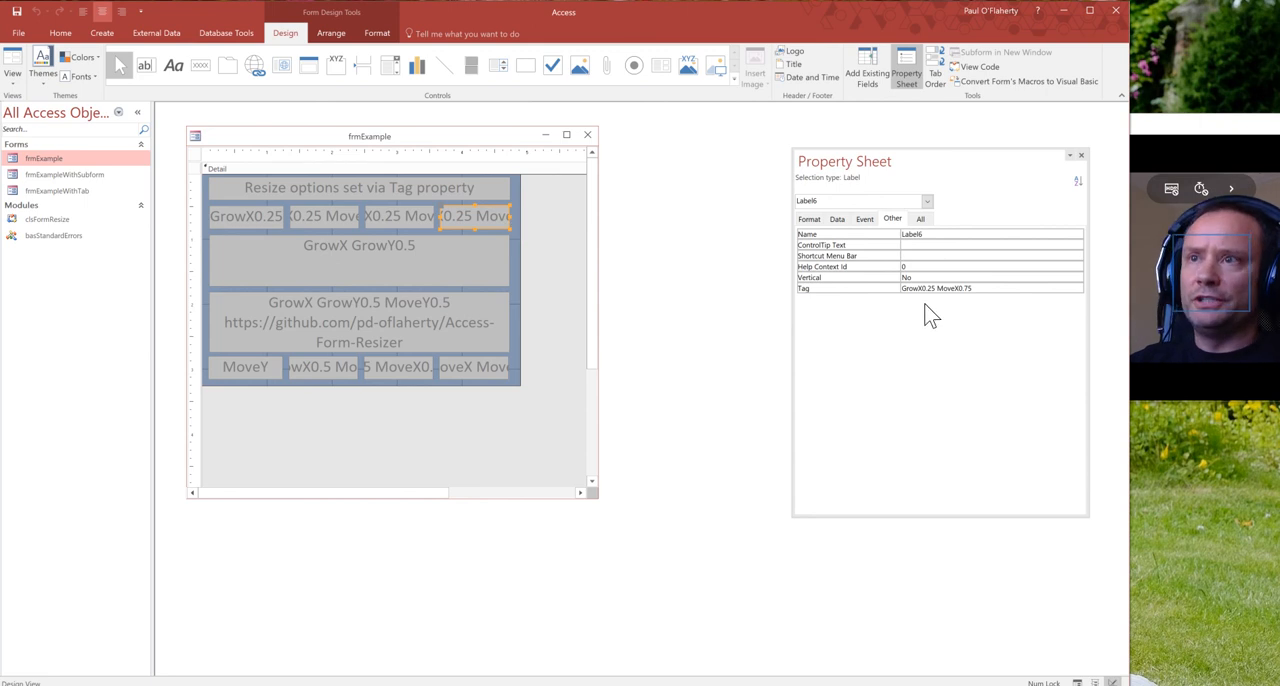
pyautogui.moveTo(588, 136)
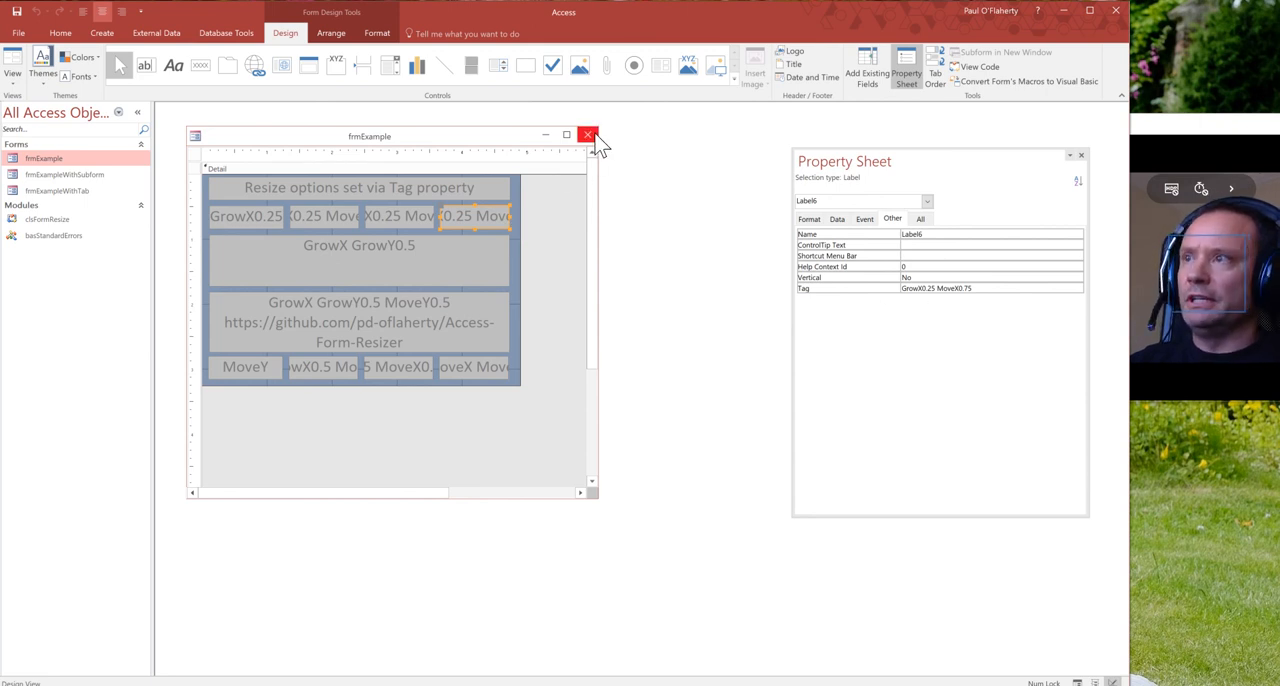
# Step: Close frmExample discarding design changes and bring up options for frmExampleWithTab
pyautogui.click(588, 134)
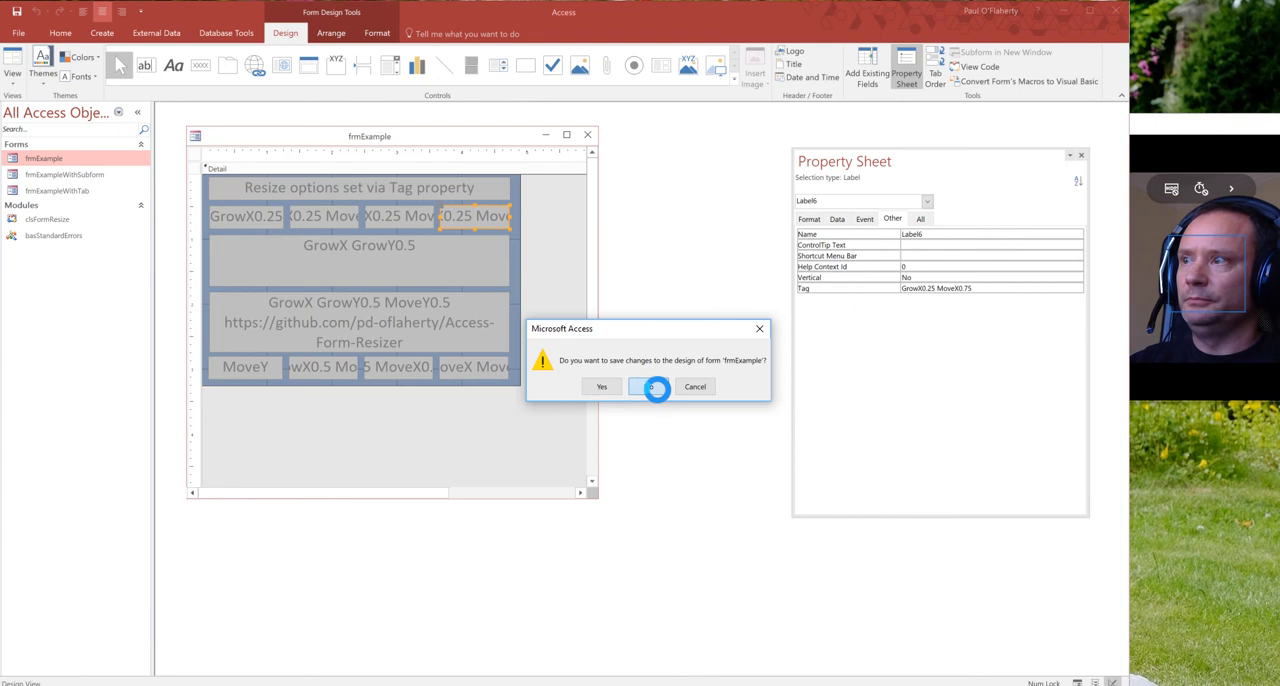
pyautogui.click(648, 386)
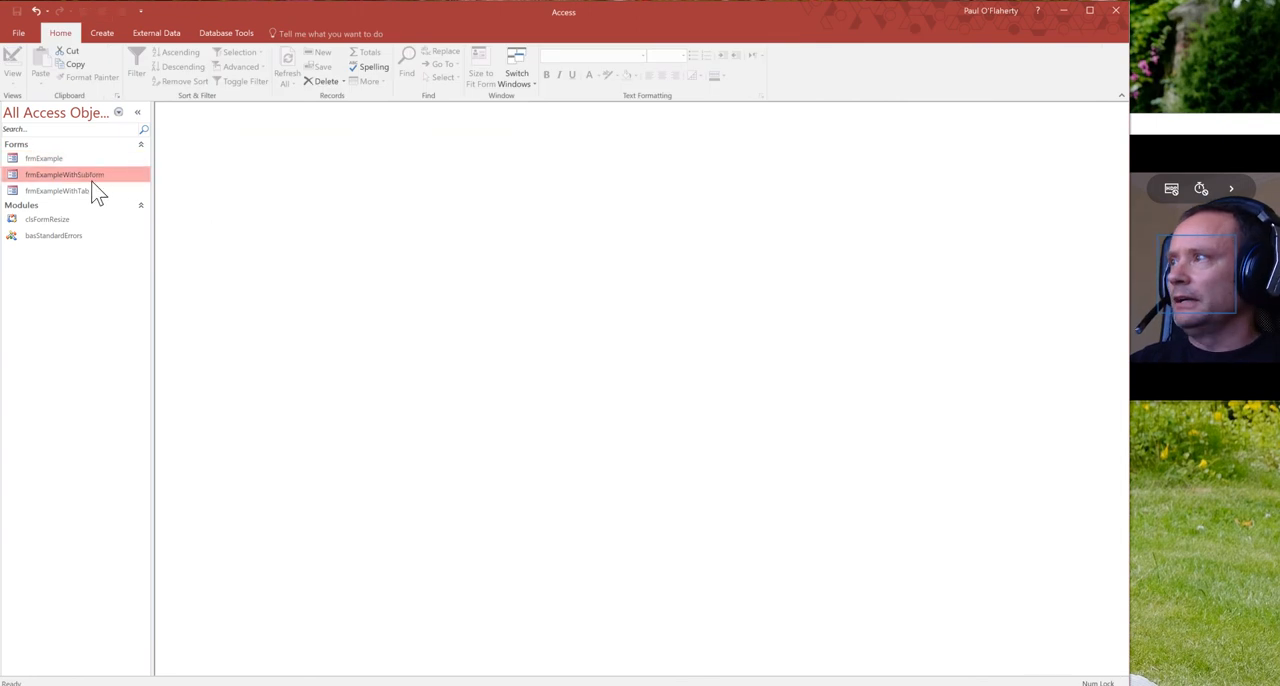
pyautogui.rightClick(56, 190)
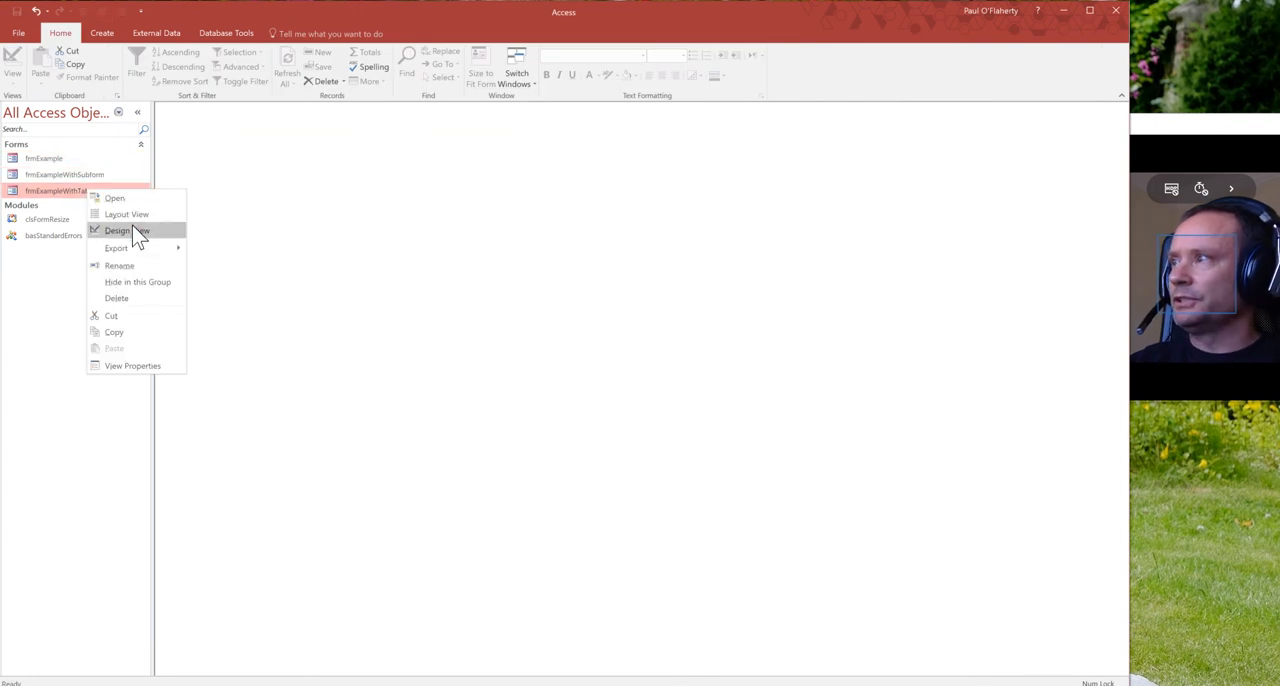
pyautogui.click(118, 230)
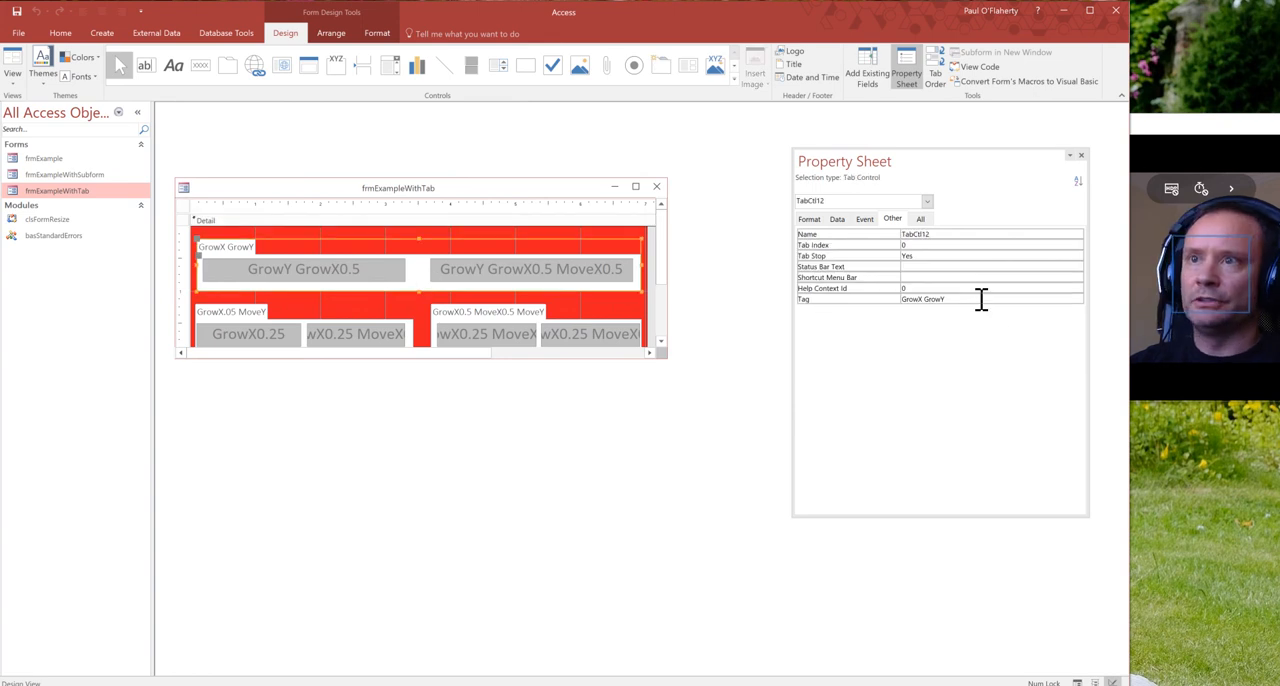
pyautogui.moveTo(472, 290)
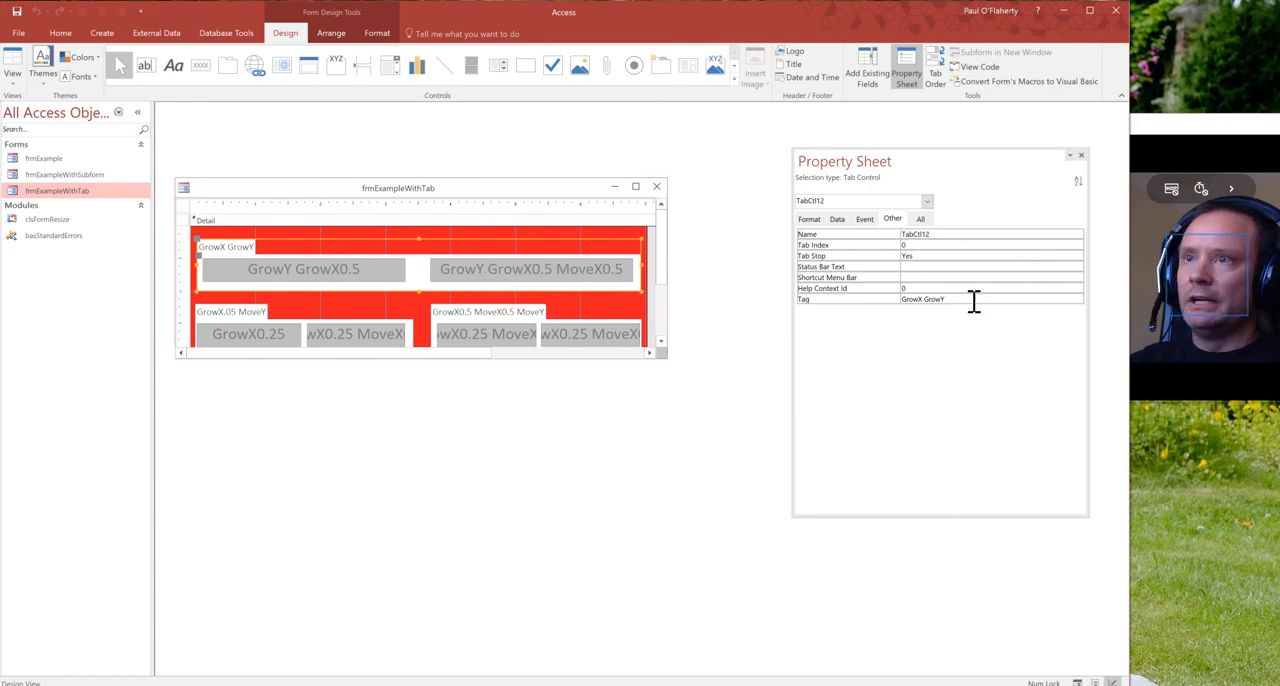
pyautogui.moveTo(910, 324)
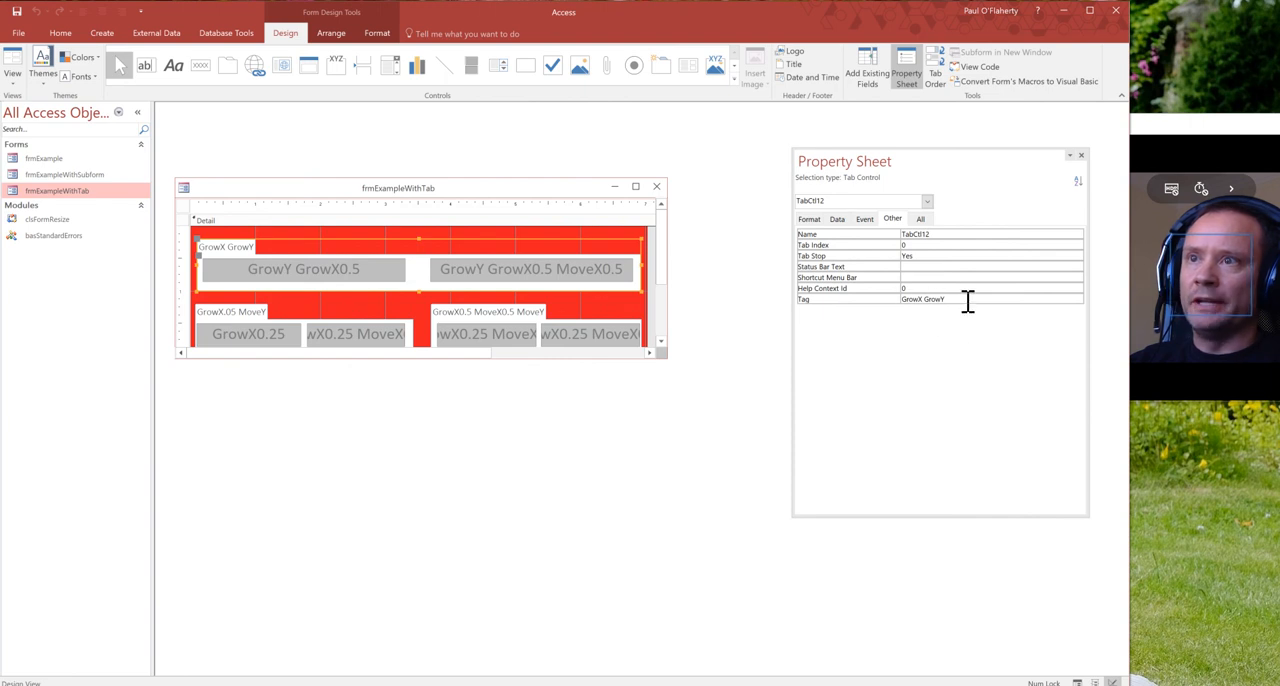
pyautogui.moveTo(562, 288)
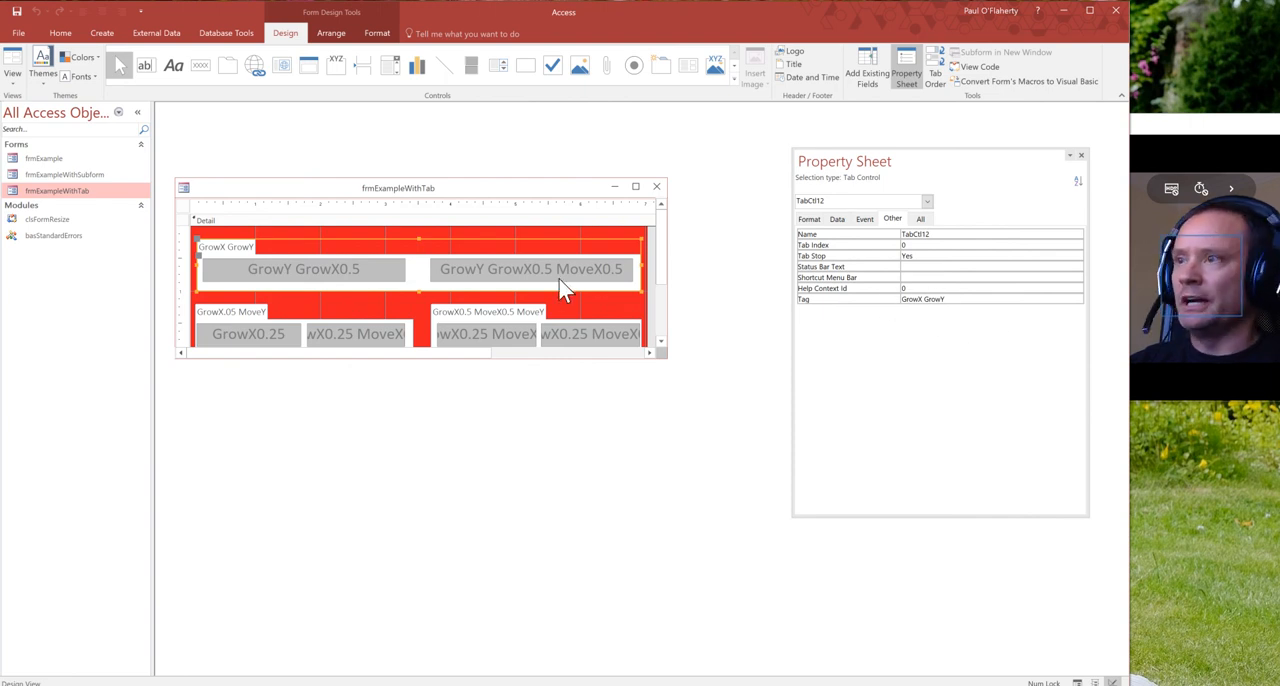
pyautogui.moveTo(524, 348)
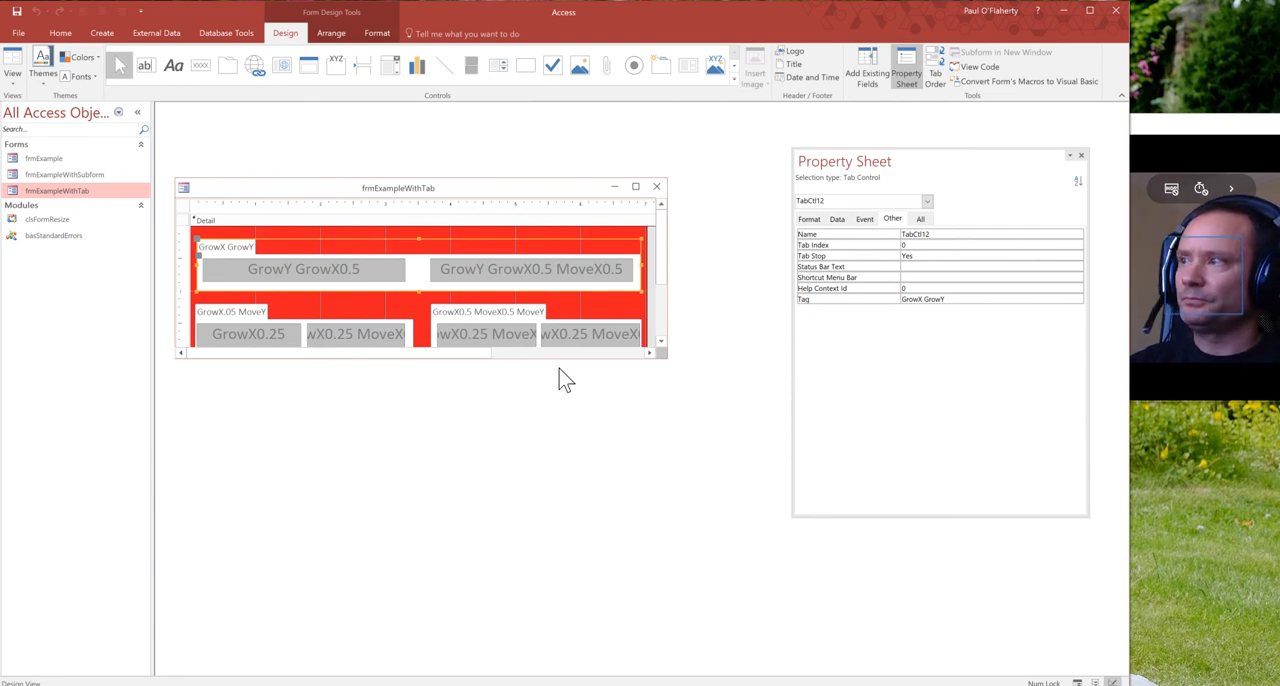
pyautogui.moveTo(336, 320)
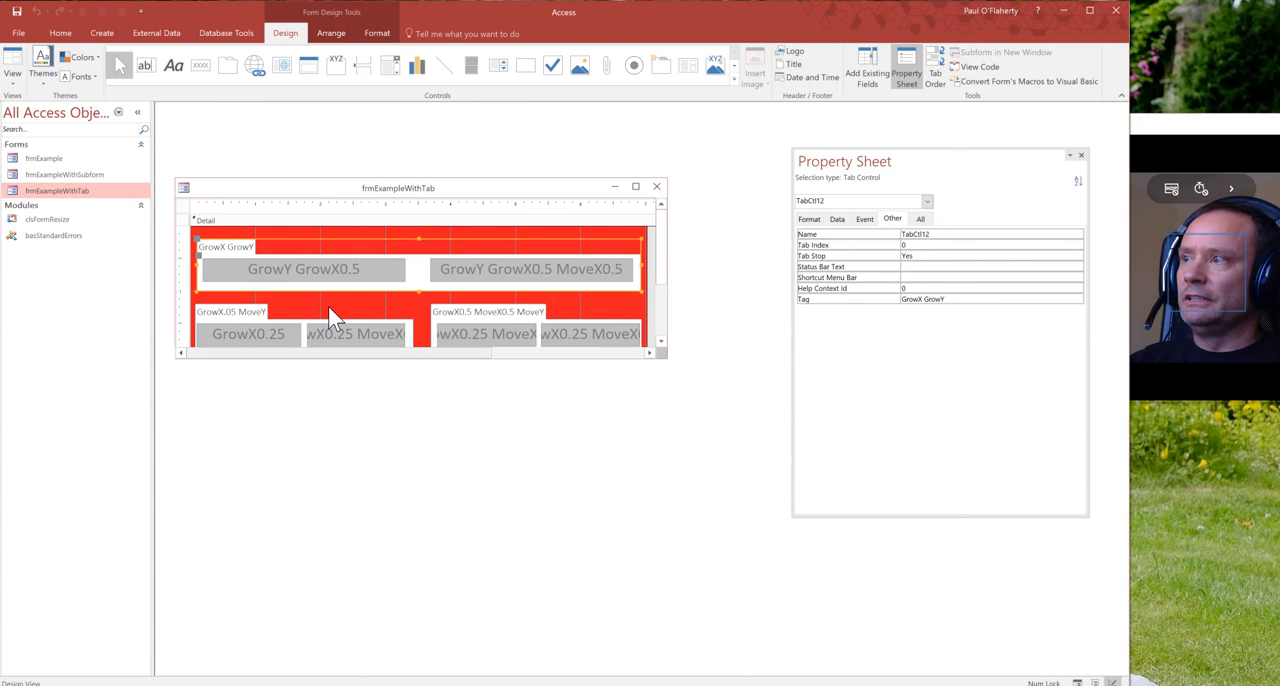
pyautogui.moveTo(468, 422)
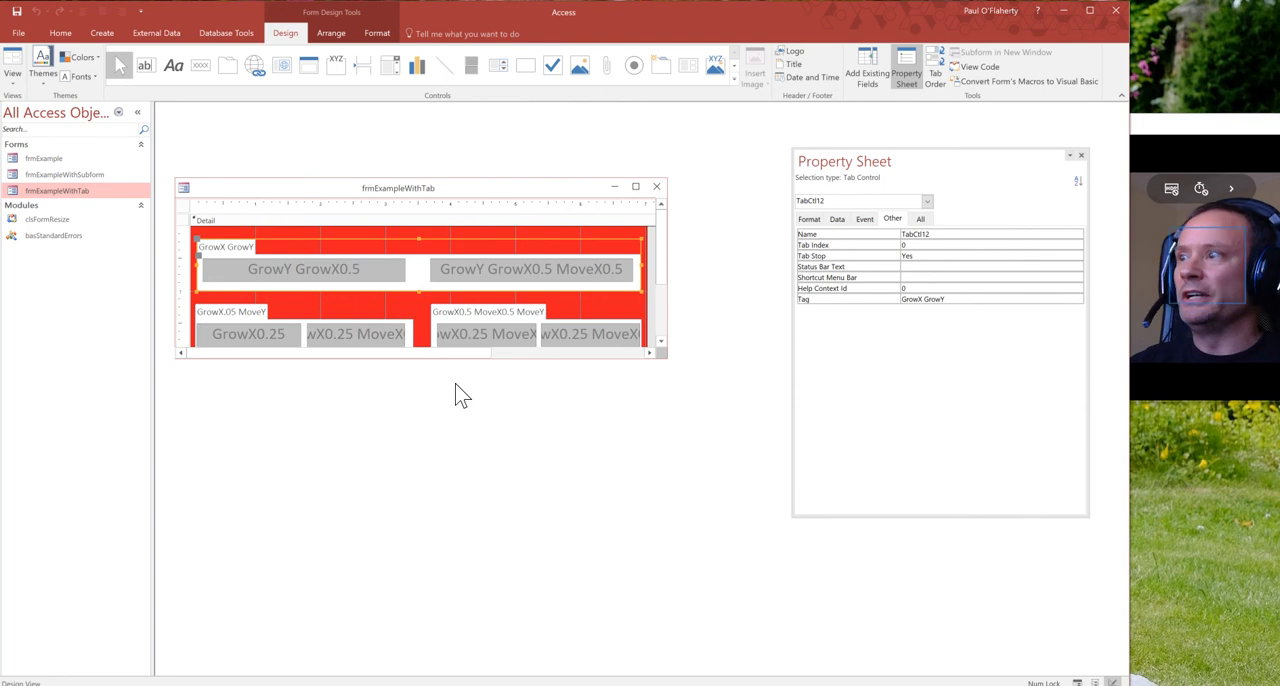
pyautogui.click(488, 334)
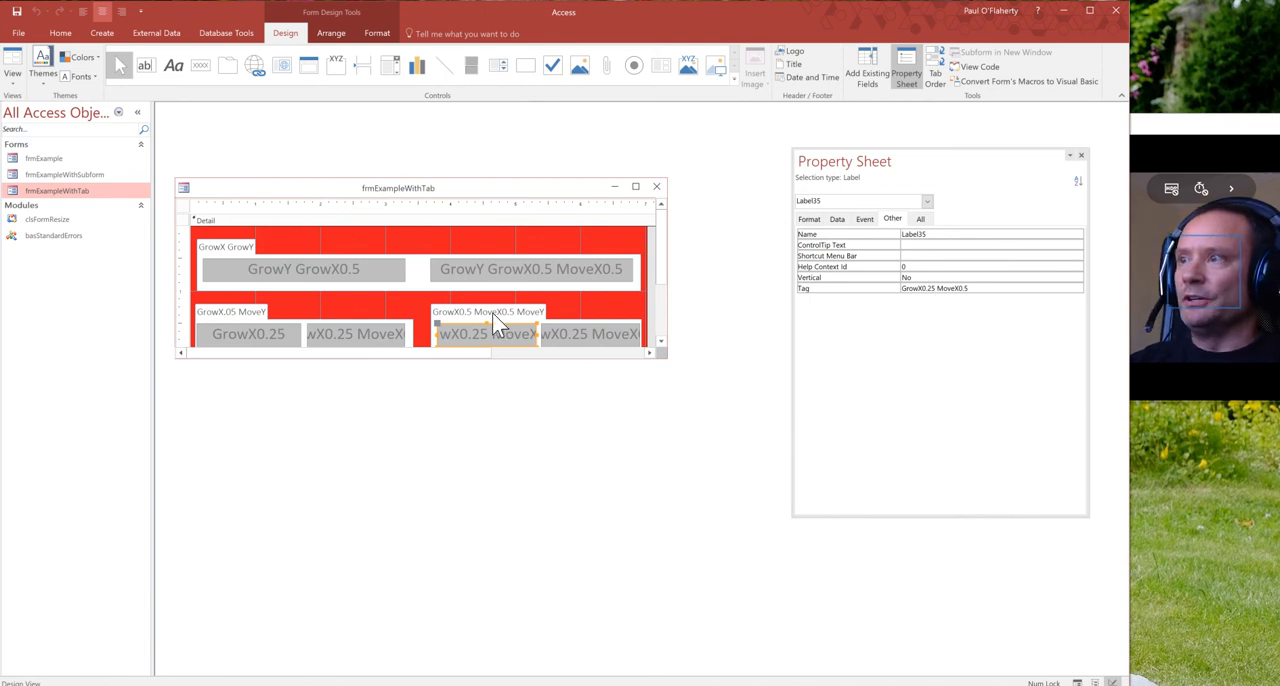
pyautogui.click(488, 312)
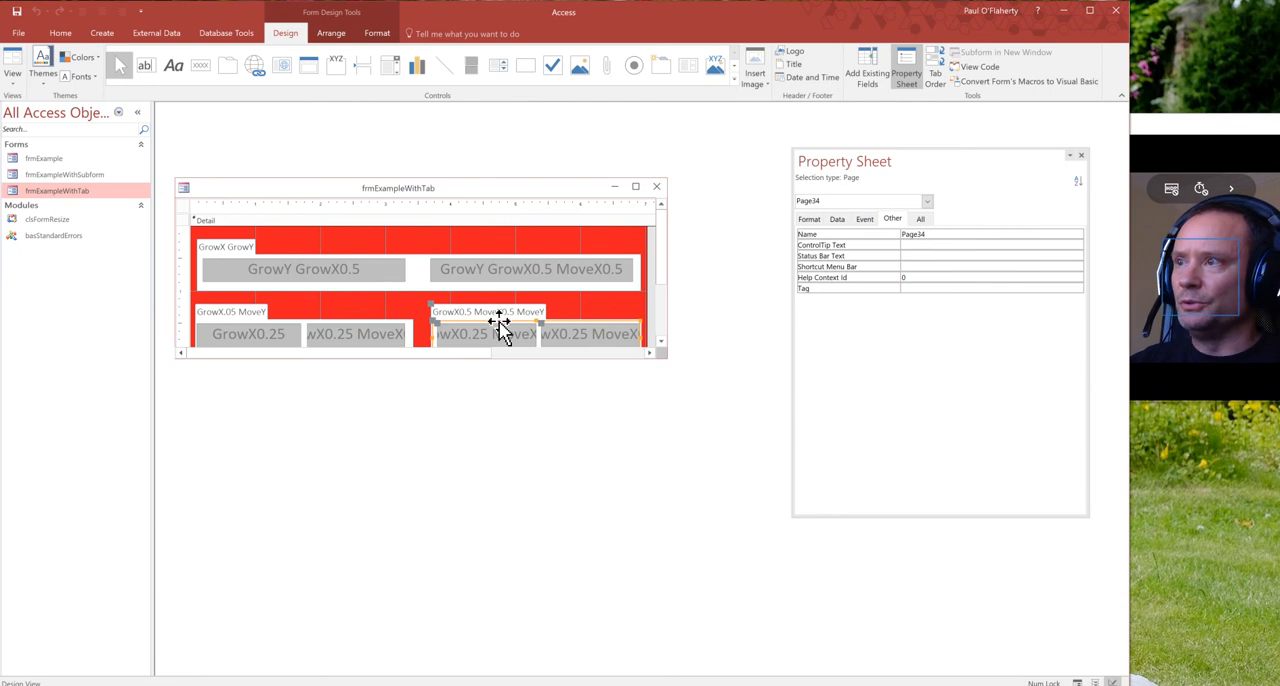
pyautogui.moveTo(716, 322)
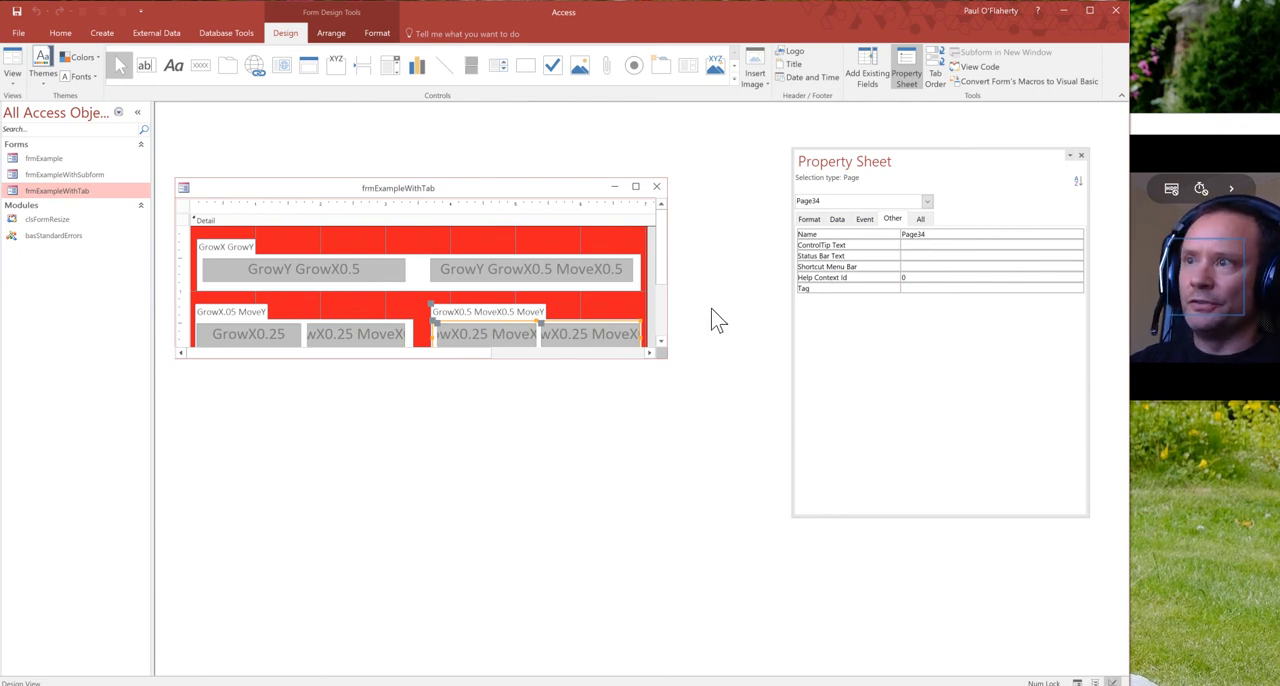
pyautogui.moveTo(510, 328)
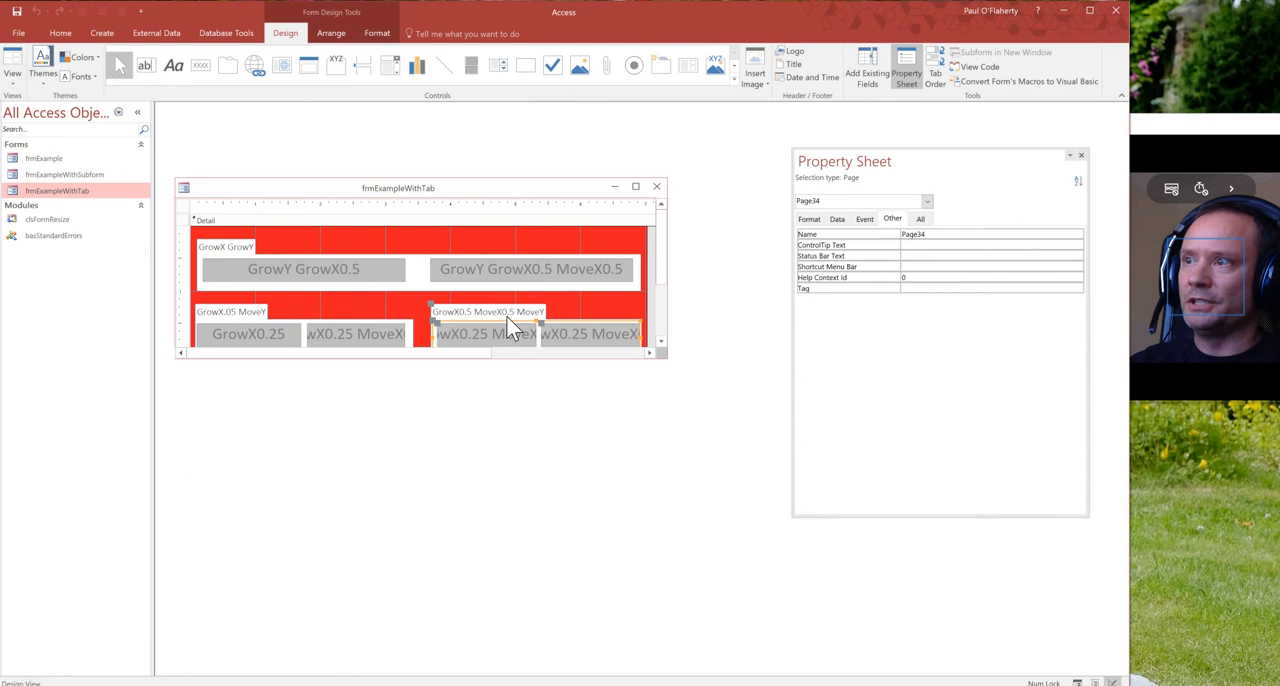
pyautogui.click(490, 334)
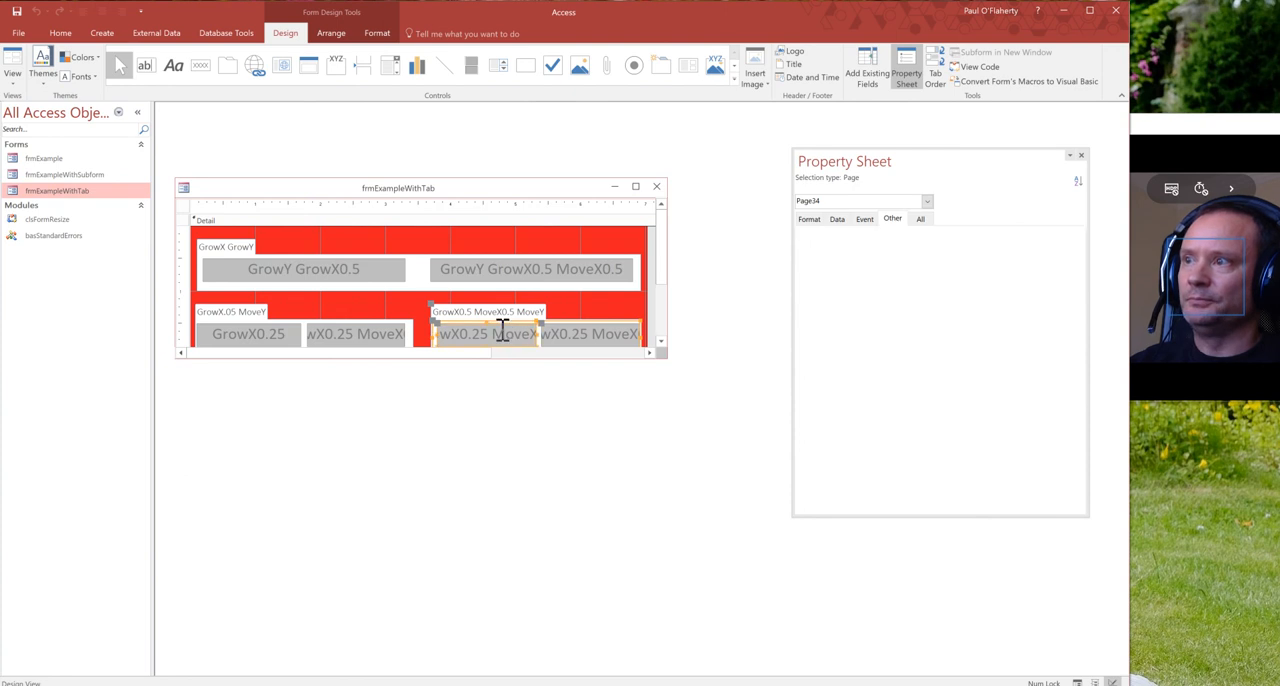
pyautogui.click(488, 332)
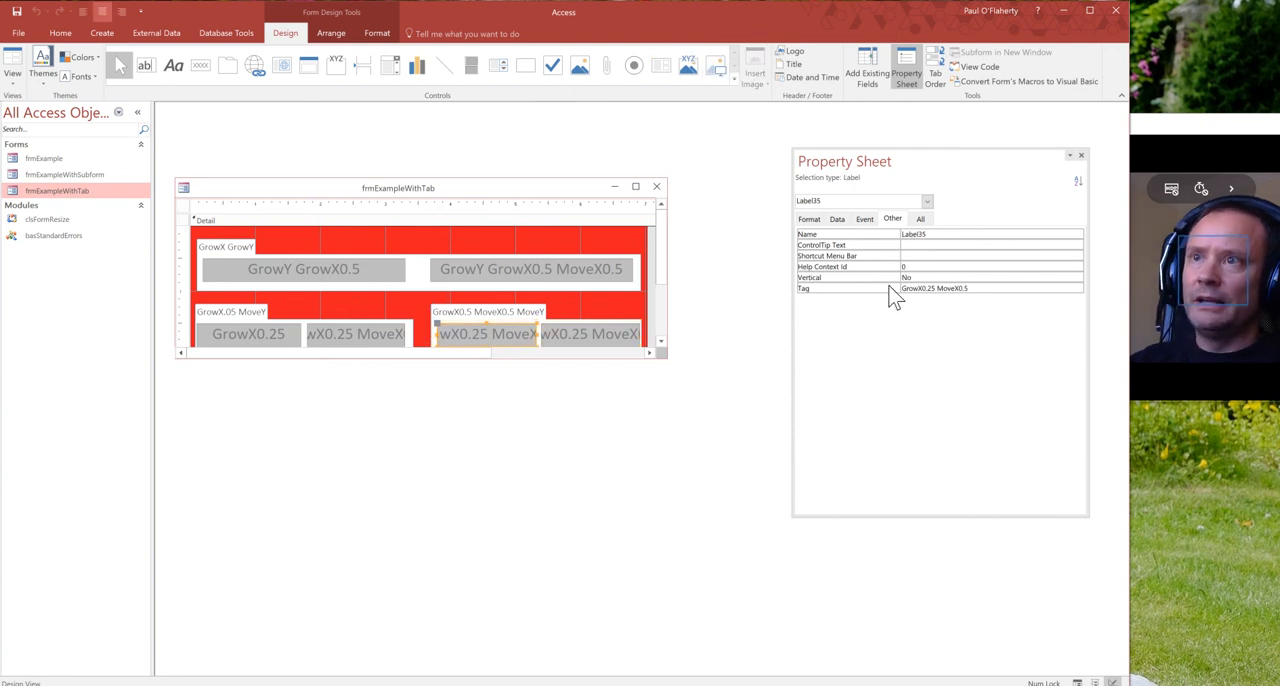
pyautogui.moveTo(948, 304)
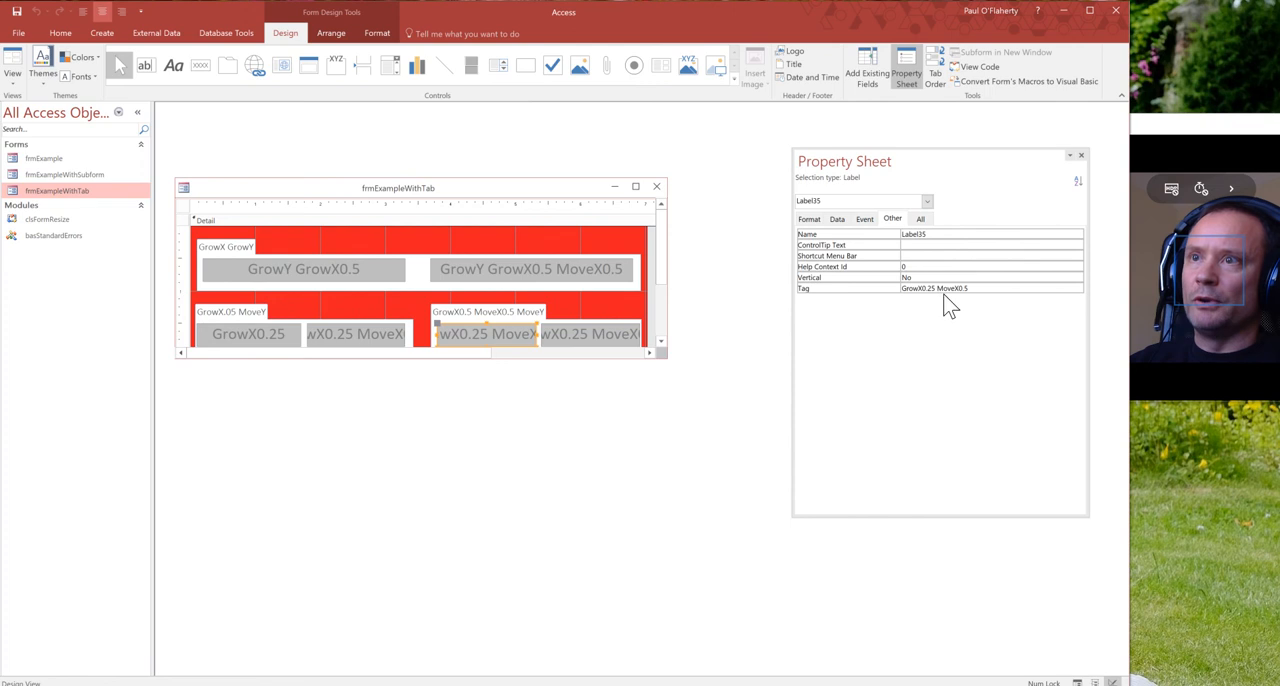
pyautogui.moveTo(790, 336)
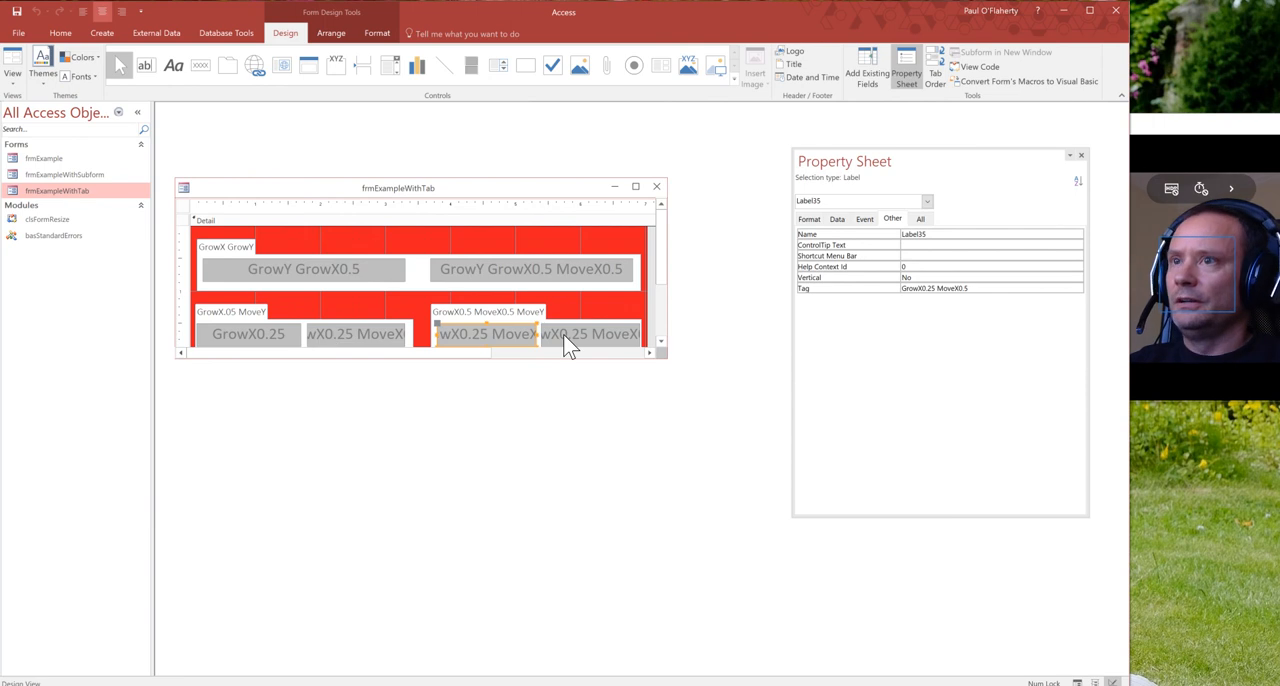
pyautogui.moveTo(540, 252)
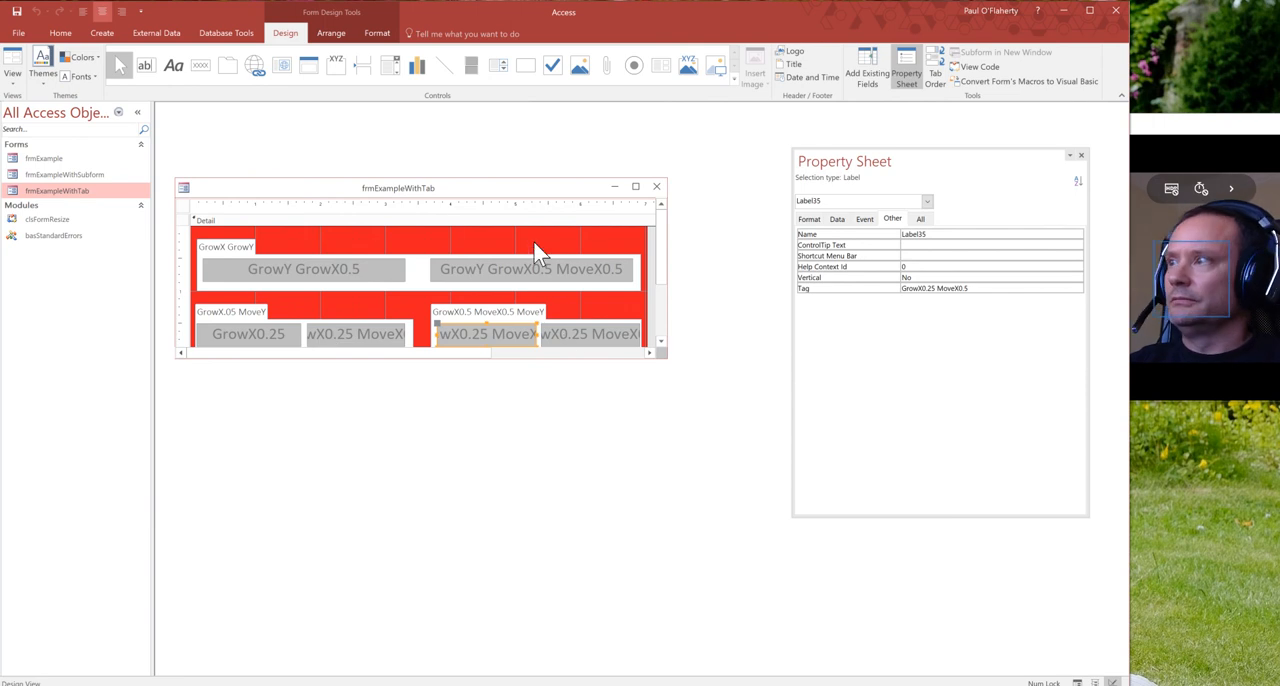
# Step: Close frmExampleWithTab and open frmExampleWithSubform in Design View
pyautogui.rightClick(64, 174)
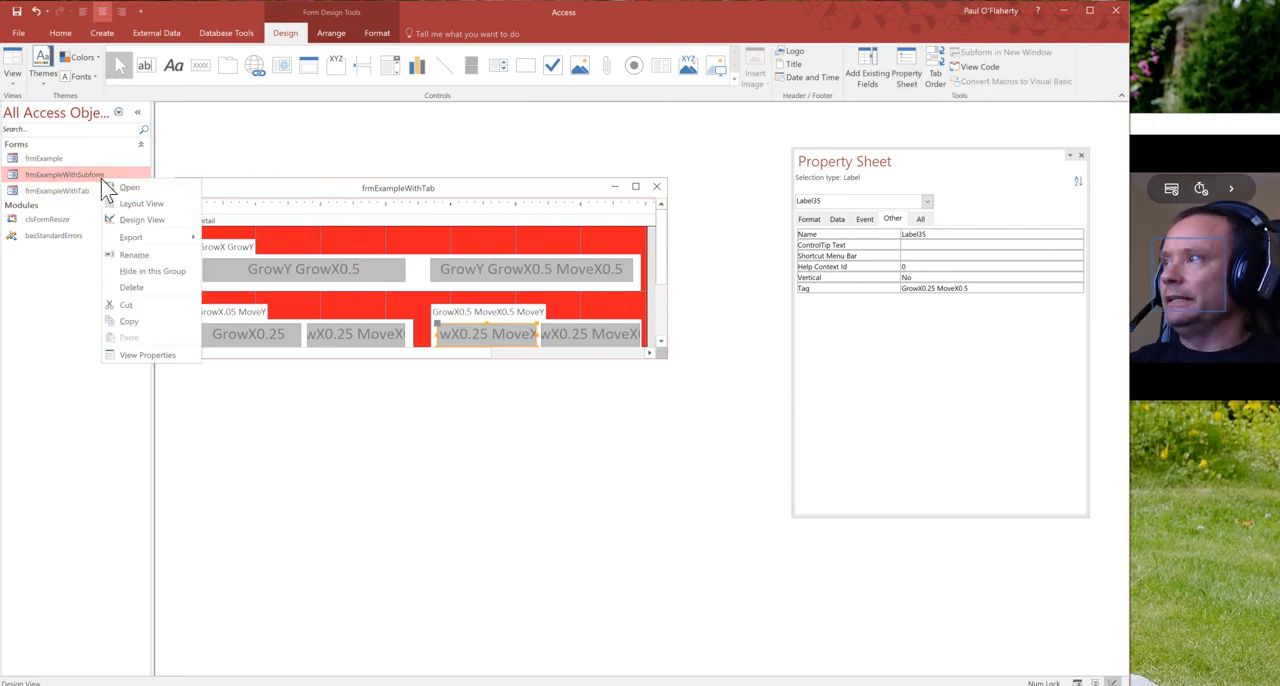
pyautogui.click(128, 188)
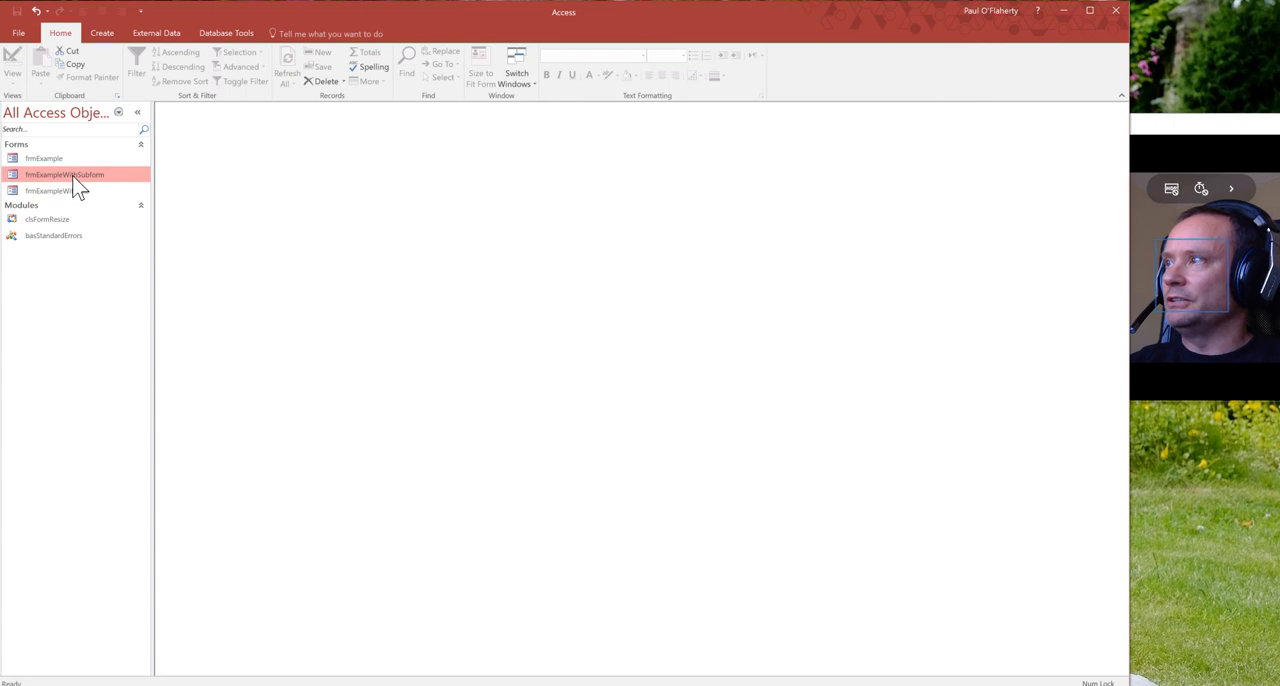
pyautogui.doubleClick(64, 174)
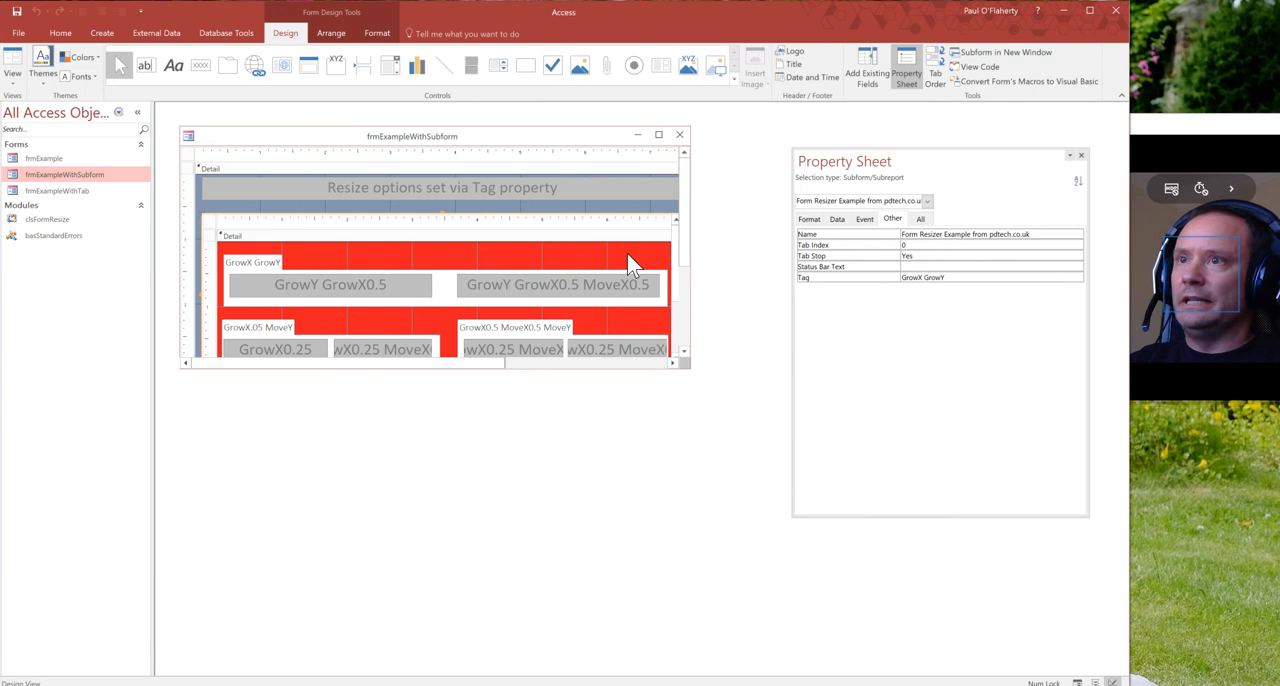
pyautogui.moveTo(864, 288)
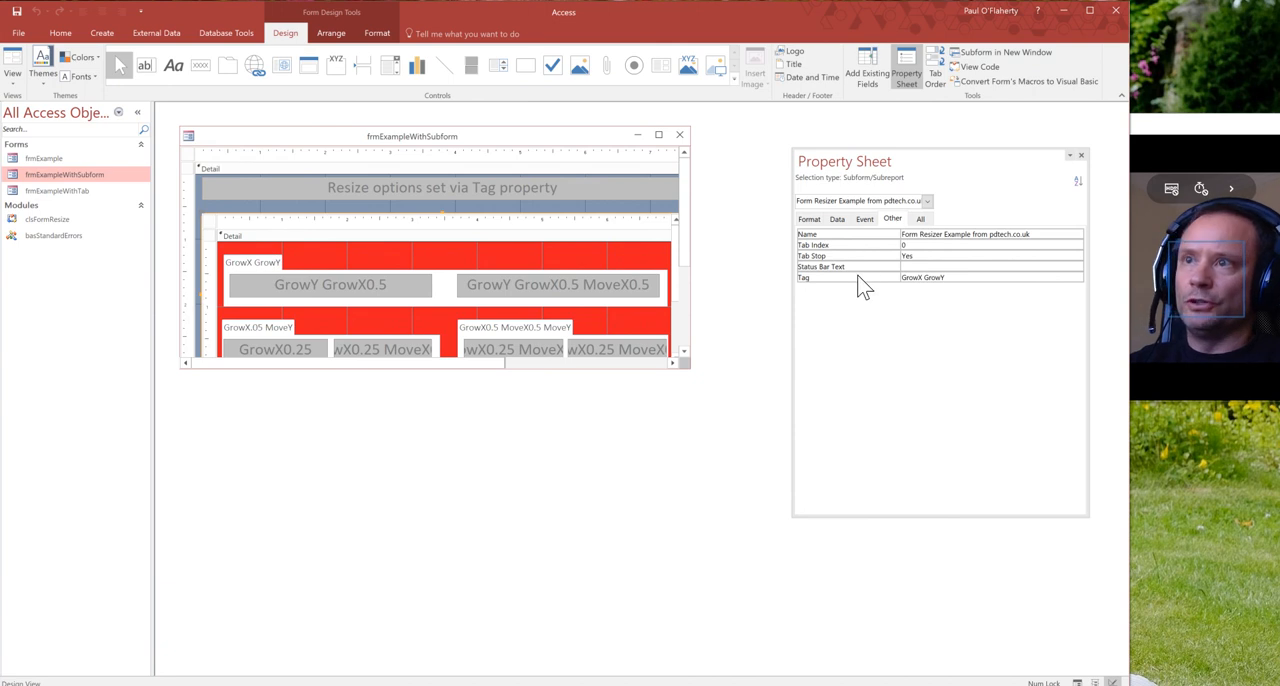
pyautogui.moveTo(900, 296)
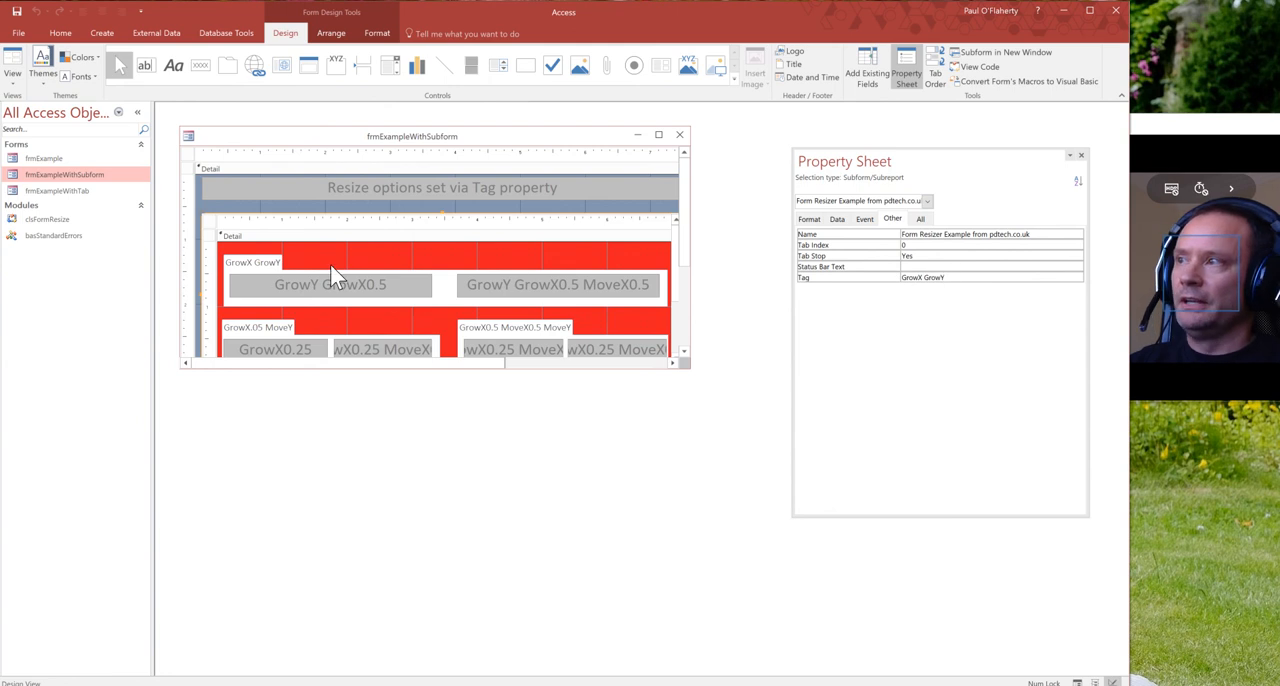
pyautogui.moveTo(480, 296)
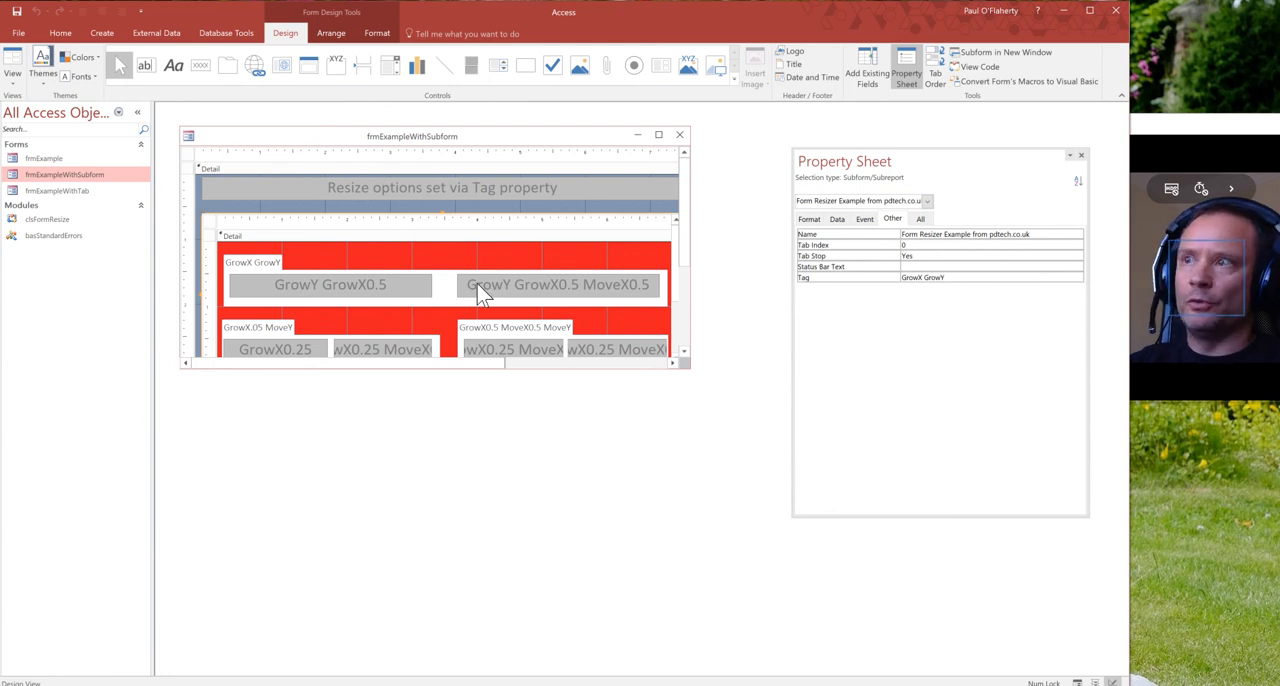
pyautogui.moveTo(530, 308)
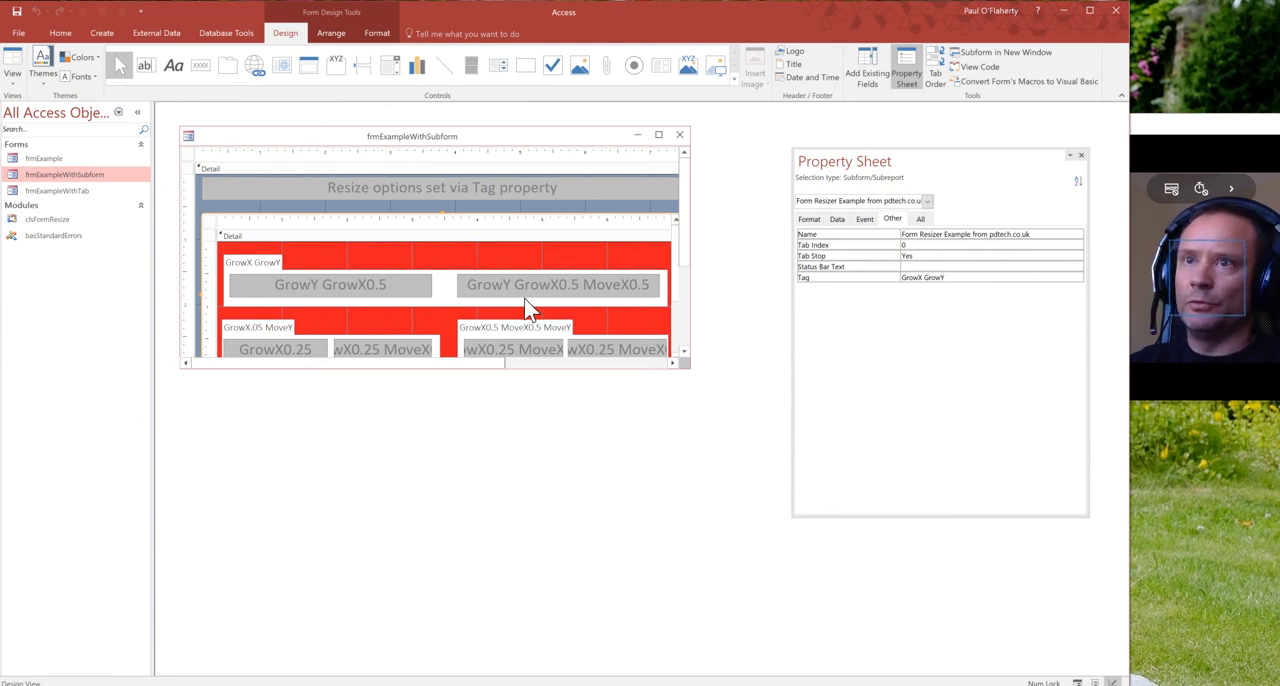
pyautogui.moveTo(510, 316)
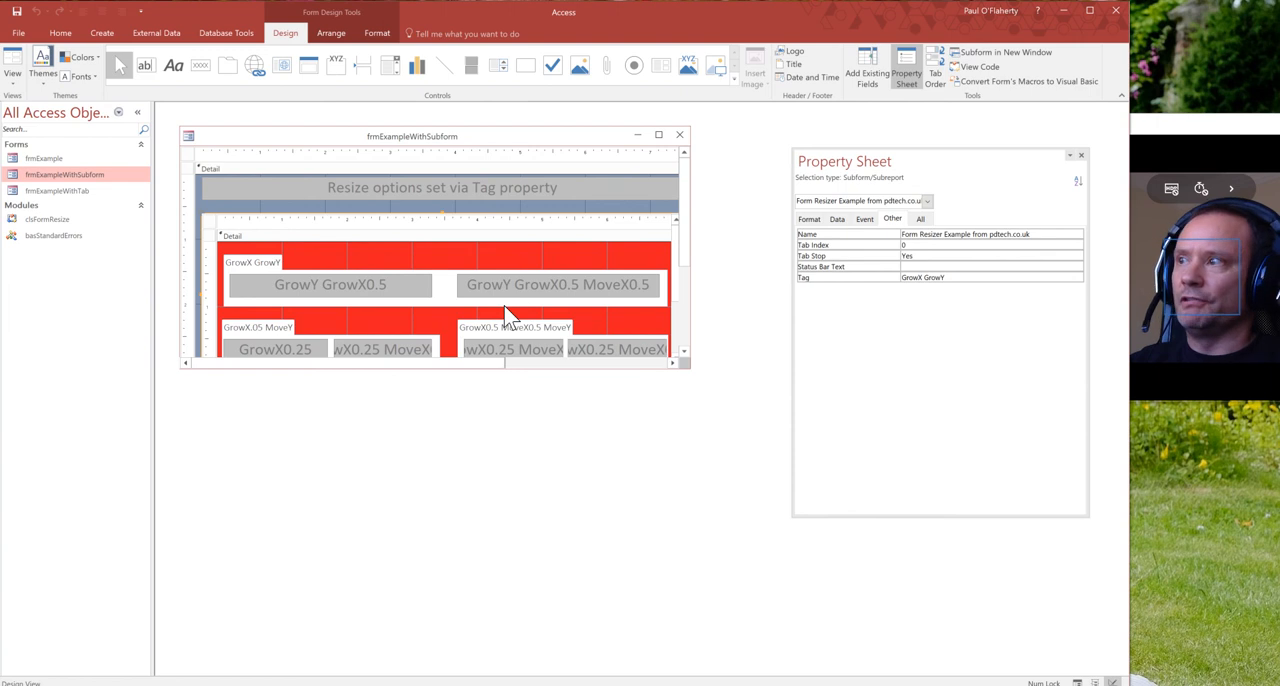
pyautogui.moveTo(672, 256)
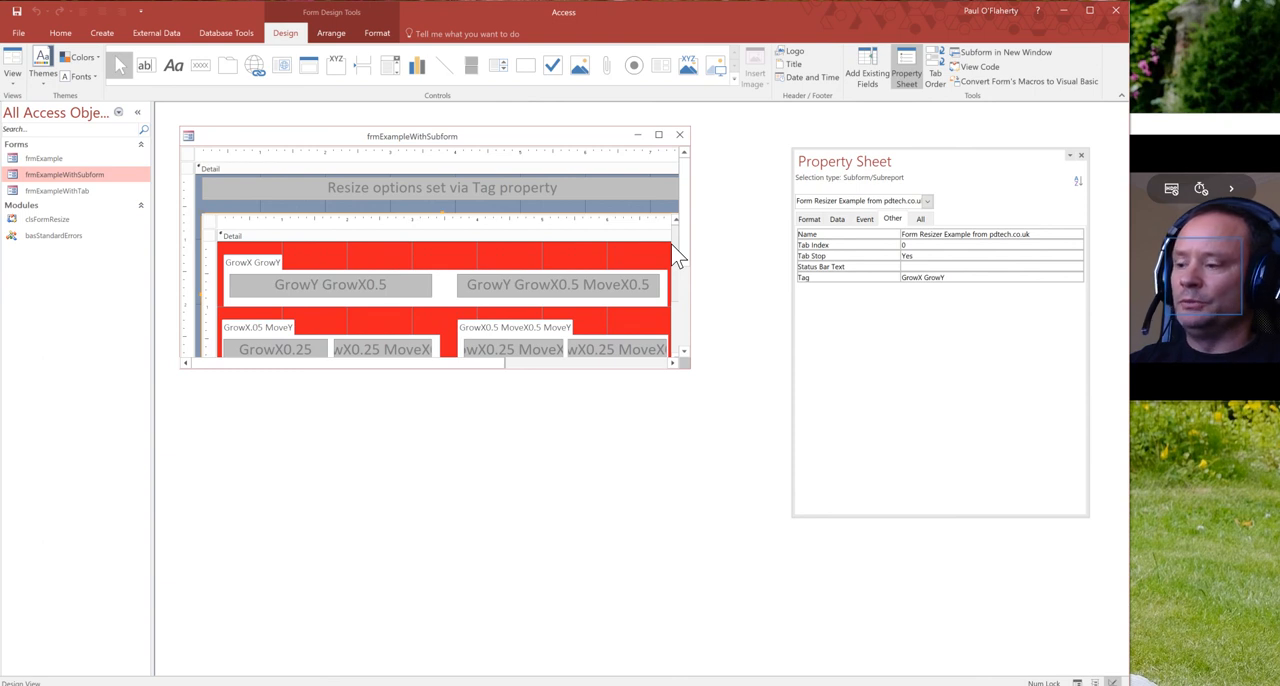
pyautogui.moveTo(484, 310)
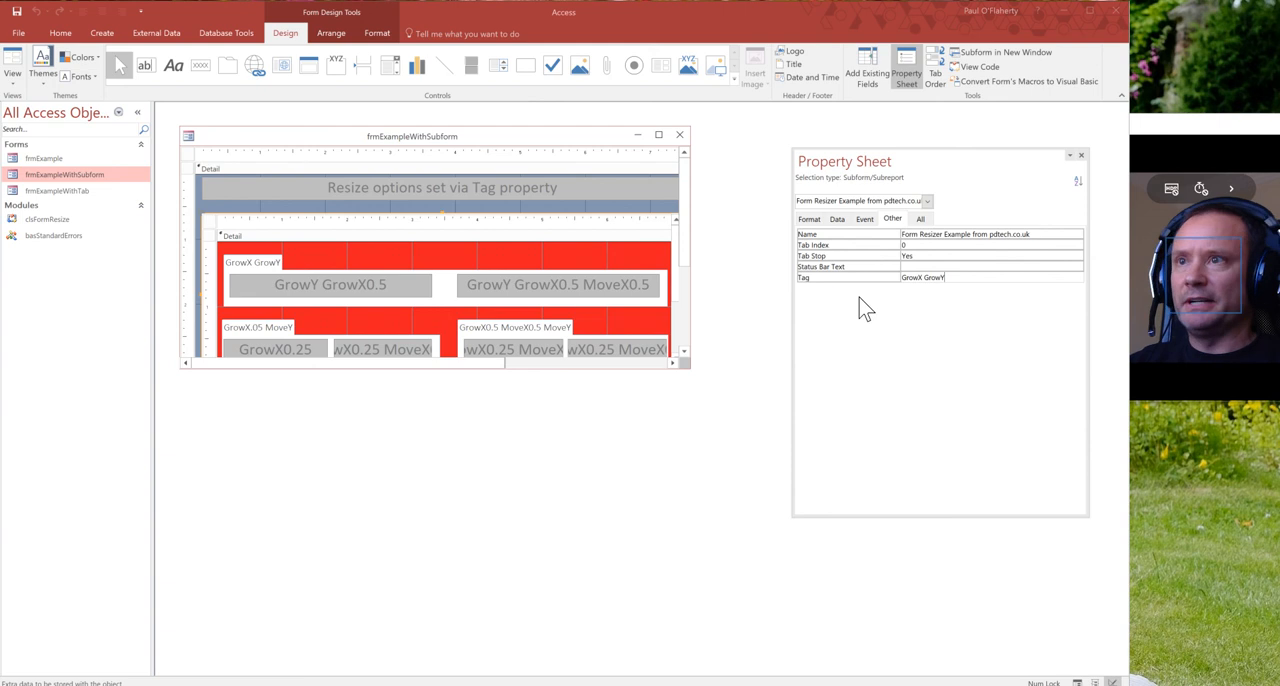
pyautogui.moveTo(812, 300)
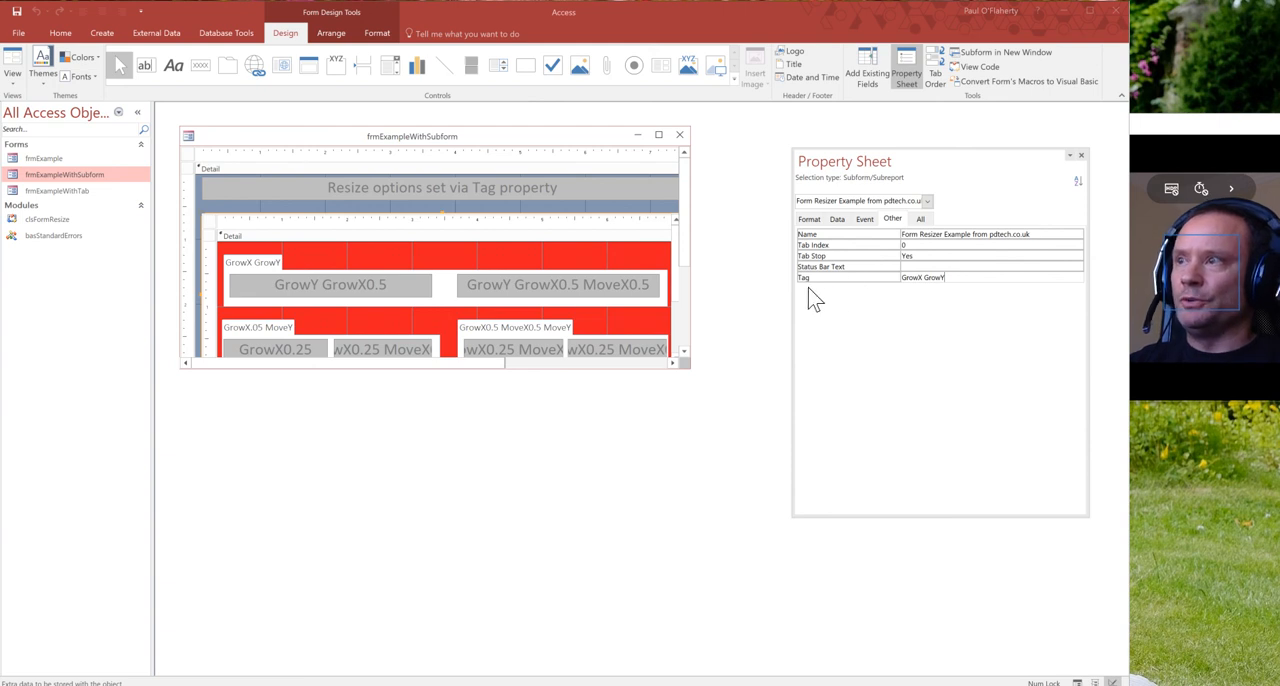
pyautogui.moveTo(462, 324)
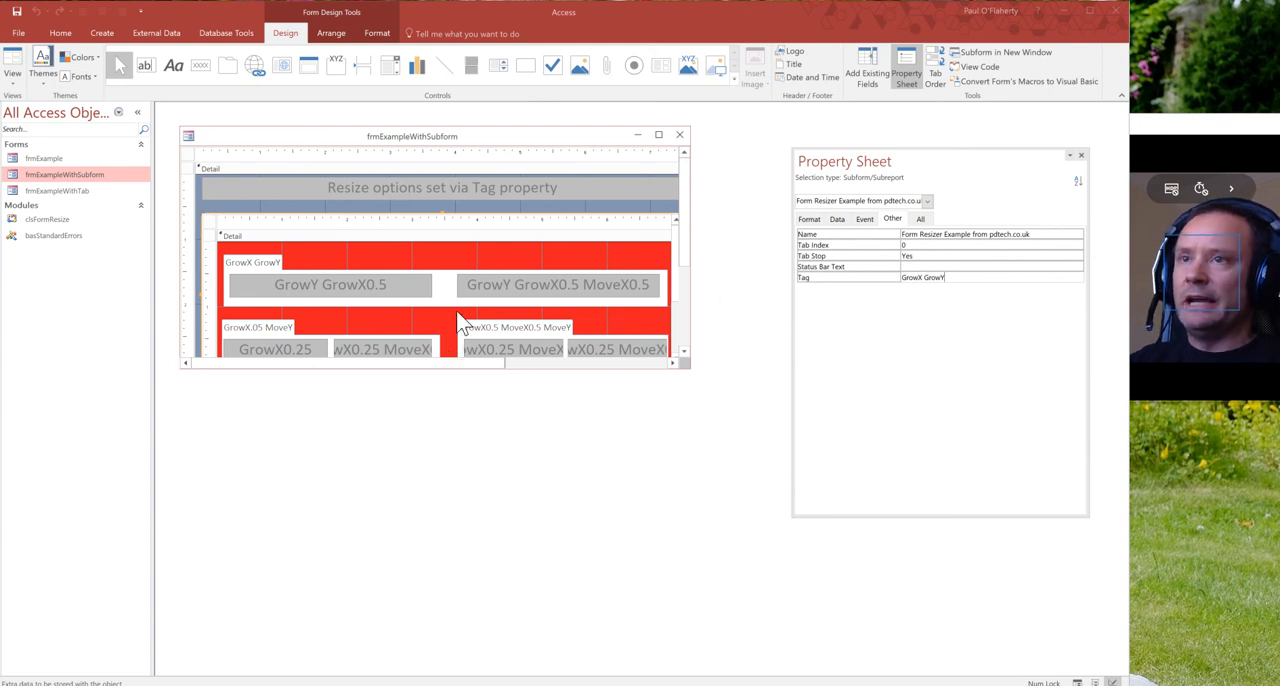
pyautogui.moveTo(700, 324)
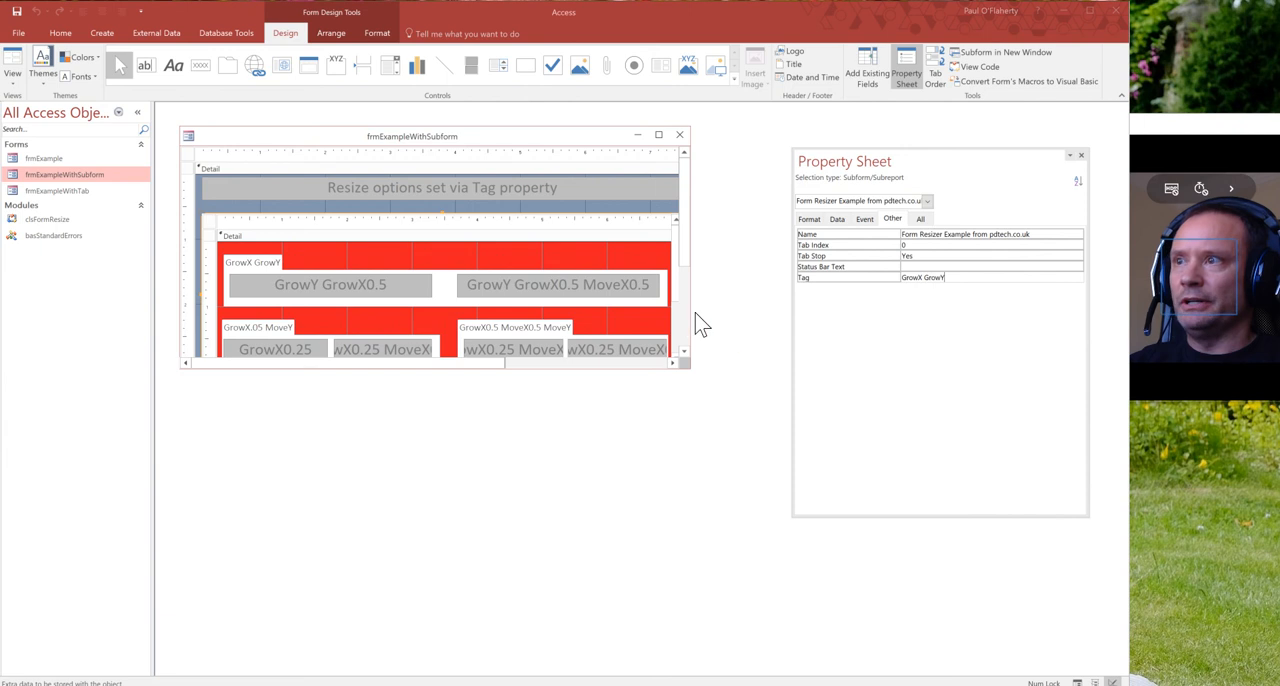
pyautogui.moveTo(400, 296)
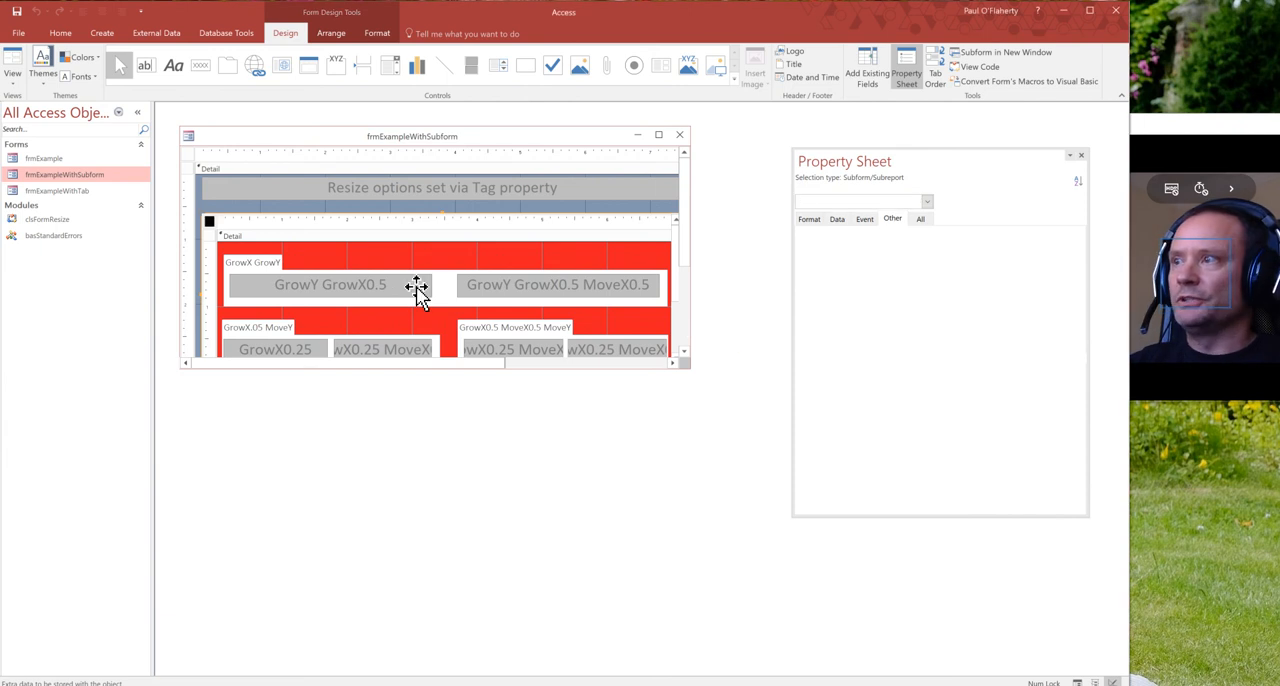
pyautogui.click(328, 284)
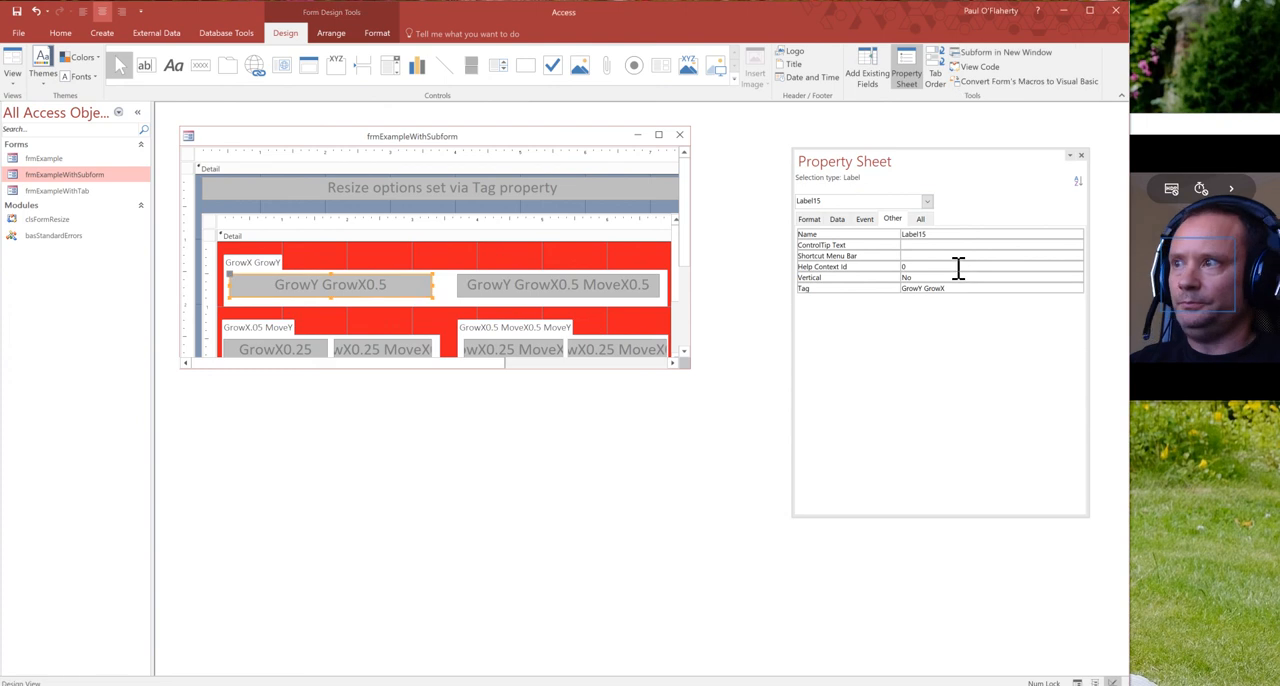
pyautogui.moveTo(304, 150)
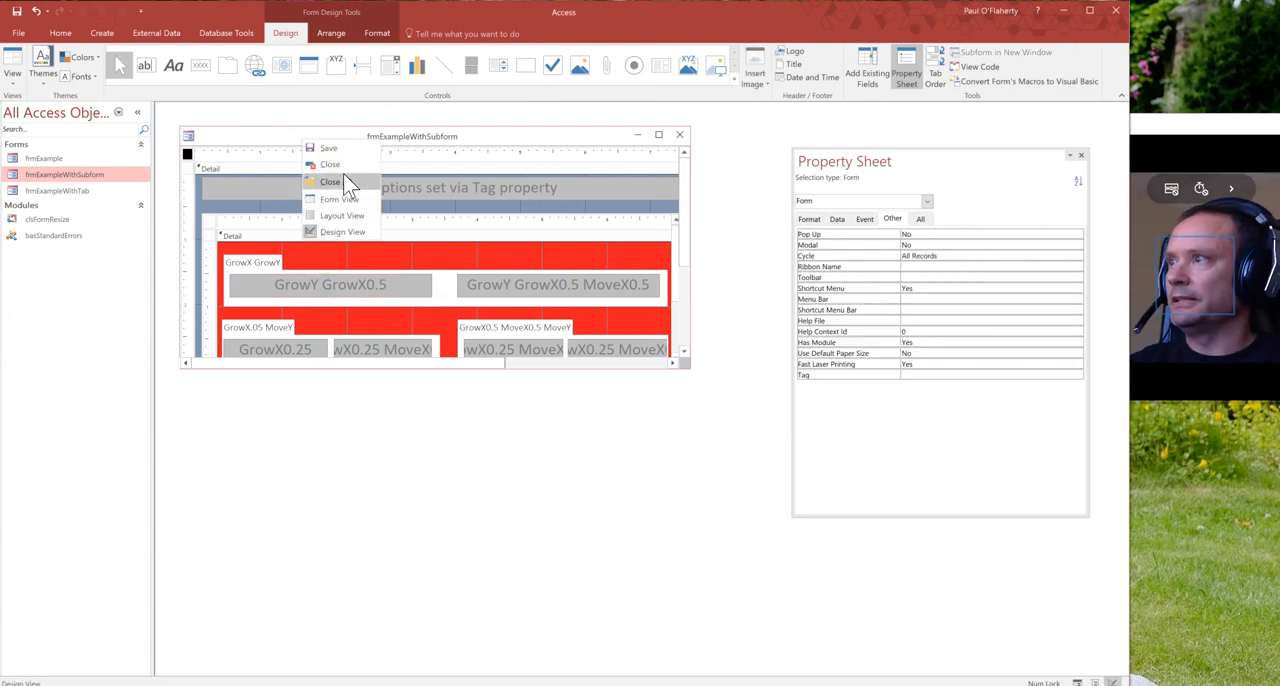
pyautogui.click(340, 200)
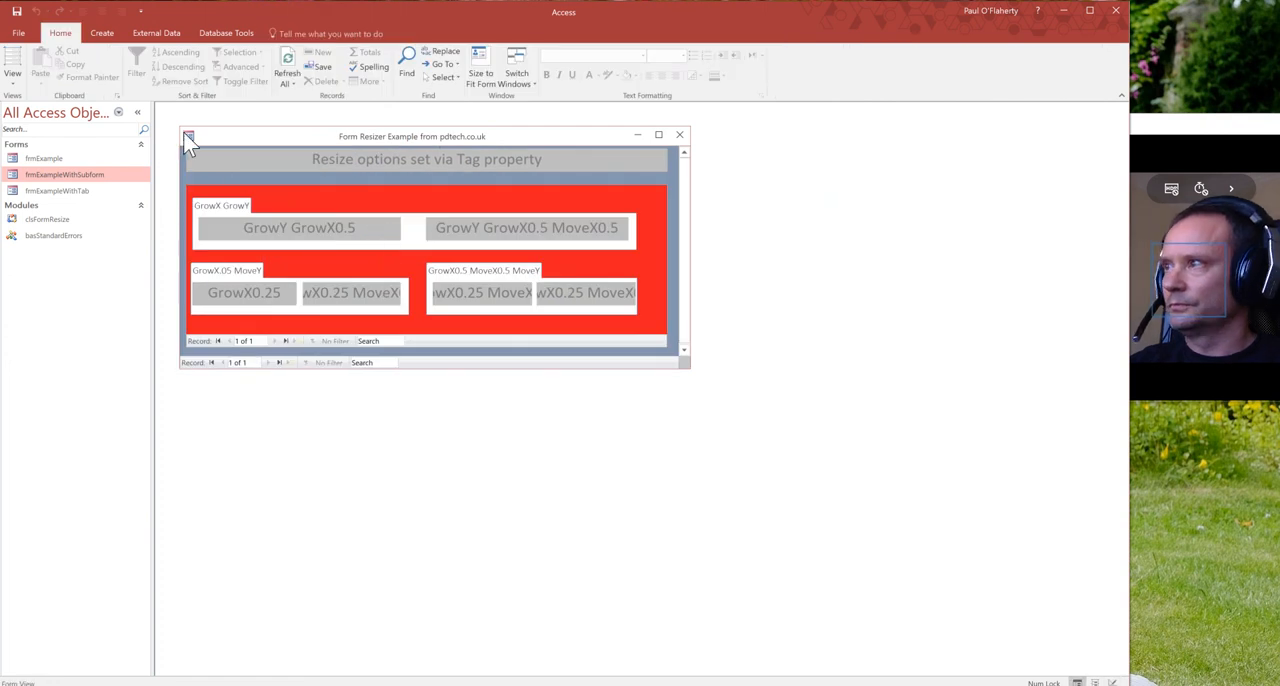
pyautogui.moveTo(688, 248)
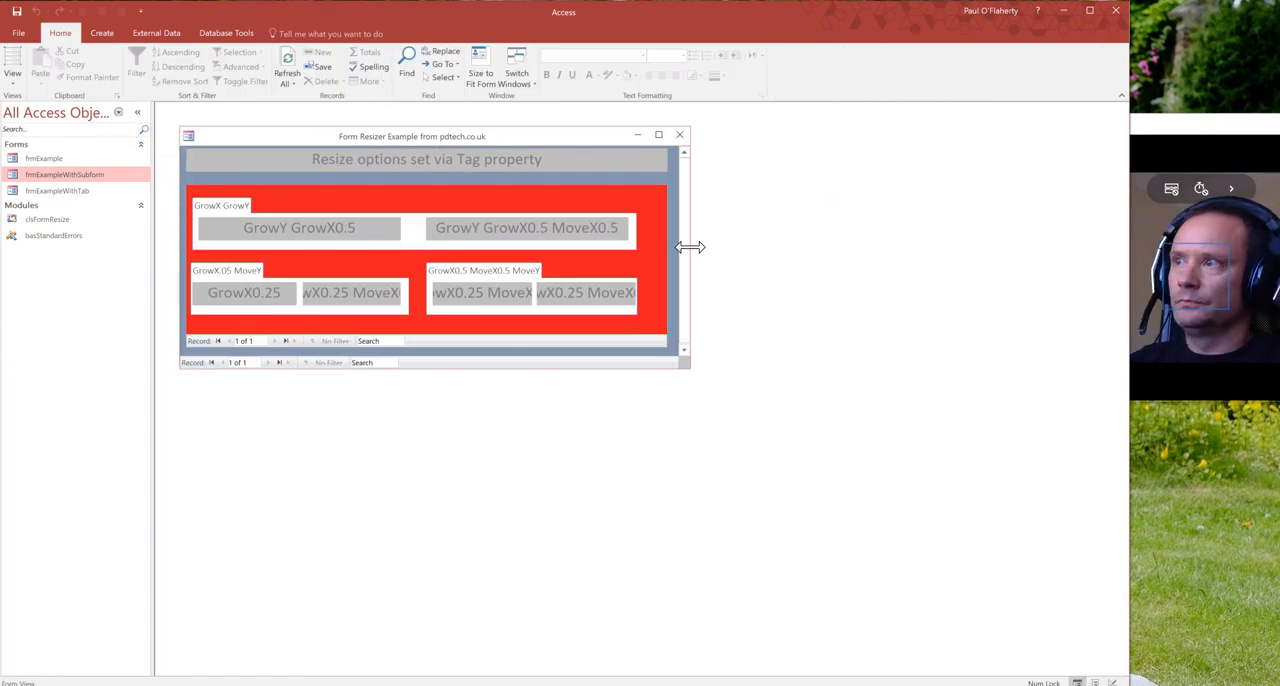
pyautogui.moveTo(688, 248); pyautogui.dragTo(720, 248)
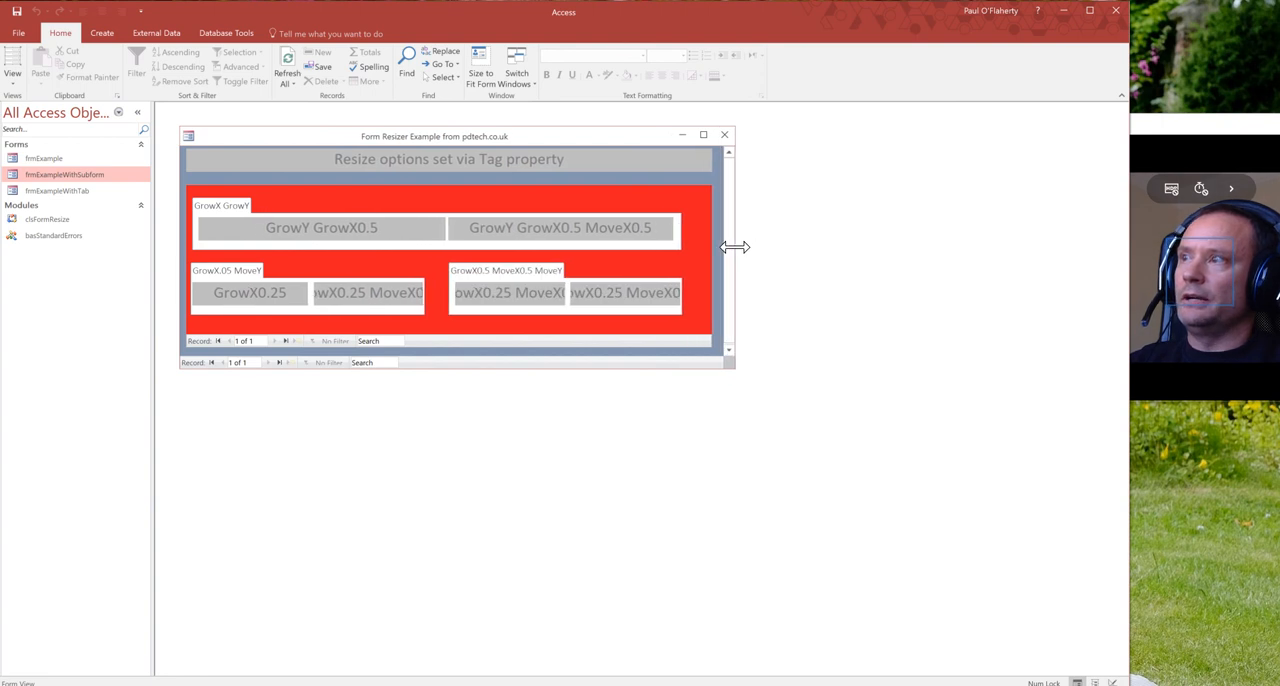
pyautogui.moveTo(734, 248); pyautogui.dragTo(744, 248)
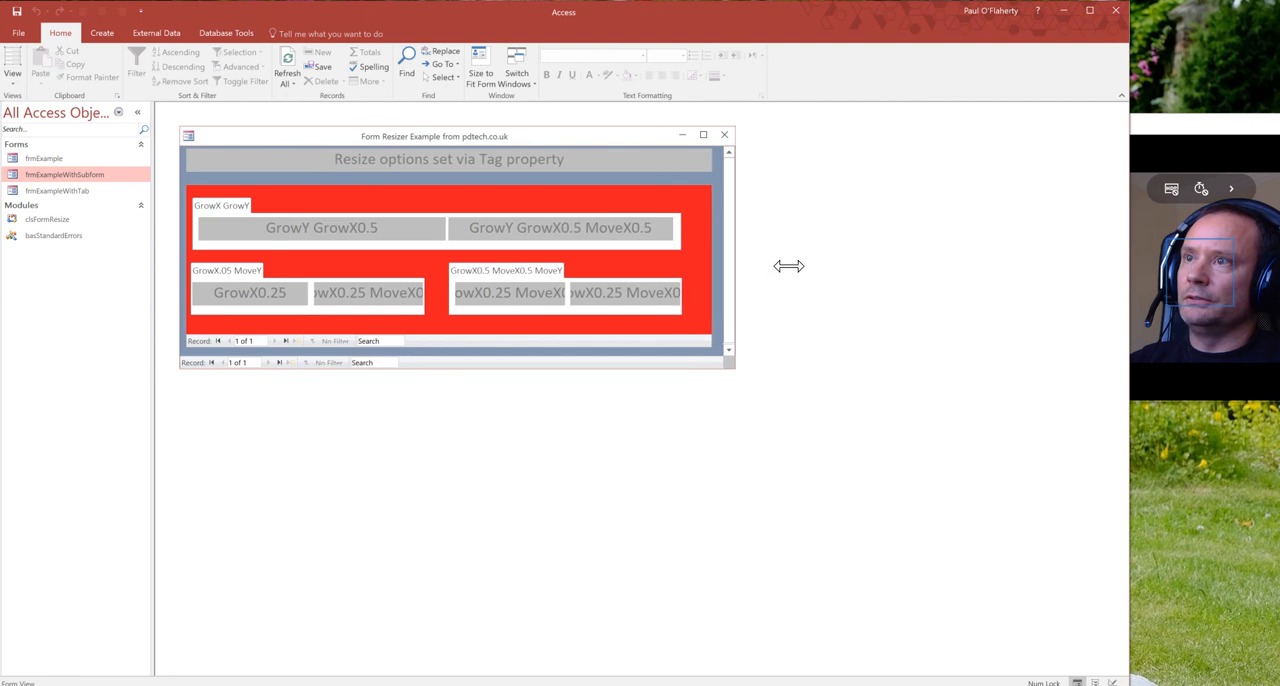
pyautogui.moveTo(736, 268); pyautogui.dragTo(748, 272)
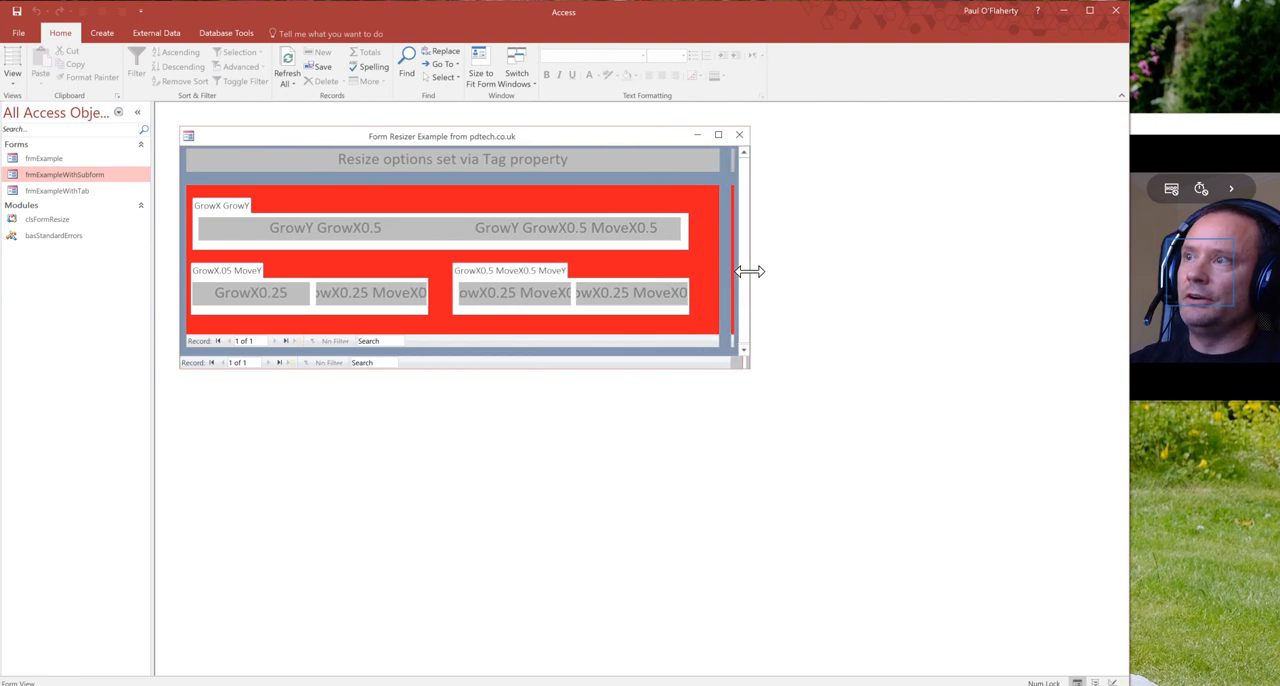
pyautogui.moveTo(750, 272); pyautogui.dragTo(940, 272)
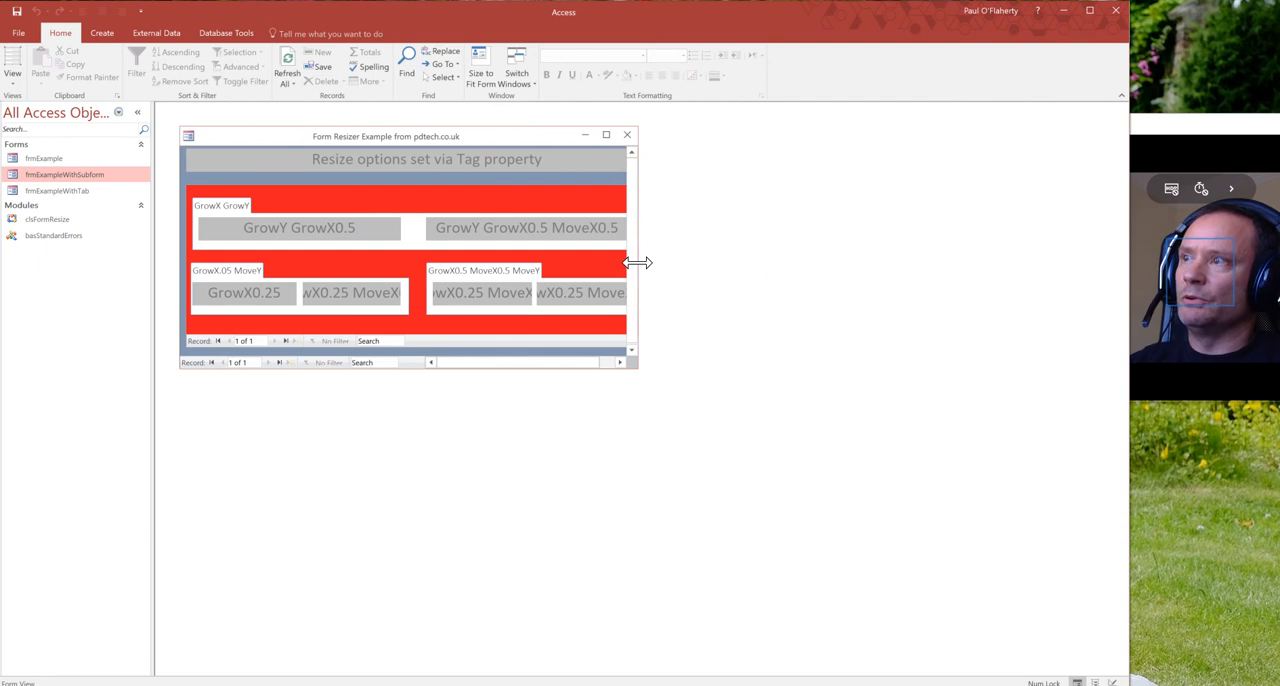
pyautogui.moveTo(638, 262); pyautogui.dragTo(744, 262)
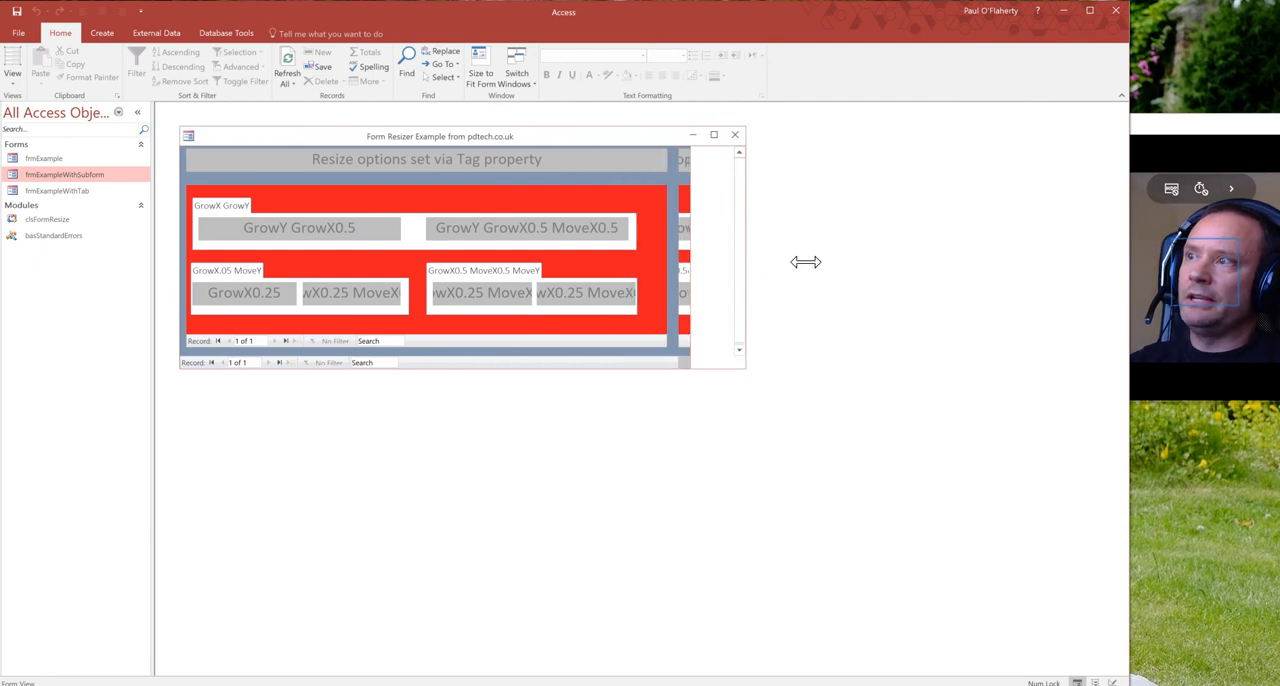
pyautogui.moveTo(744, 262); pyautogui.dragTo(846, 264)
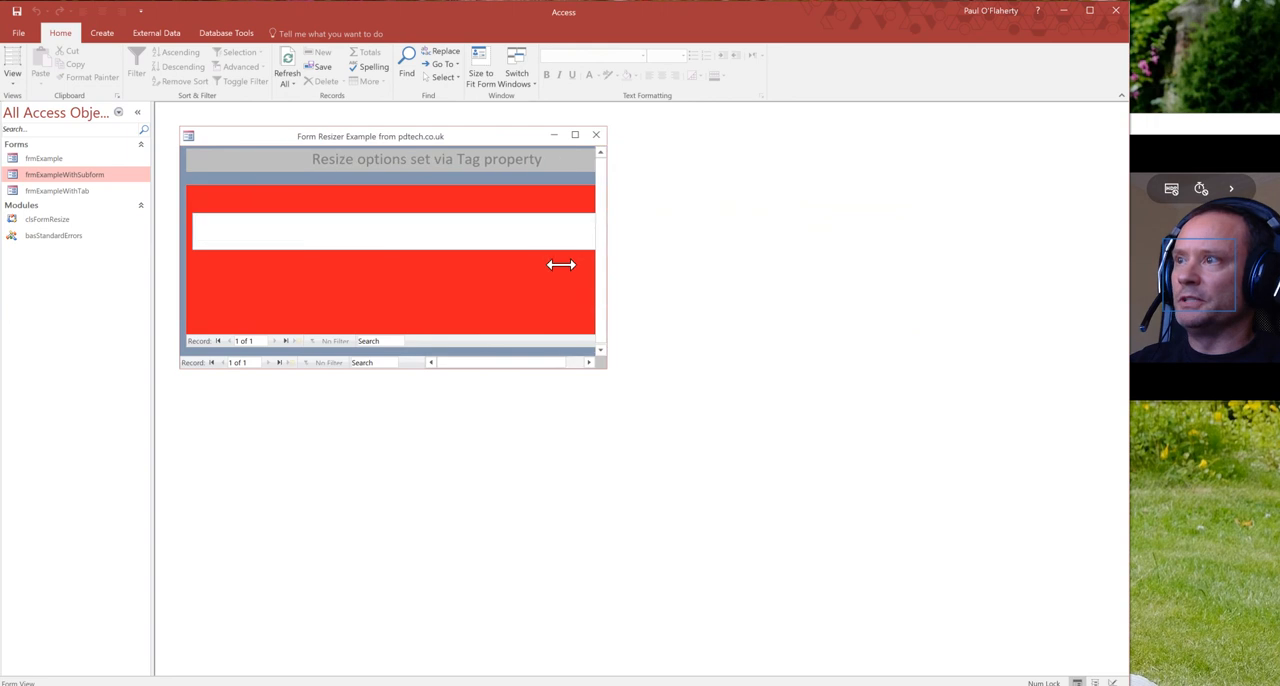
pyautogui.moveTo(604, 264); pyautogui.dragTo(558, 264)
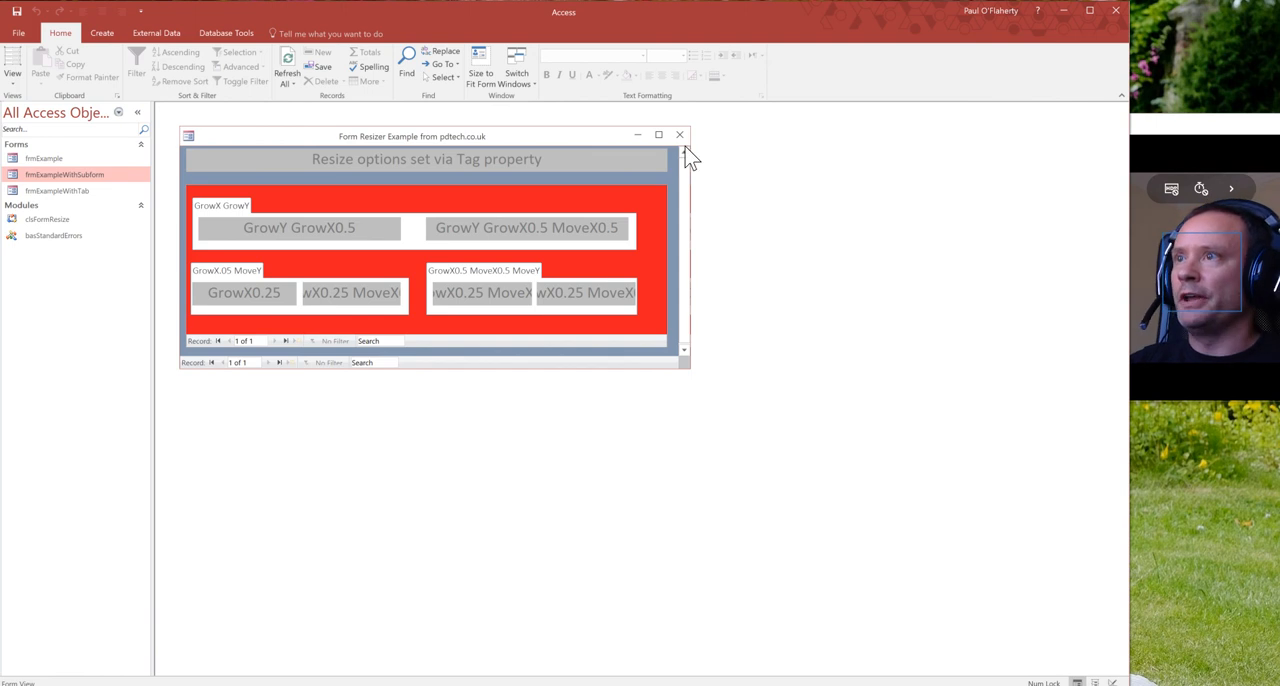
# Step: Close frmExampleWithSubform so no form remains open
pyautogui.click(680, 136)
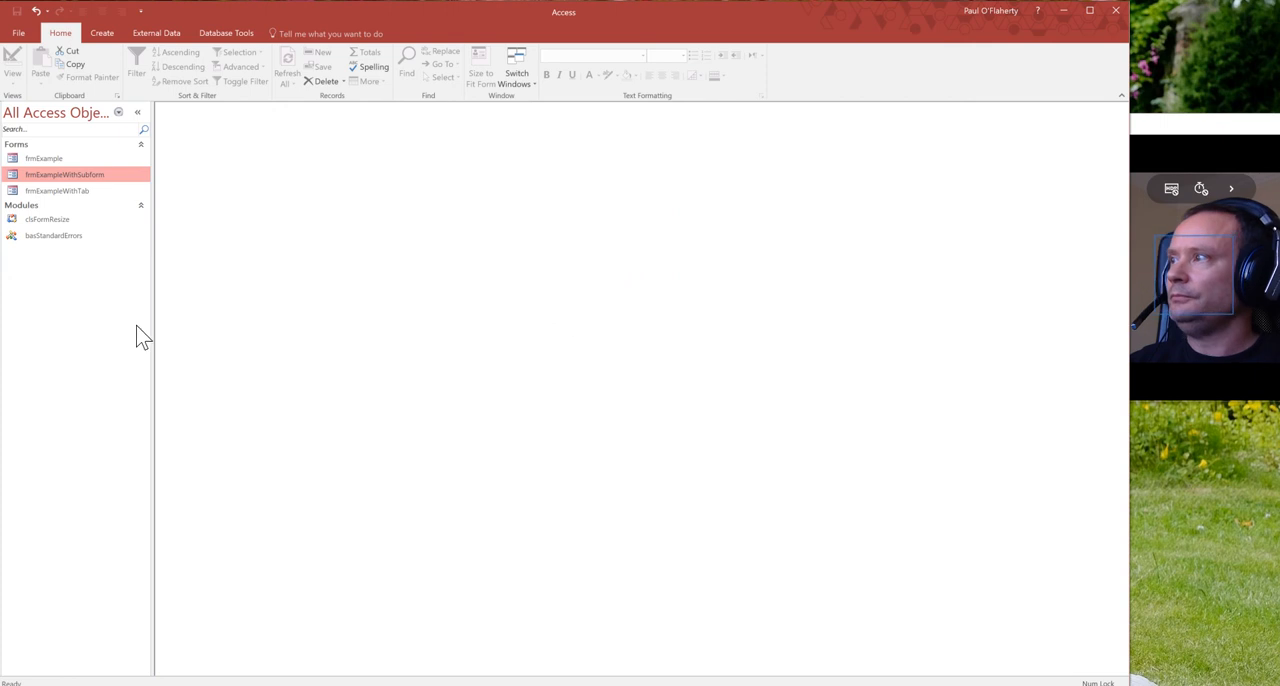
pyautogui.moveTo(512, 298)
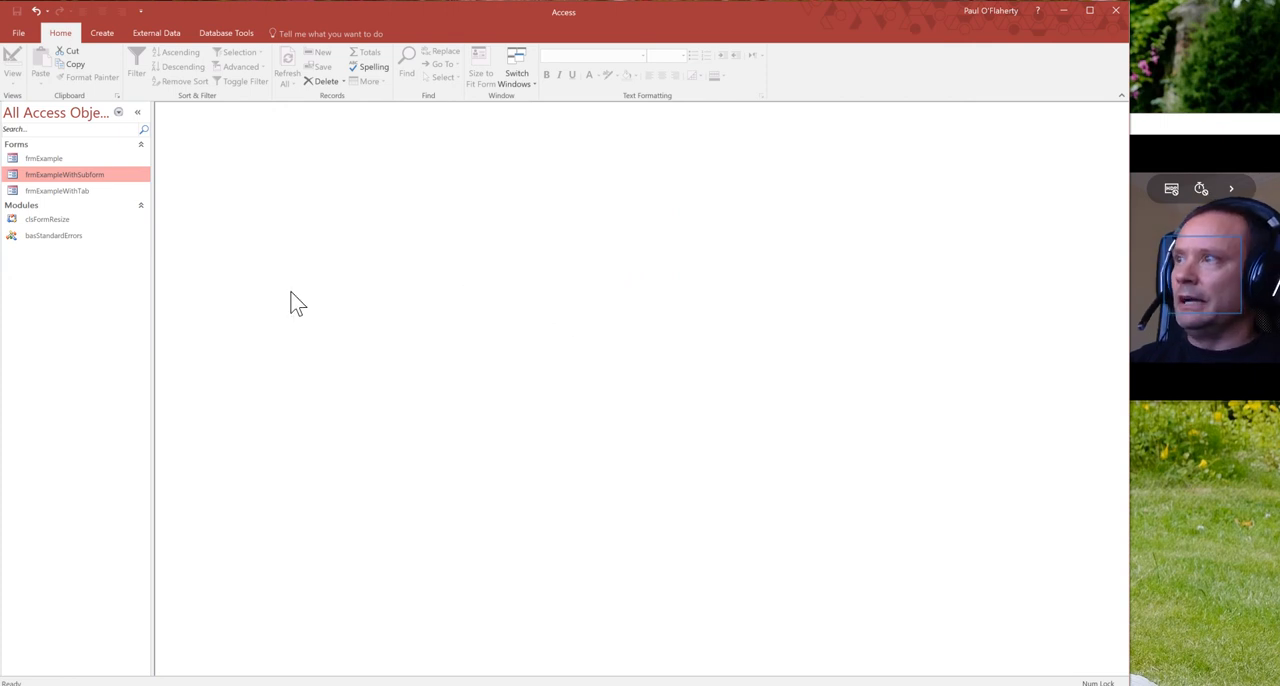
pyautogui.moveTo(80, 192)
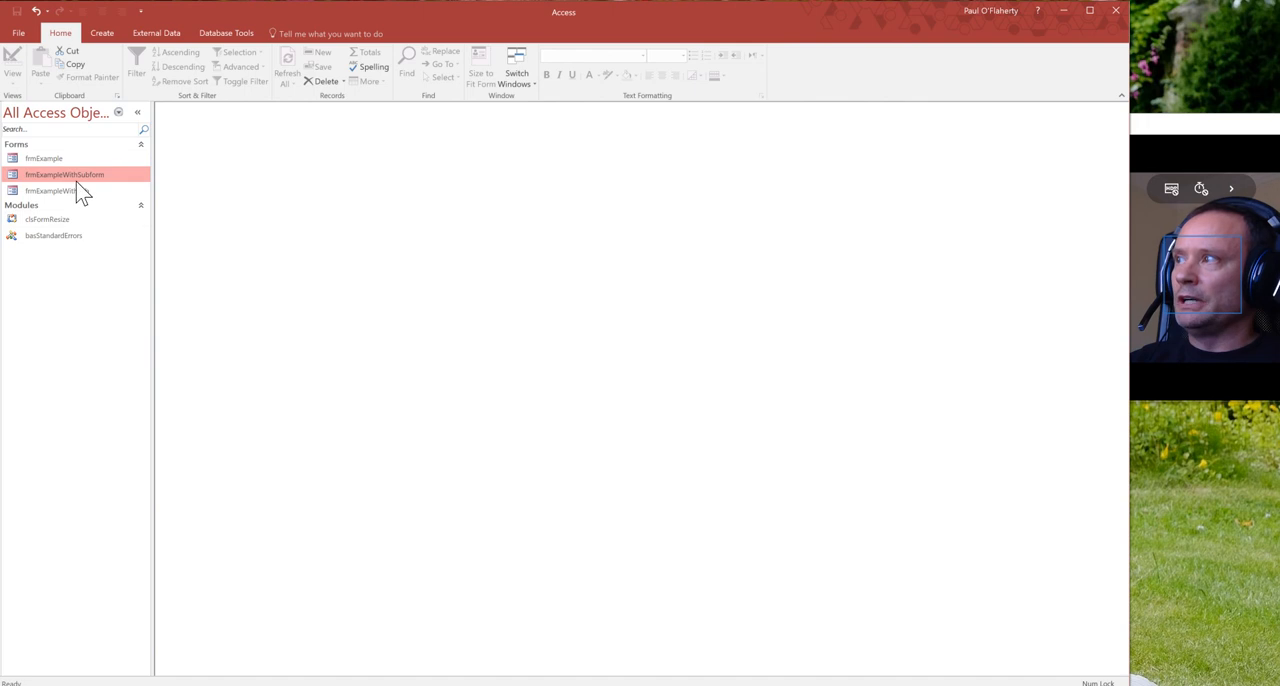
pyautogui.moveTo(404, 90)
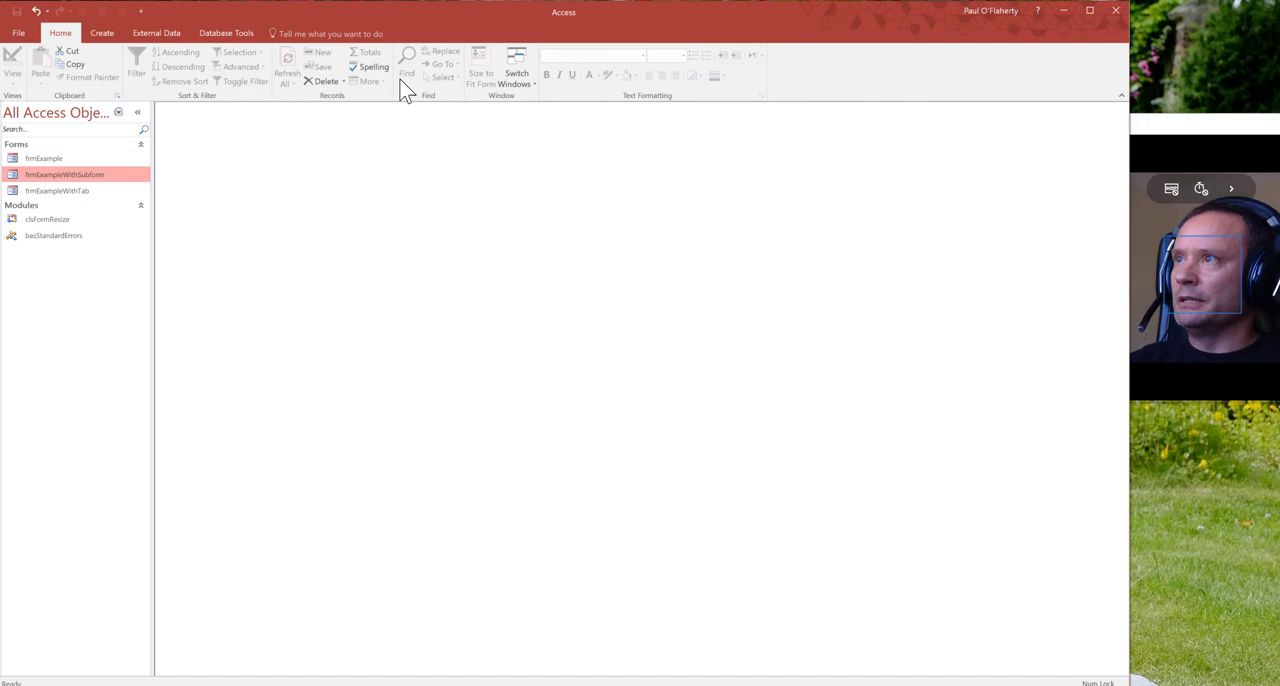
pyautogui.moveTo(82, 176)
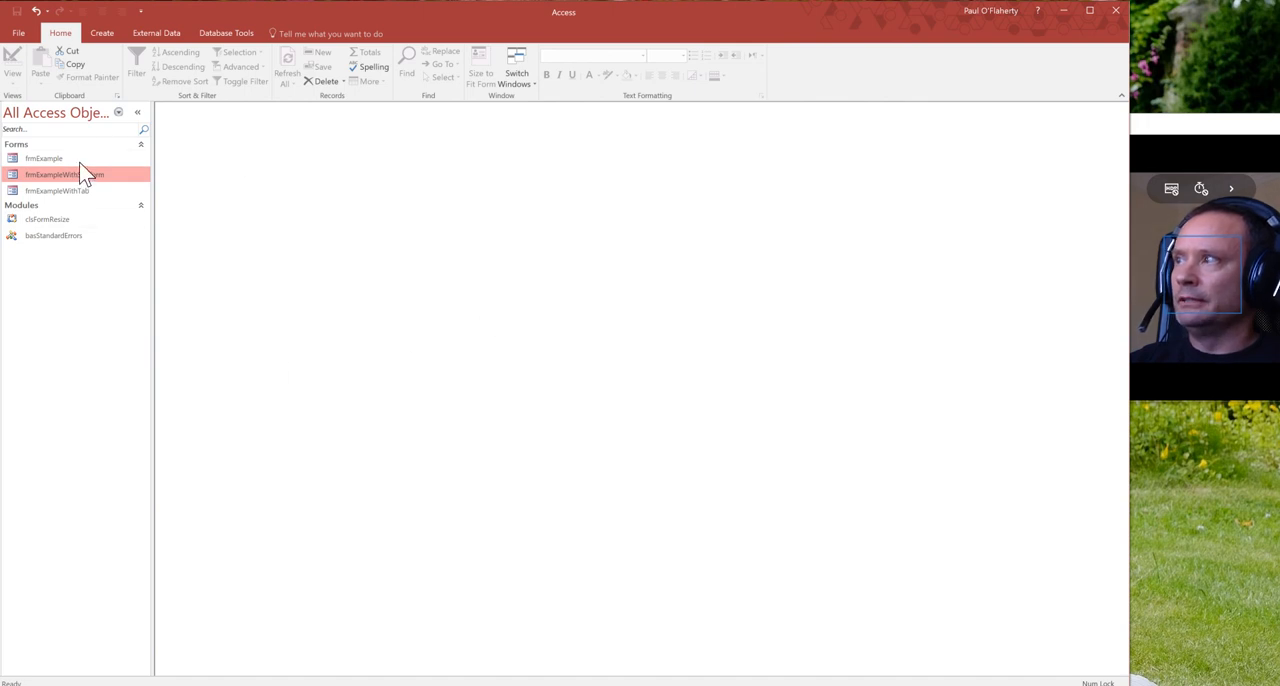
# Step: Open frmExample in Form view to show its Tag-driven resizing controls
pyautogui.doubleClick(44, 158)
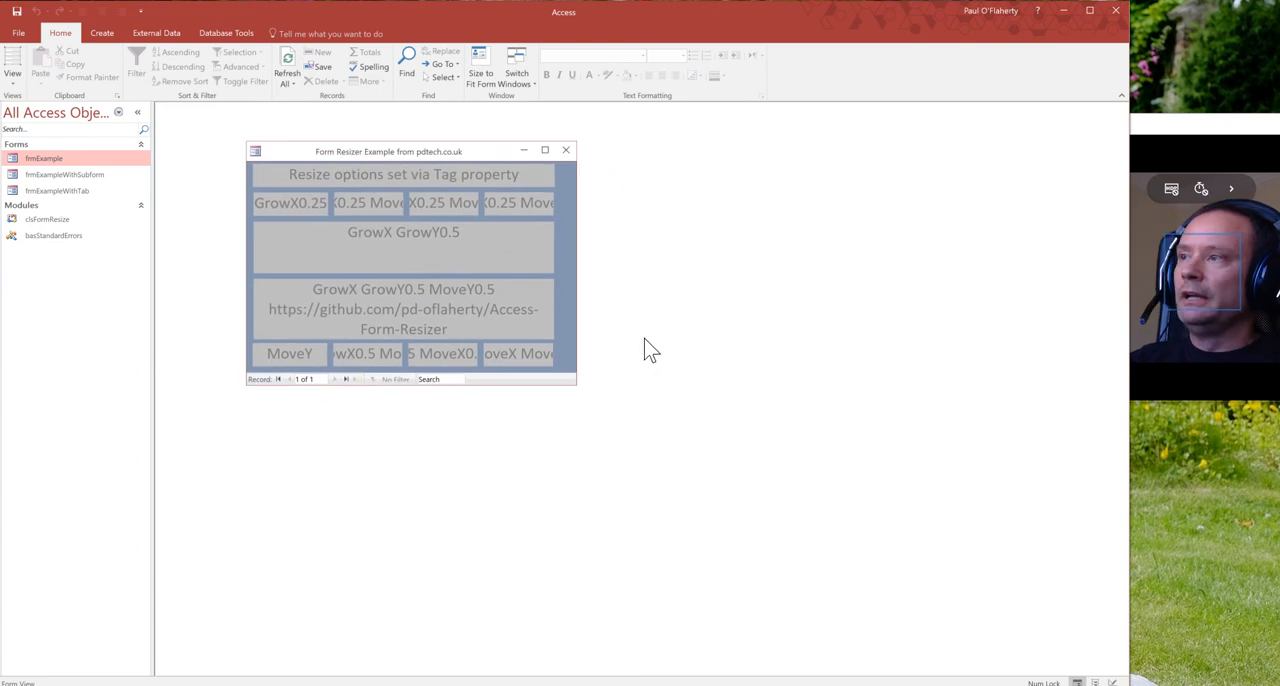
pyautogui.moveTo(430, 264)
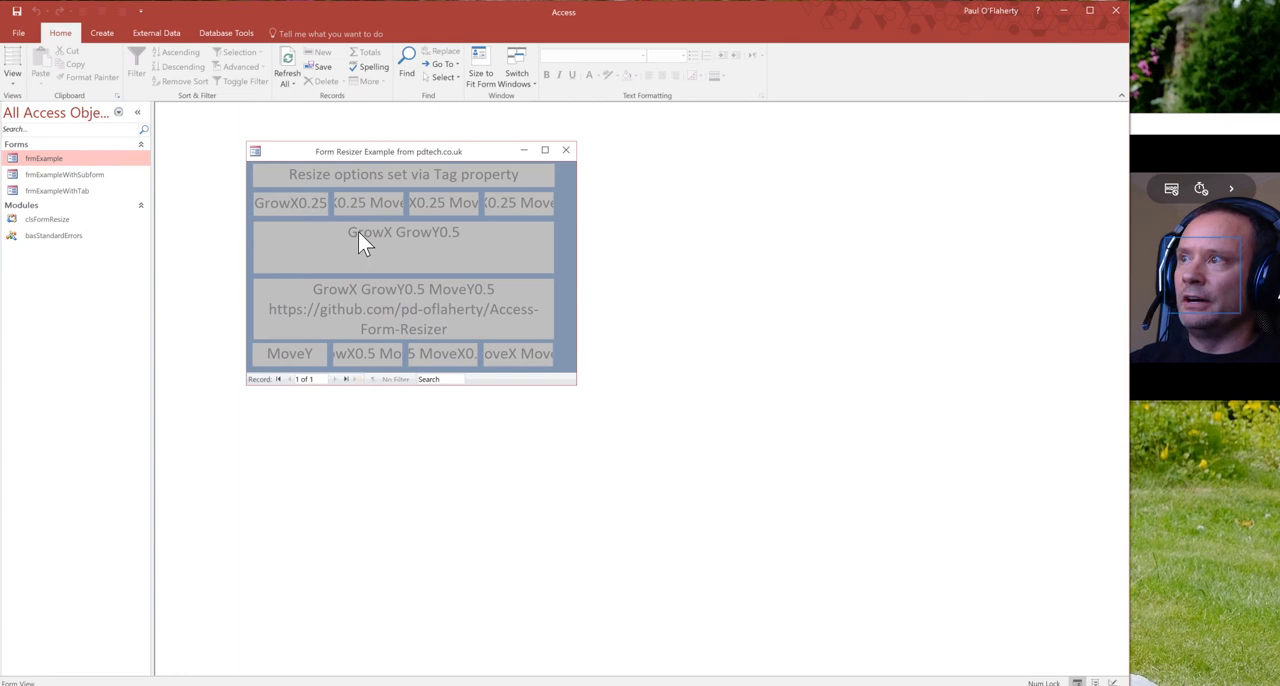
pyautogui.moveTo(428, 324)
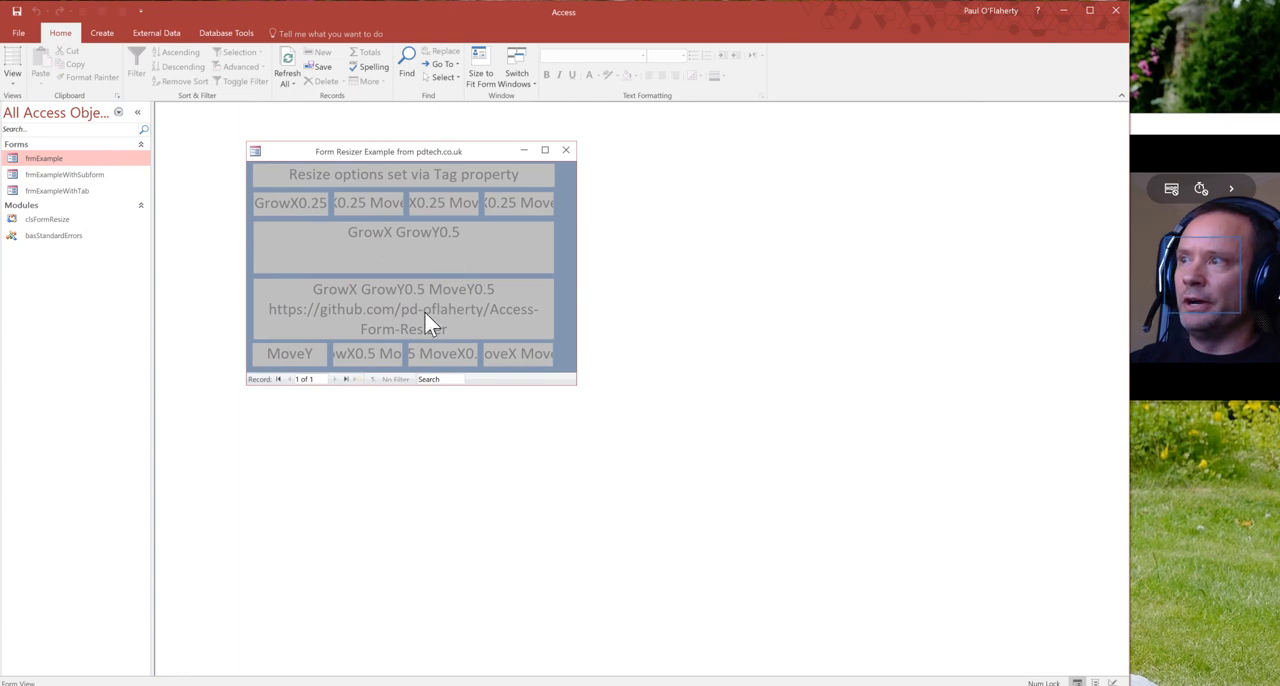
pyautogui.moveTo(520, 284)
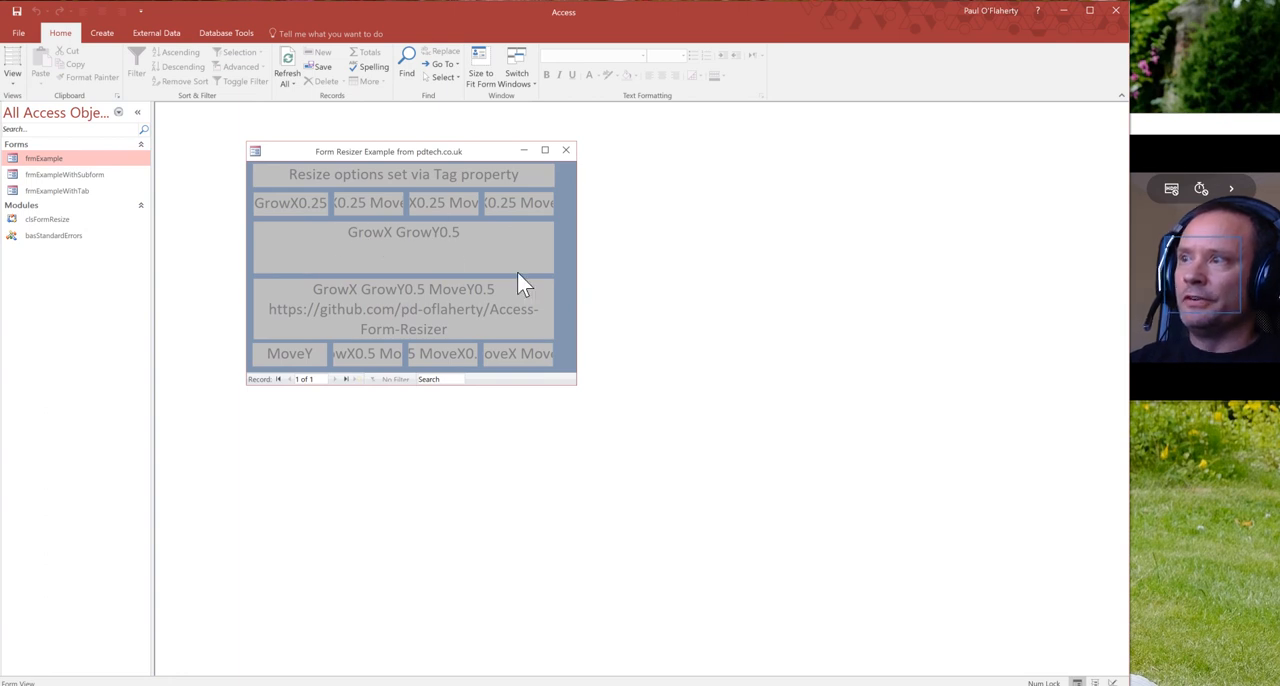
pyautogui.moveTo(370, 320)
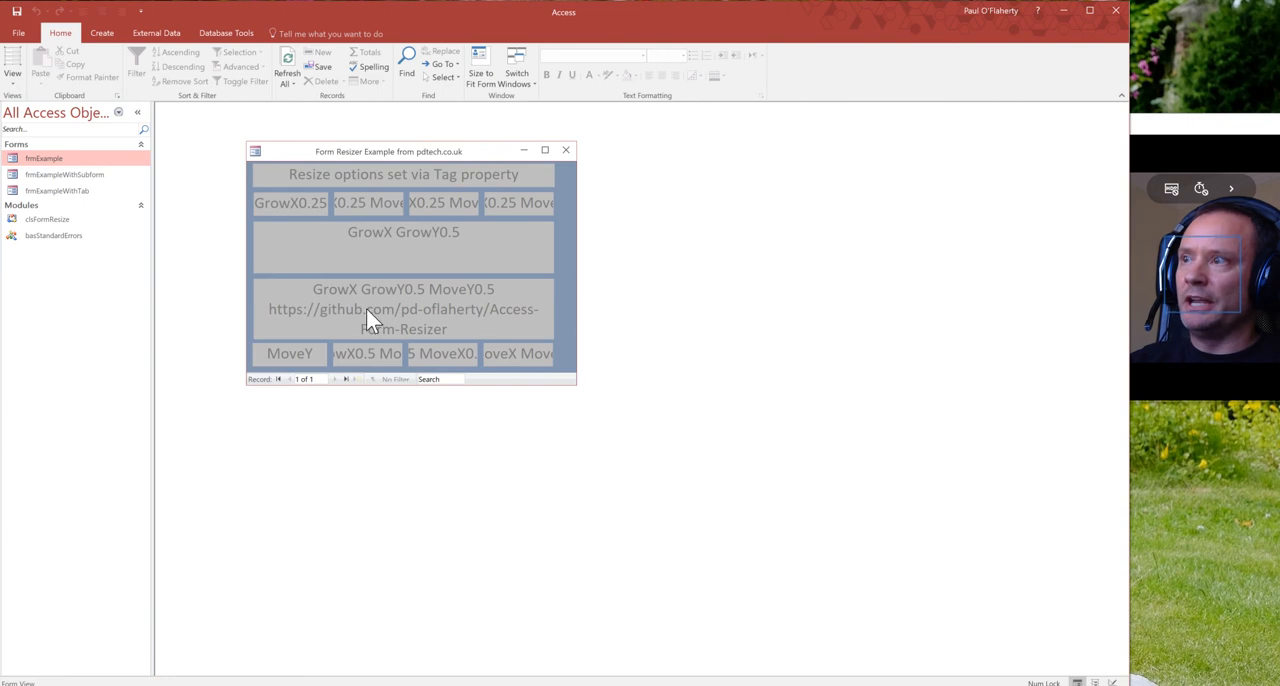
pyautogui.moveTo(470, 336)
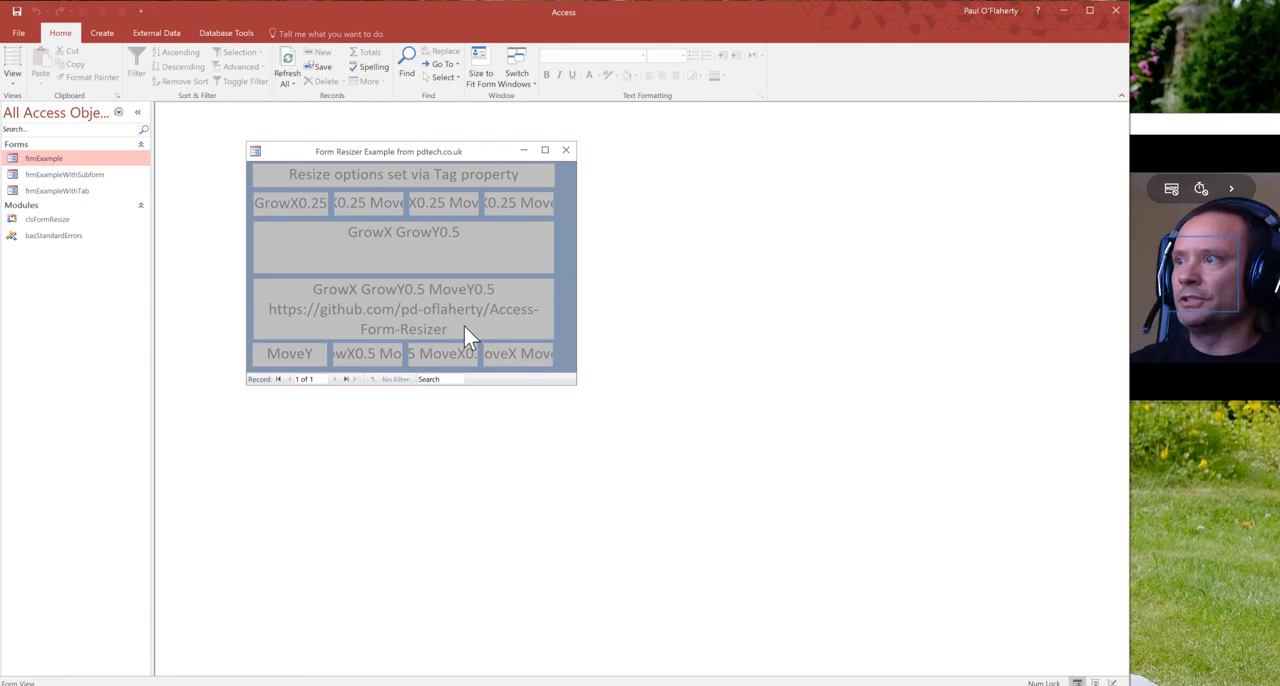
pyautogui.moveTo(428, 328)
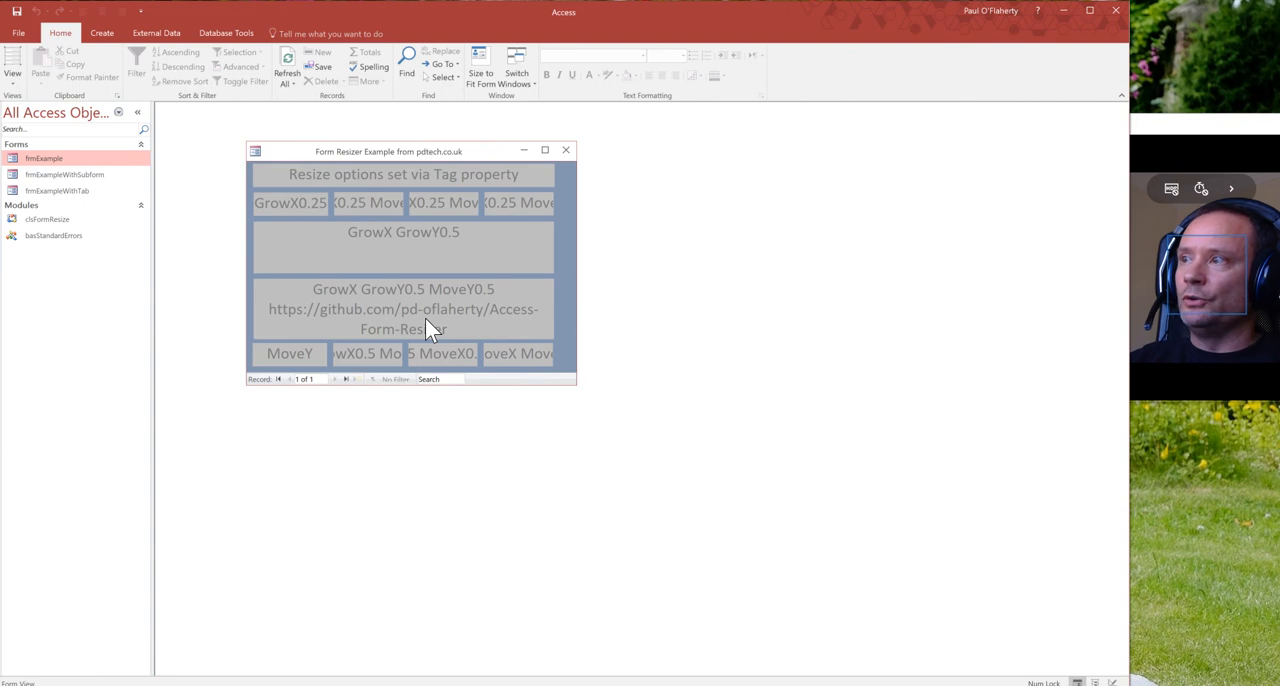
pyautogui.moveTo(370, 338)
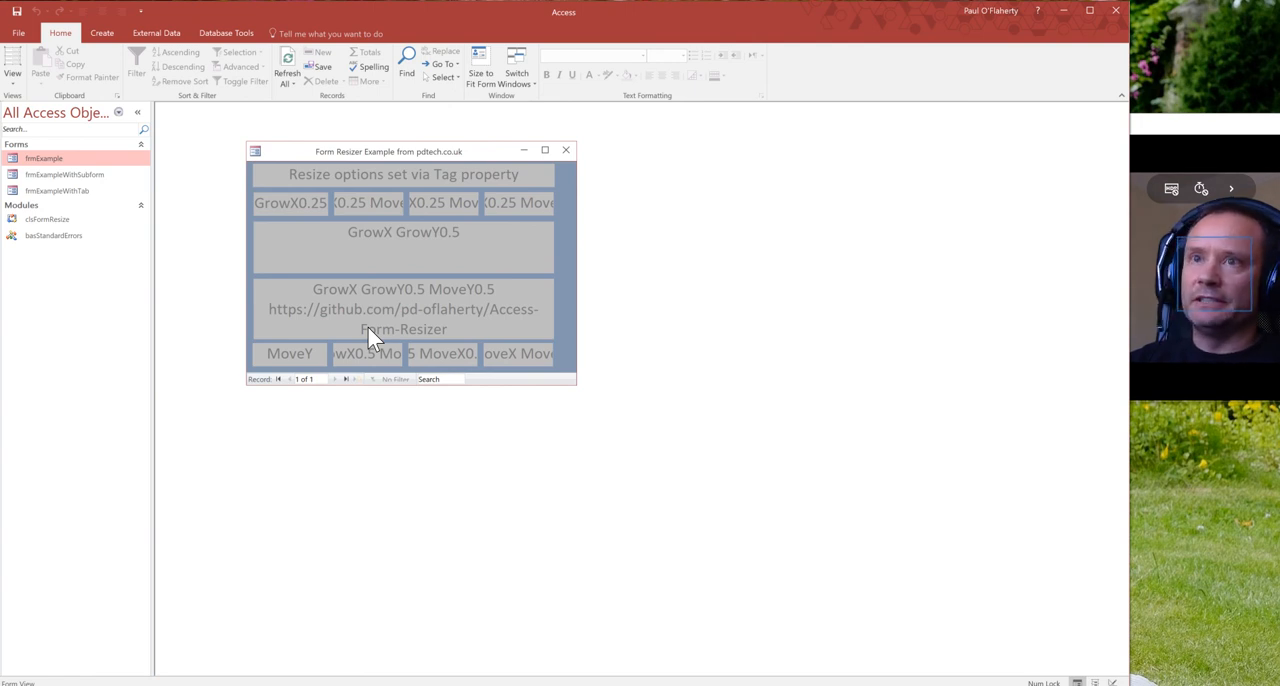
pyautogui.moveTo(388, 334)
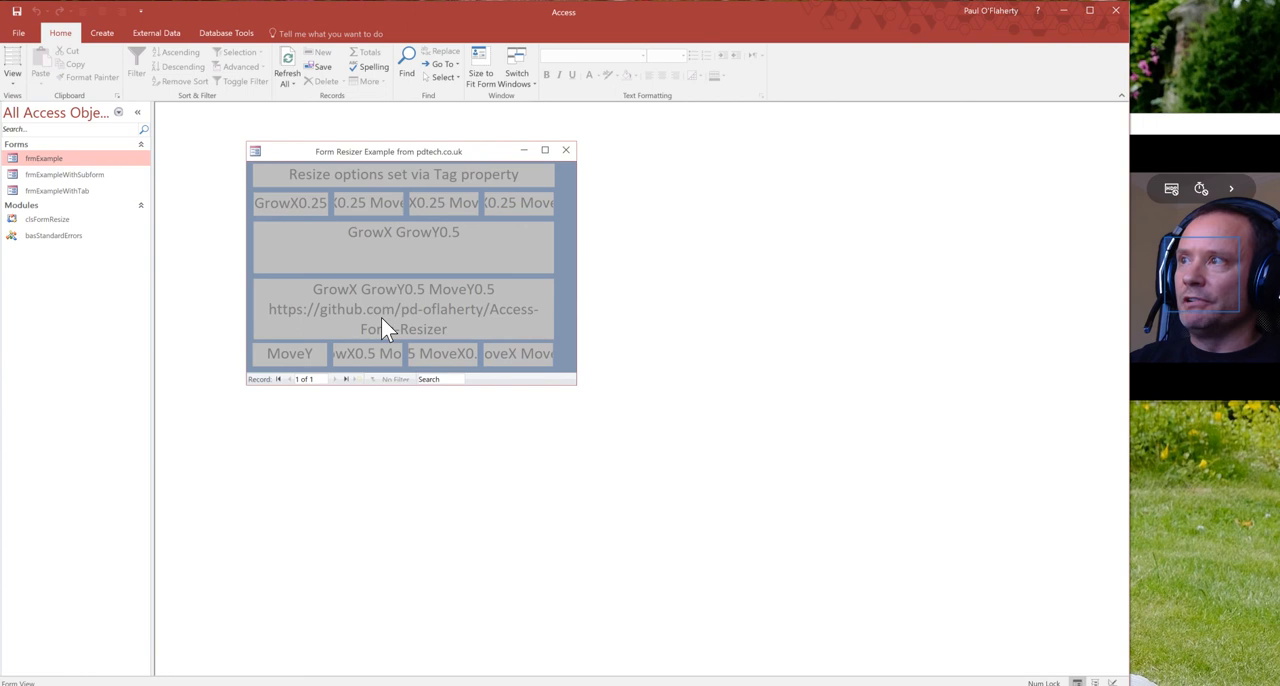
pyautogui.moveTo(562, 376)
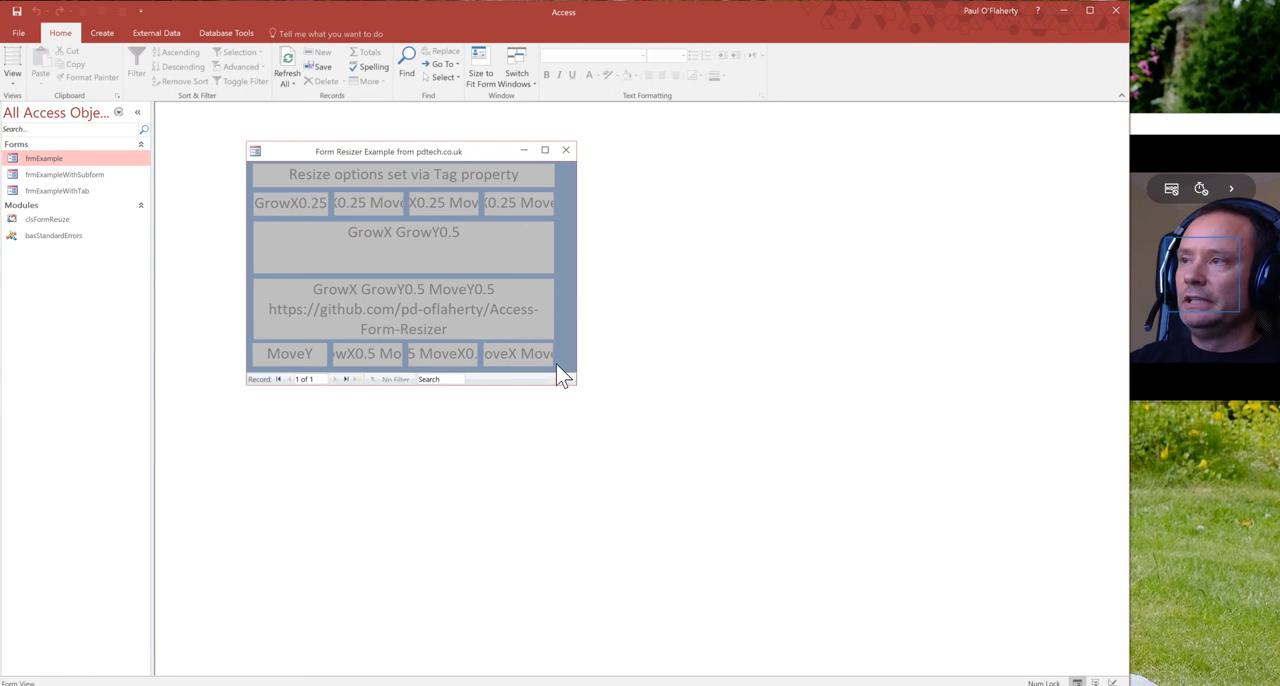
pyautogui.moveTo(730, 390)
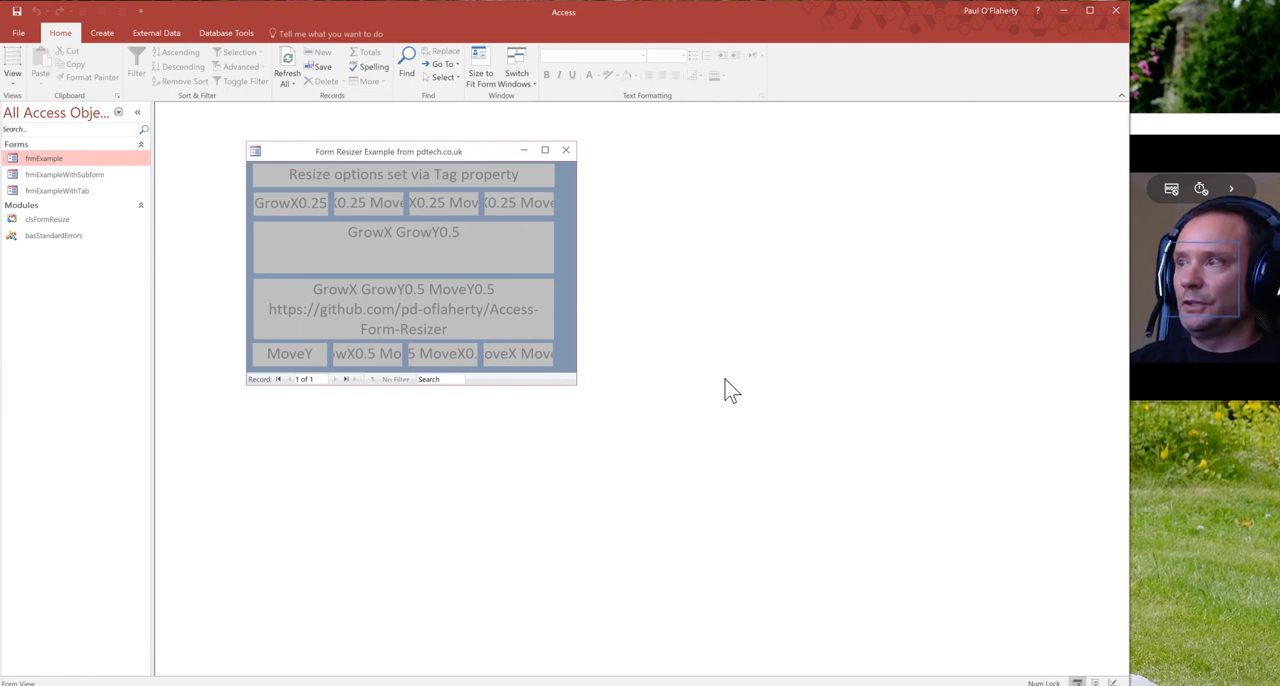